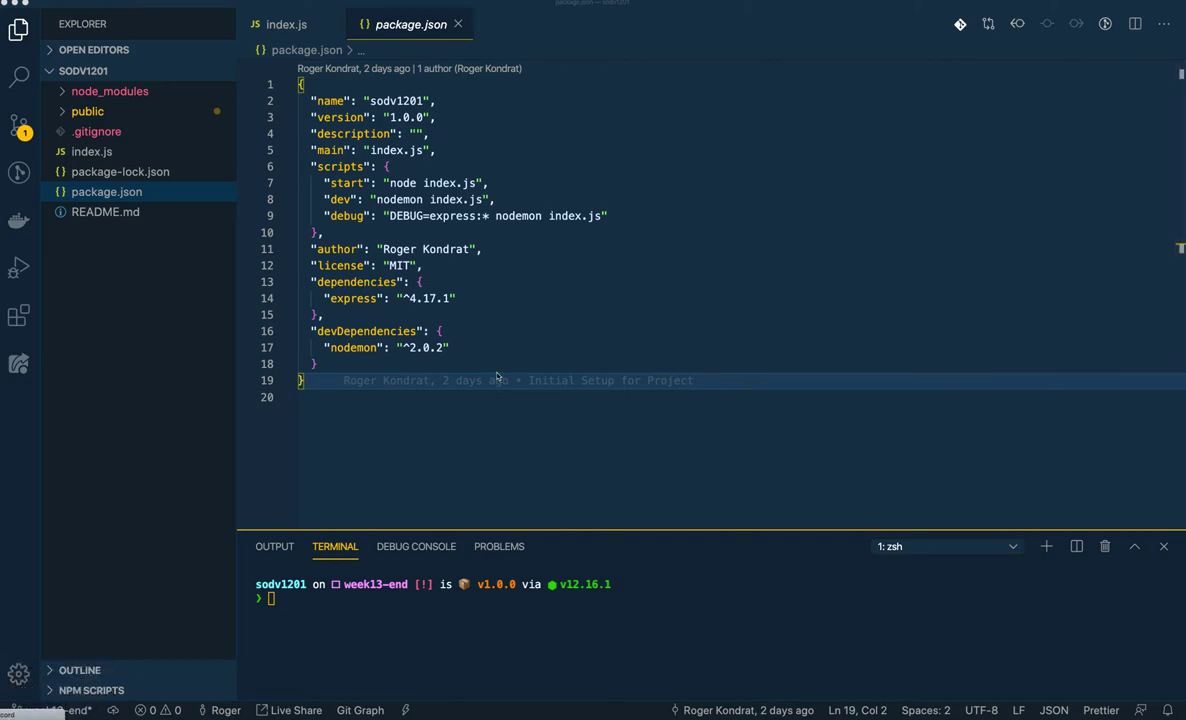
pyautogui.moveTo(498, 376)
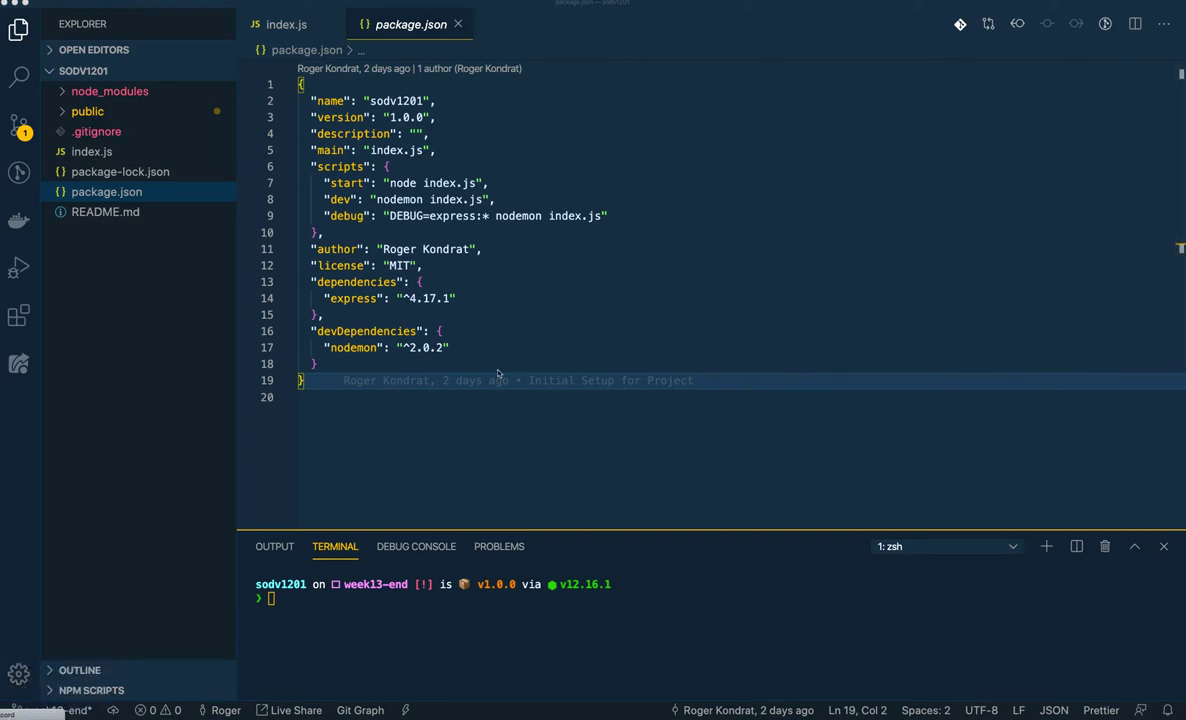
# Review package.json's debug script and dependencies section
pyautogui.click(436, 348)
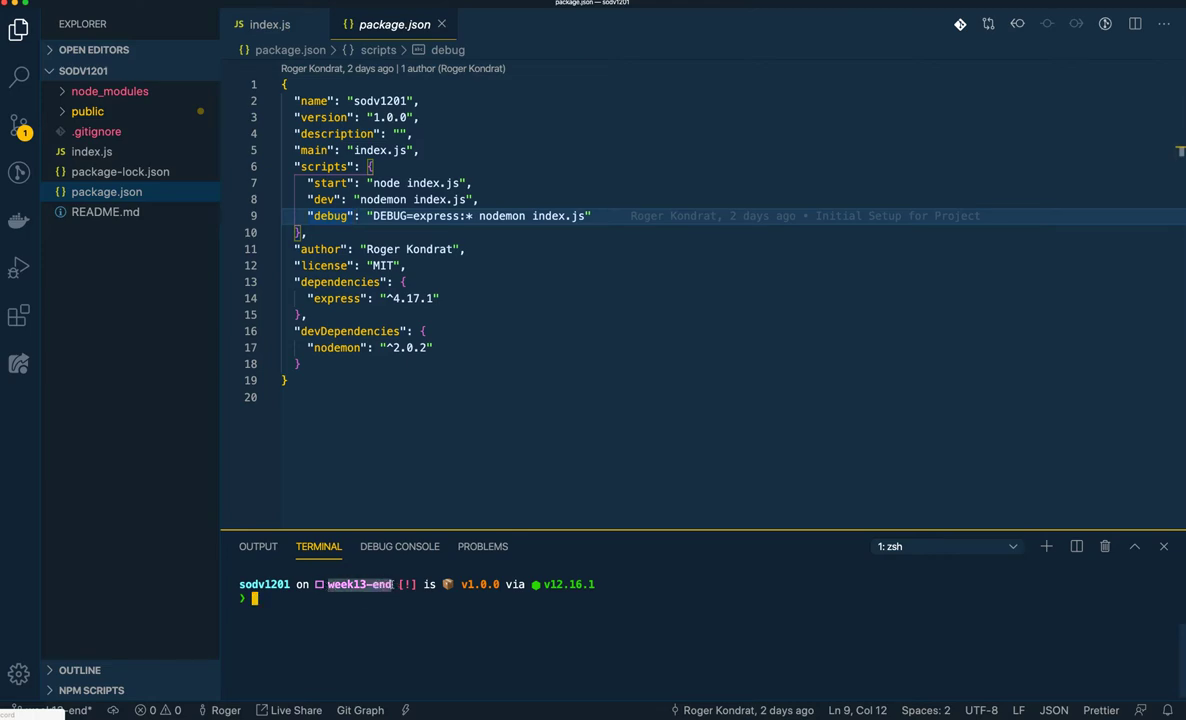
pyautogui.click(332, 396)
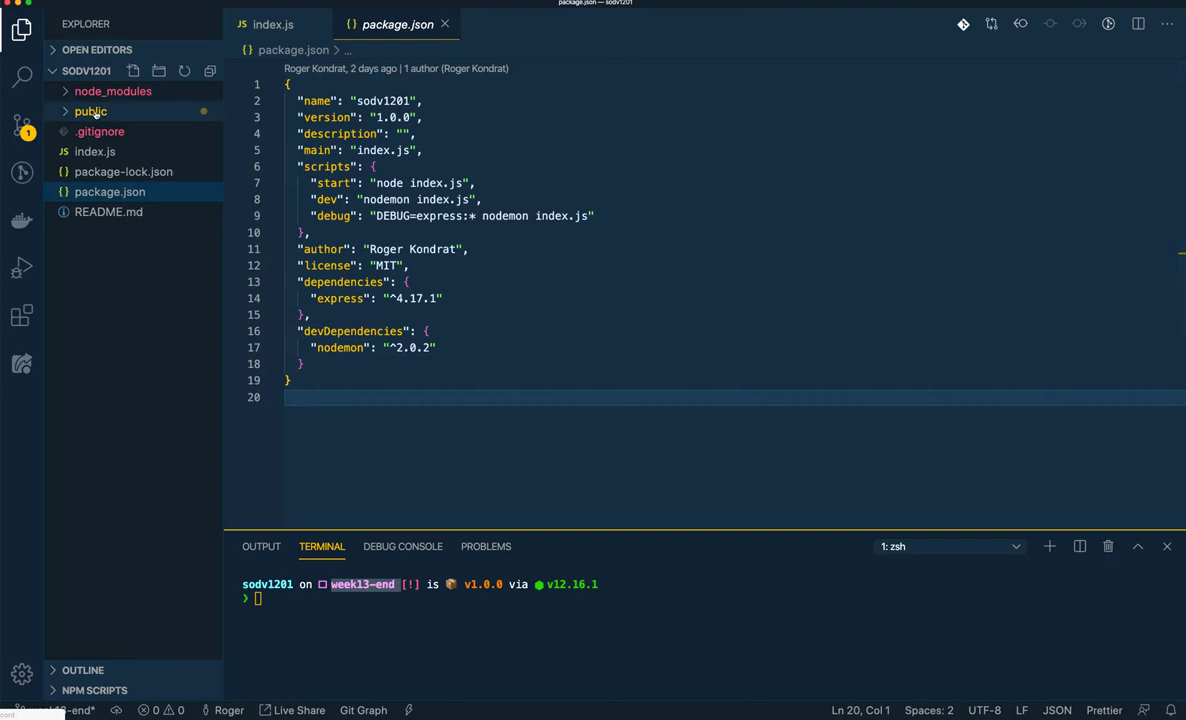
pyautogui.click(310, 316)
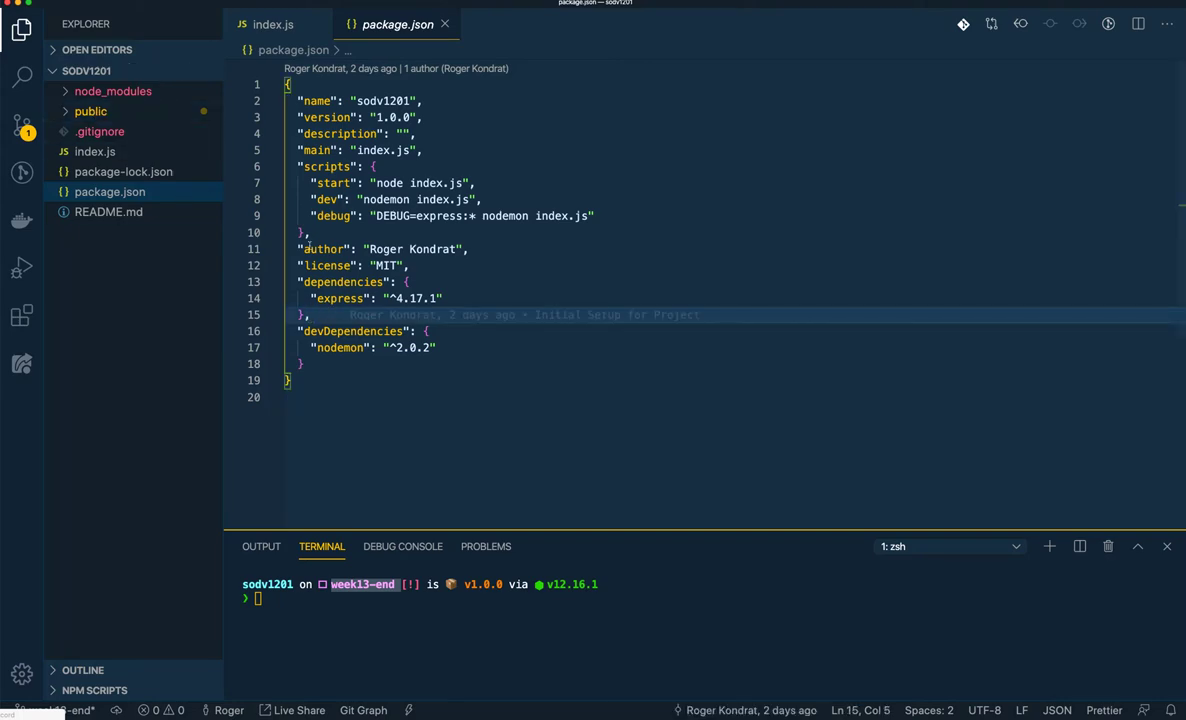
pyautogui.click(272, 24)
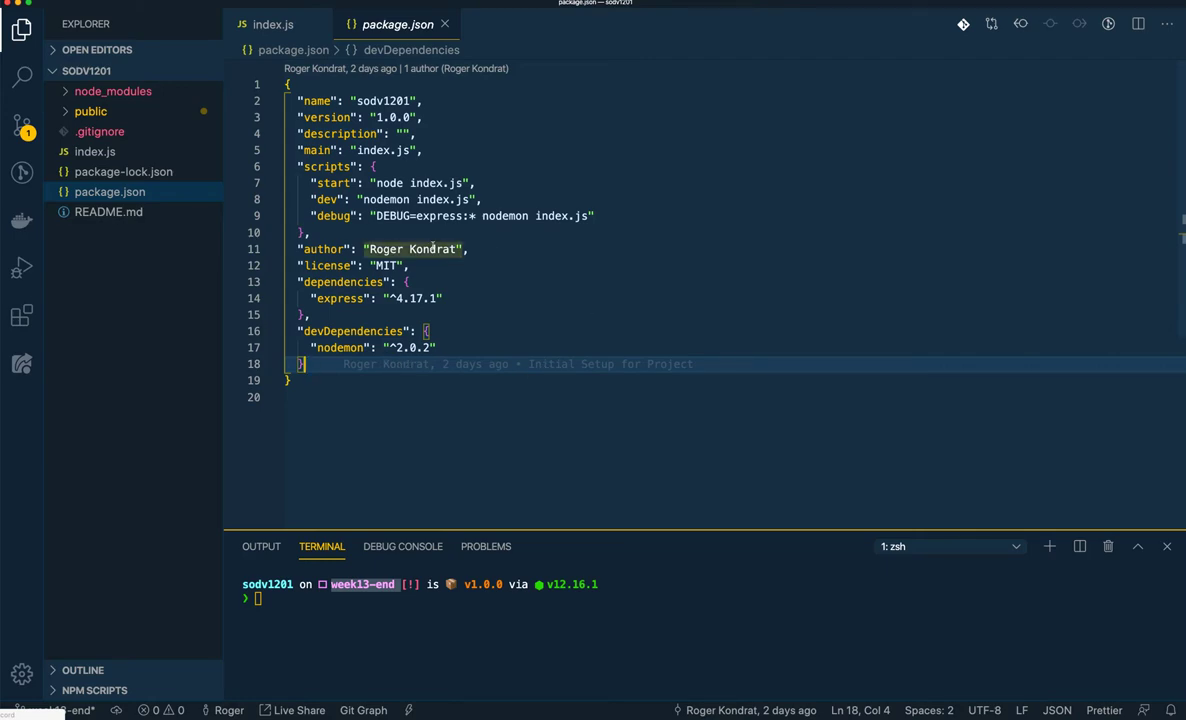
pyautogui.moveTo(322, 248)
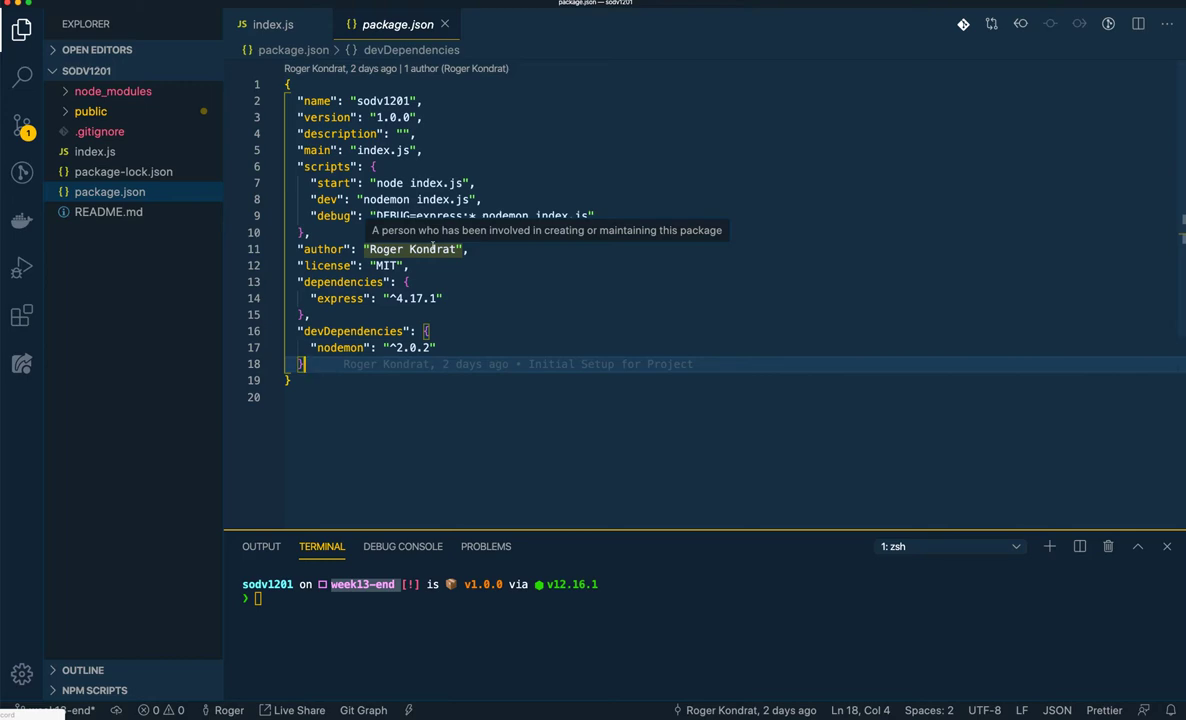
pyautogui.moveTo(516, 256)
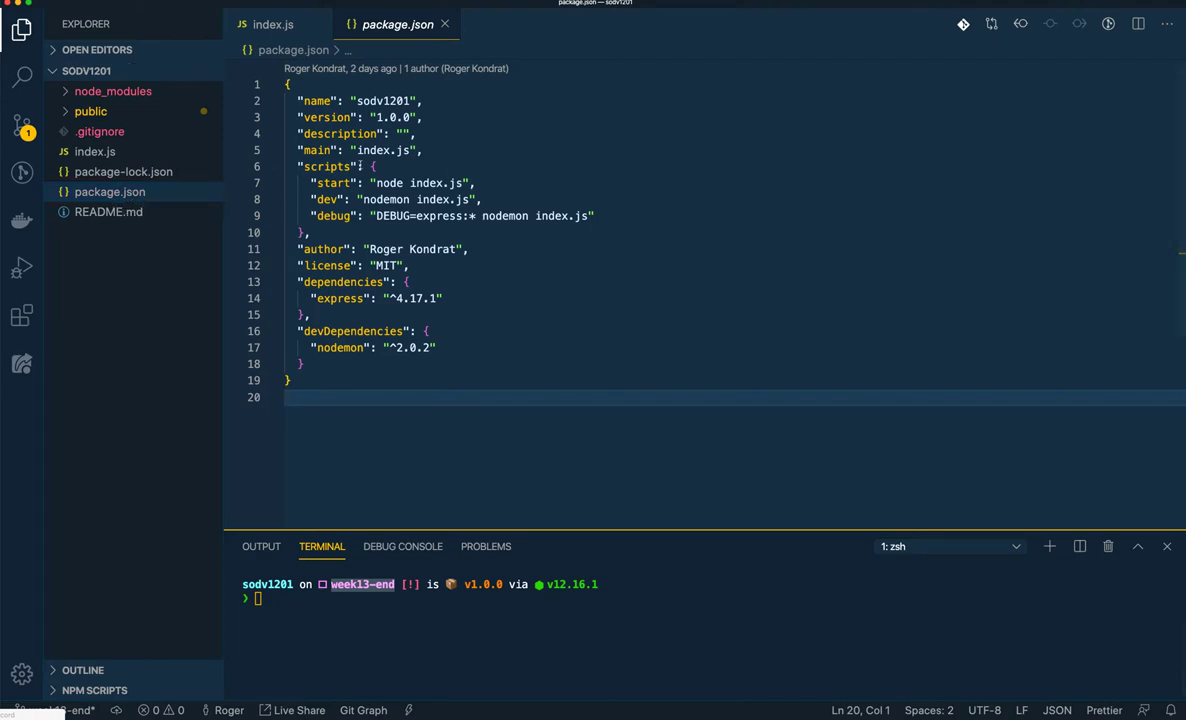
pyautogui.moveTo(436, 444)
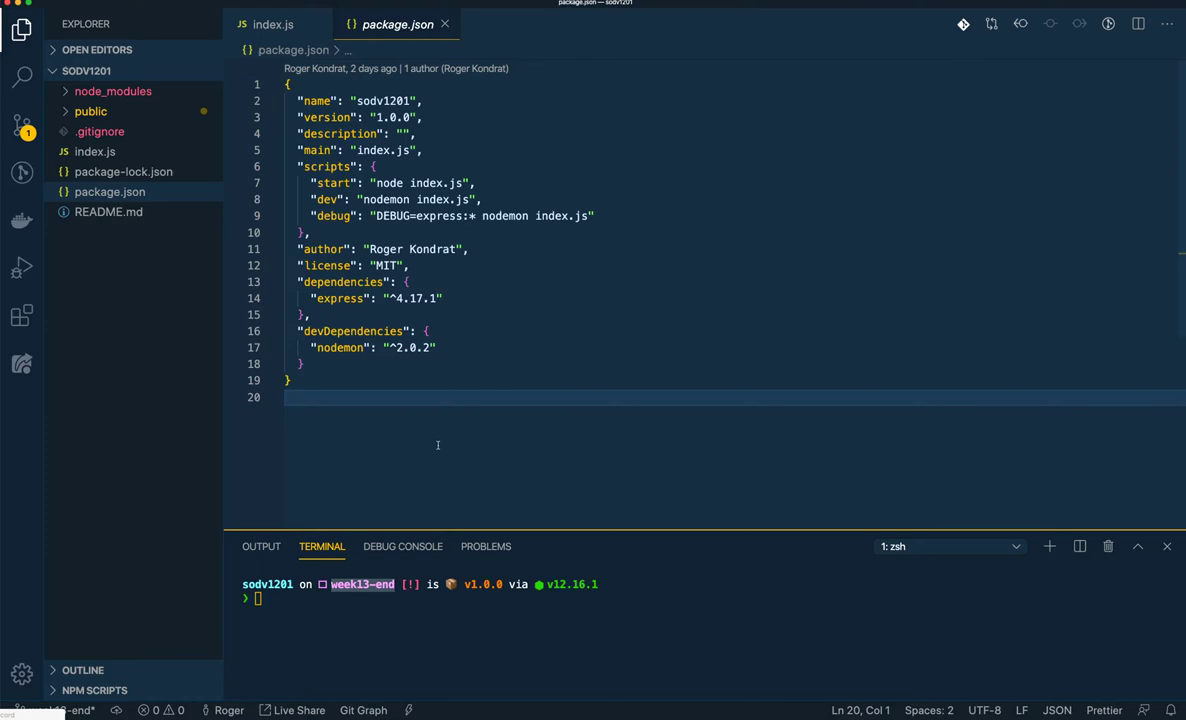
# Run npm install in the integrated terminal
pyautogui.click(300, 598)
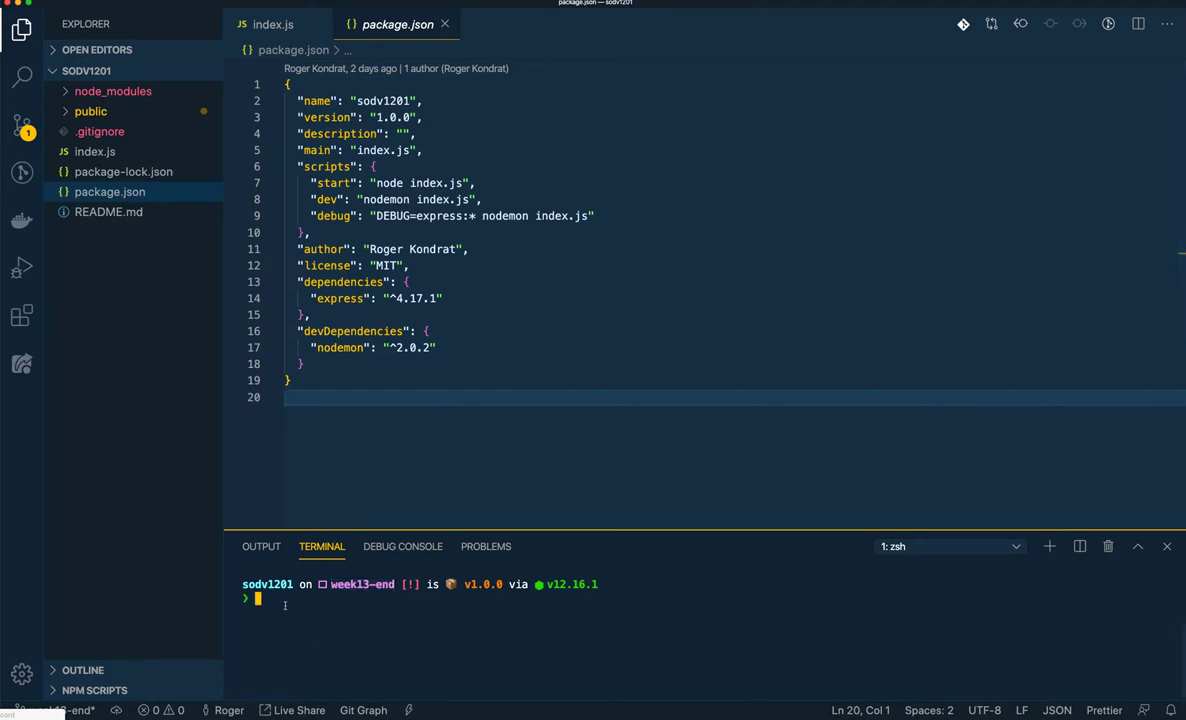
pyautogui.write('npm i')
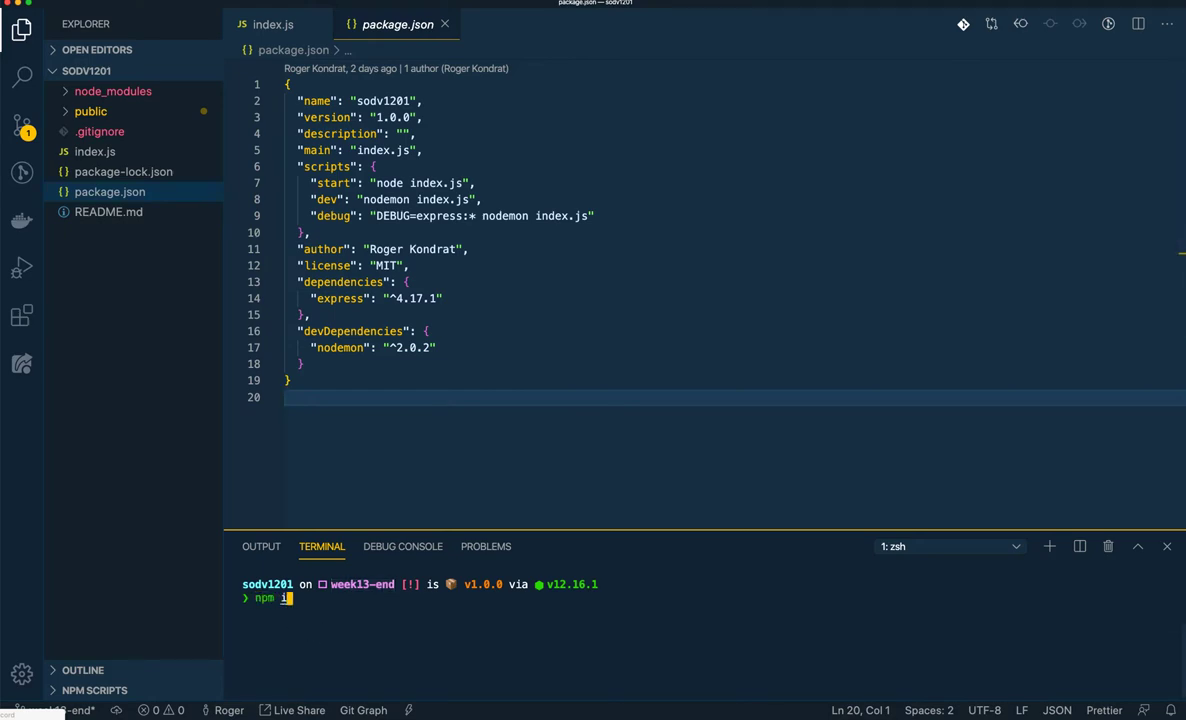
pyautogui.write('nstall')
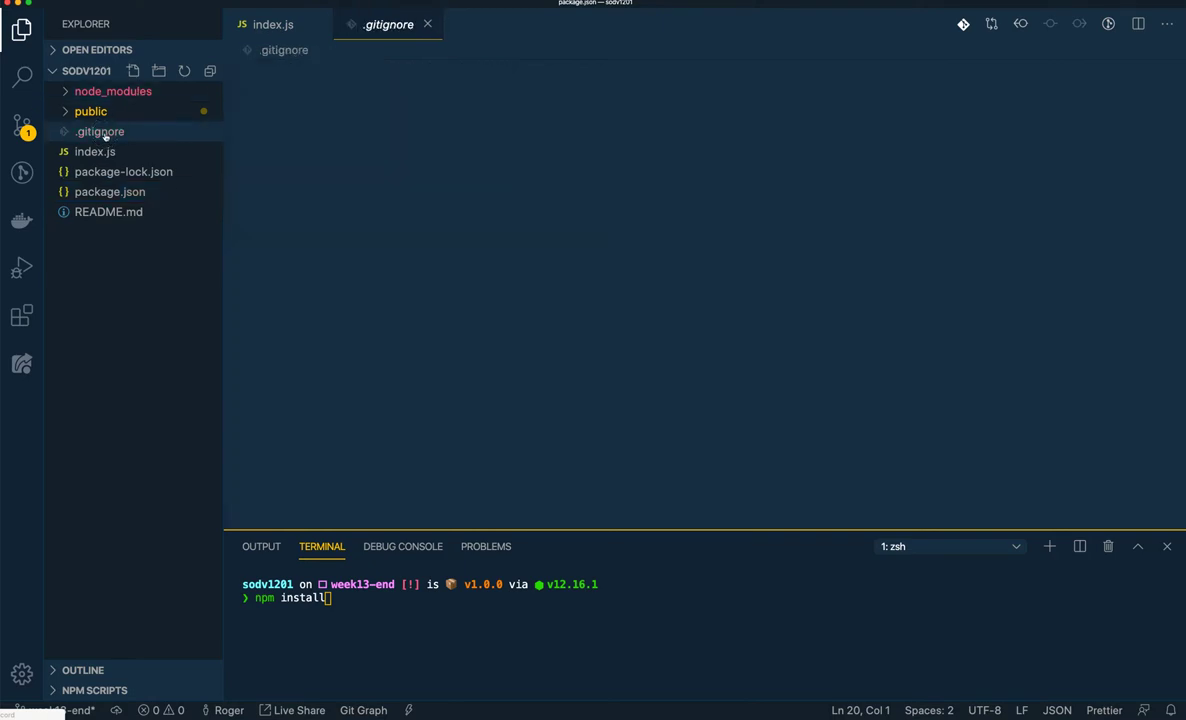
# Delete the .gitignore entry on line 3, leaving node_modules, .env and .DS_Store
pyautogui.click(100, 132)
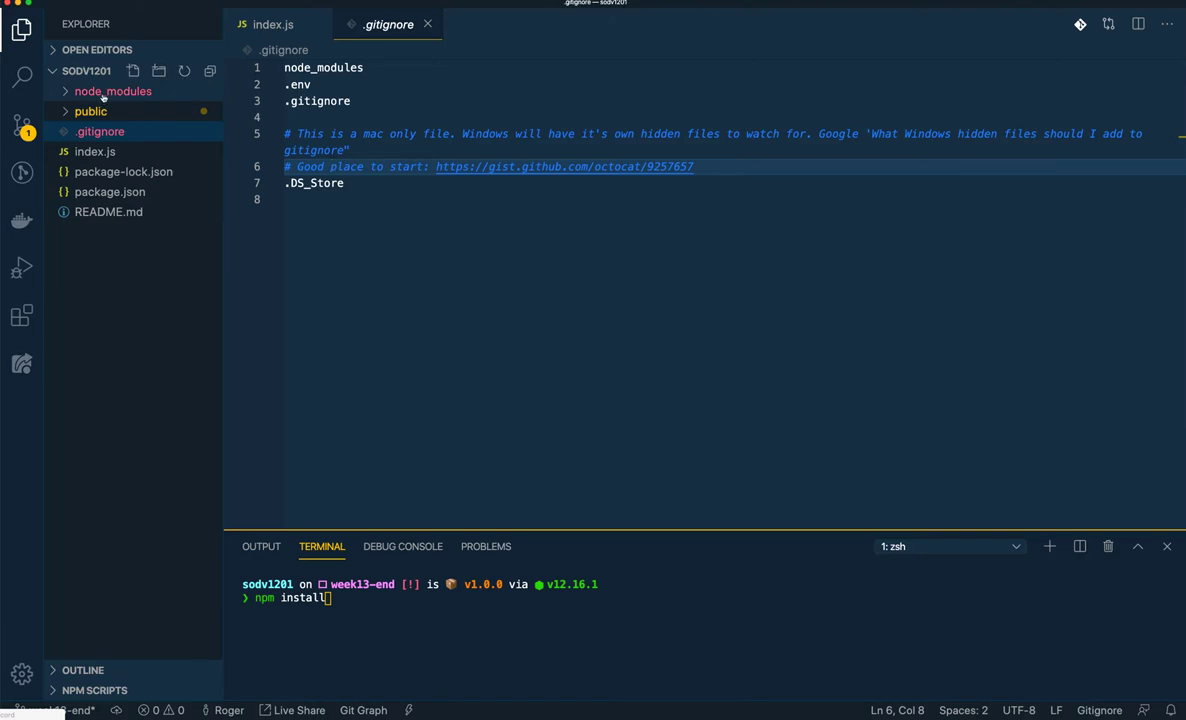
pyautogui.moveTo(112, 92)
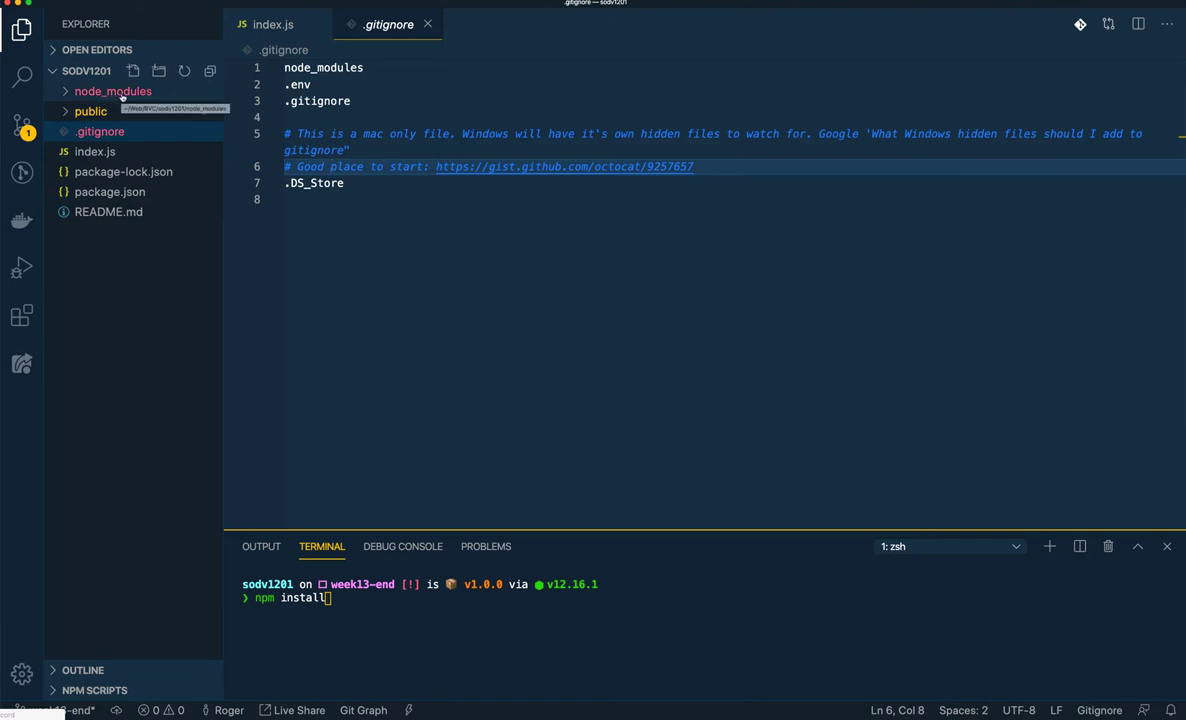
pyautogui.click(352, 100)
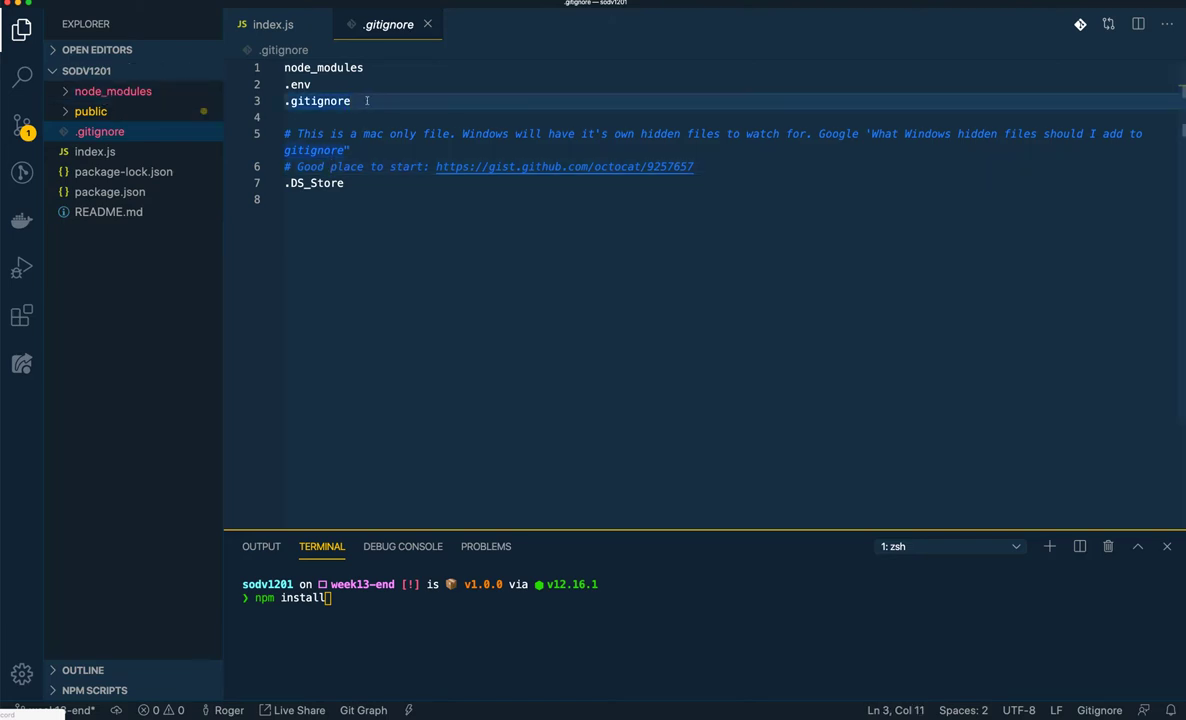
pyautogui.press('Backspace')
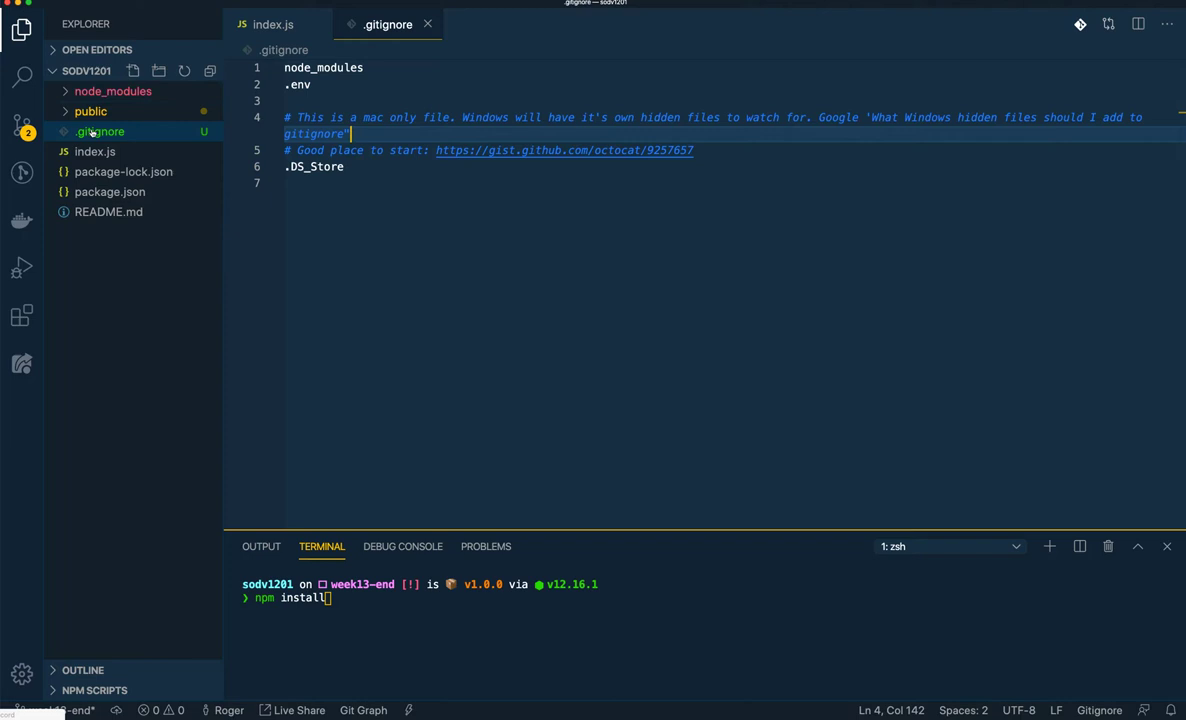
pyautogui.doubleClick(324, 68)
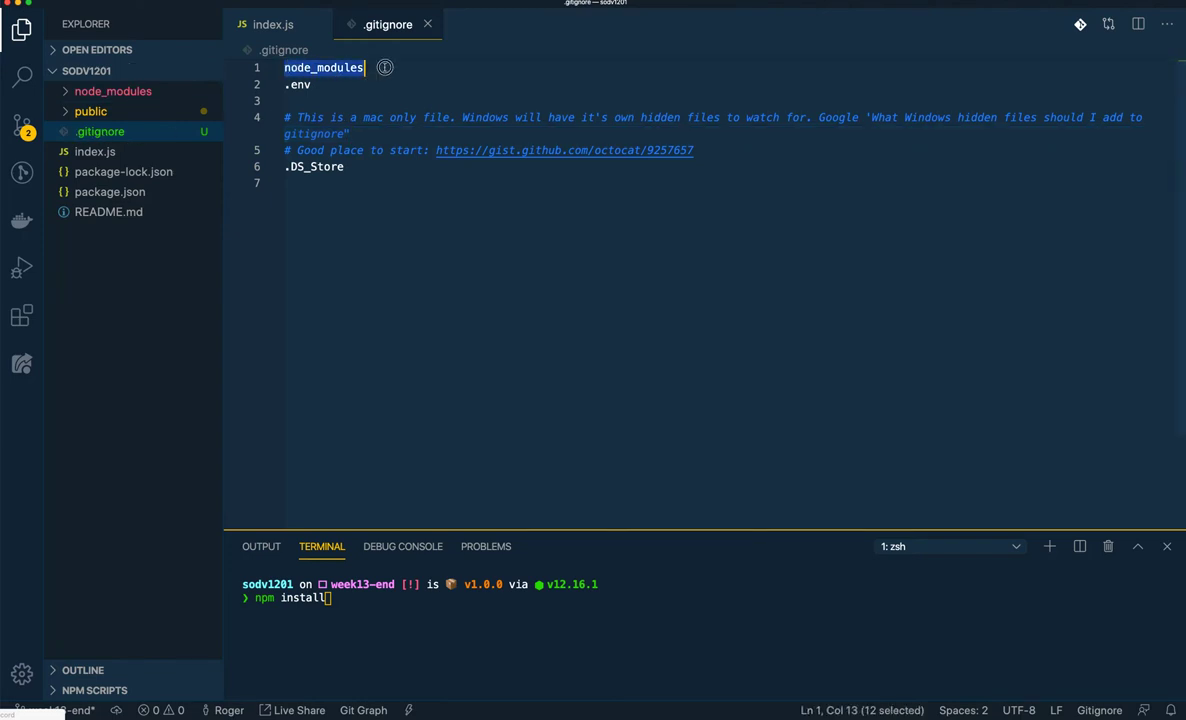
pyautogui.click(310, 100)
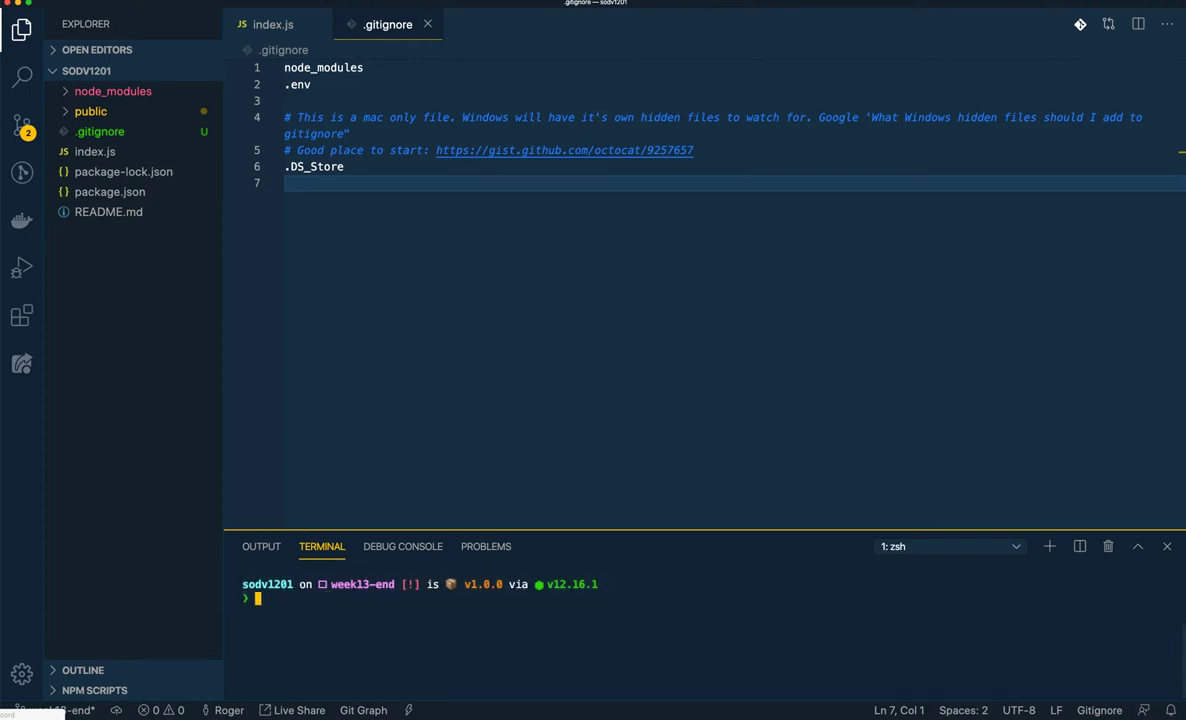
# Enter pwd and npm install in the terminal, then open package.json in a second pane
pyautogui.write('pwd')
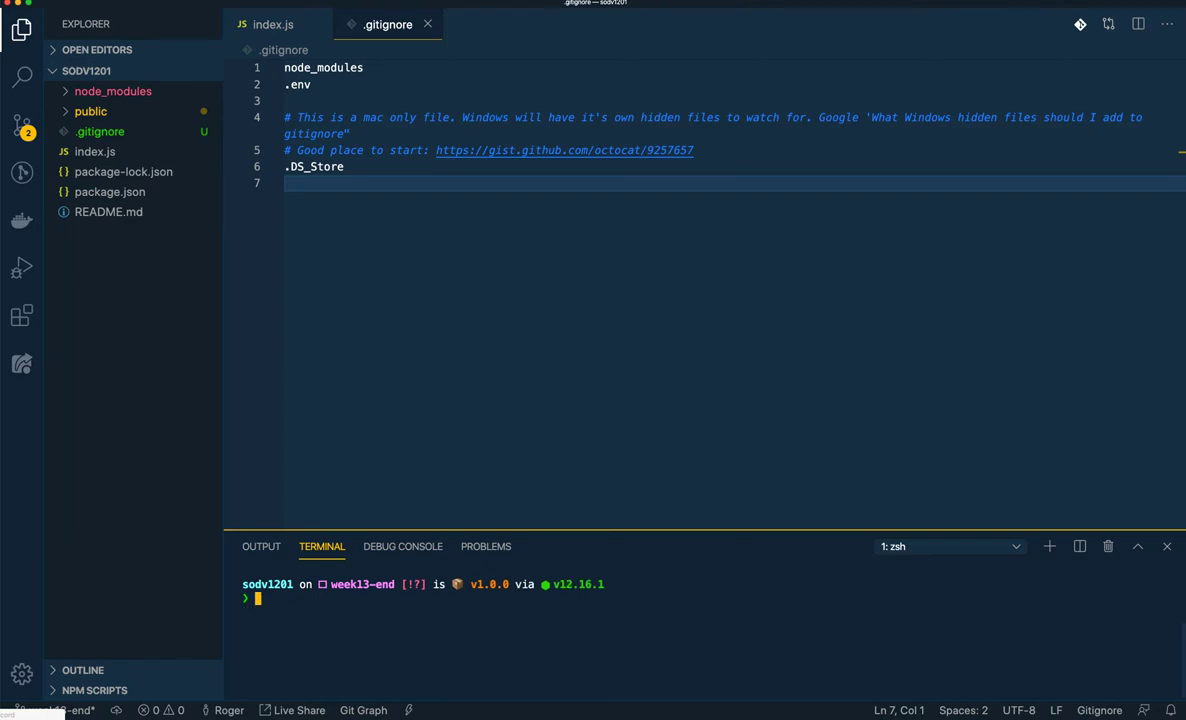
pyautogui.write('npm')
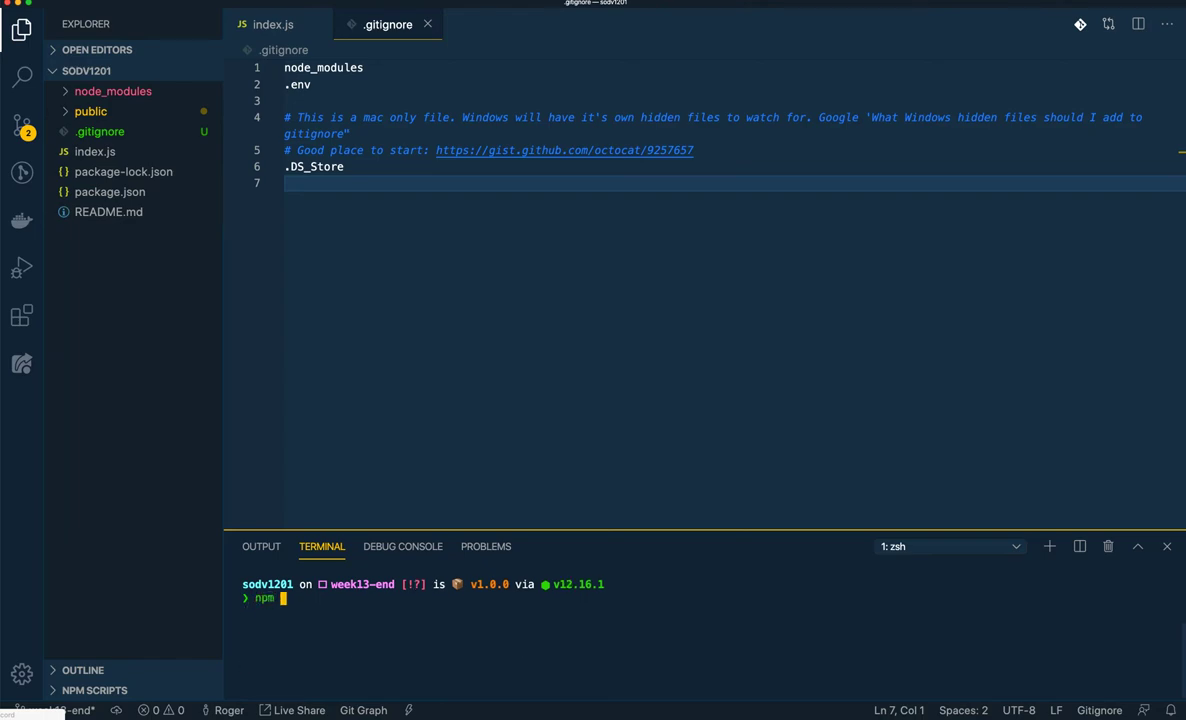
pyautogui.write('install')
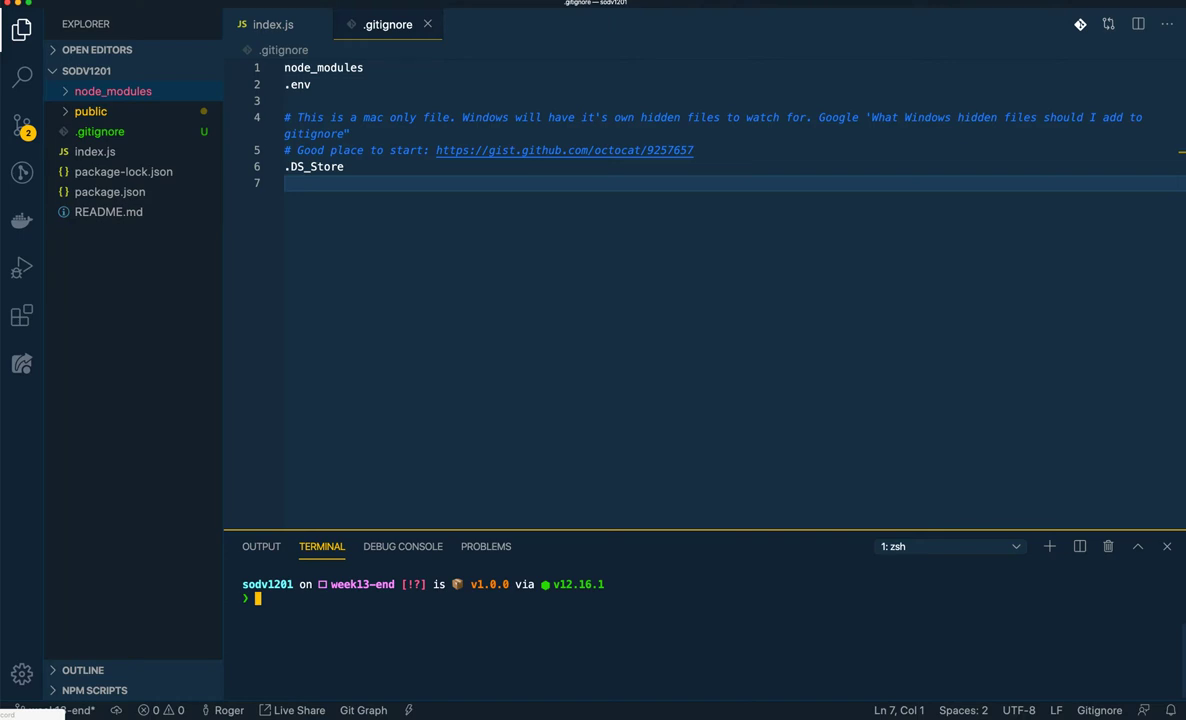
pyautogui.write('npm')
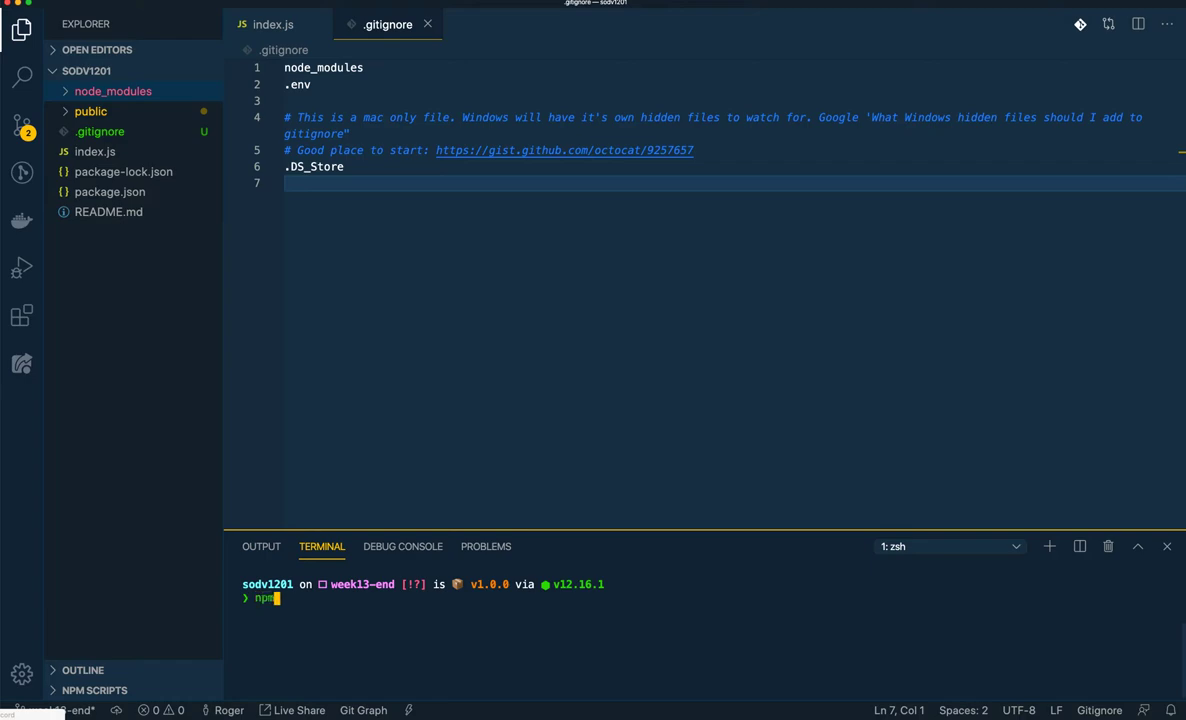
pyautogui.click(108, 192)
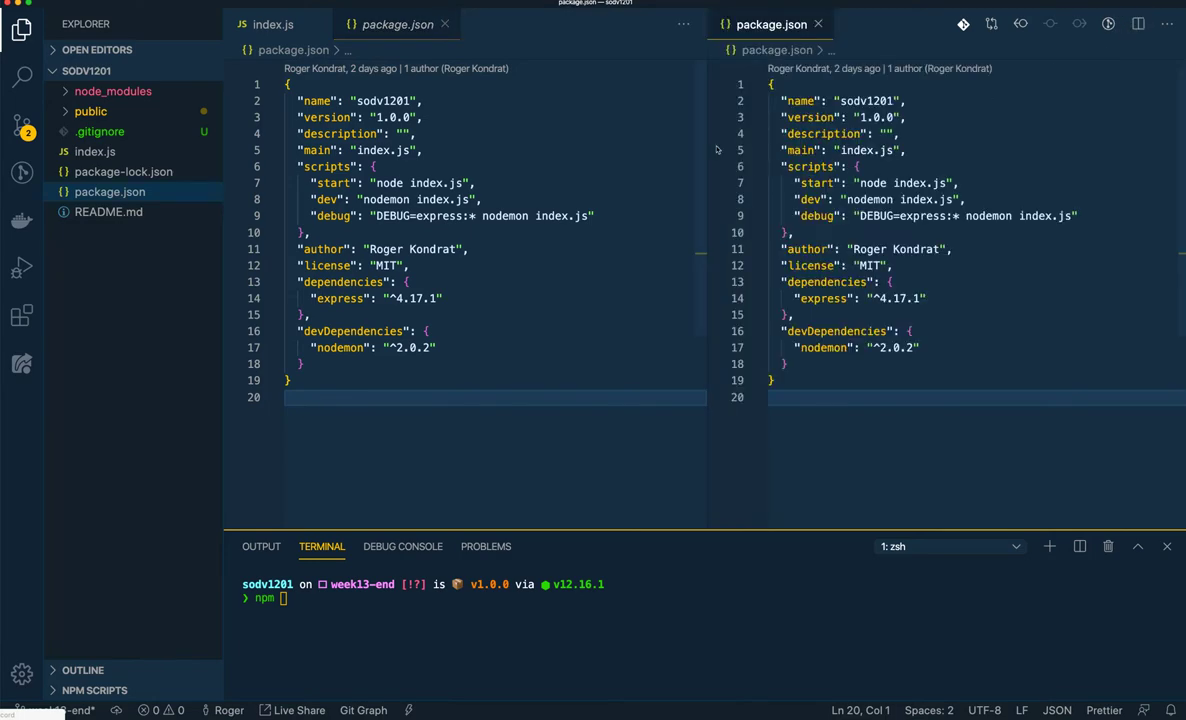
# Collapse back to a single package.json editor and select its debug script name
pyautogui.click(272, 24)
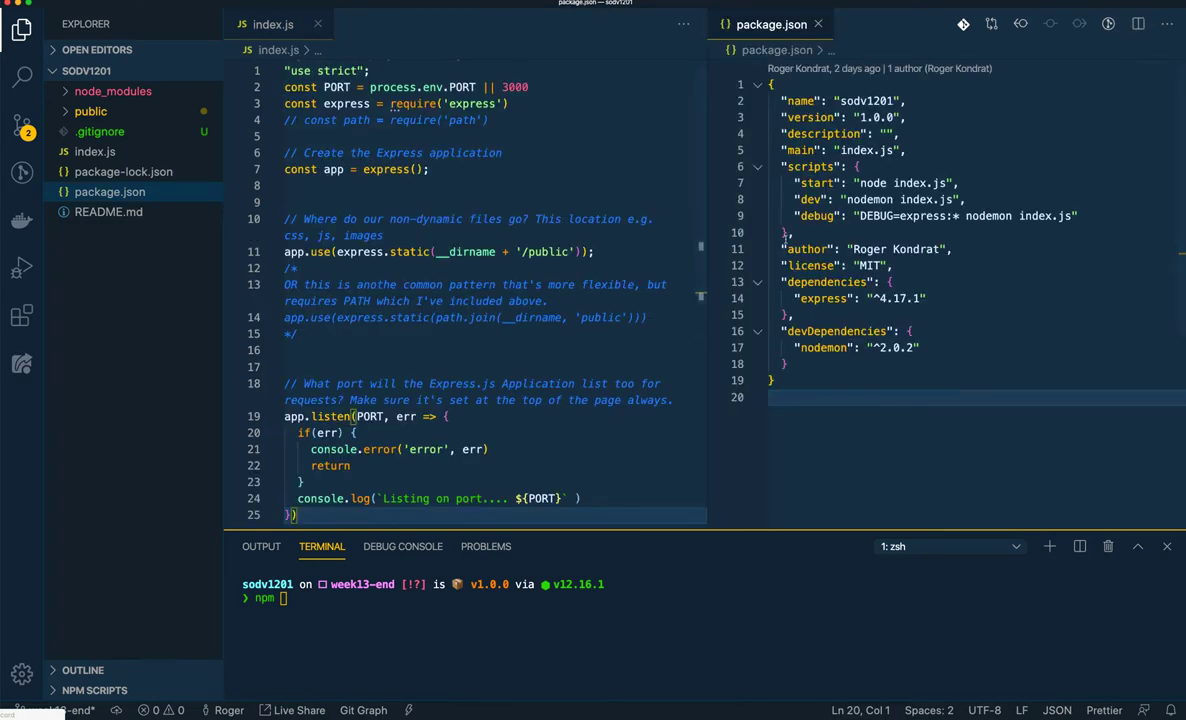
pyautogui.click(318, 24)
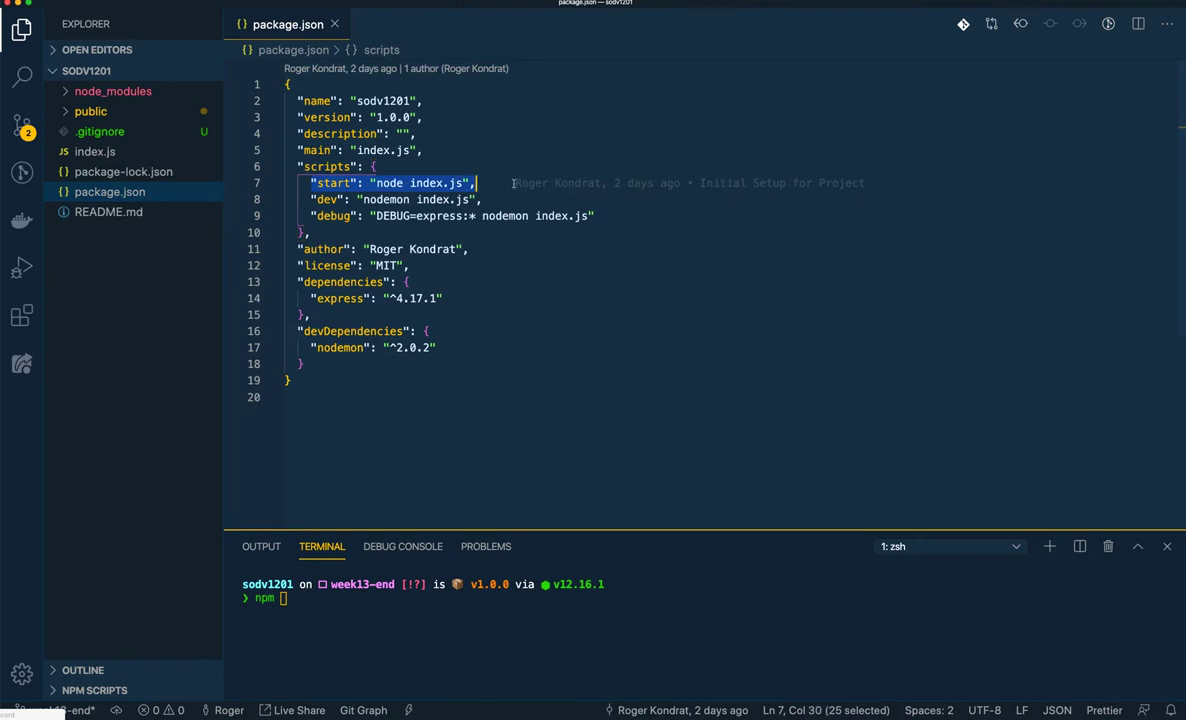
pyautogui.click(316, 184)
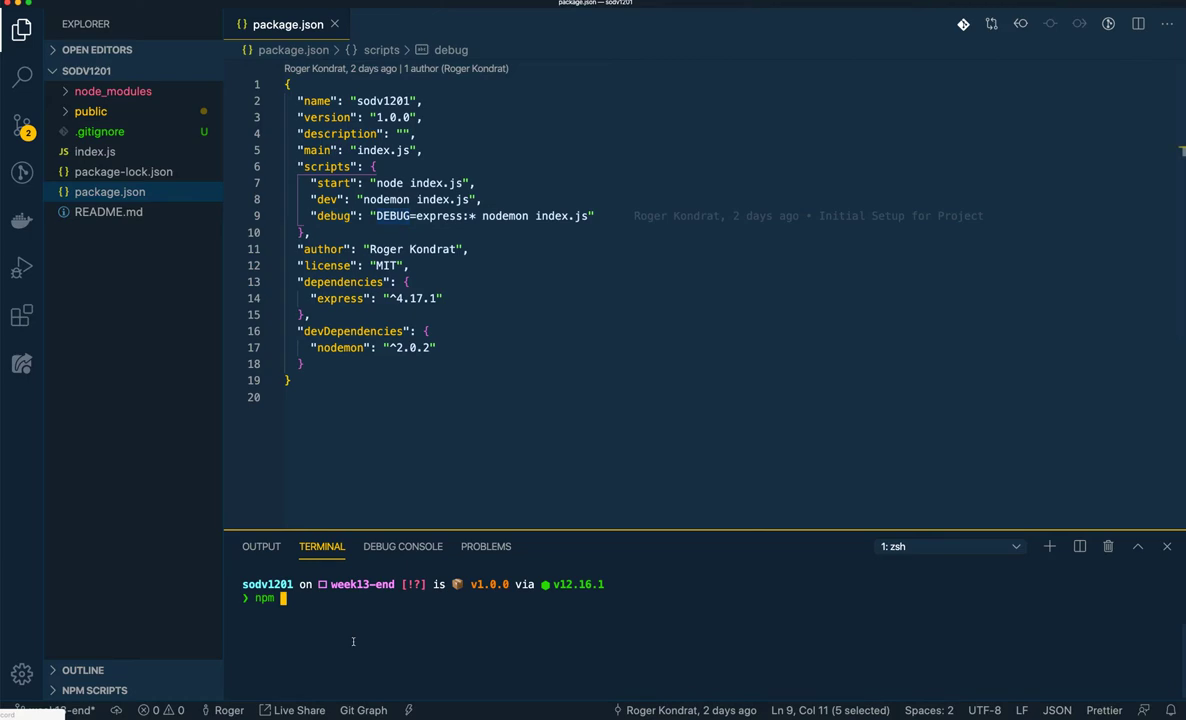
# Run npm run debug and move the terminal panel to the right side
pyautogui.write('run debug')
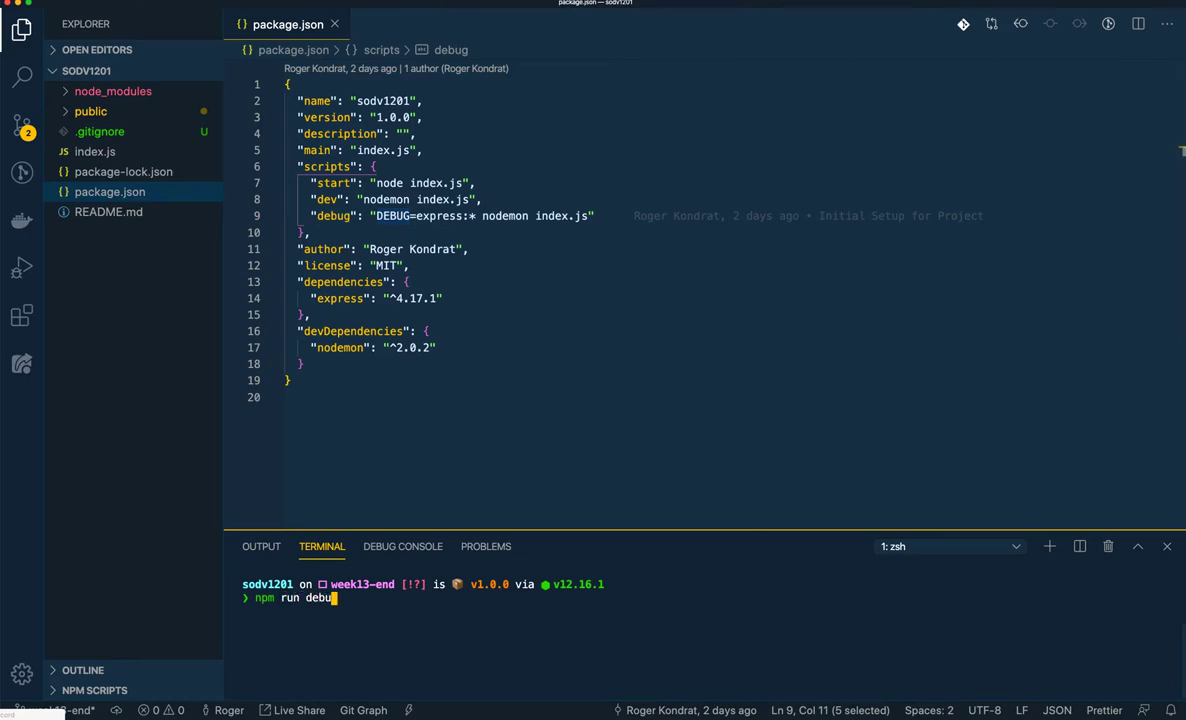
pyautogui.press('Return')
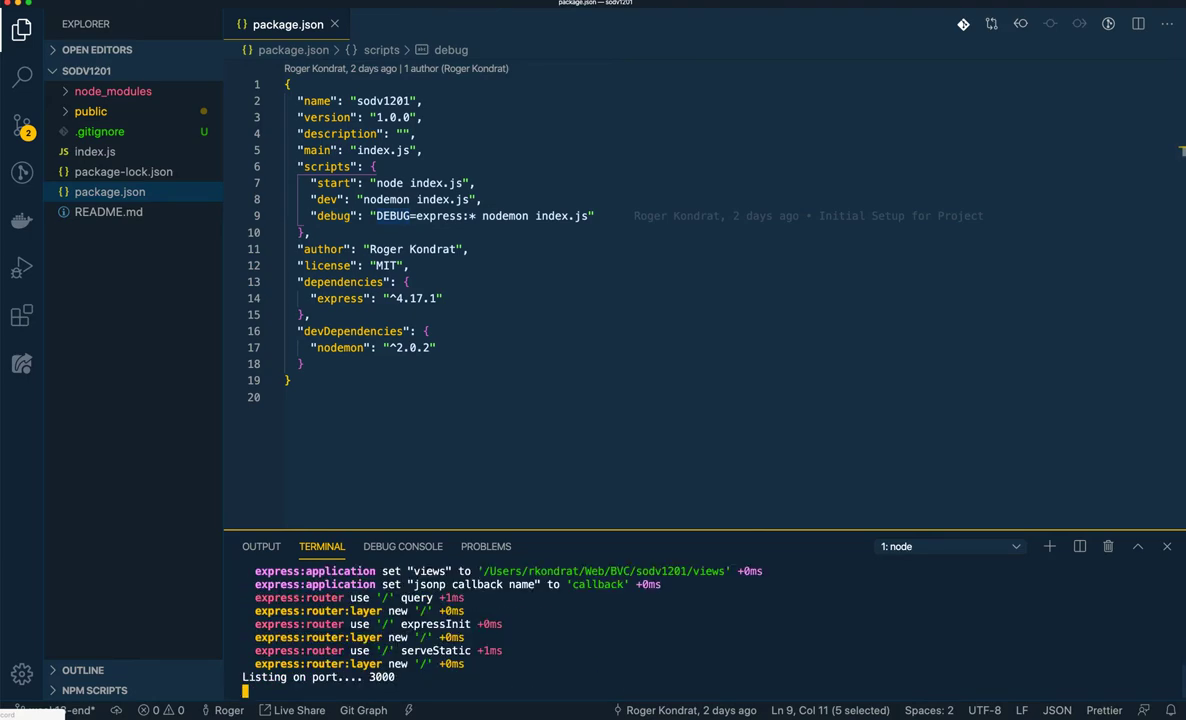
pyautogui.moveTo(828, 558)
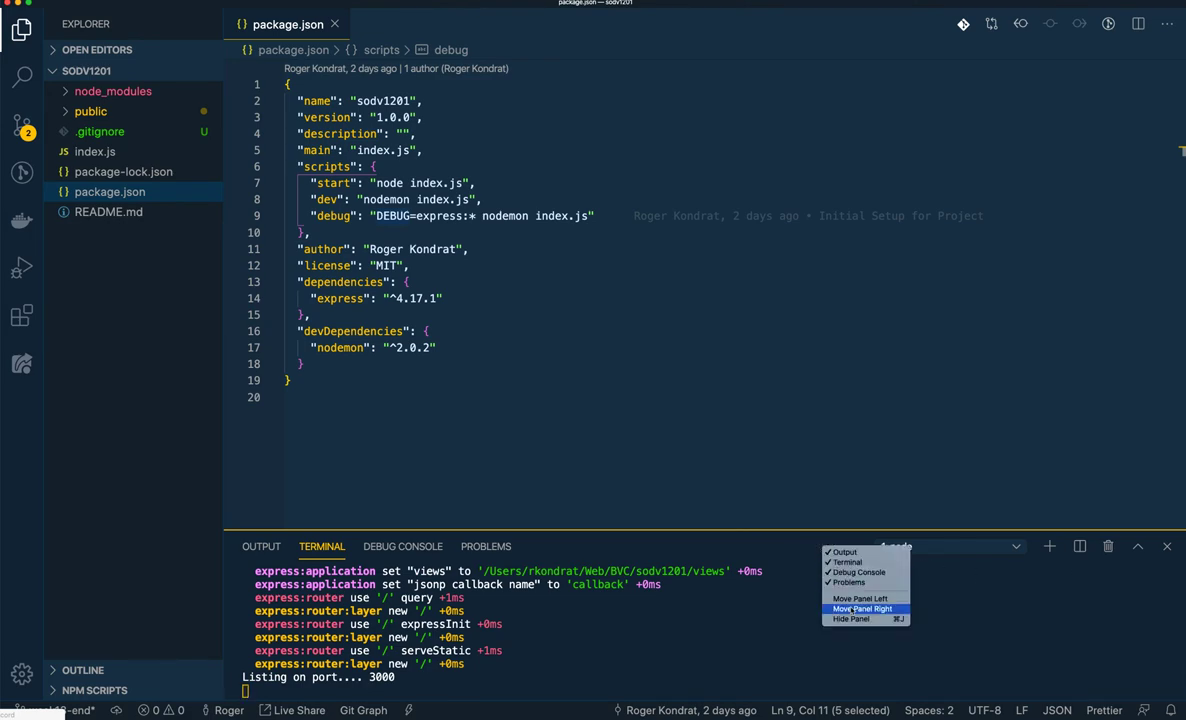
pyautogui.click(862, 608)
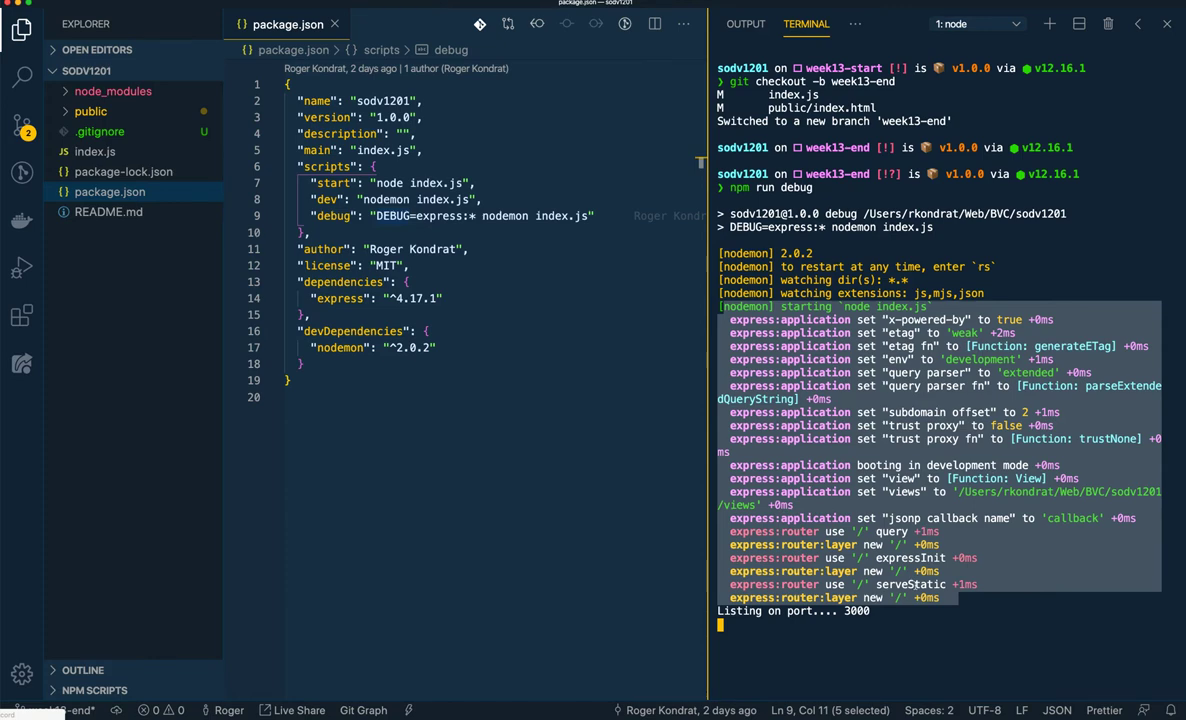
# Stop the server with Ctrl+C and restart it with npm run dev on port 3000
pyautogui.press('ctrl+c')
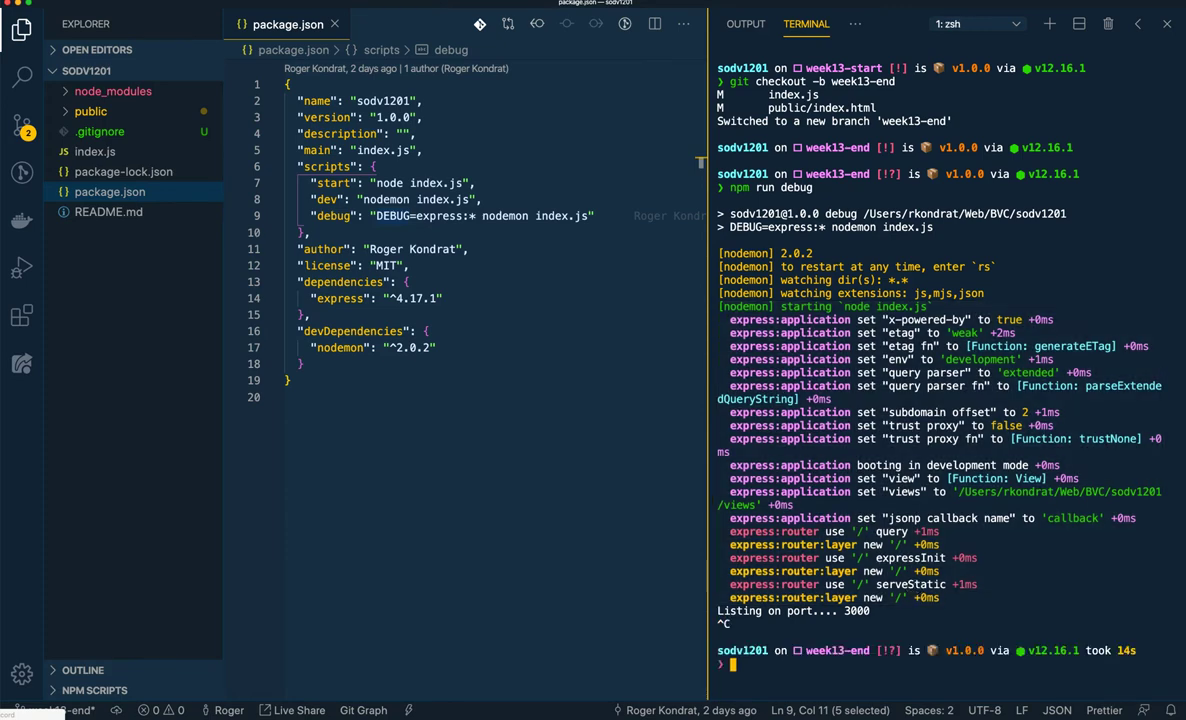
pyautogui.write('npm run de')
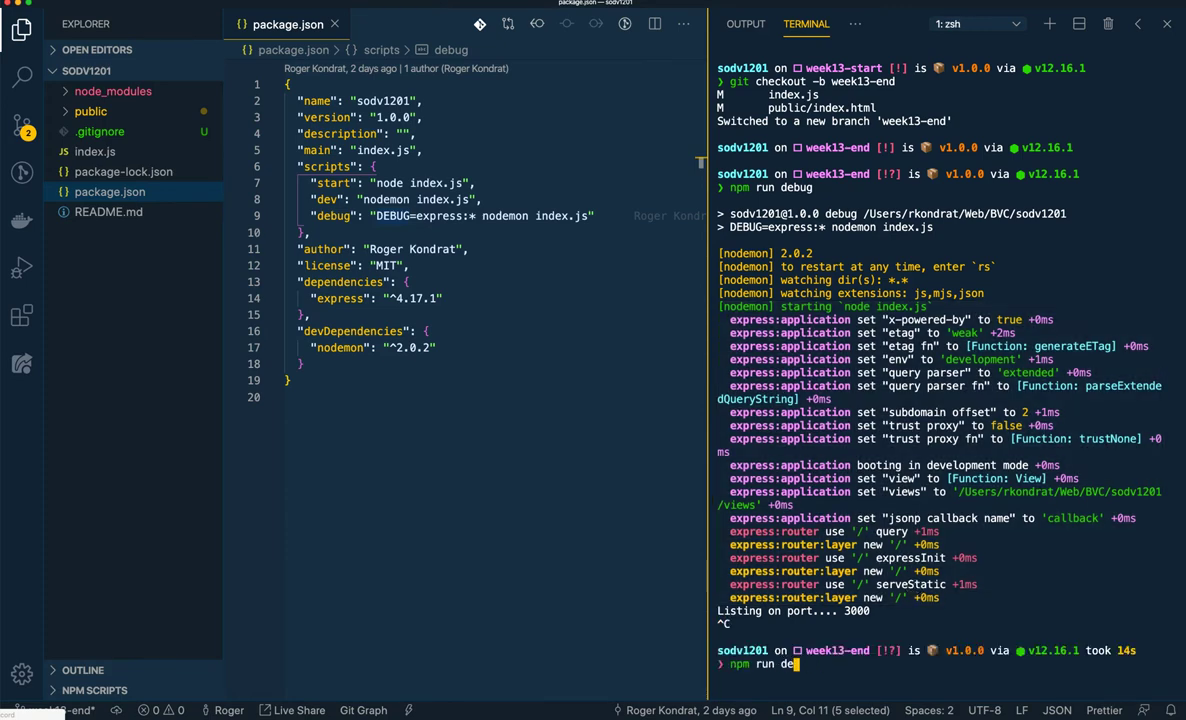
pyautogui.press('Return')
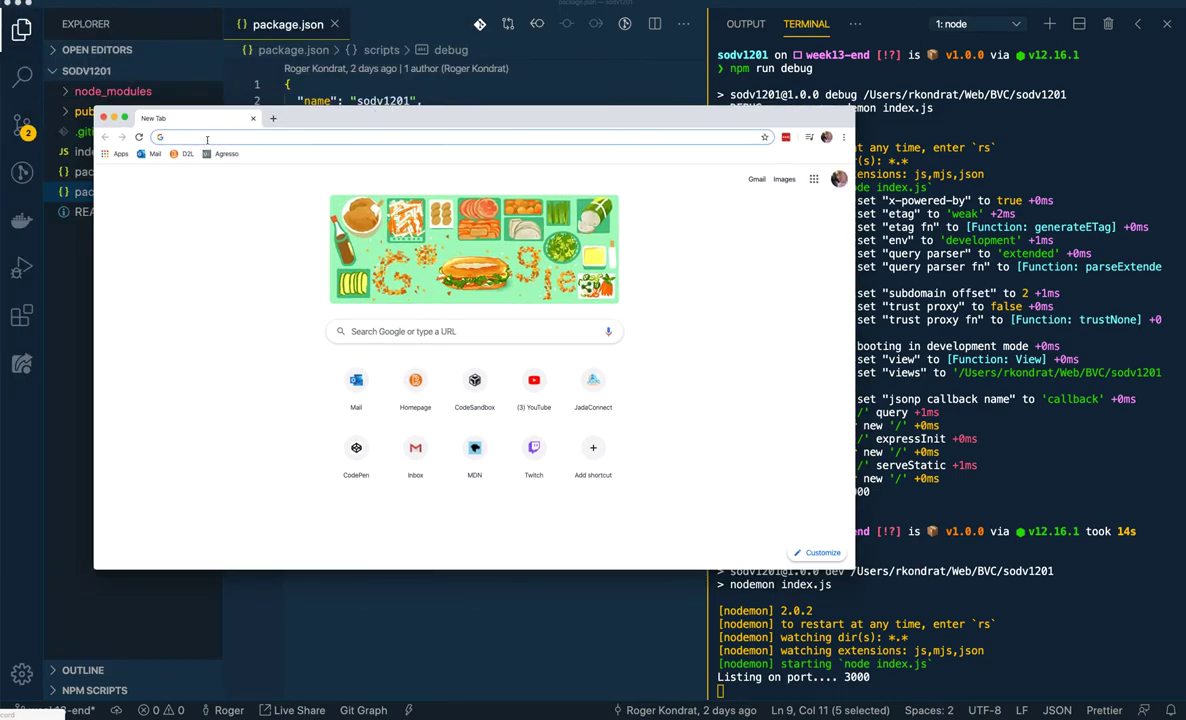
# Load localhost:3000 in Chrome showing Welcome to my Home Page, then return to the editor
pyautogui.write('localhost:3000')
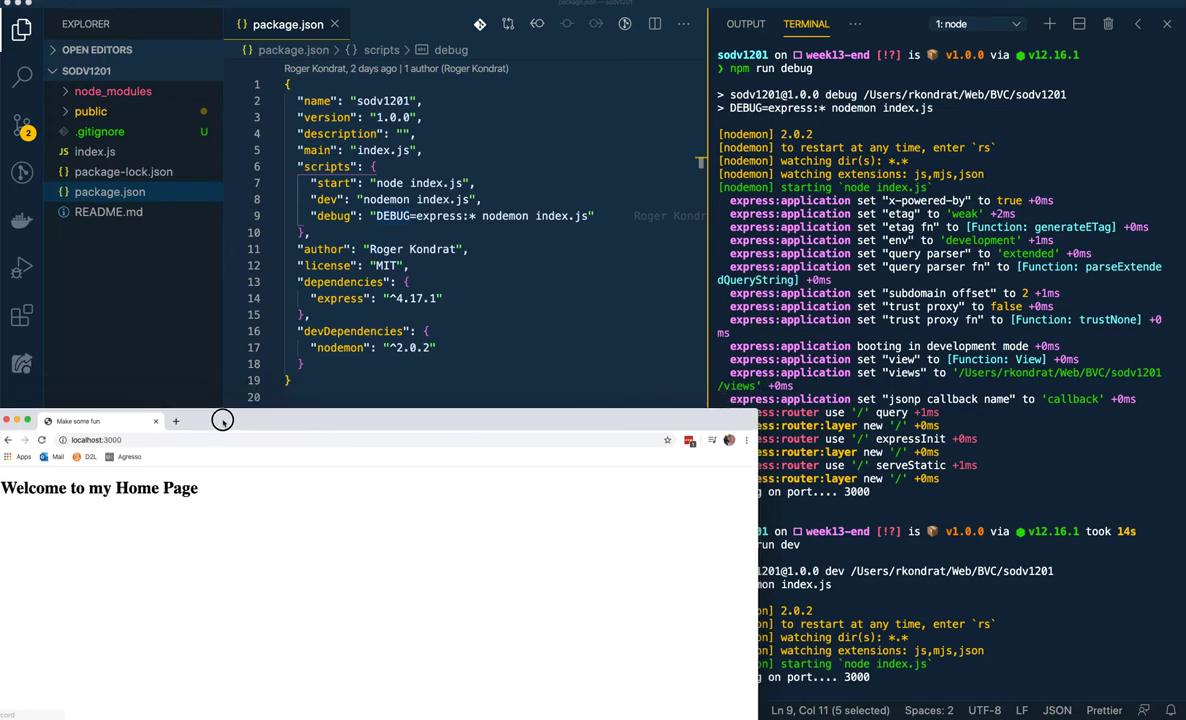
pyautogui.click(96, 152)
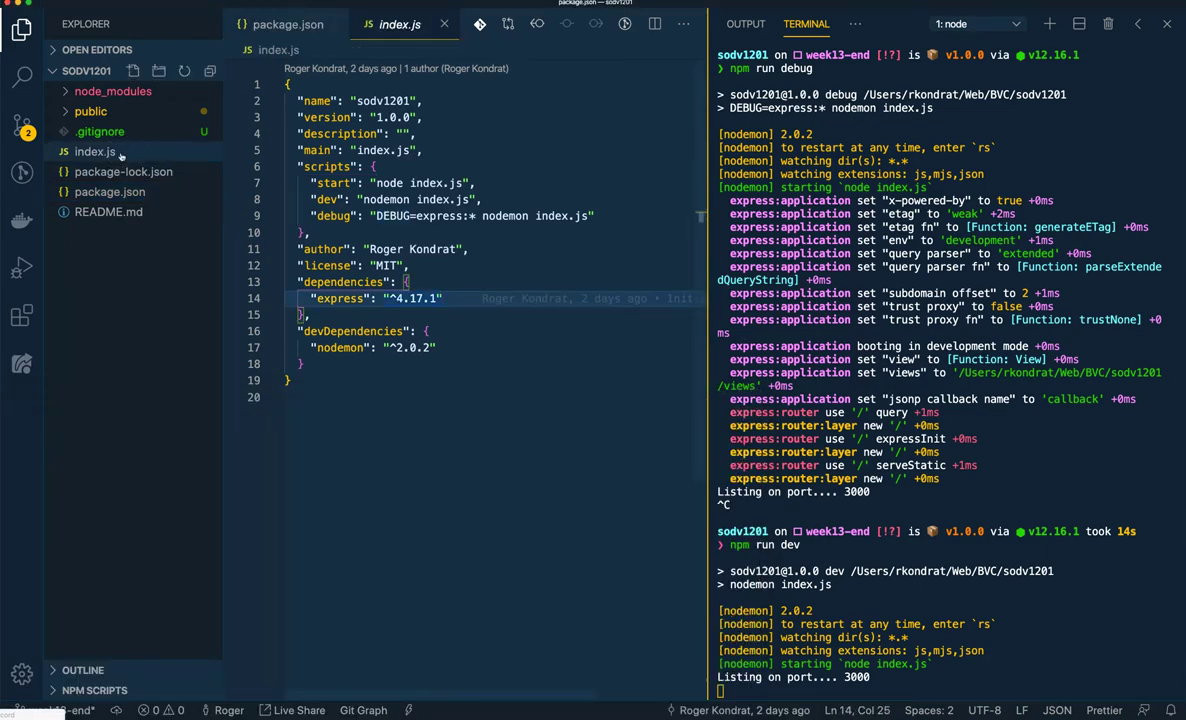
pyautogui.click(96, 152)
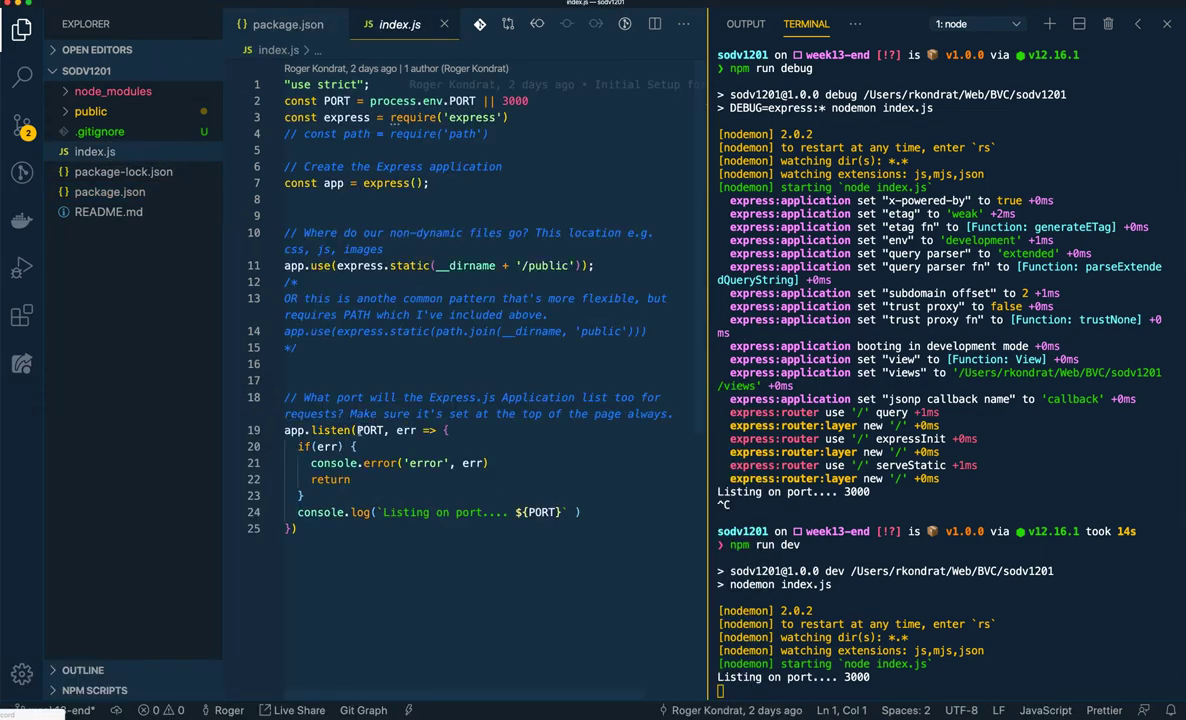
pyautogui.click(336, 100)
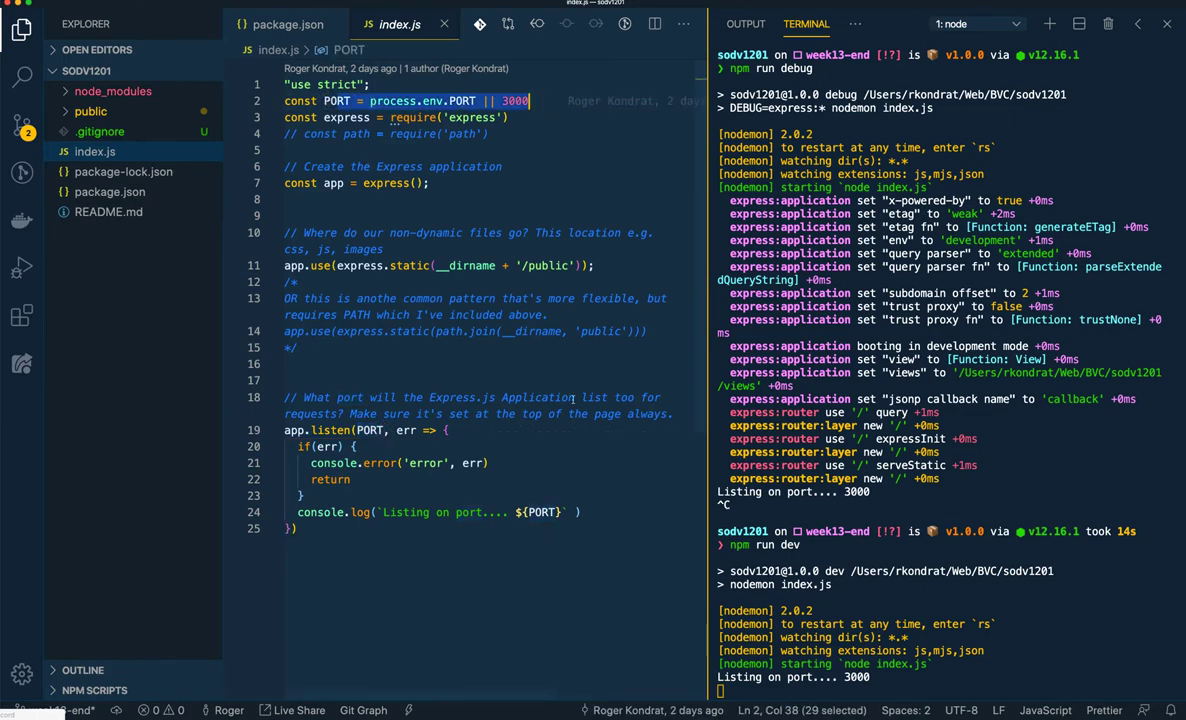
pyautogui.click(540, 512)
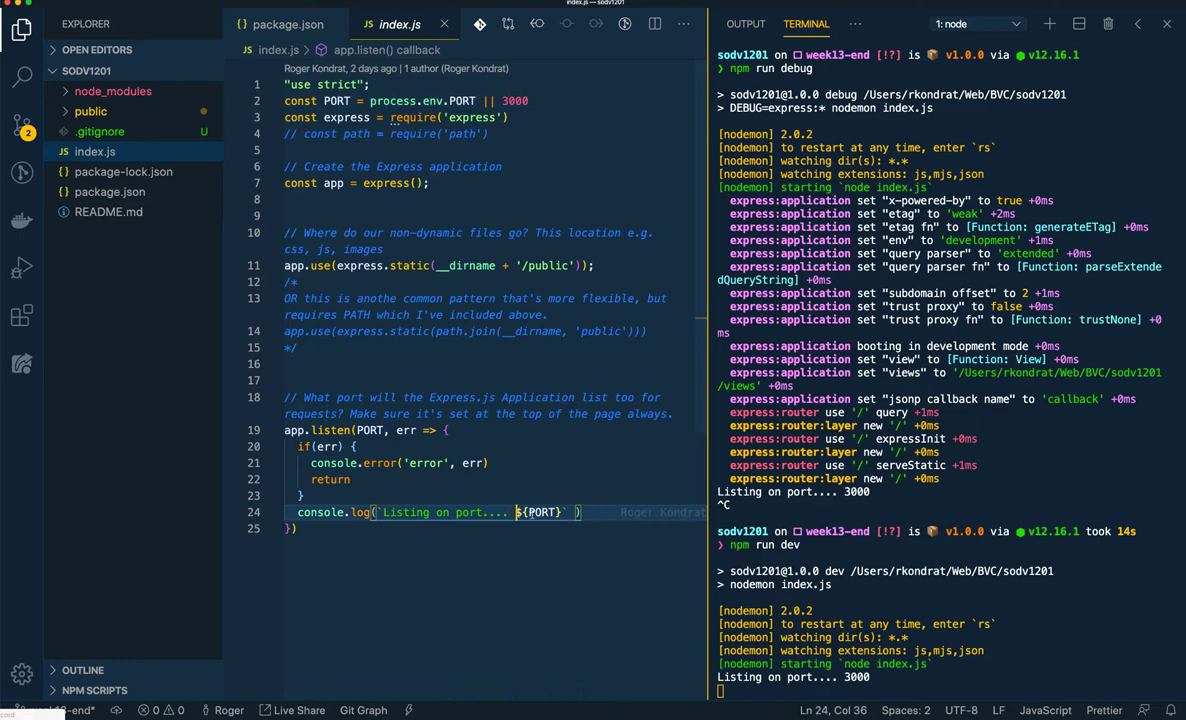
pyautogui.write('http://localhost:')
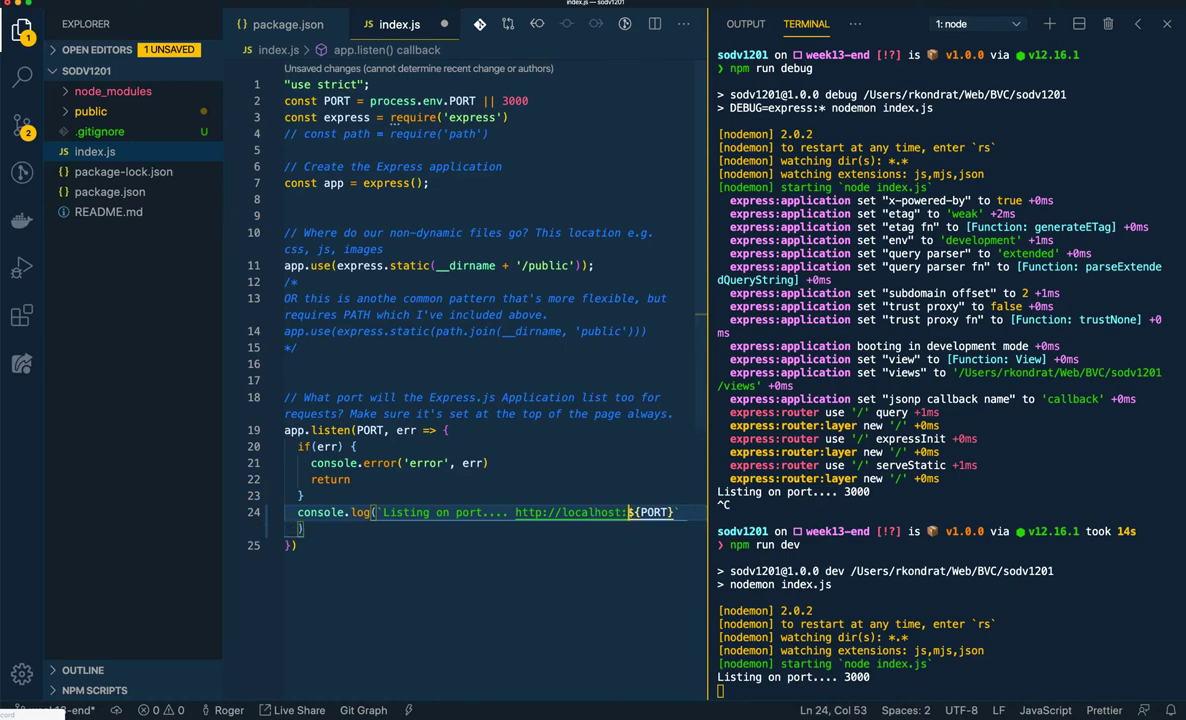
pyautogui.press('ctrl+s')
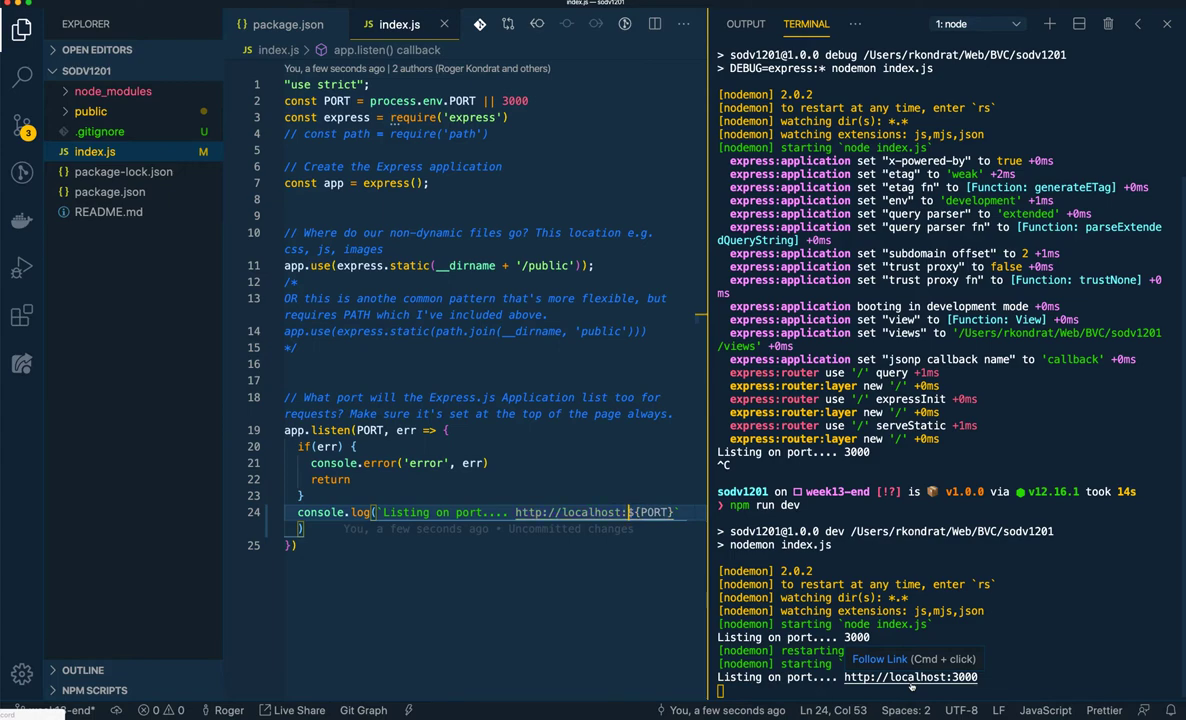
pyautogui.click(910, 676)
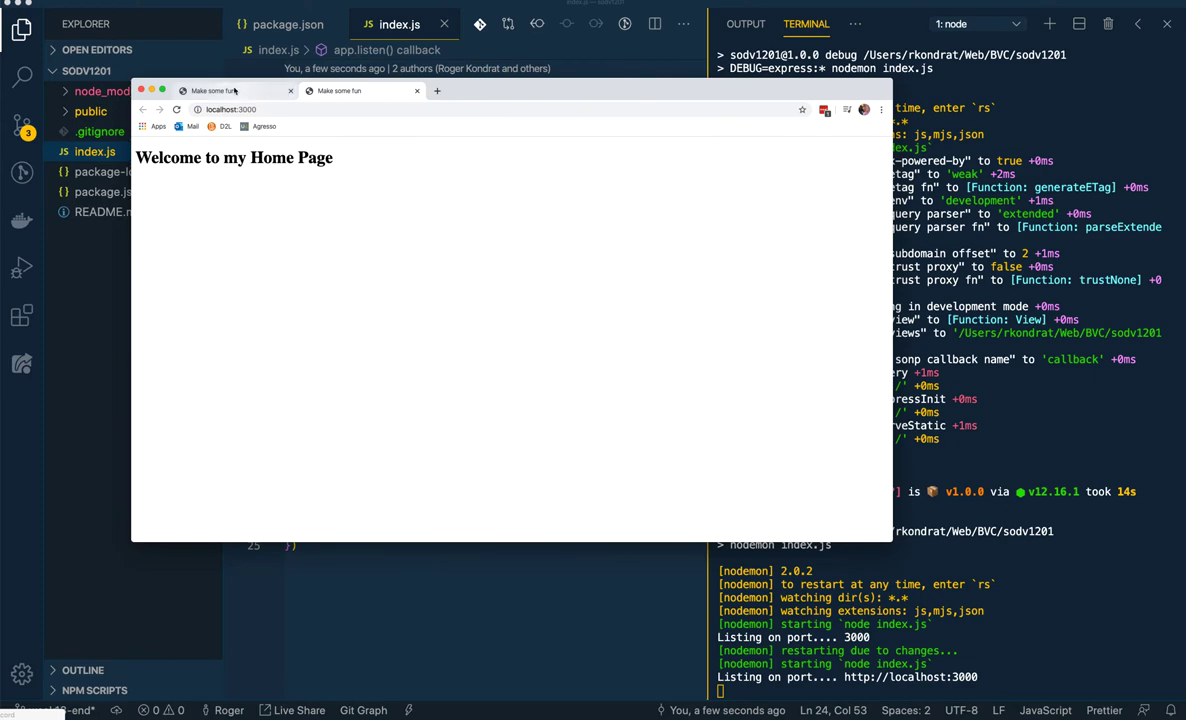
pyautogui.moveTo(210, 92)
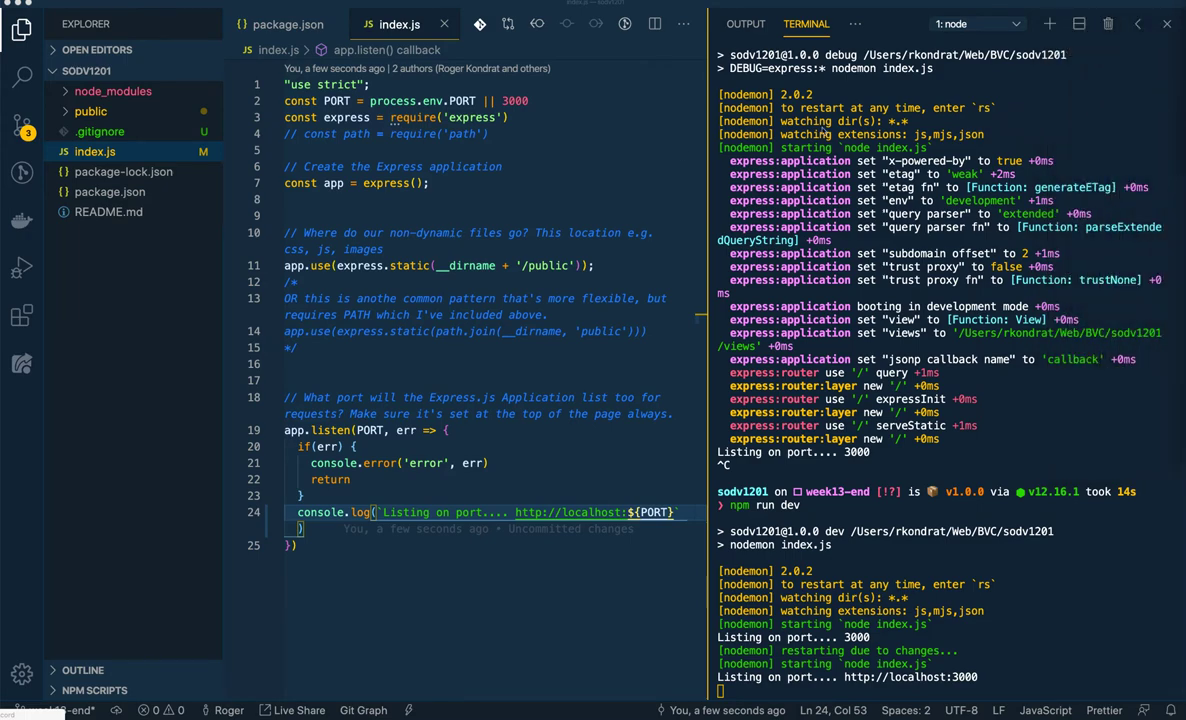
# Show package.json and dock the terminal panel below the code
pyautogui.click(288, 24)
pyautogui.write('npm run debug')
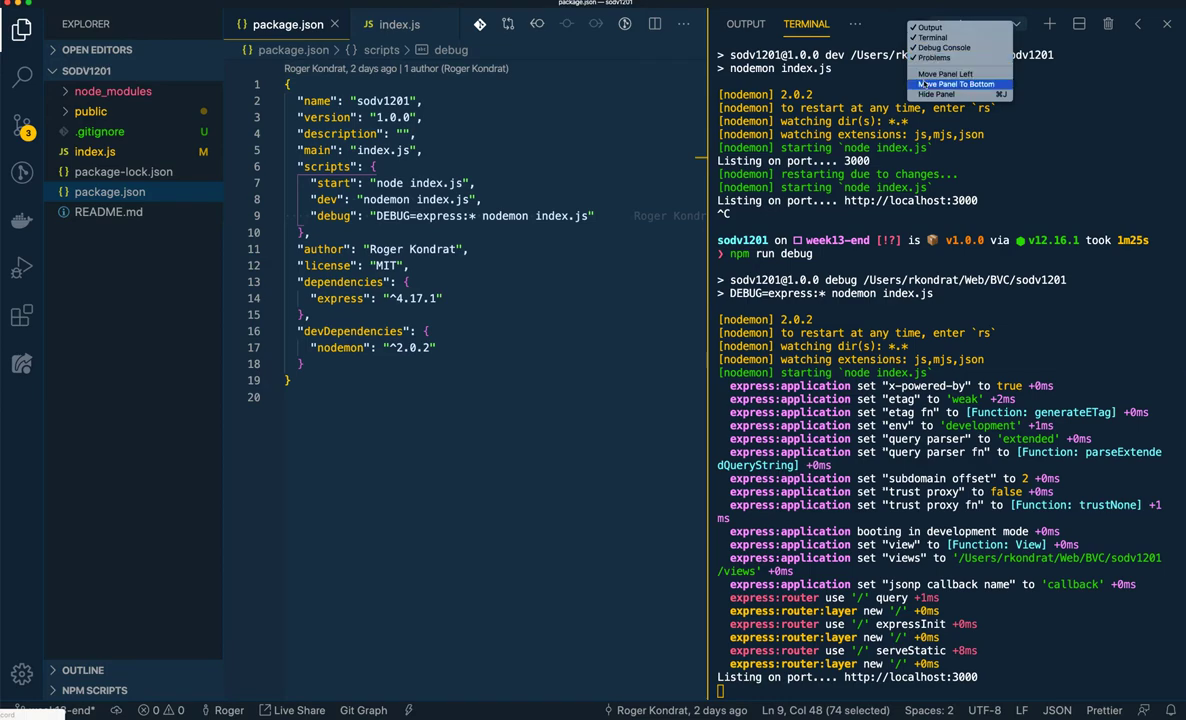
pyautogui.click(956, 84)
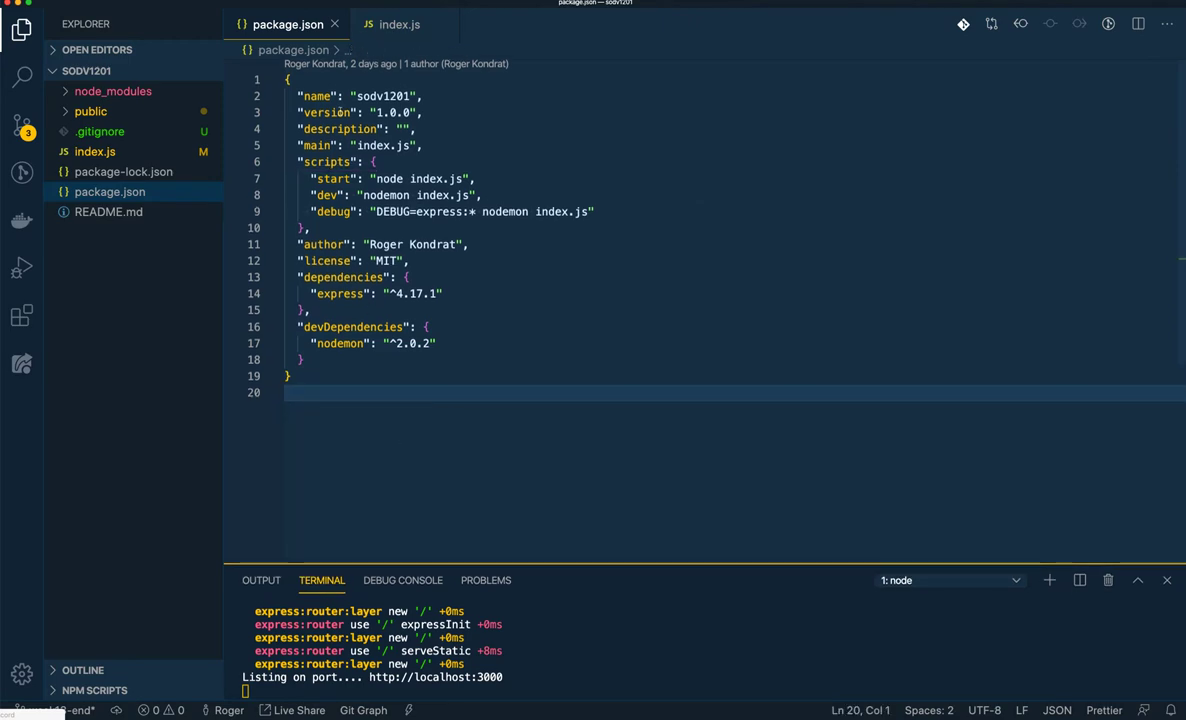
# Show index.js and briefly highlight the occurrences of express
pyautogui.click(400, 24)
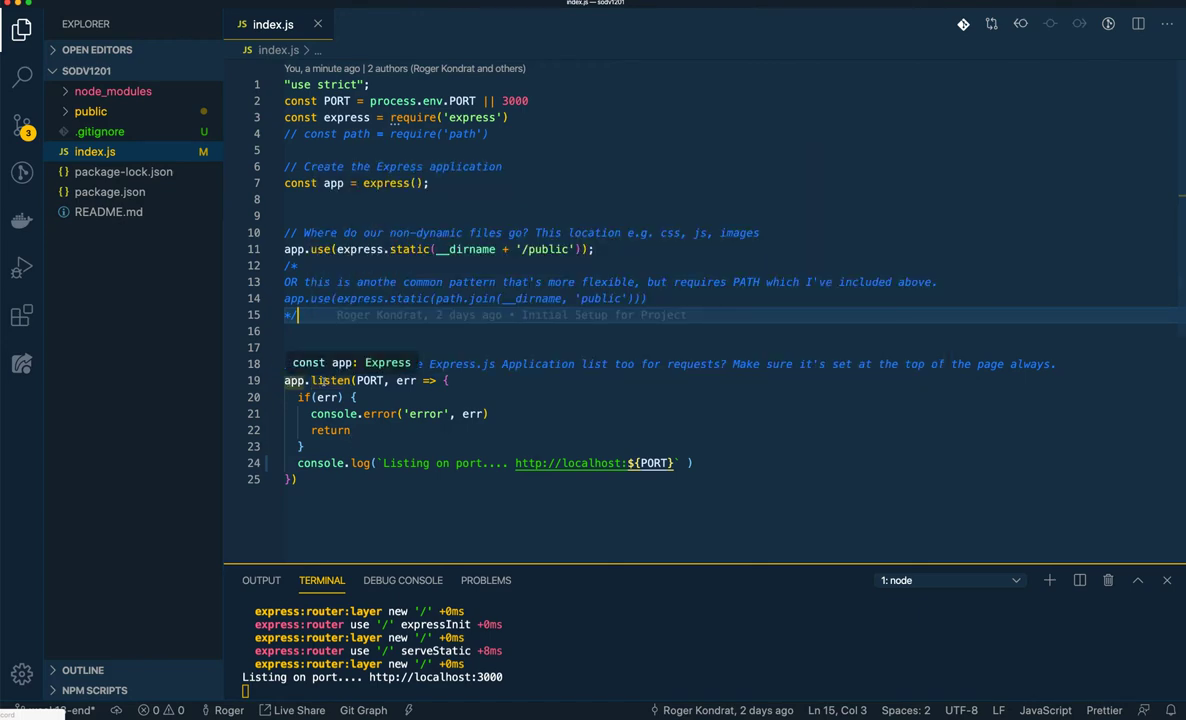
pyautogui.moveTo(332, 380)
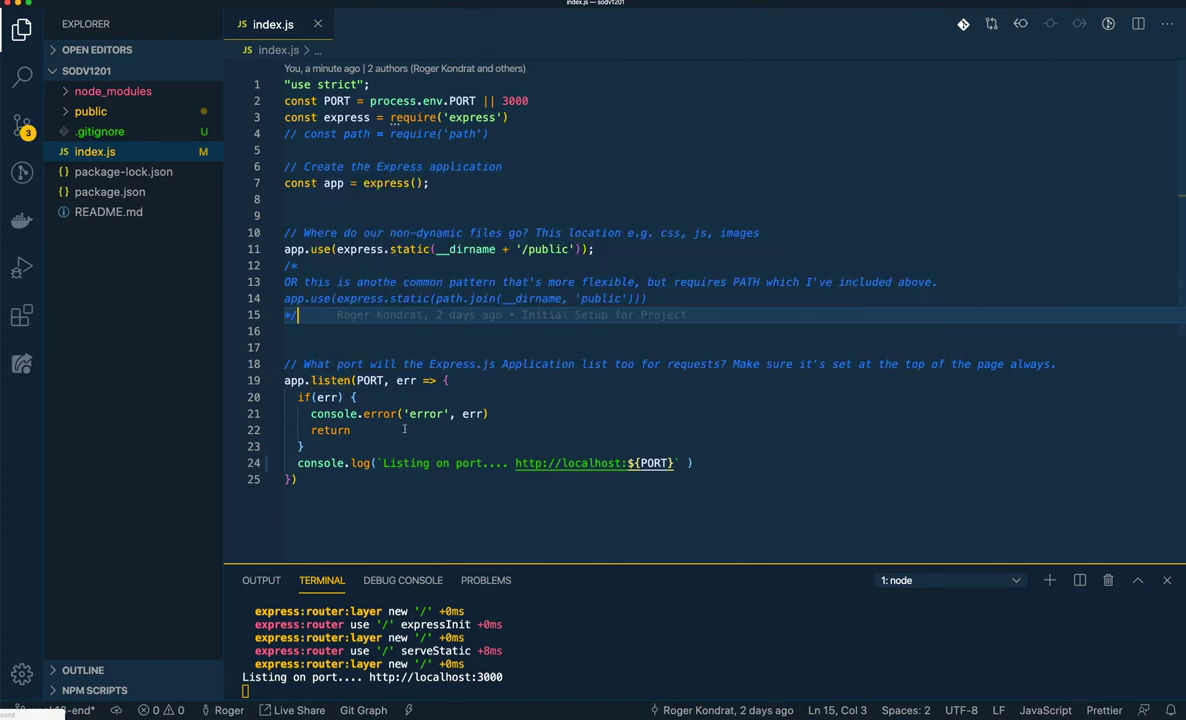
pyautogui.moveTo(380, 412)
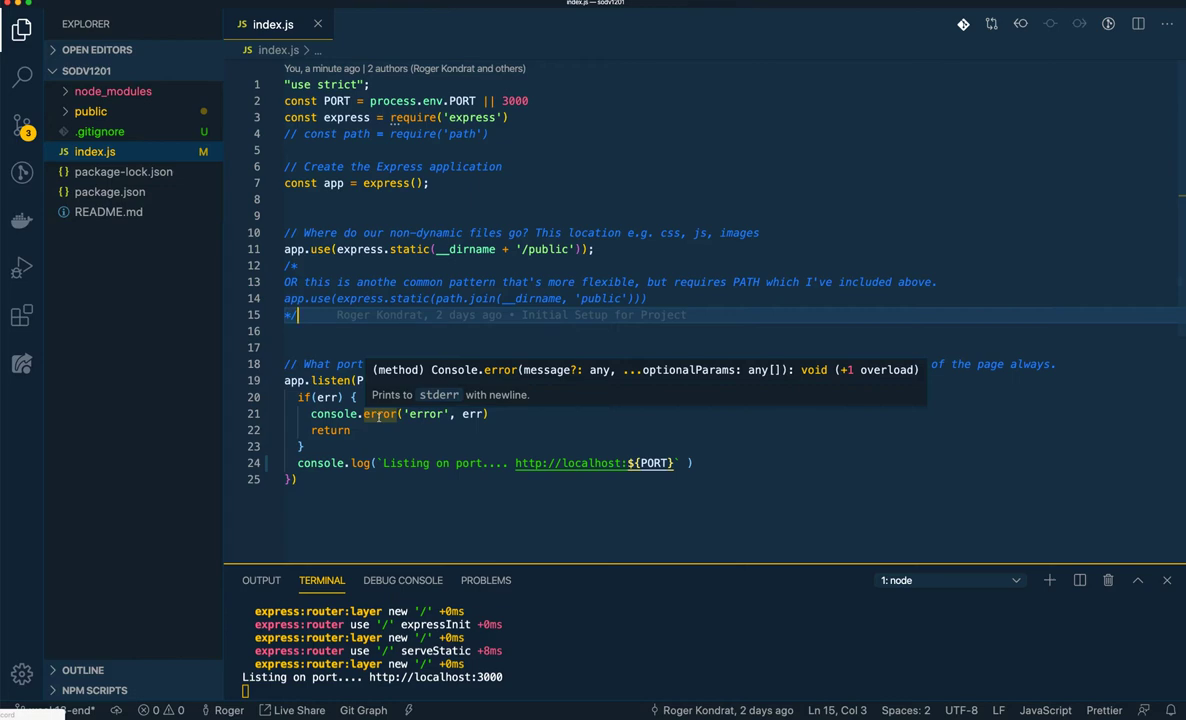
pyautogui.click(472, 412)
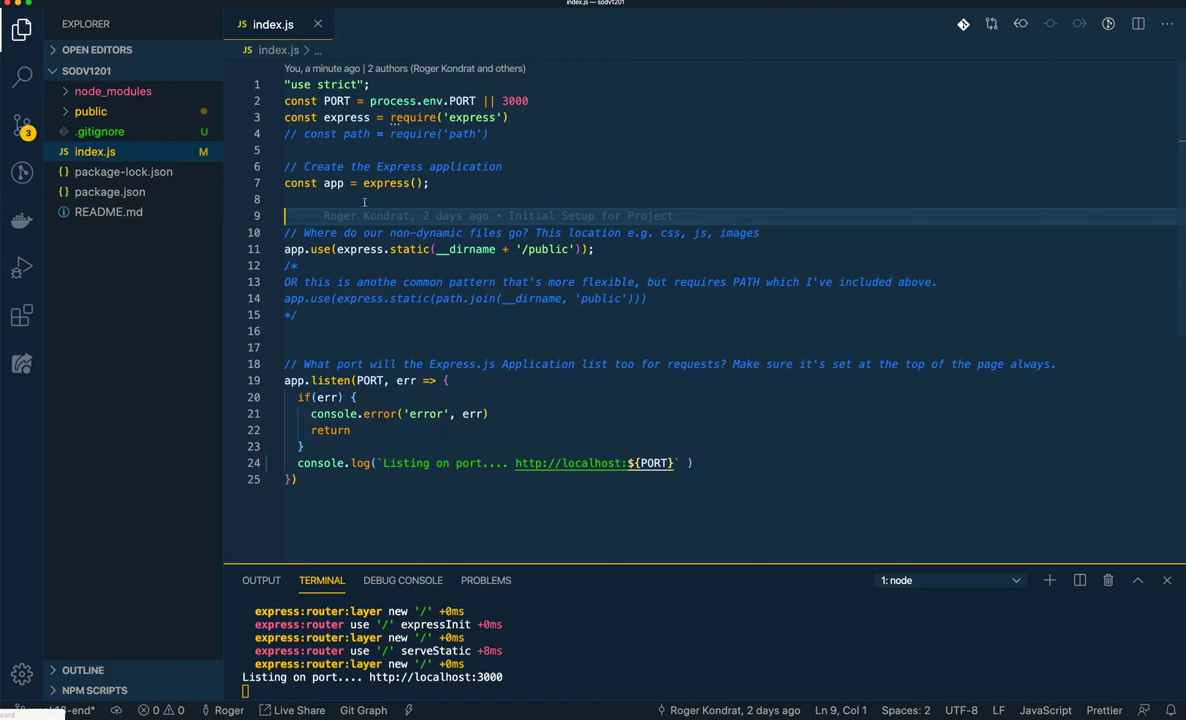
pyautogui.doubleClick(384, 184)
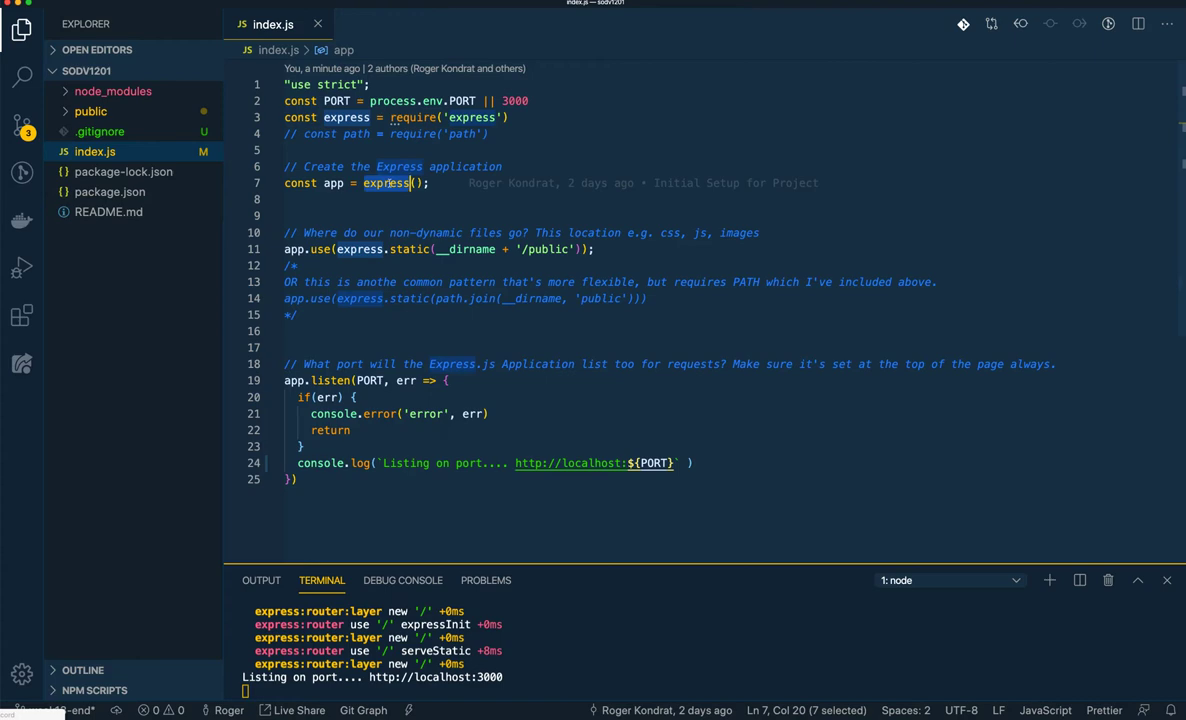
pyautogui.moveTo(386, 184)
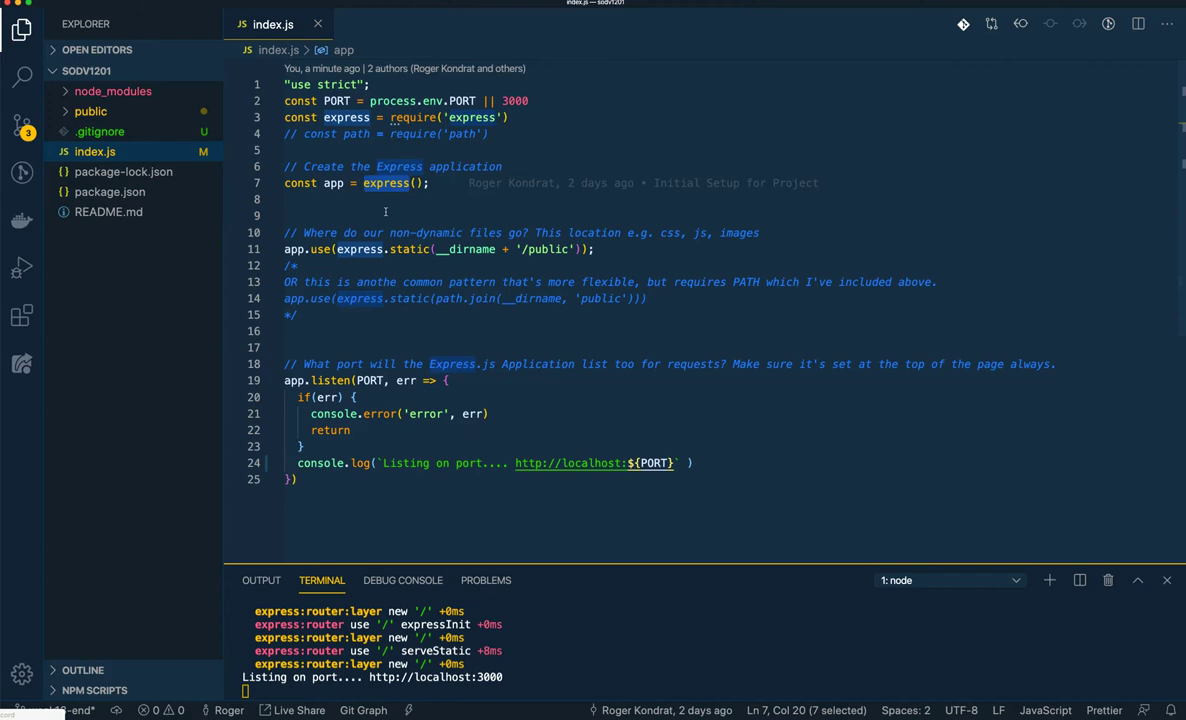
pyautogui.click(384, 214)
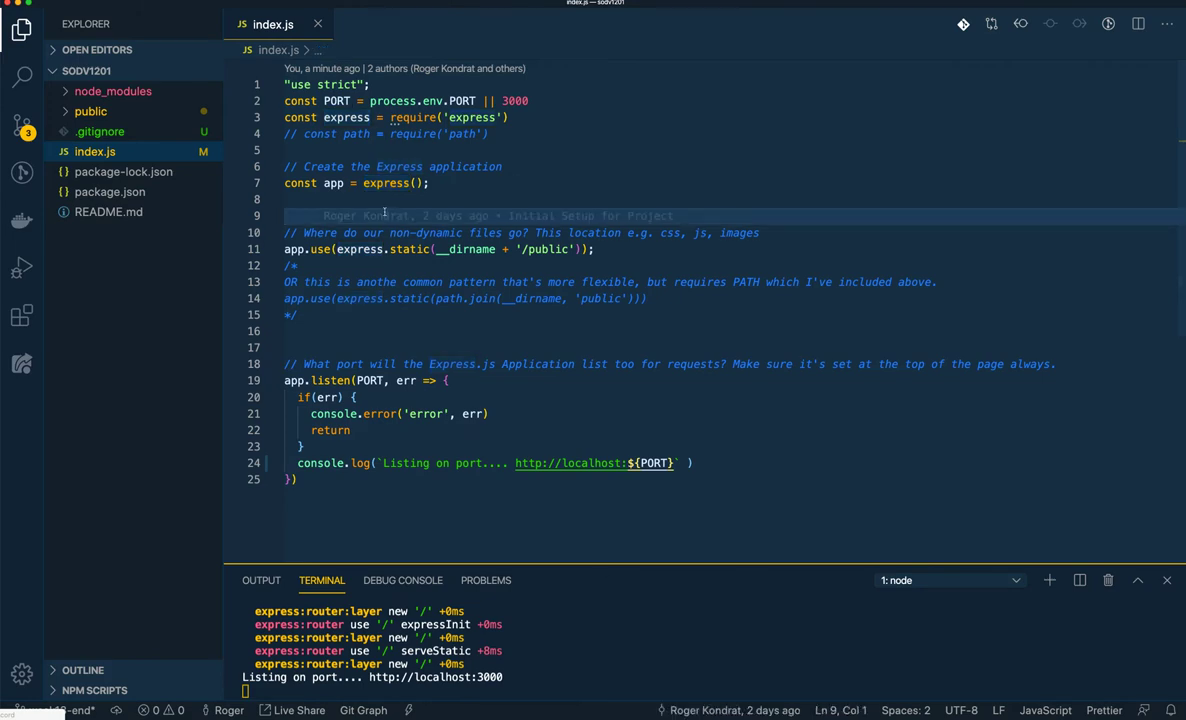
pyautogui.moveTo(456, 288)
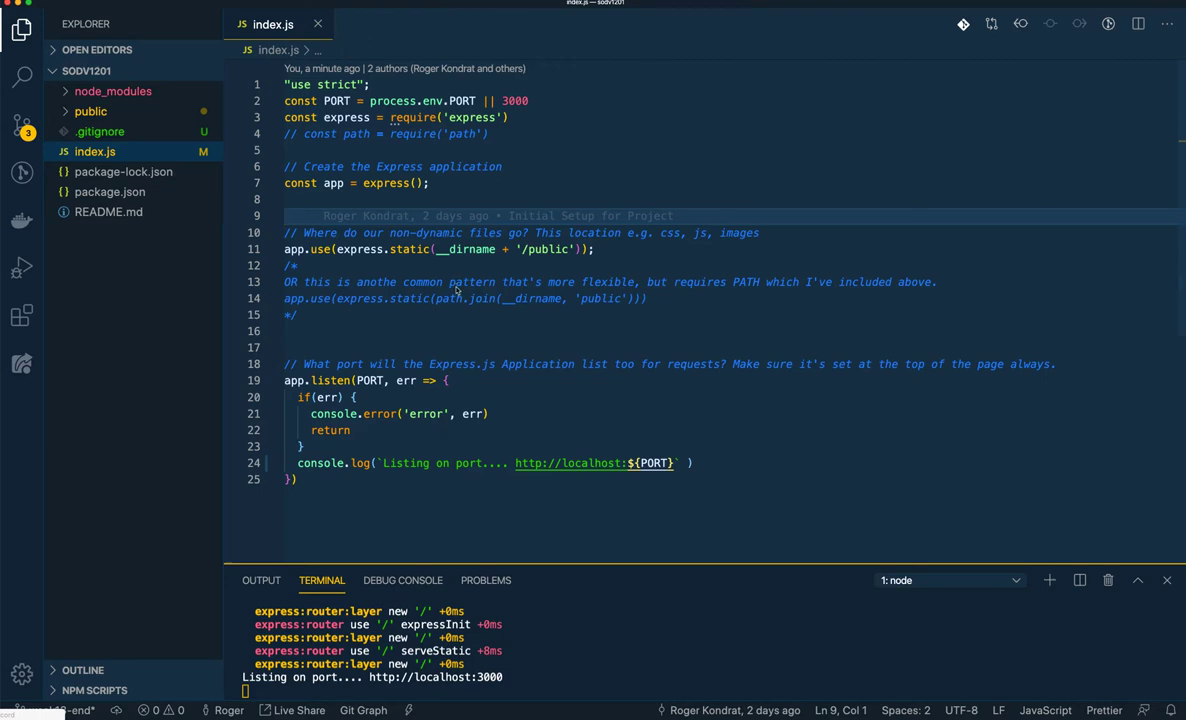
pyautogui.moveTo(396, 266)
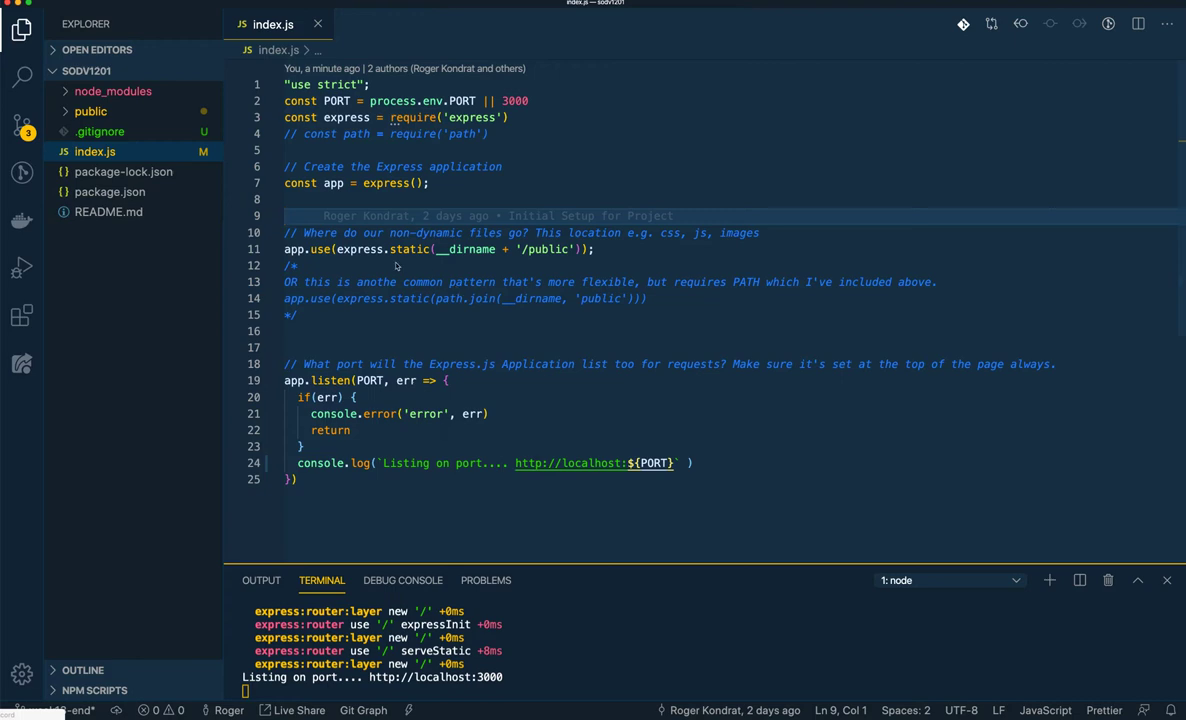
pyautogui.click(288, 248)
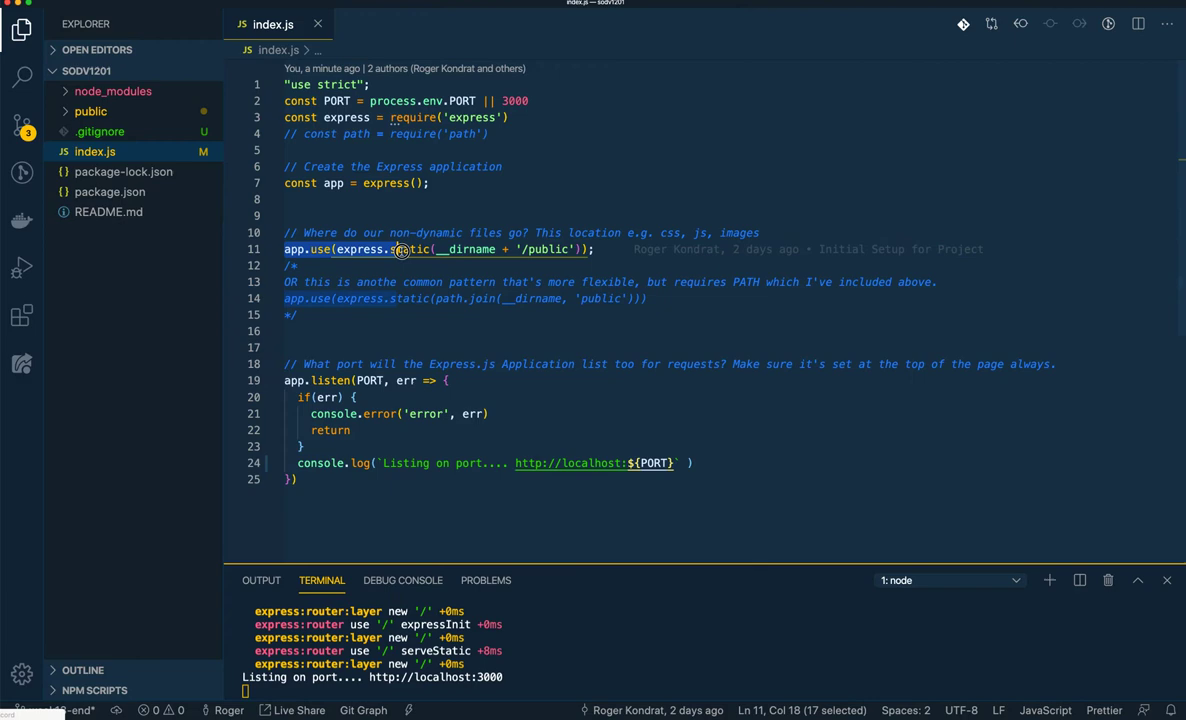
pyautogui.click(596, 248)
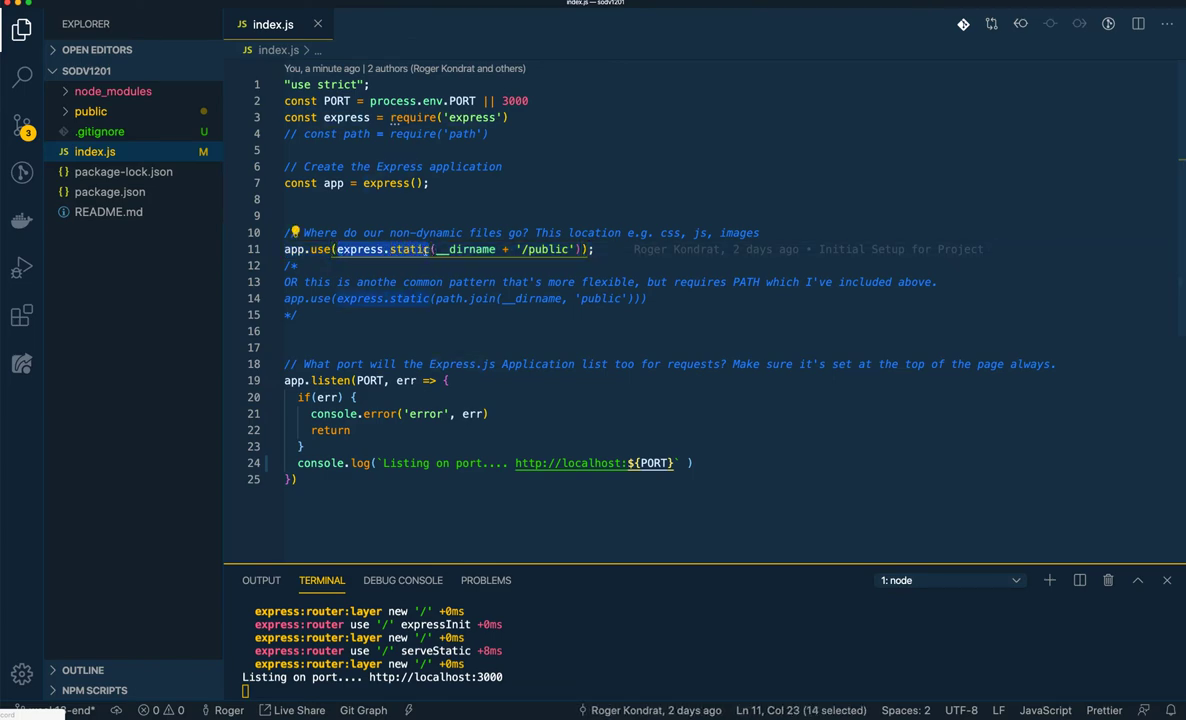
pyautogui.moveTo(404, 248)
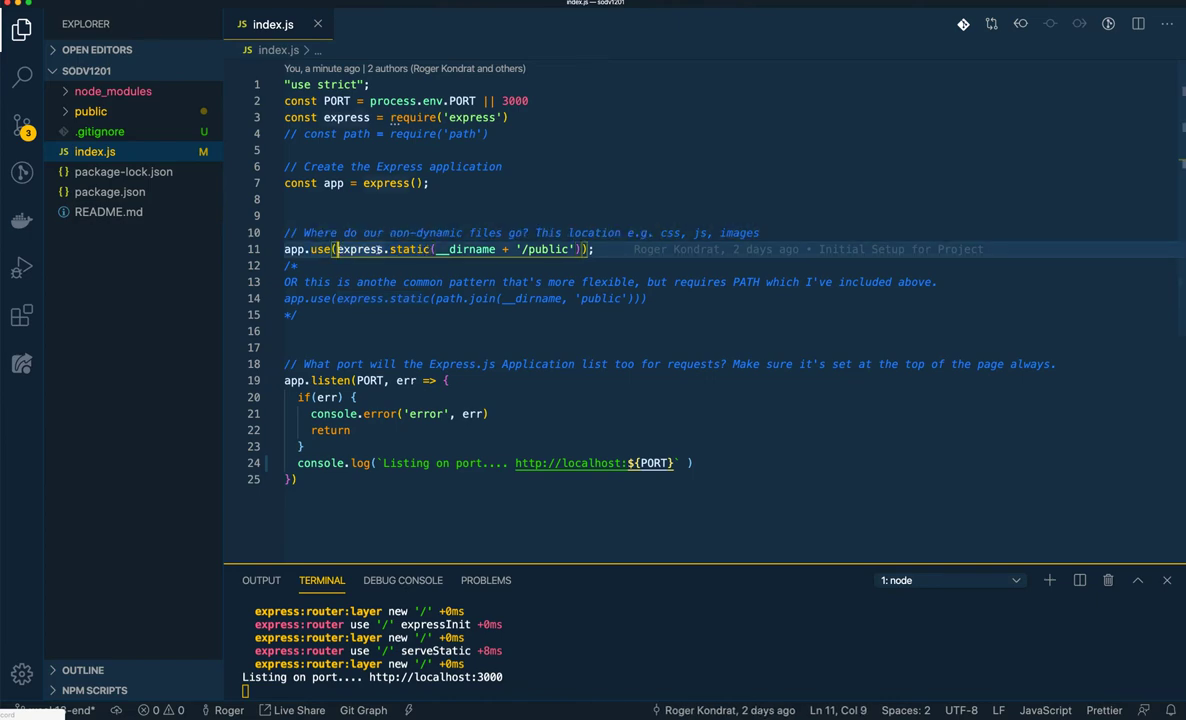
pyautogui.doubleClick(410, 248)
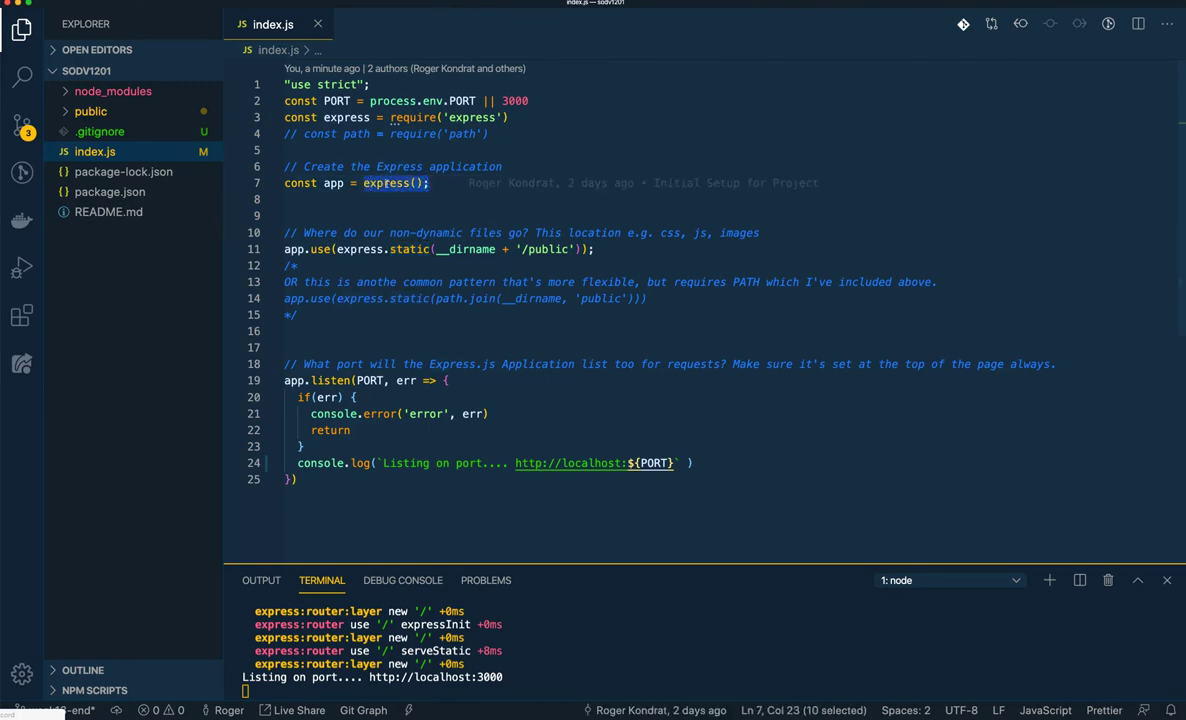
pyautogui.moveTo(360, 248)
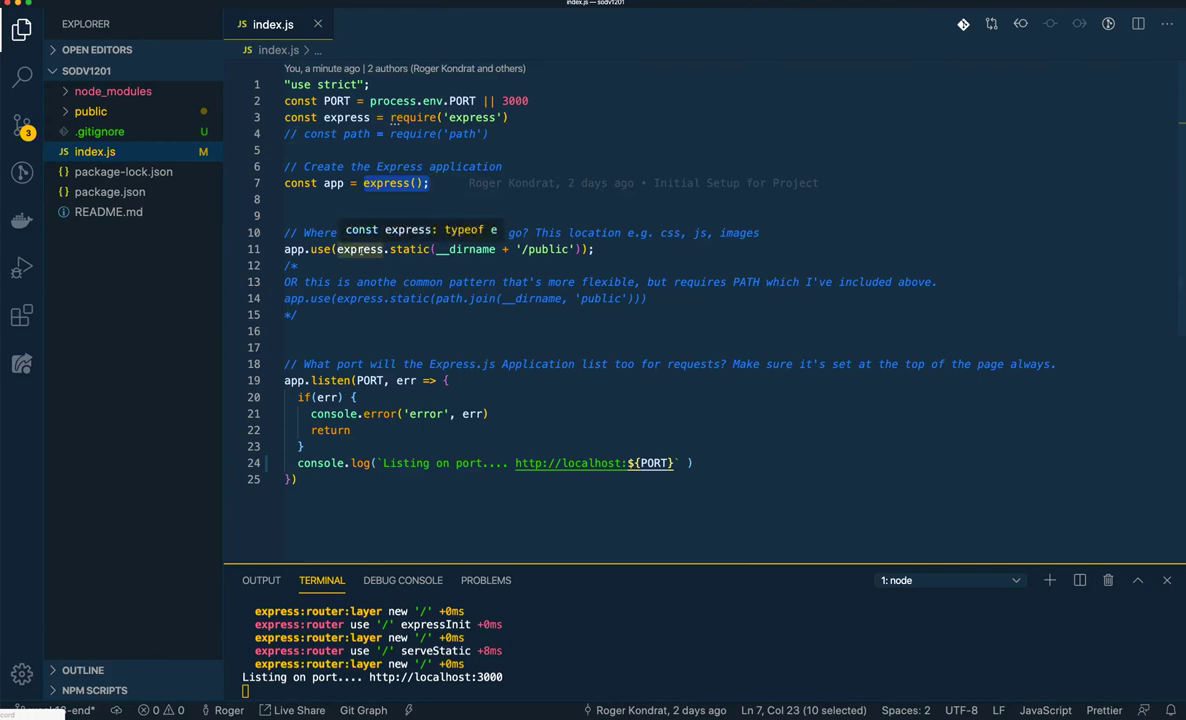
pyautogui.moveTo(410, 248)
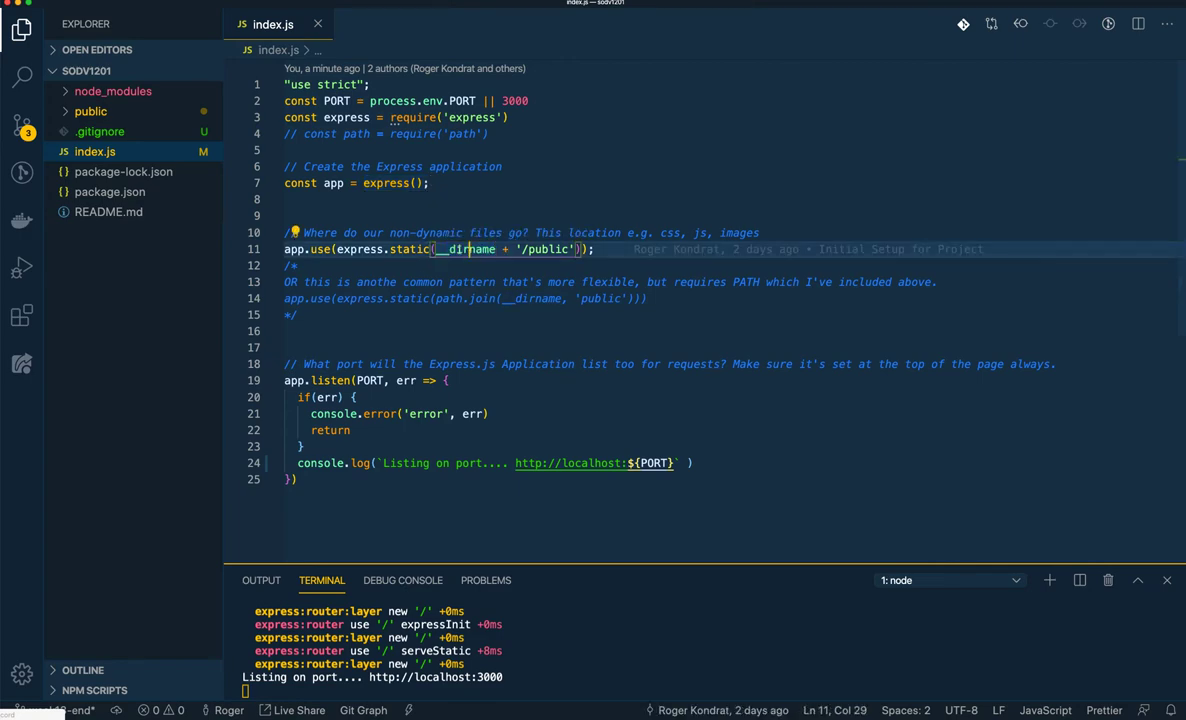
pyautogui.doubleClick(468, 248)
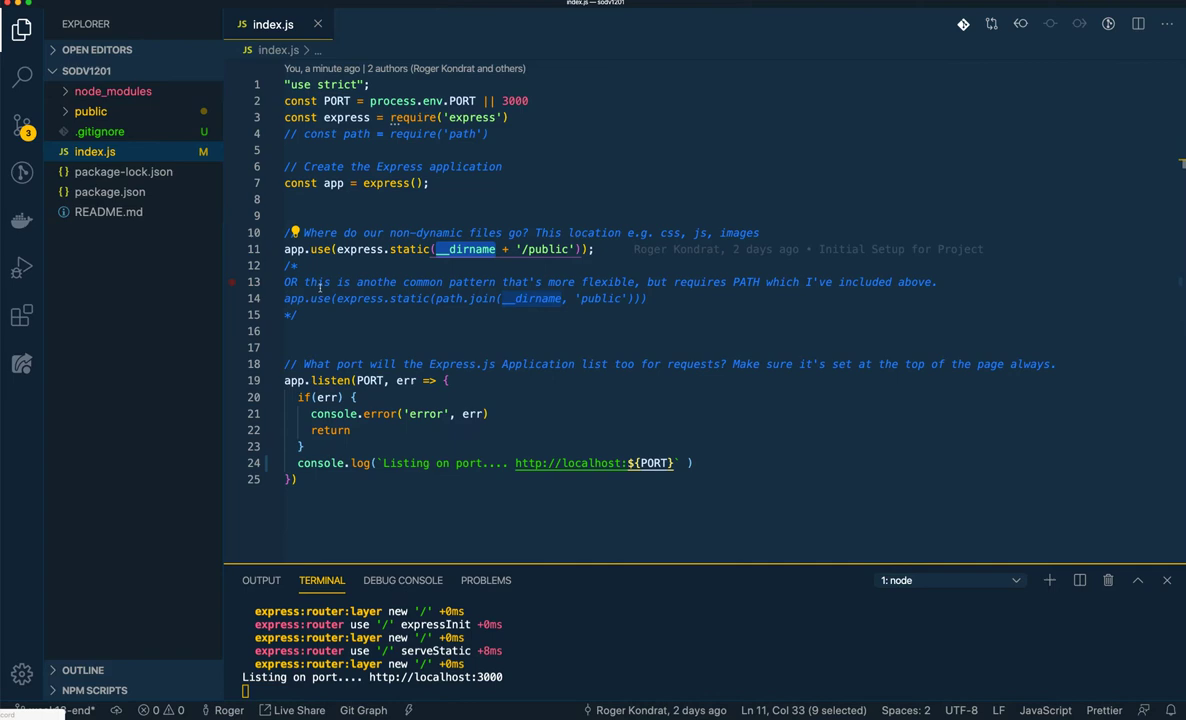
pyautogui.click(436, 248)
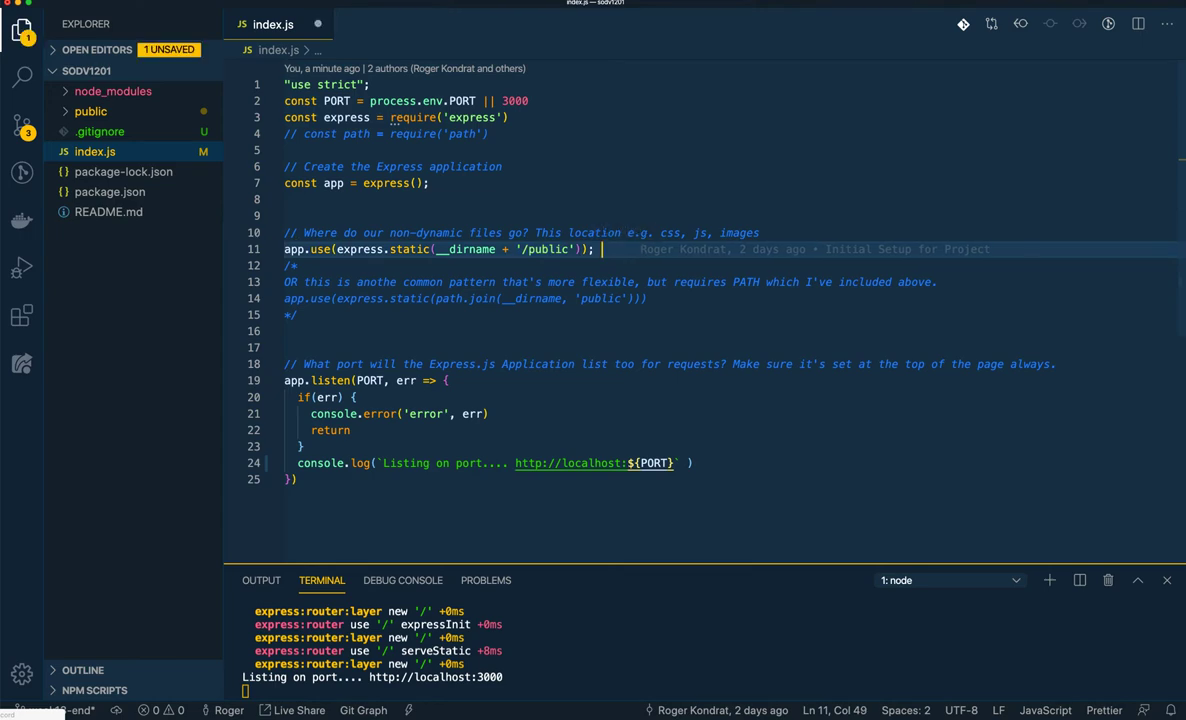
# Type the '/public' path followed by a '/static' note on the express.static line
pyautogui.write('/')
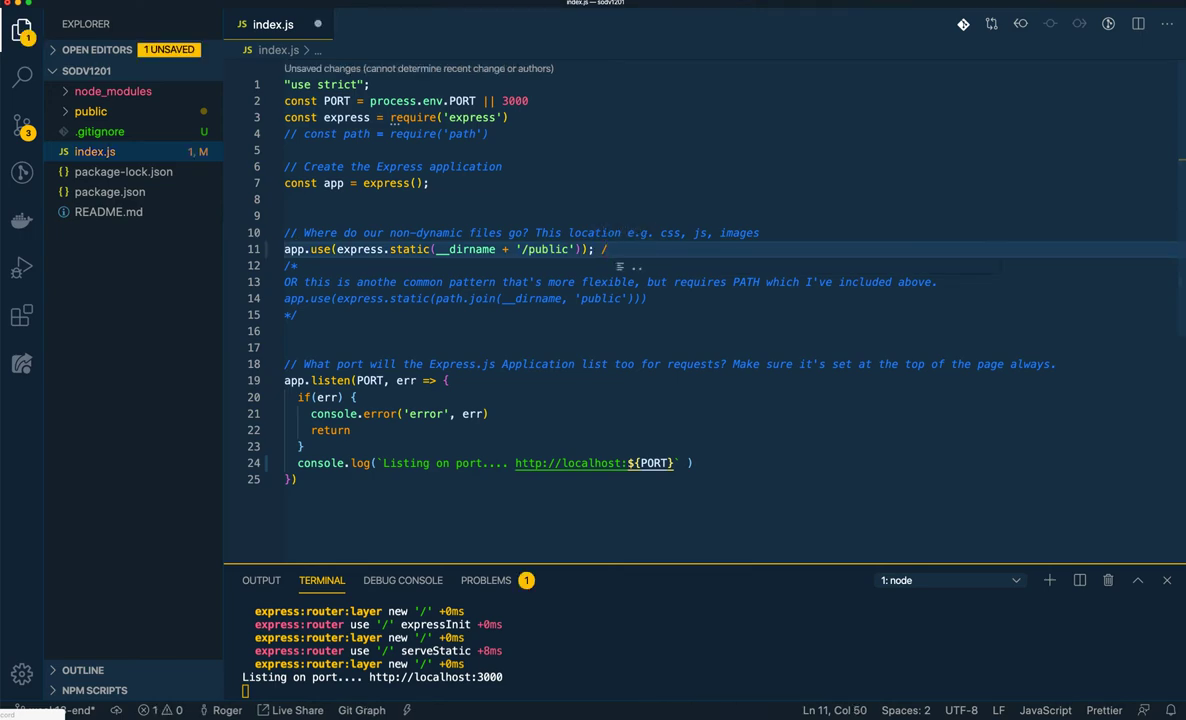
pyautogui.write('public')
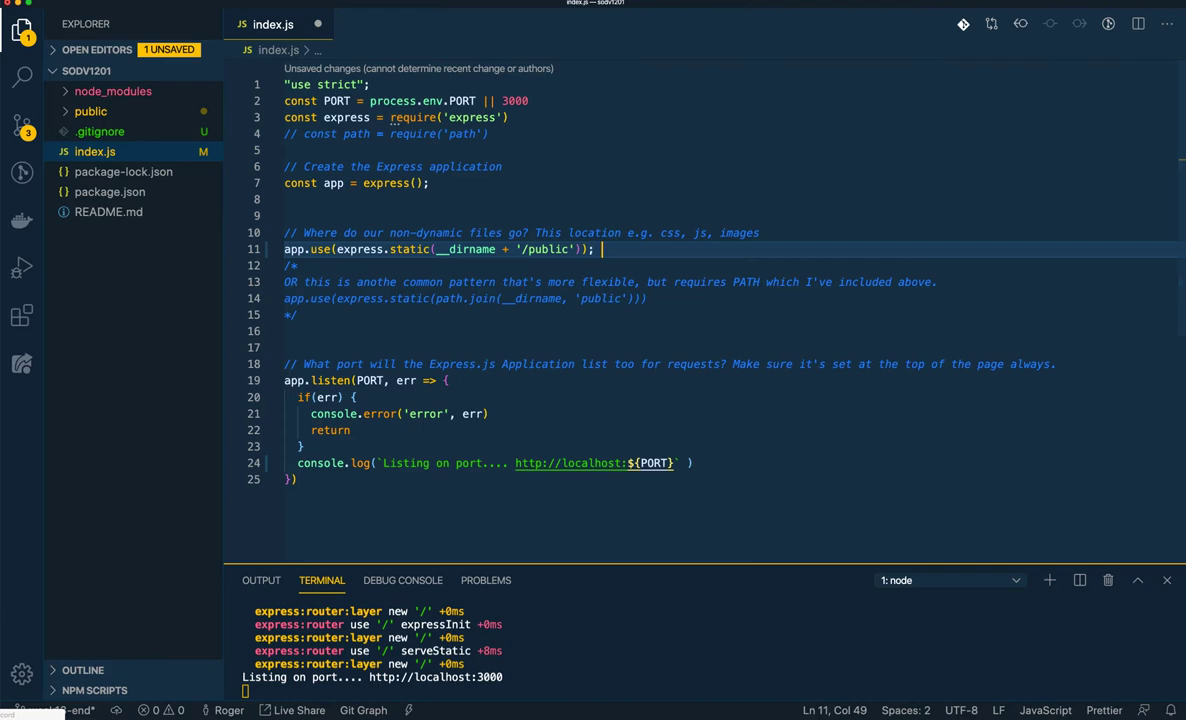
pyautogui.write('/')
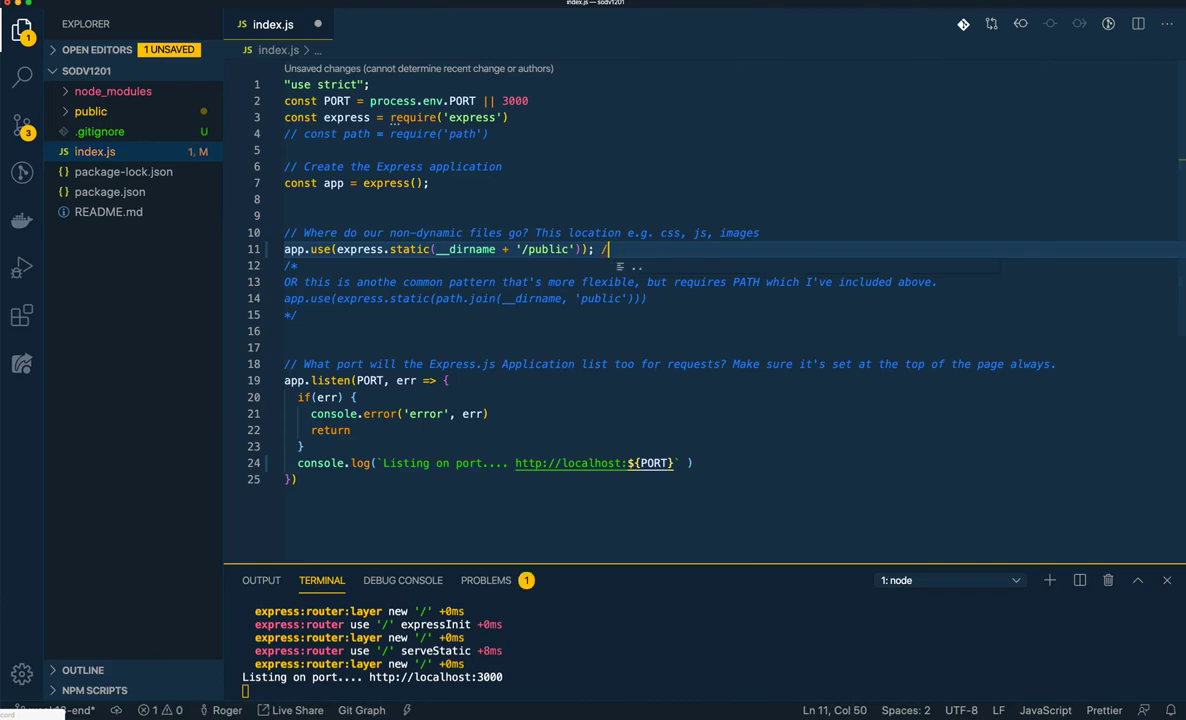
pyautogui.write('staci')
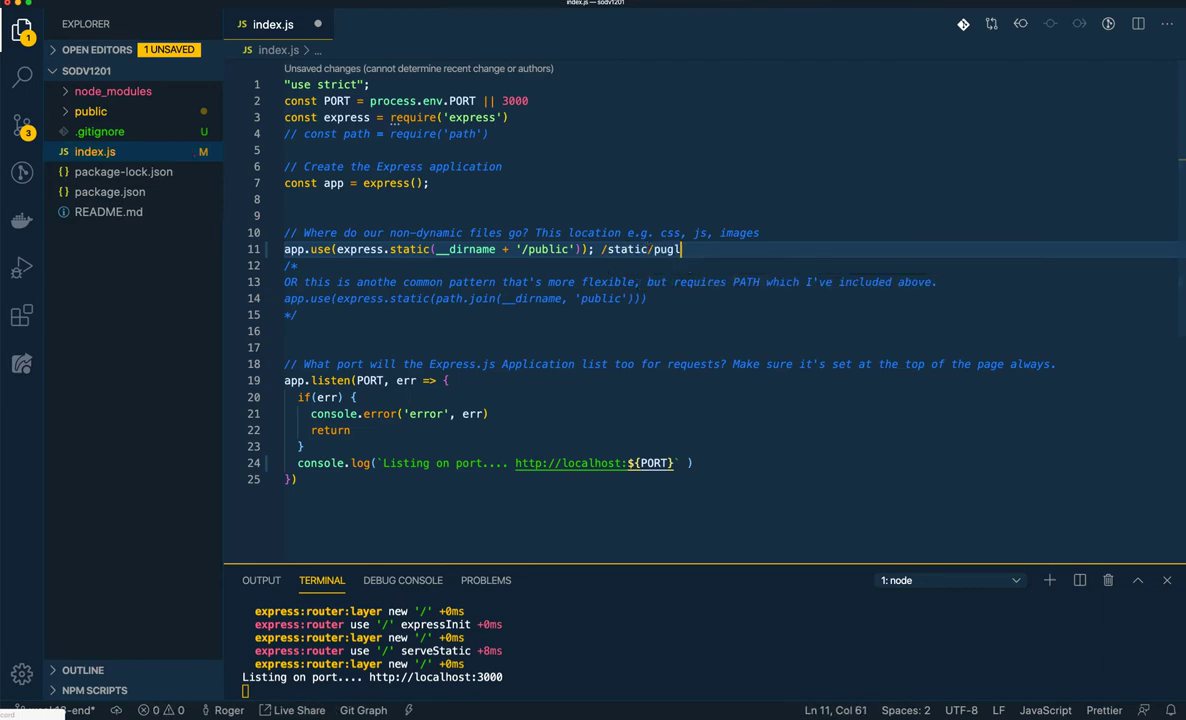
pyautogui.write('ic/')
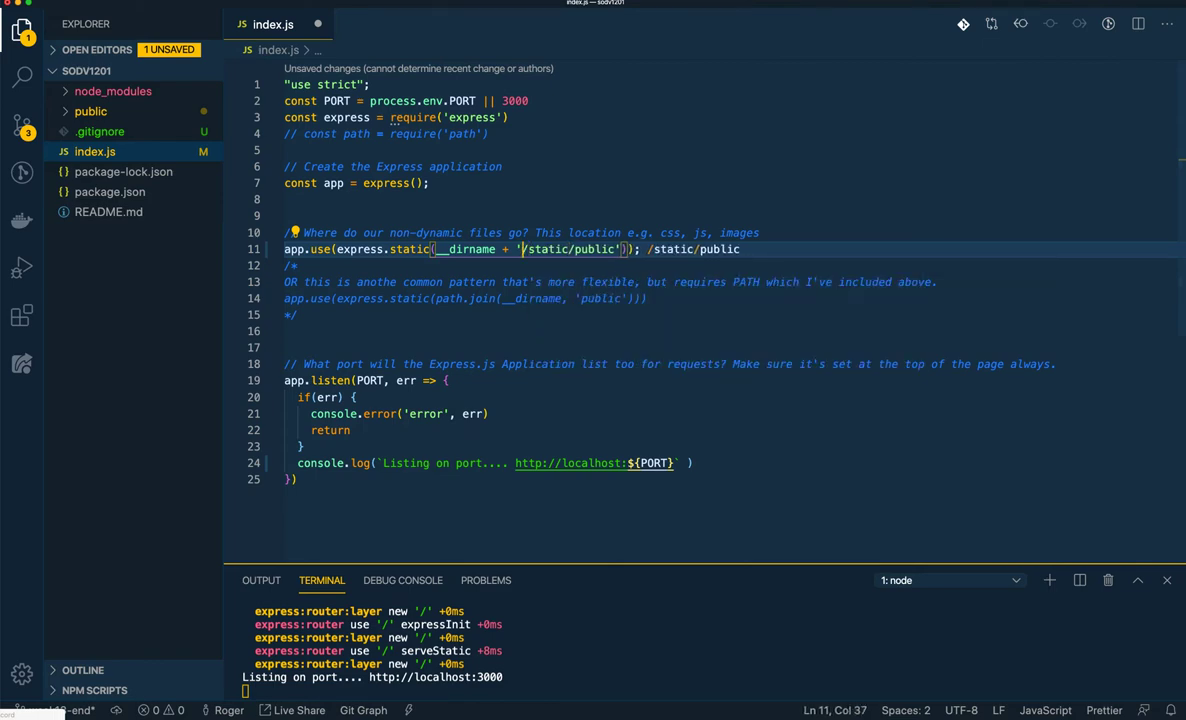
# Remove the leftover static text so the line serves plain '/public', and save
pyautogui.doubleClick(464, 248)
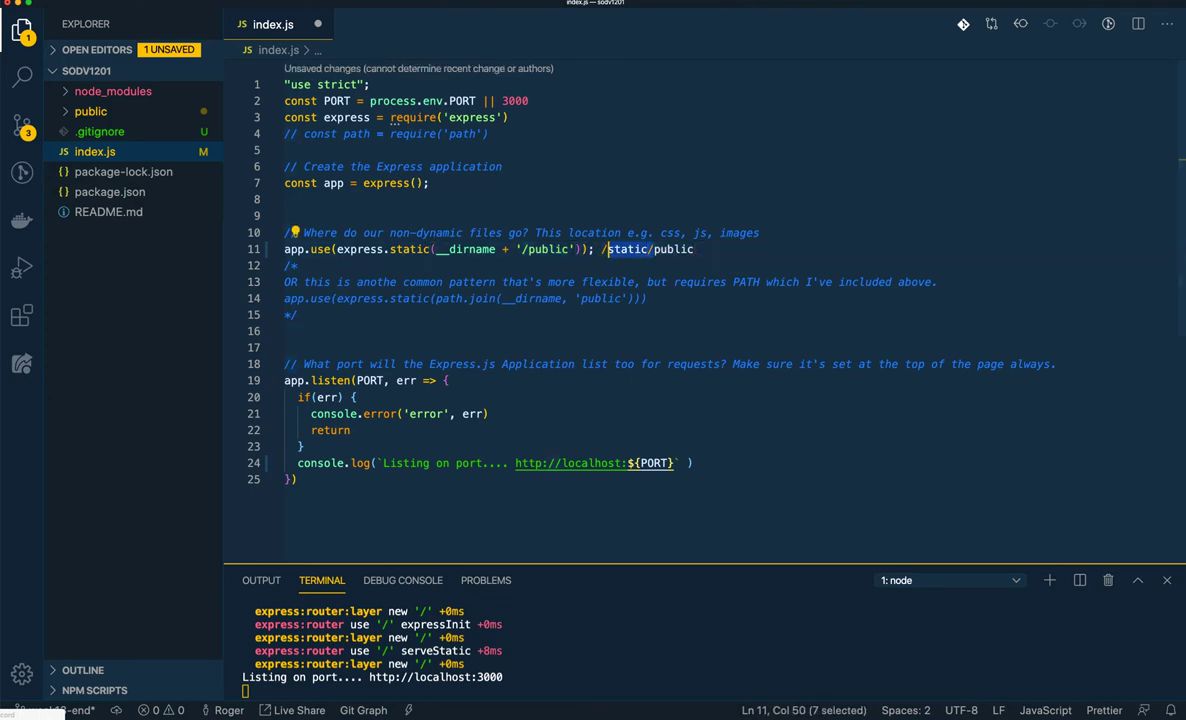
pyautogui.press('Backspace')
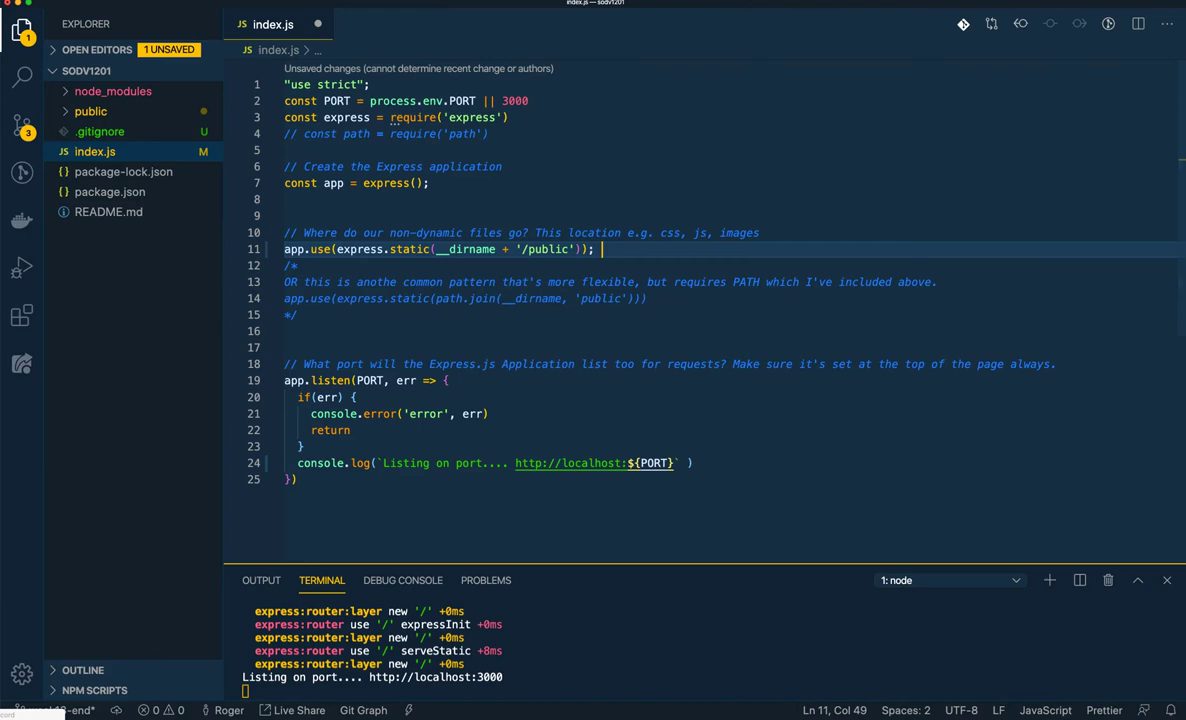
pyautogui.press('Left')
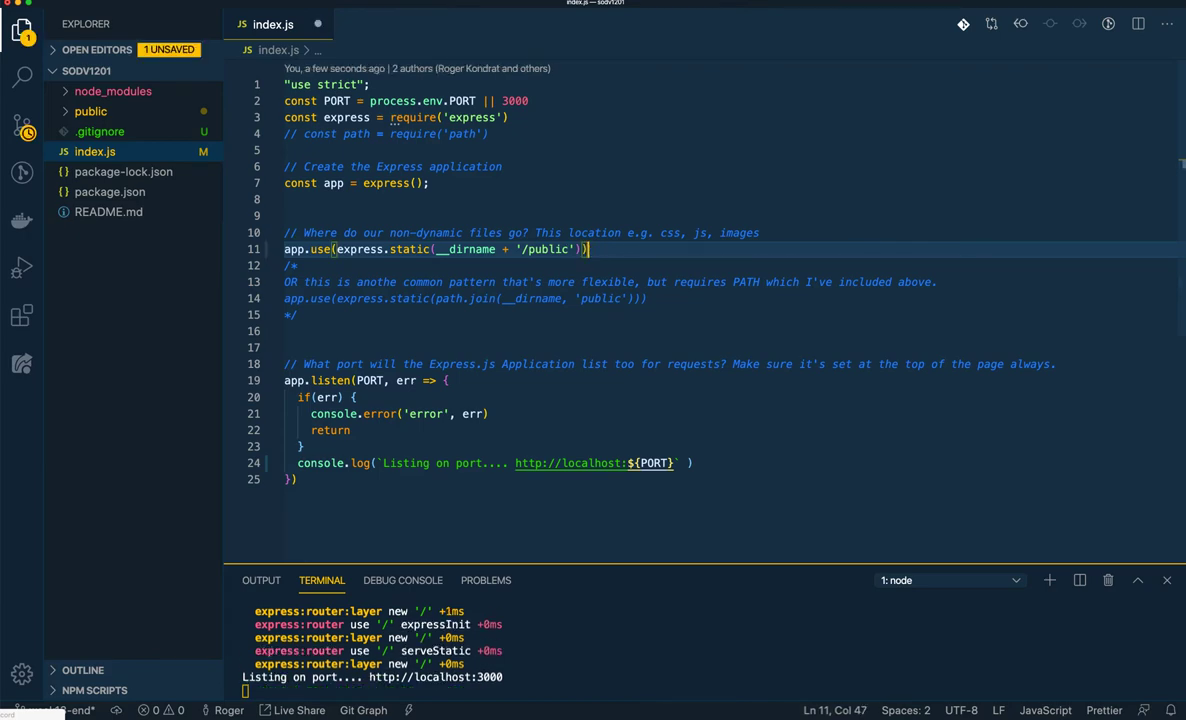
# Point out the Express app creation, error logging and __dirname static path lines
pyautogui.click(424, 184)
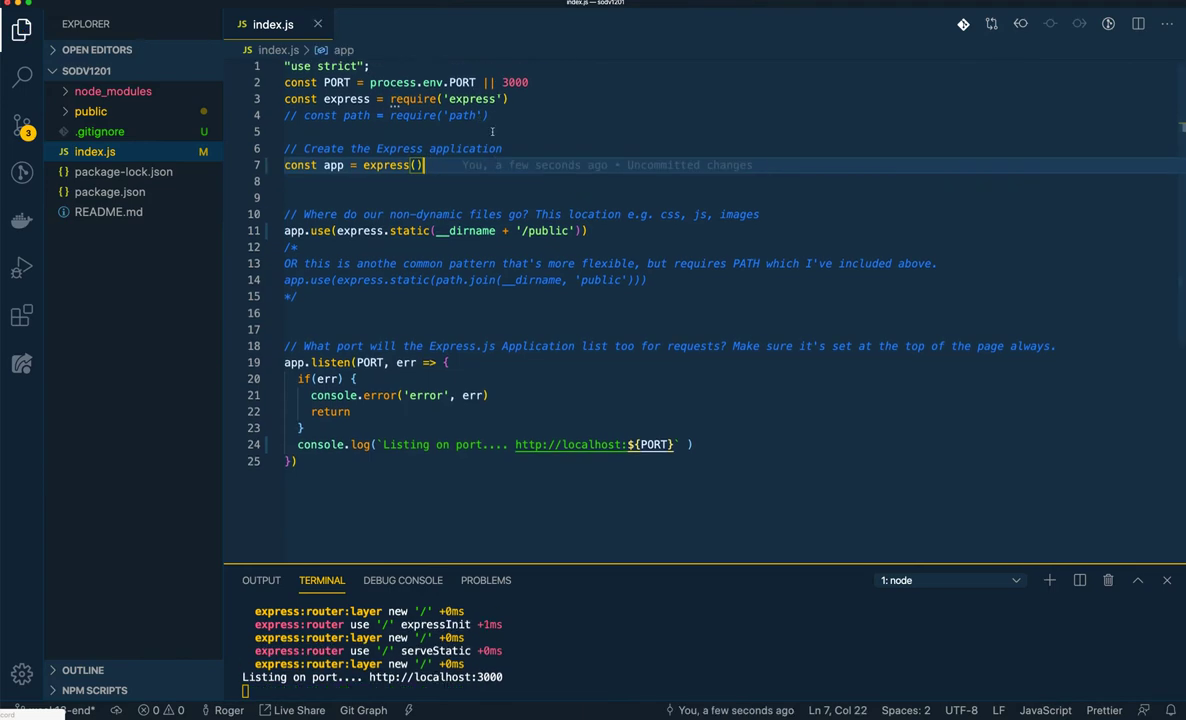
pyautogui.click(452, 396)
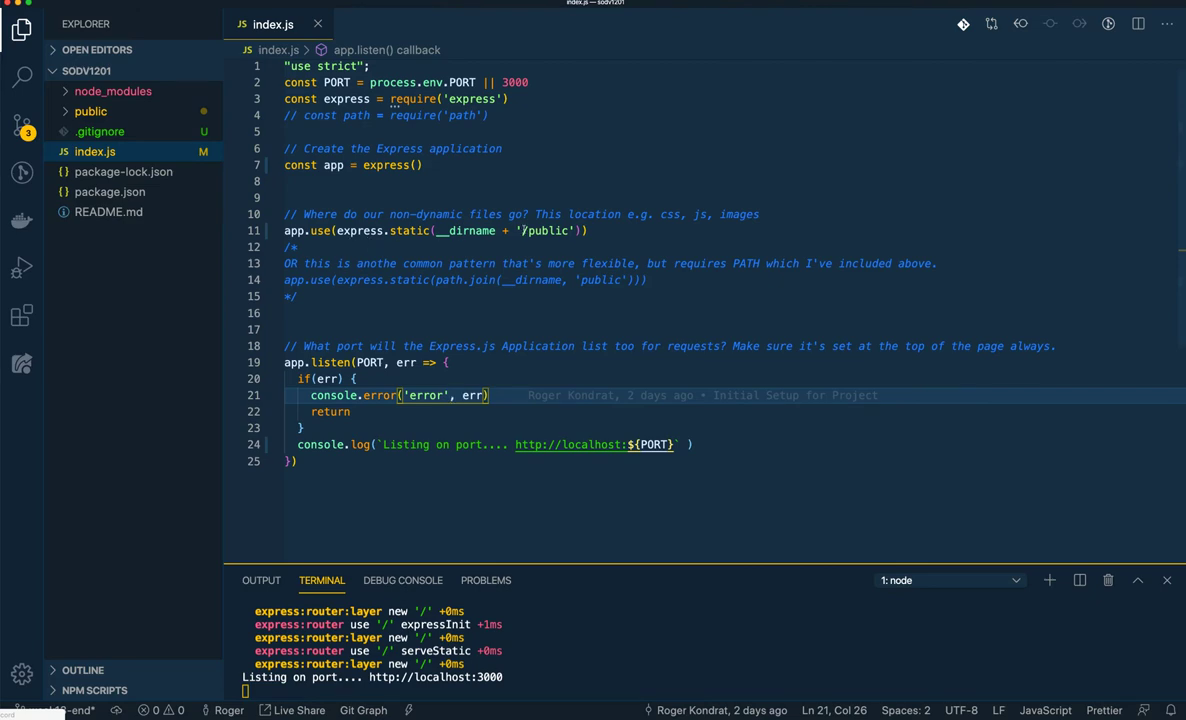
pyautogui.click(446, 230)
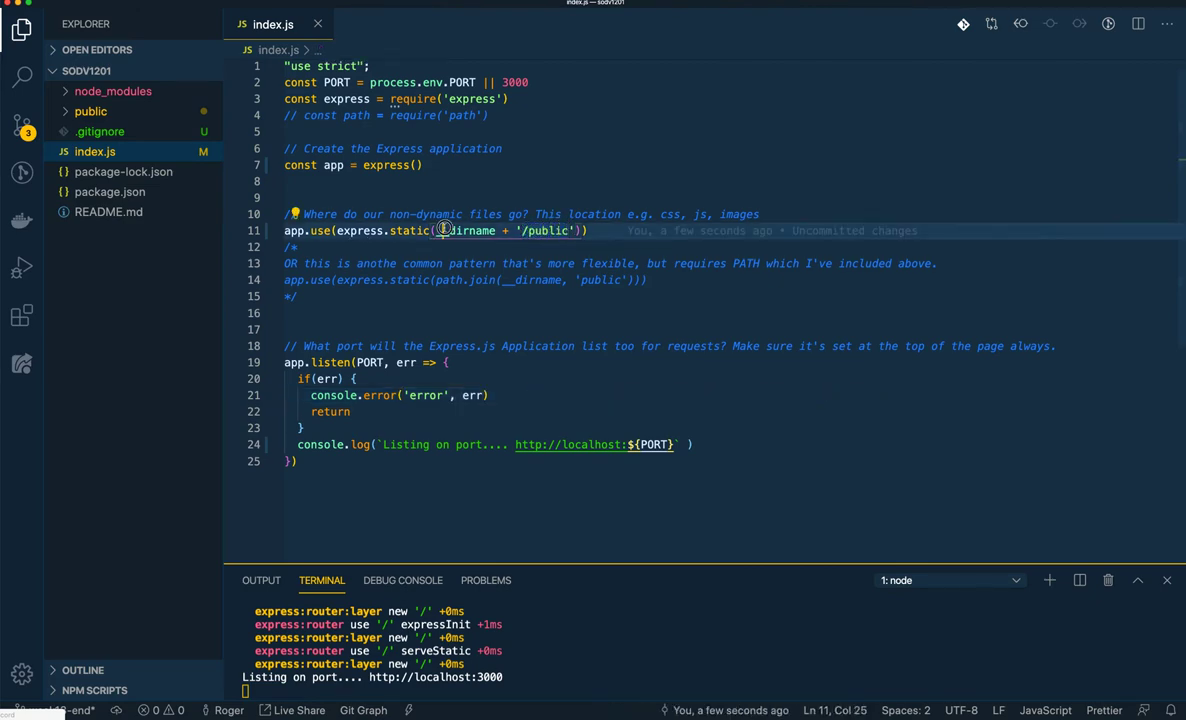
# Expand the public folder and its css subfolder to reveal style.css, imgs, js and index.html
pyautogui.click(92, 112)
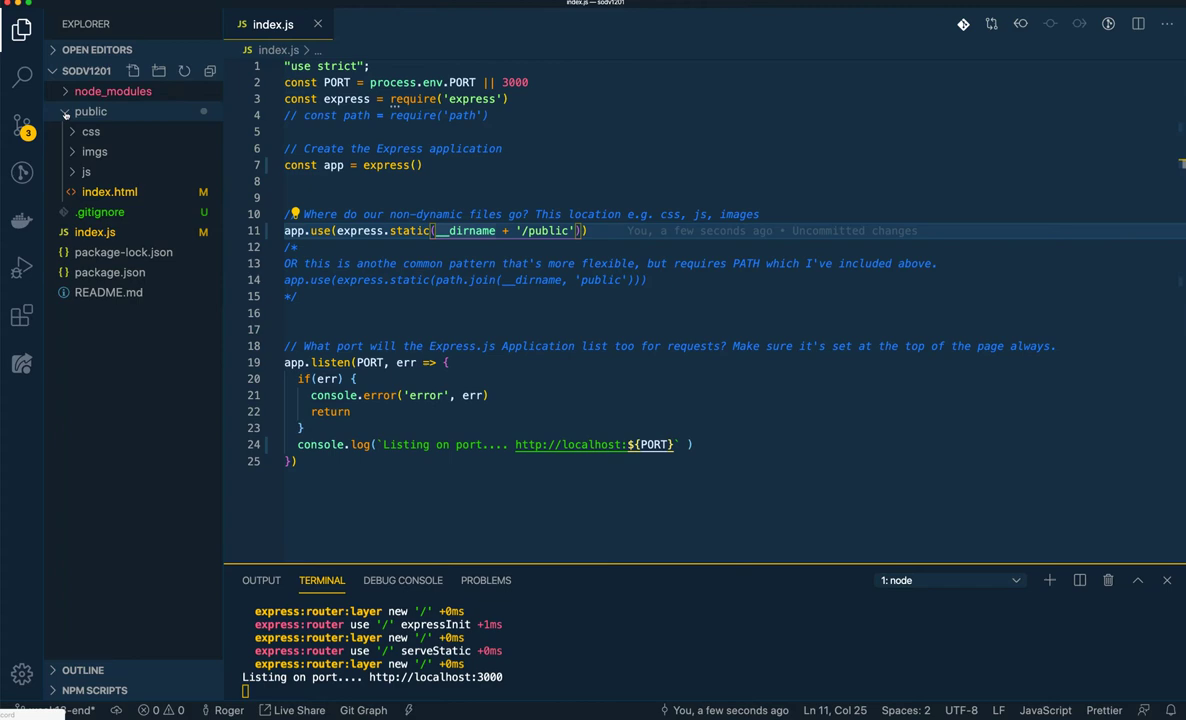
pyautogui.click(90, 132)
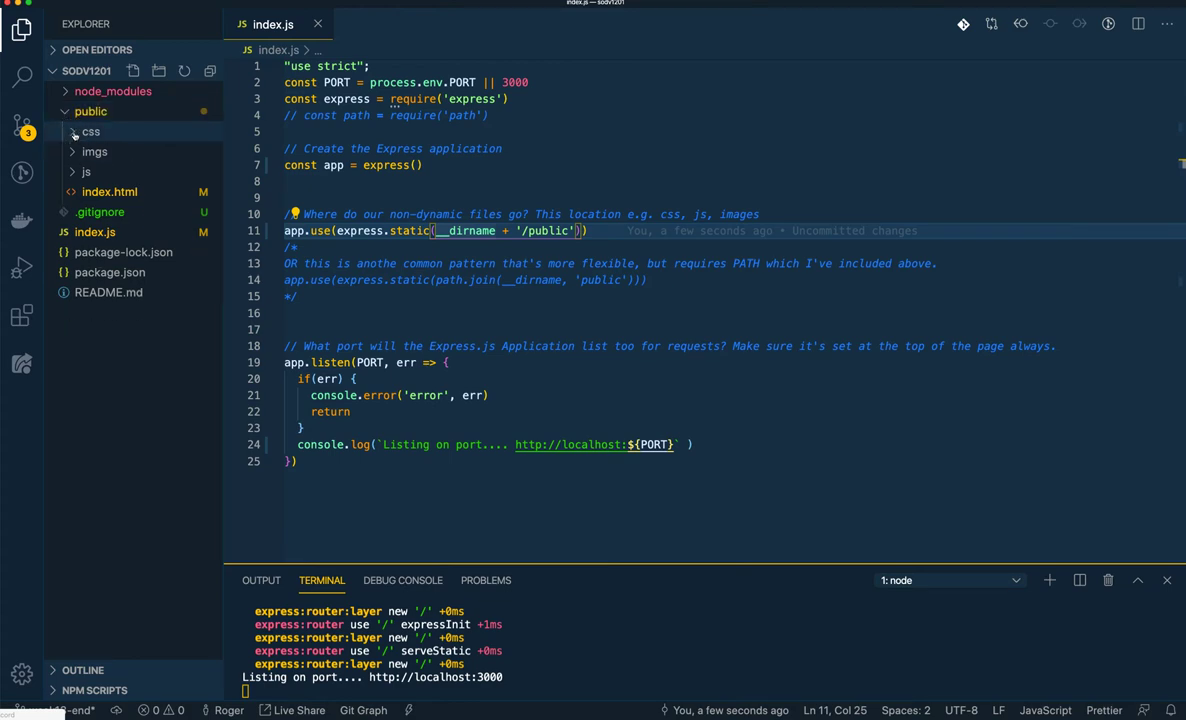
pyautogui.click(90, 132)
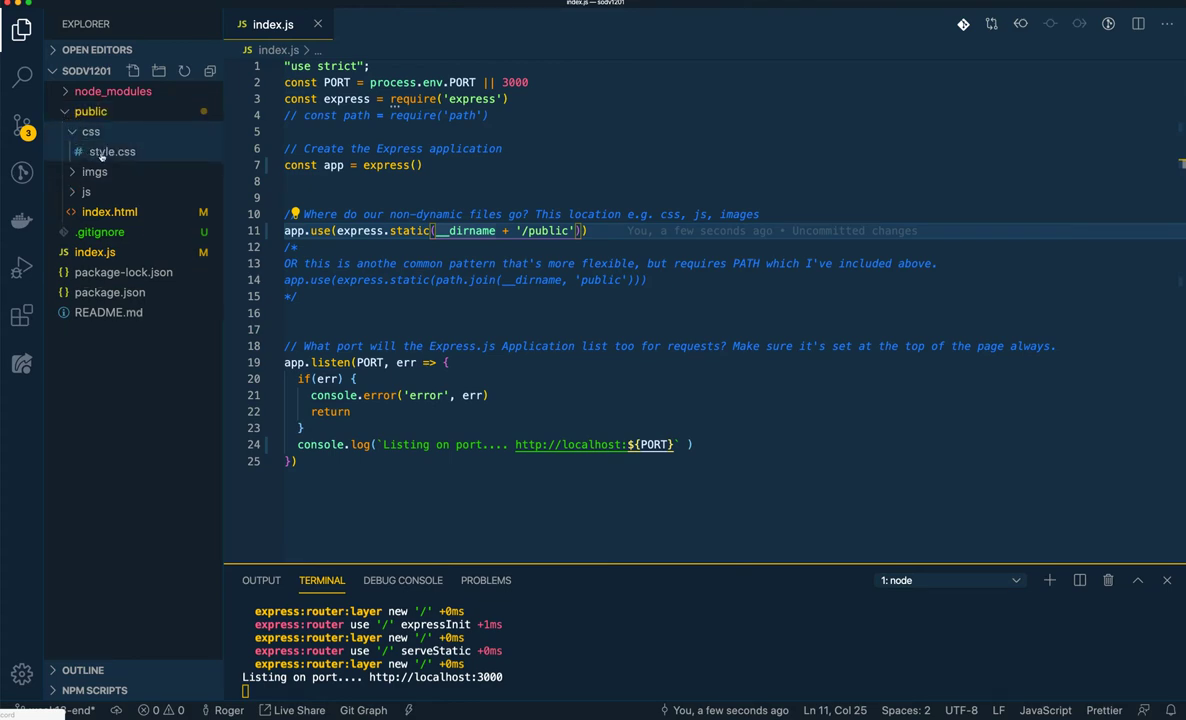
pyautogui.moveTo(112, 152)
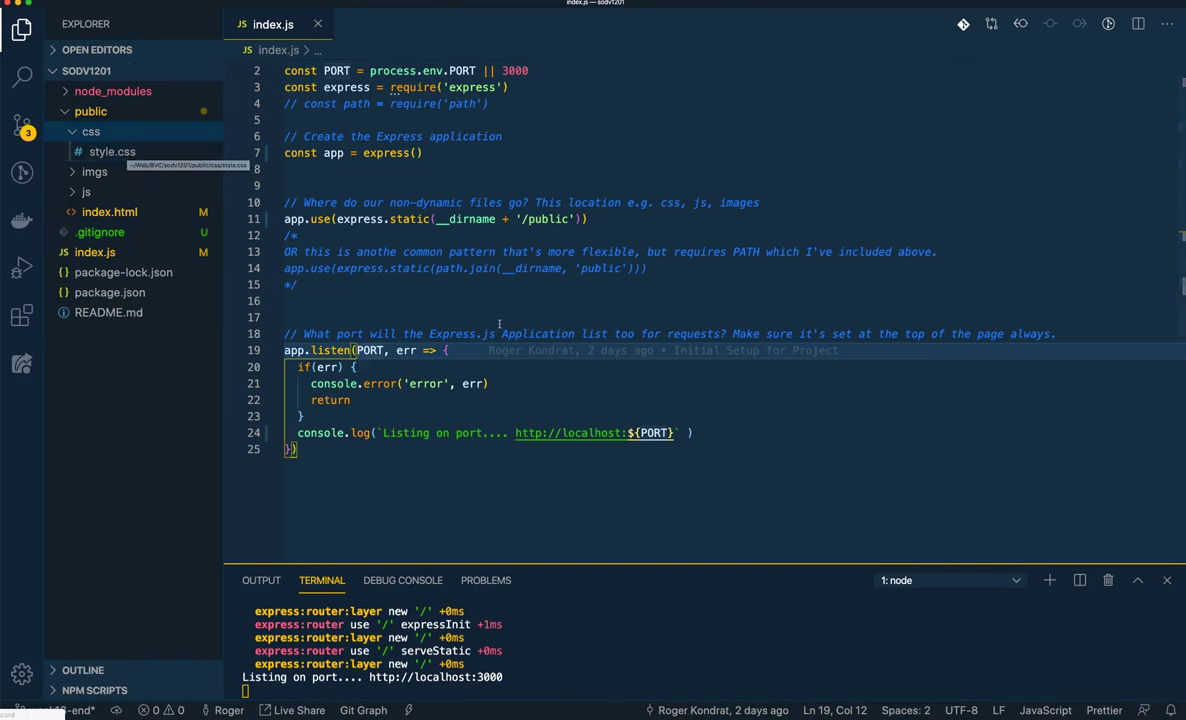
pyautogui.moveTo(500, 324)
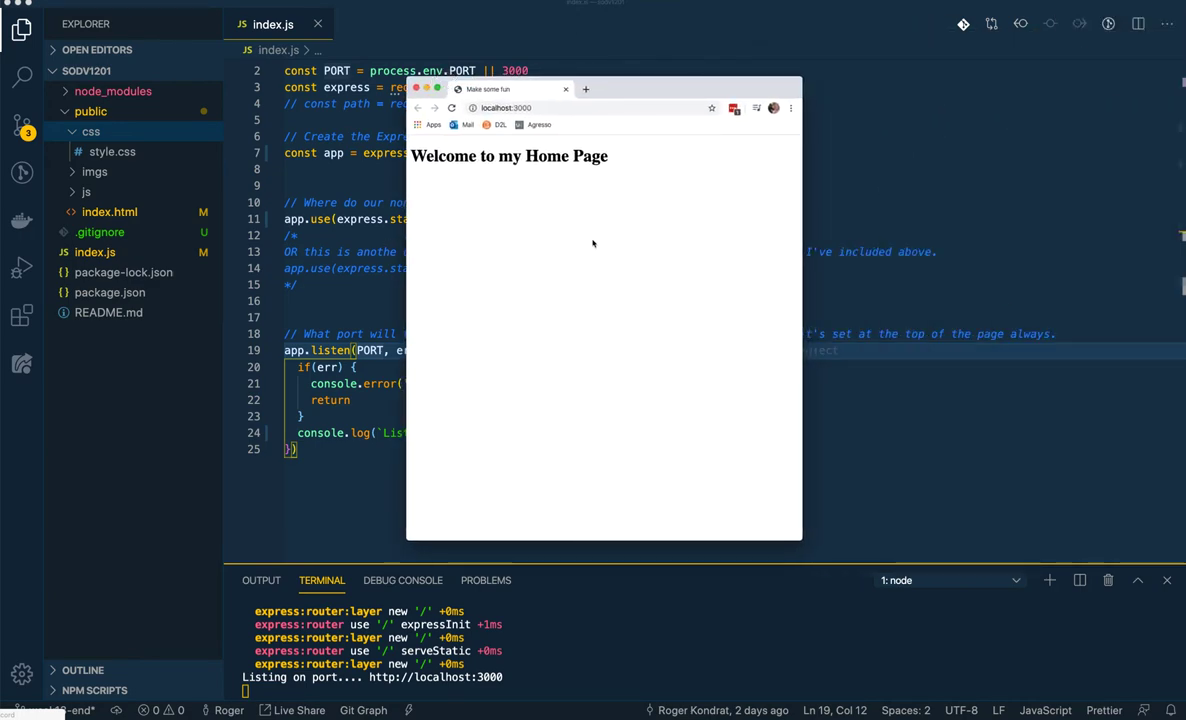
pyautogui.moveTo(548, 306)
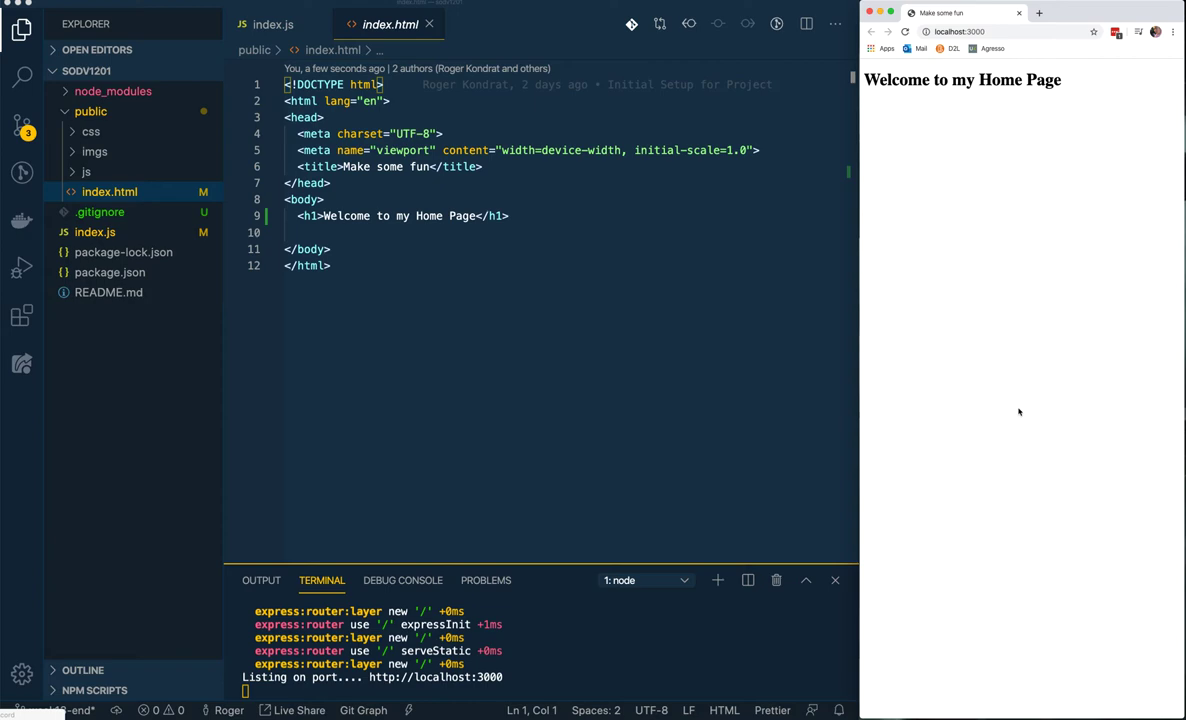
# Add a paragraph 'This is our first video lesson together' below the h1 in index.html and save
pyautogui.click(508, 216)
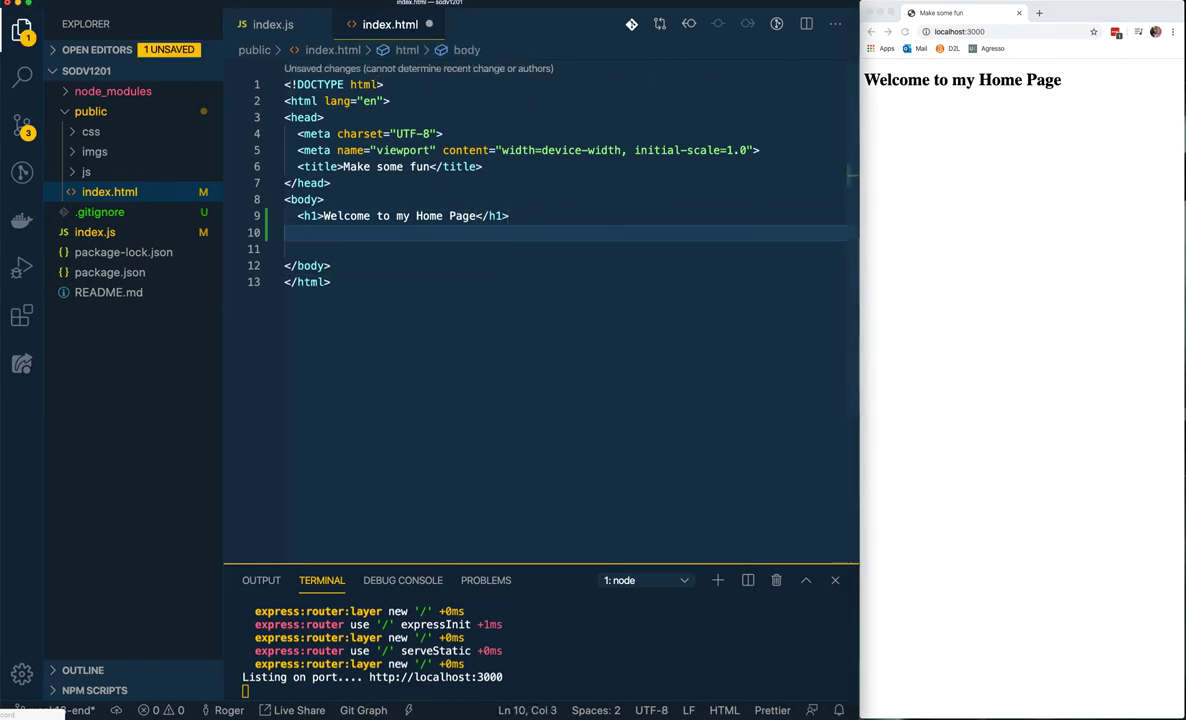
pyautogui.write('p')
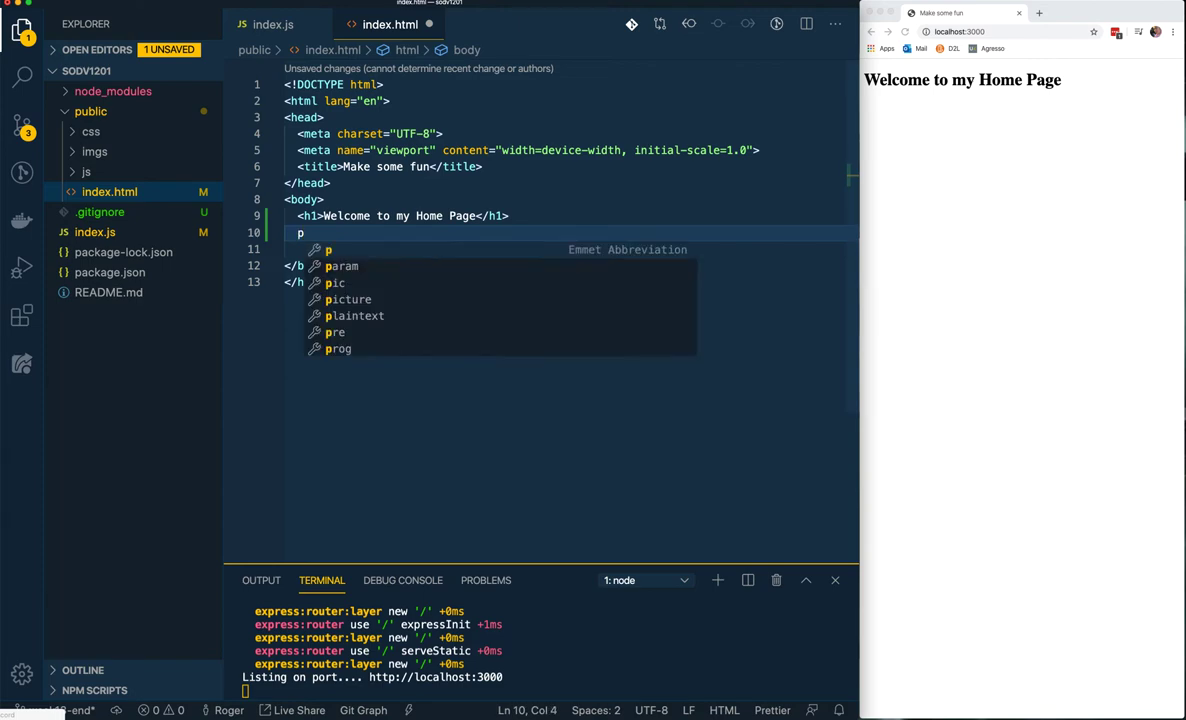
pyautogui.write('This is our f</p>')
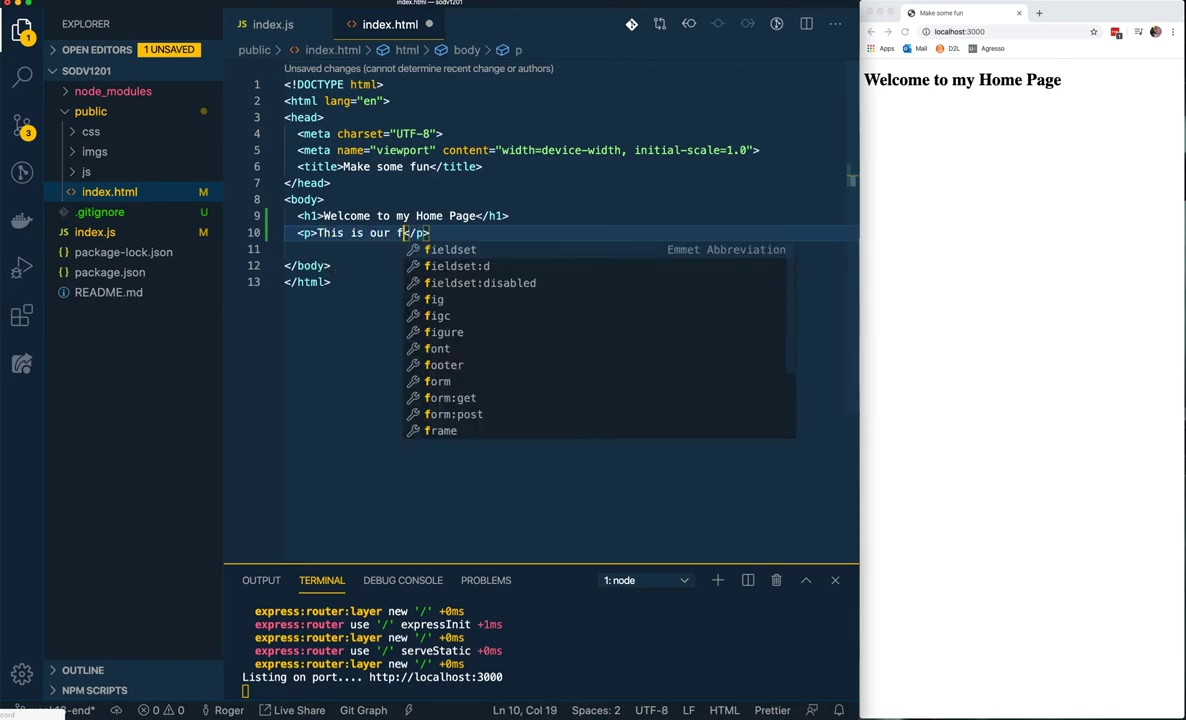
pyautogui.write('irst video together')
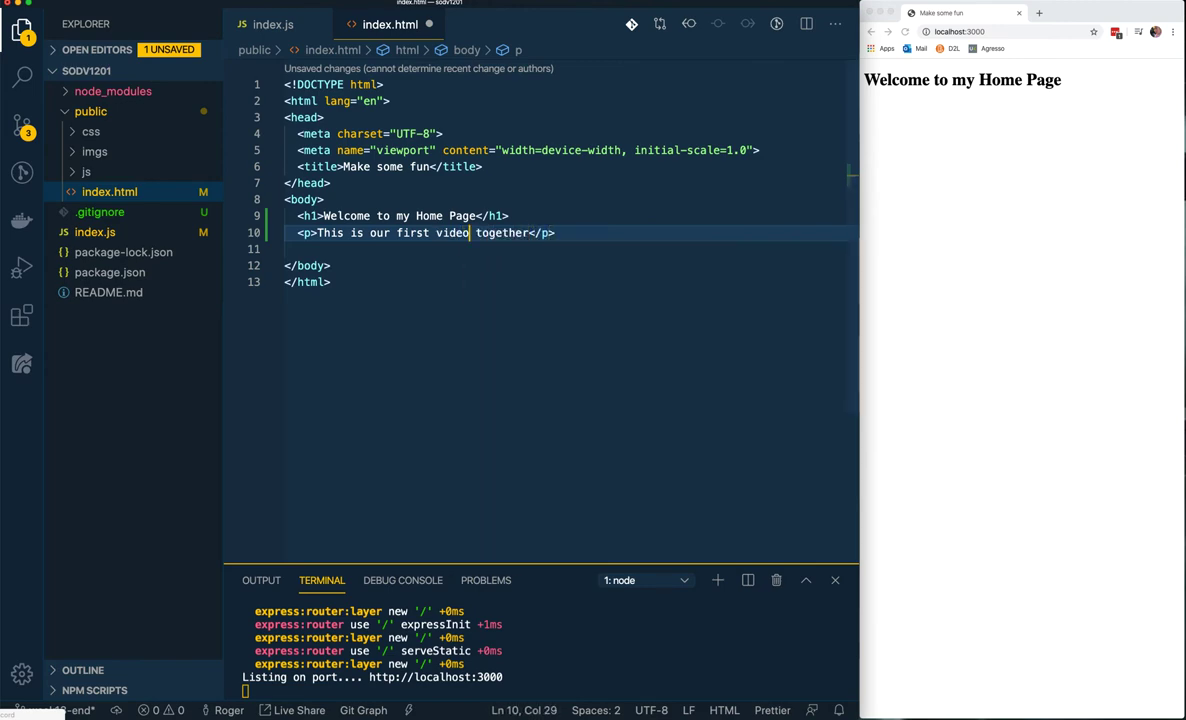
pyautogui.write('lesson')
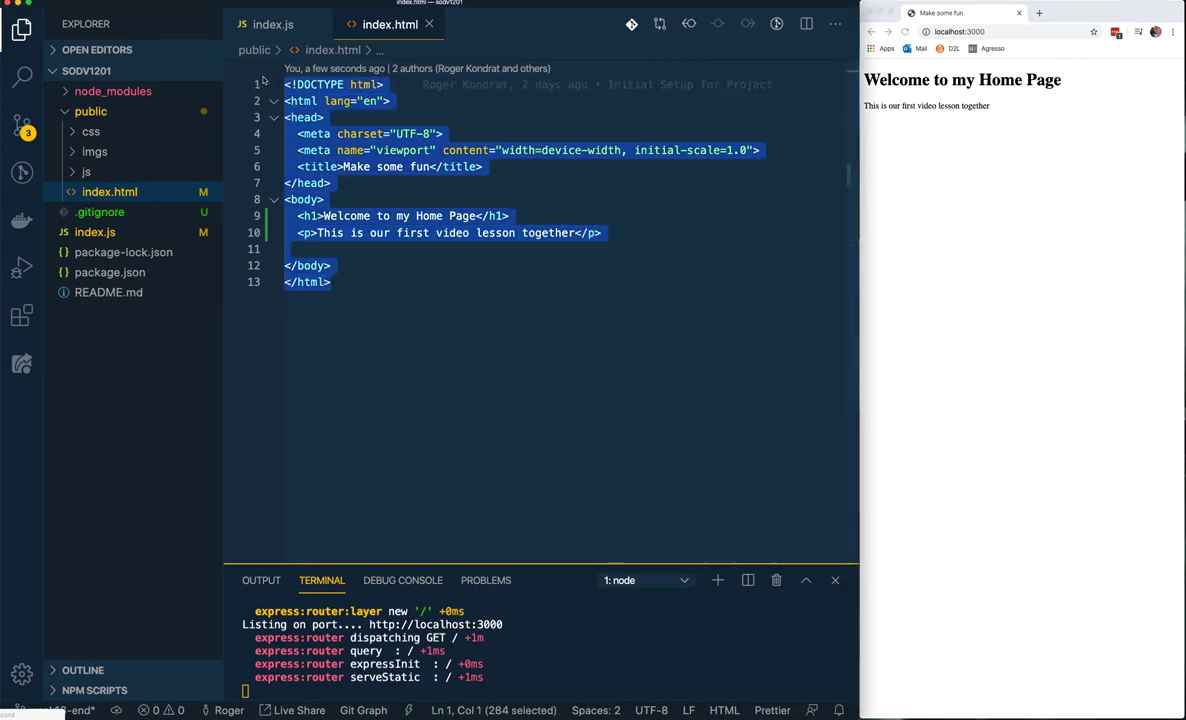
# Copy index.html to about.html and retitle it 'Welcome to About' with an About heading
pyautogui.rightClick(90, 112)
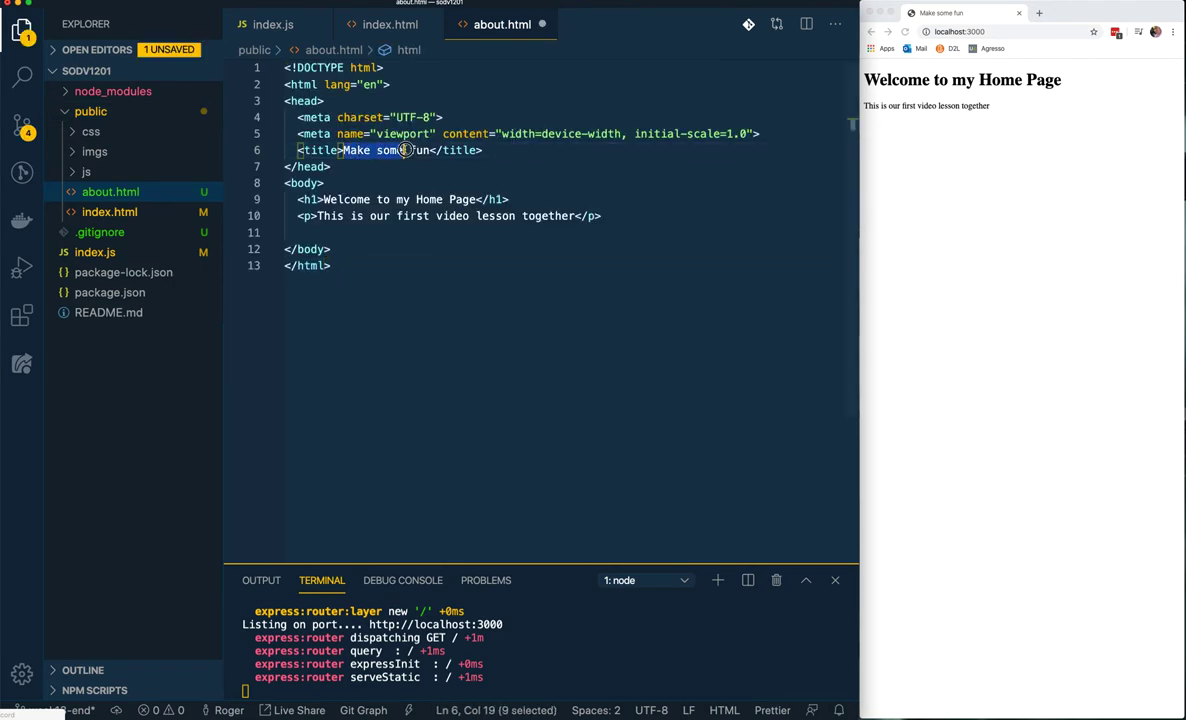
pyautogui.write('Welcome to About')
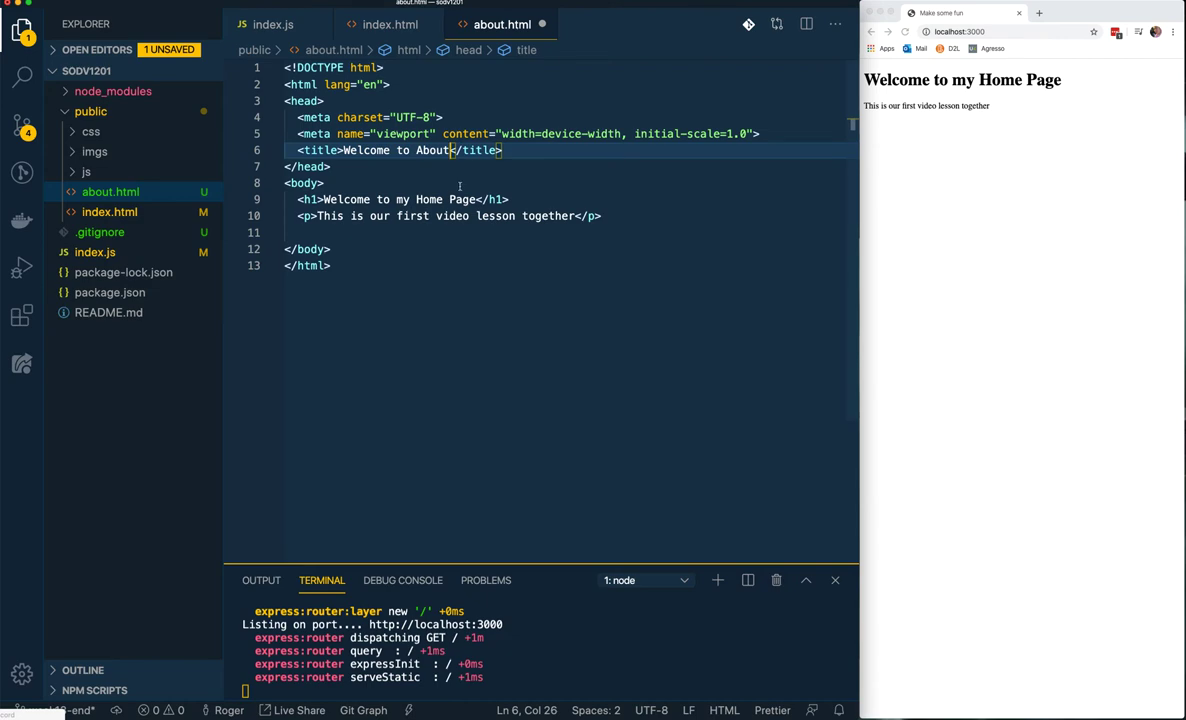
pyautogui.doubleClick(432, 150)
pyautogui.write('About')
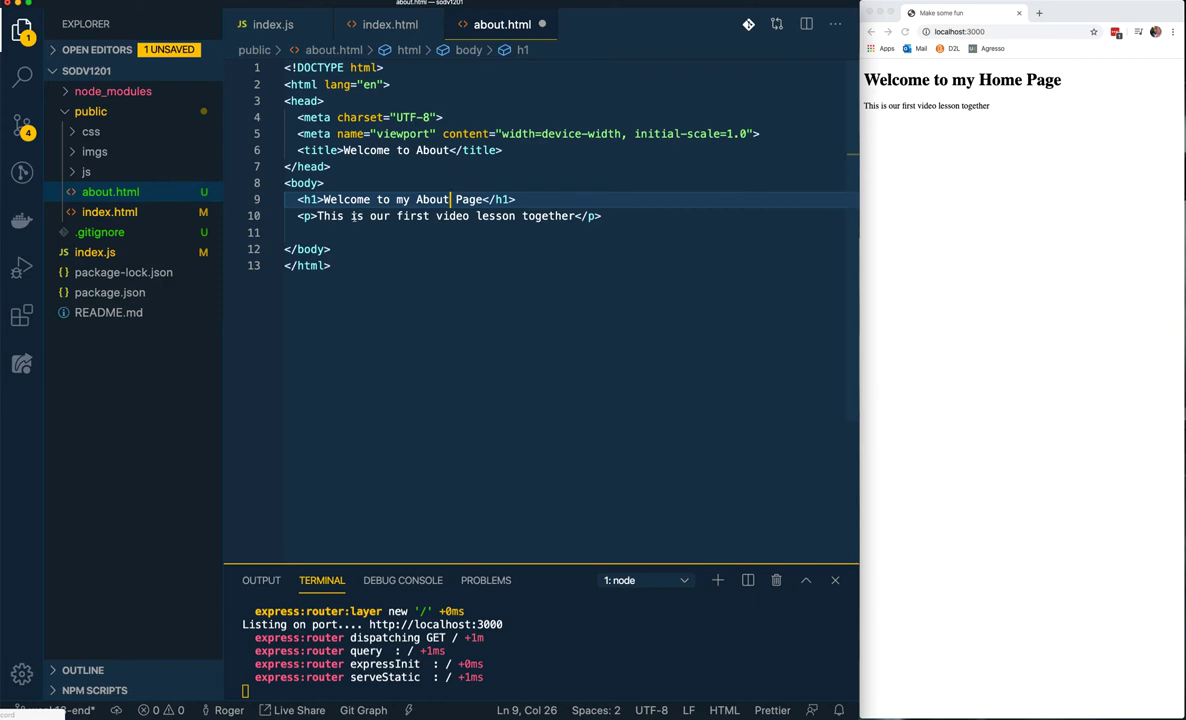
# Reword the paragraph to mention the About page and view about.html at localhost:3000
pyautogui.click(418, 216)
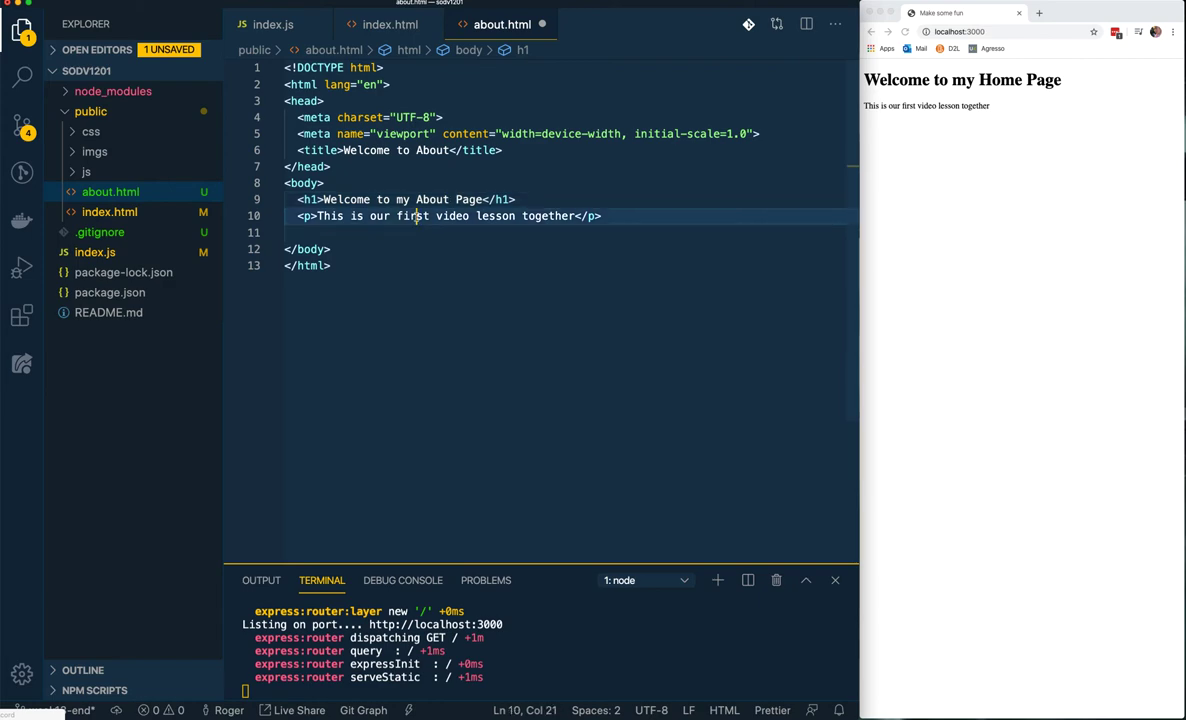
pyautogui.doubleClick(452, 216)
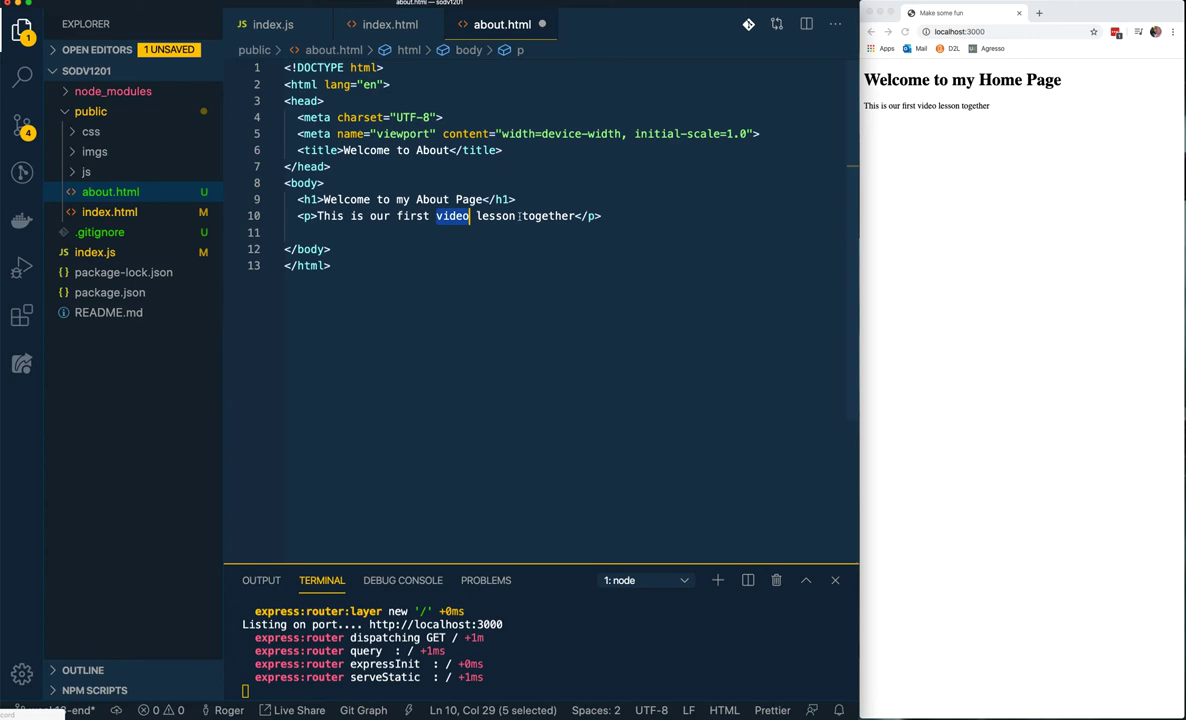
pyautogui.write('About')
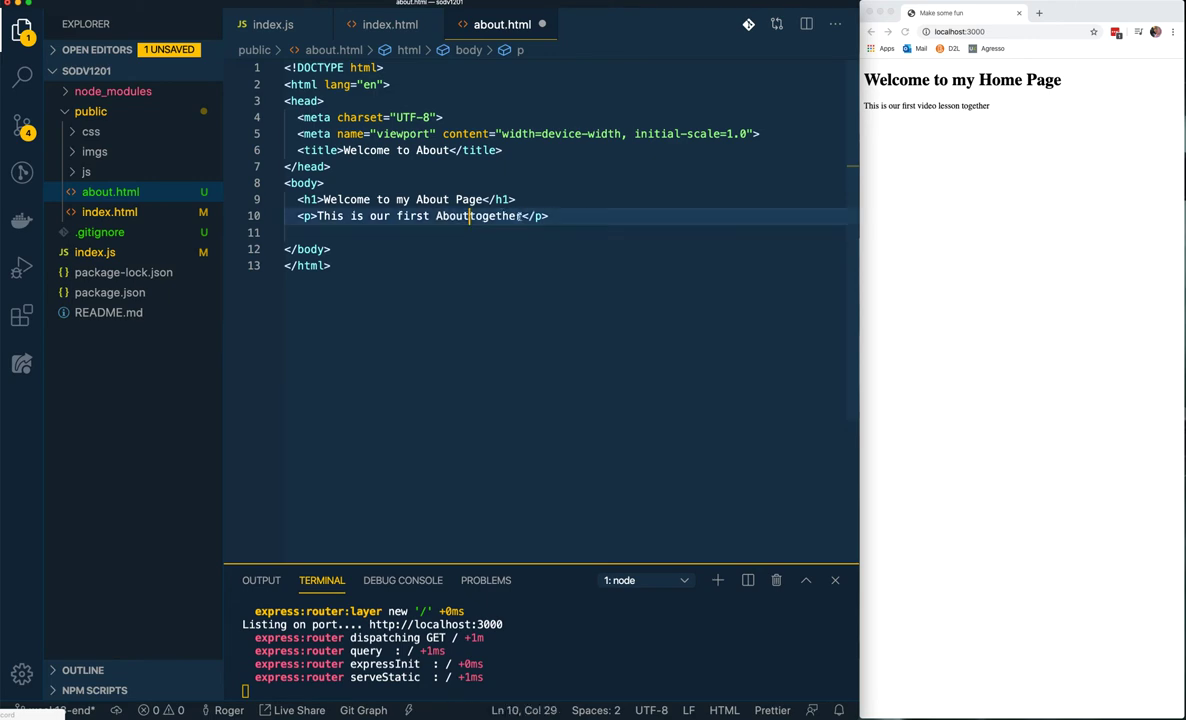
pyautogui.write('page')
pyautogui.click(1014, 32)
pyautogui.write('/about')
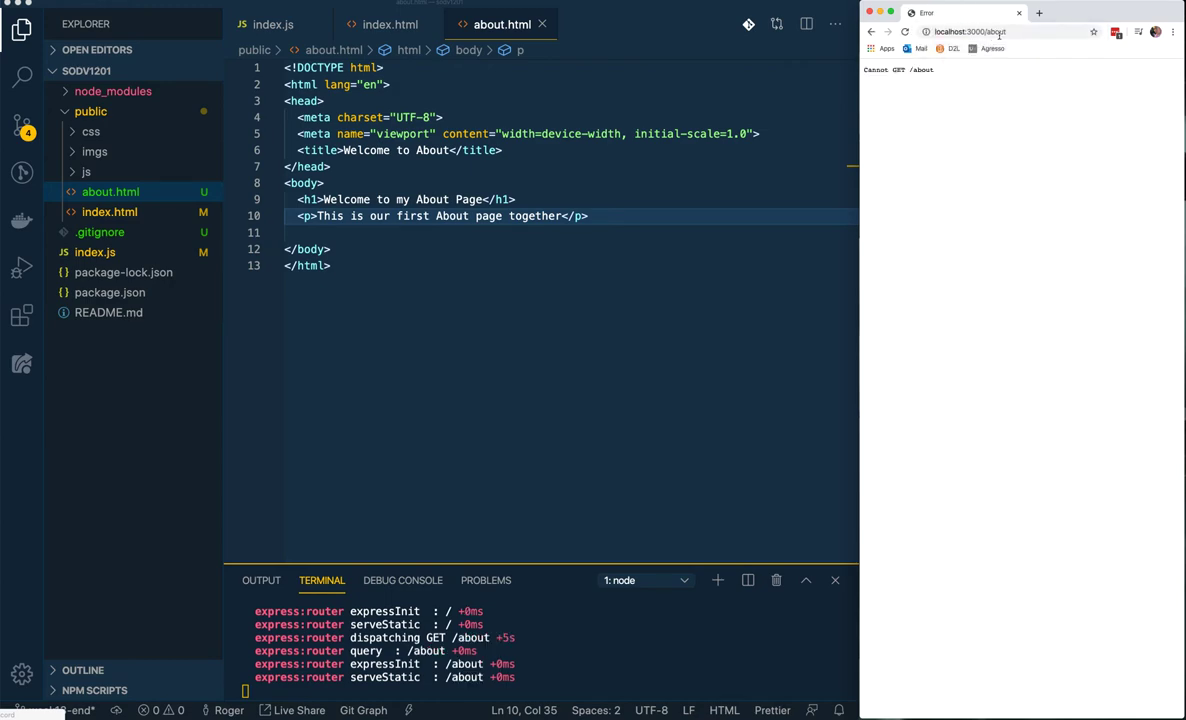
pyautogui.click(1000, 32)
pyautogui.write('.html')
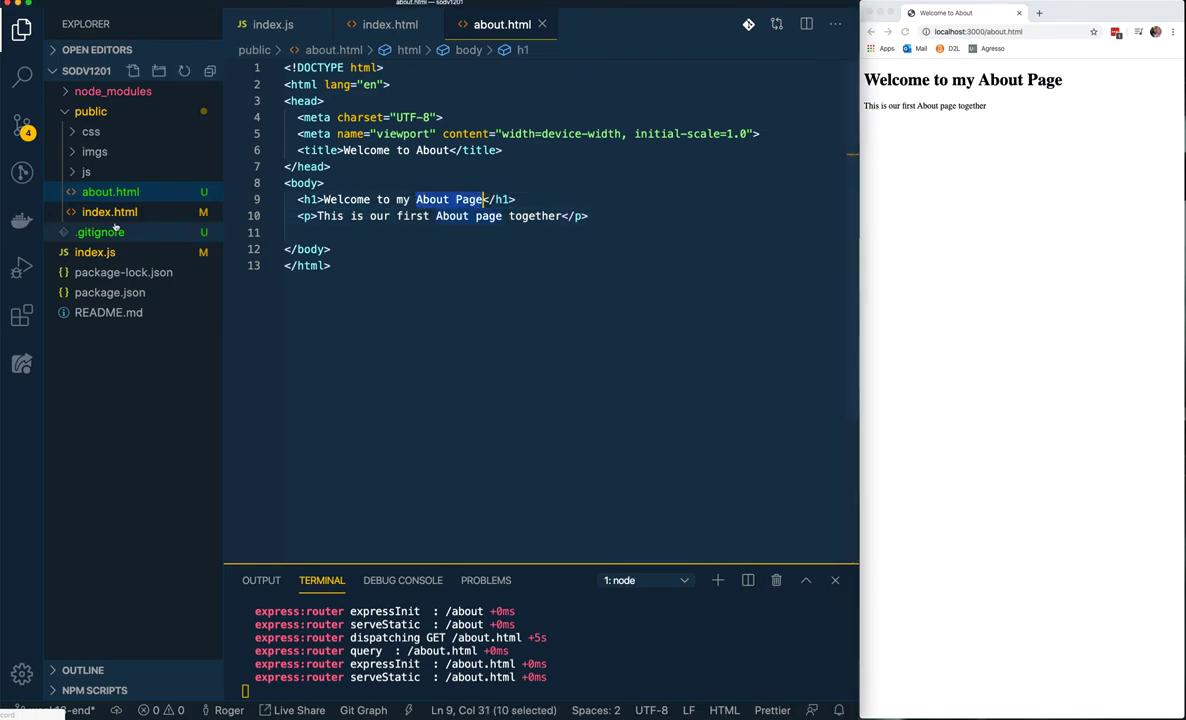
# Add a script tag with src ./js/index.js before the closing body of about.html
pyautogui.click(392, 216)
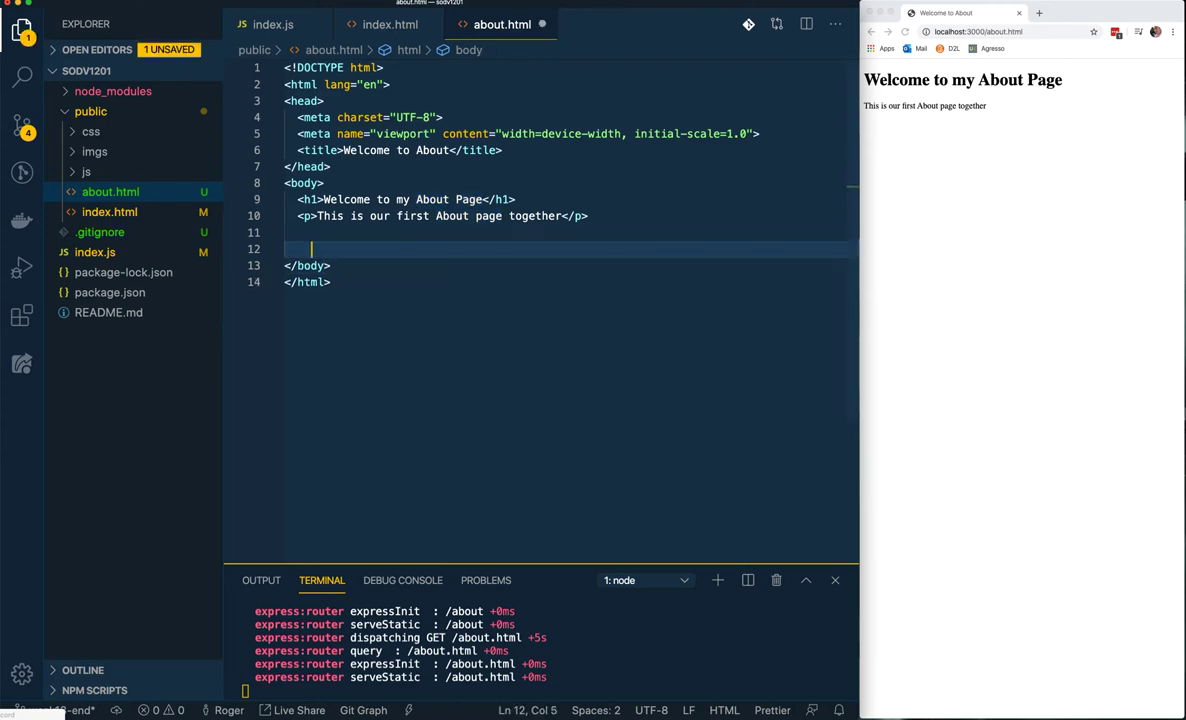
pyautogui.write('<script')
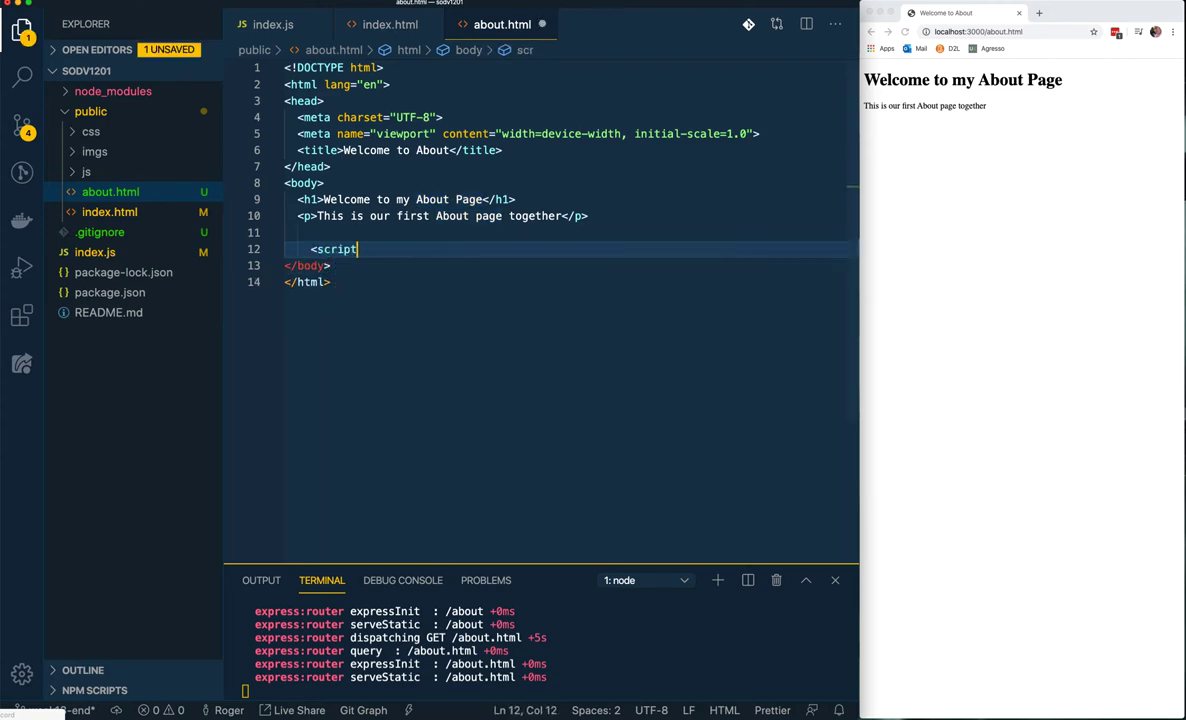
pyautogui.write('sr')
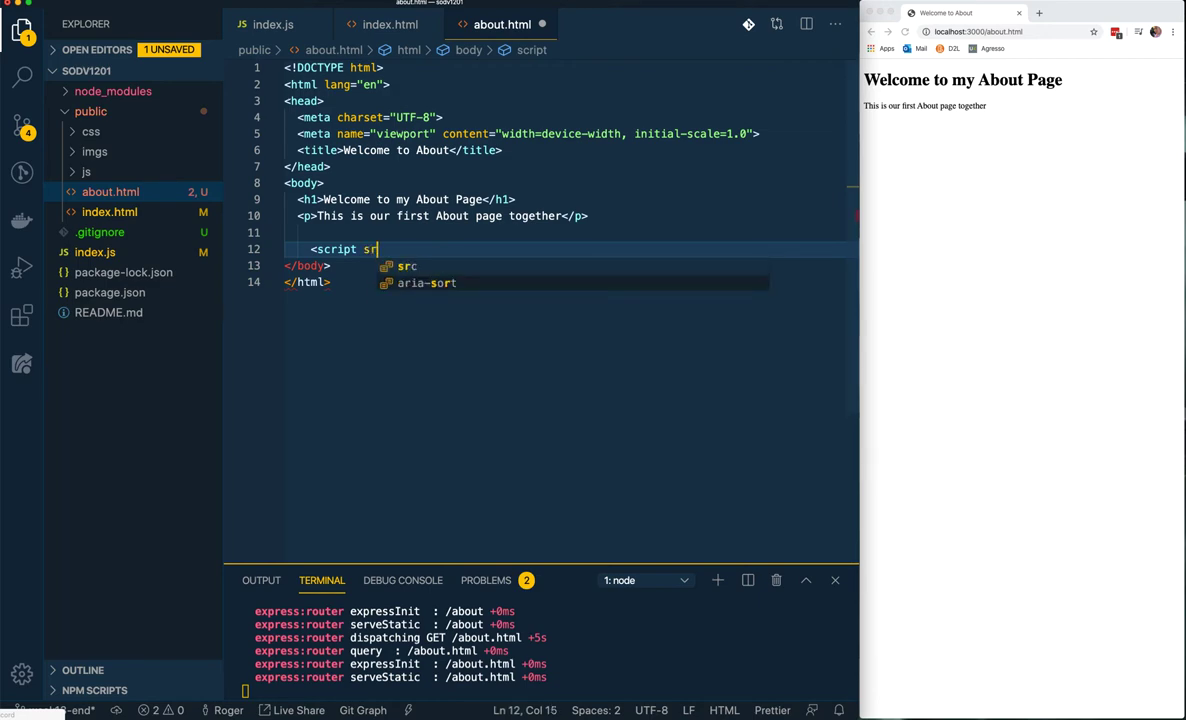
pyautogui.click(406, 266)
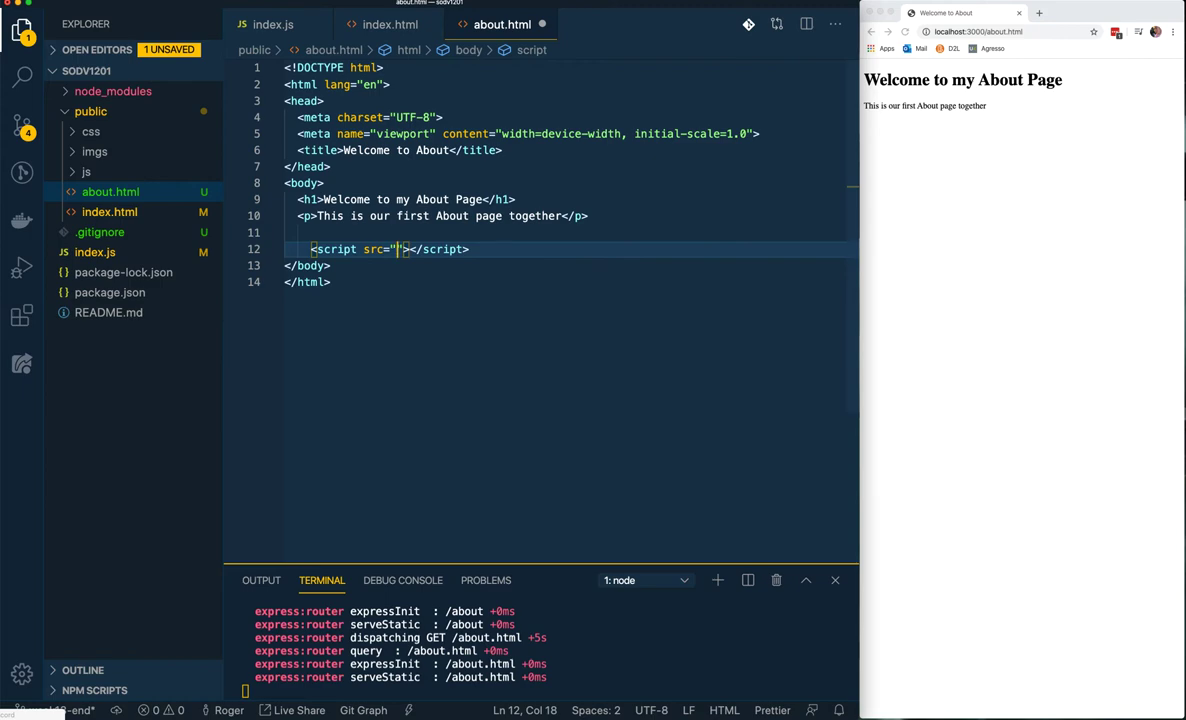
pyautogui.write('/')
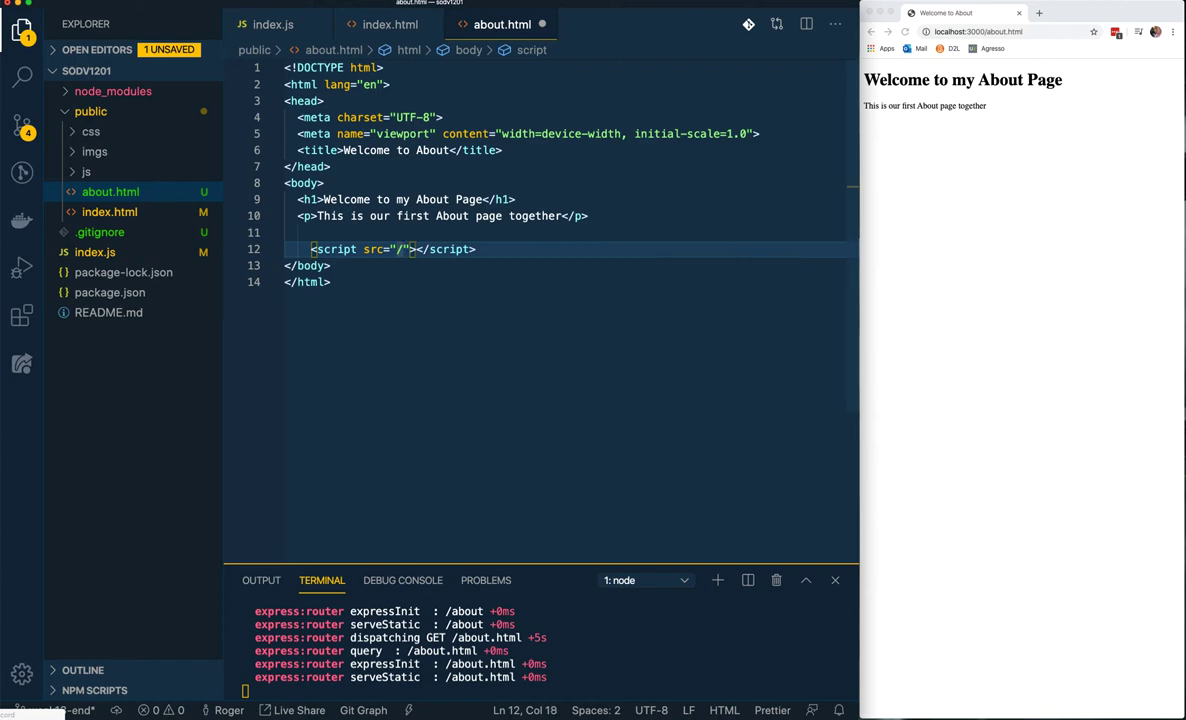
pyautogui.write('.')
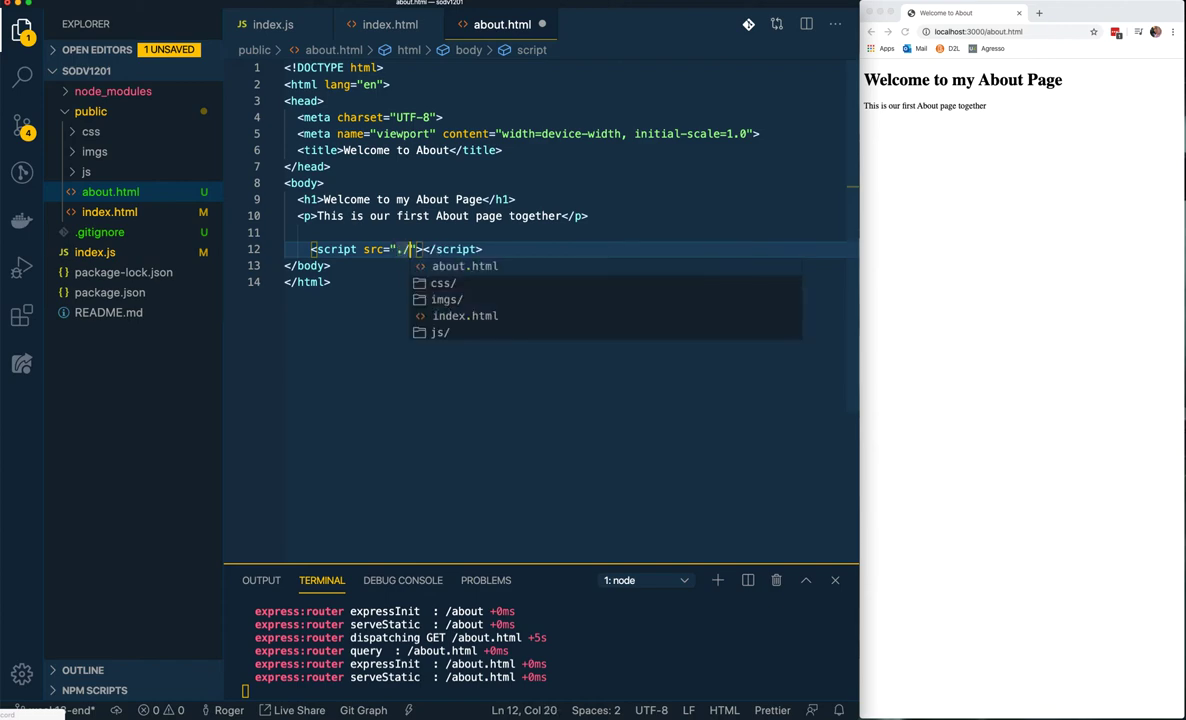
pyautogui.write('js/index.js')
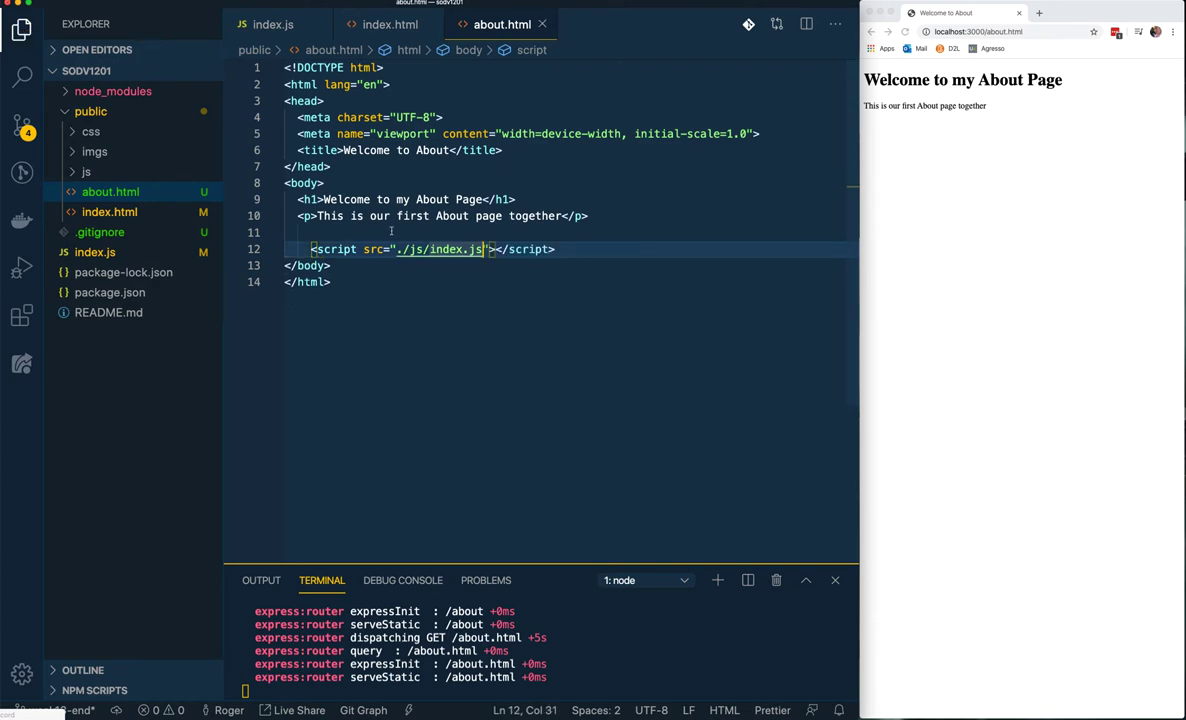
pyautogui.rightClick(110, 192)
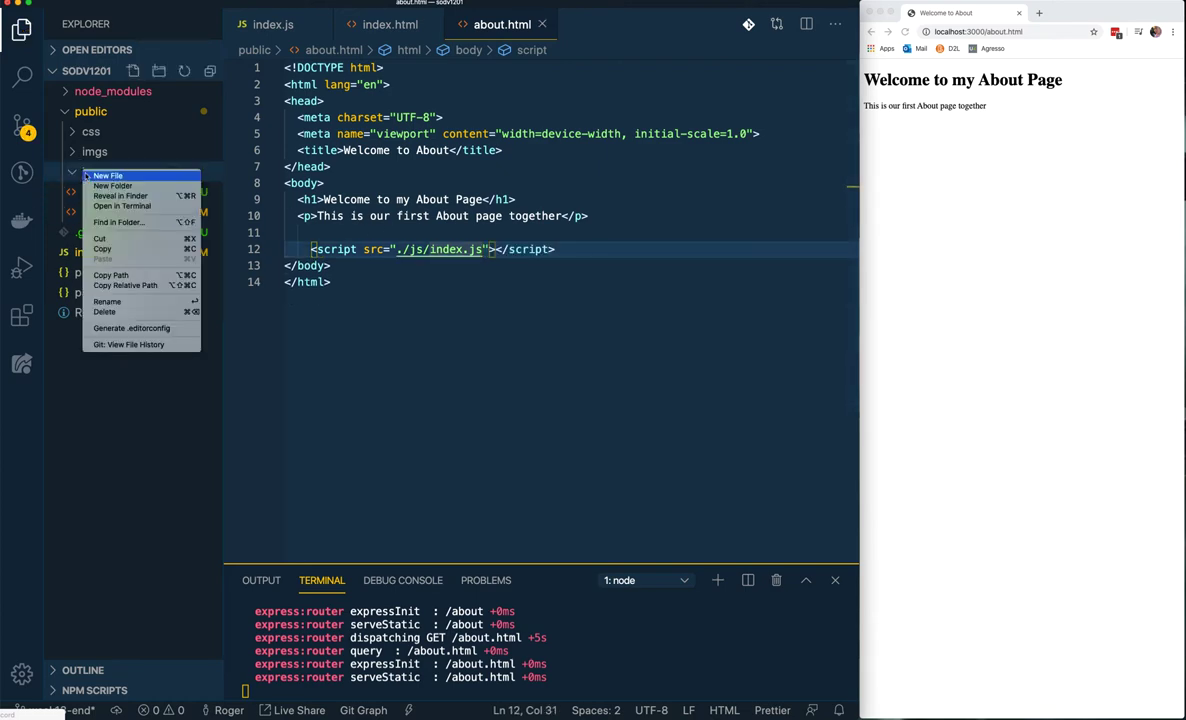
# Create a new file index.js inside the public js folder
pyautogui.click(108, 176)
pyautogui.write('index.')
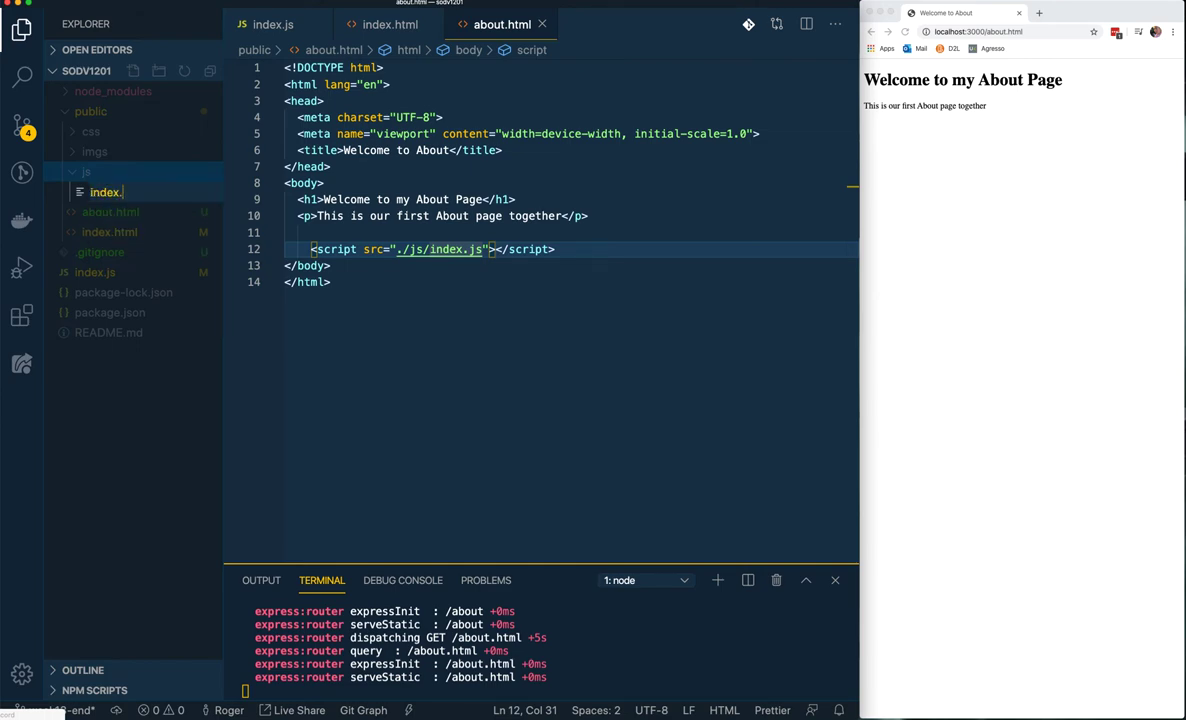
pyautogui.click(108, 192)
pyautogui.write('js')
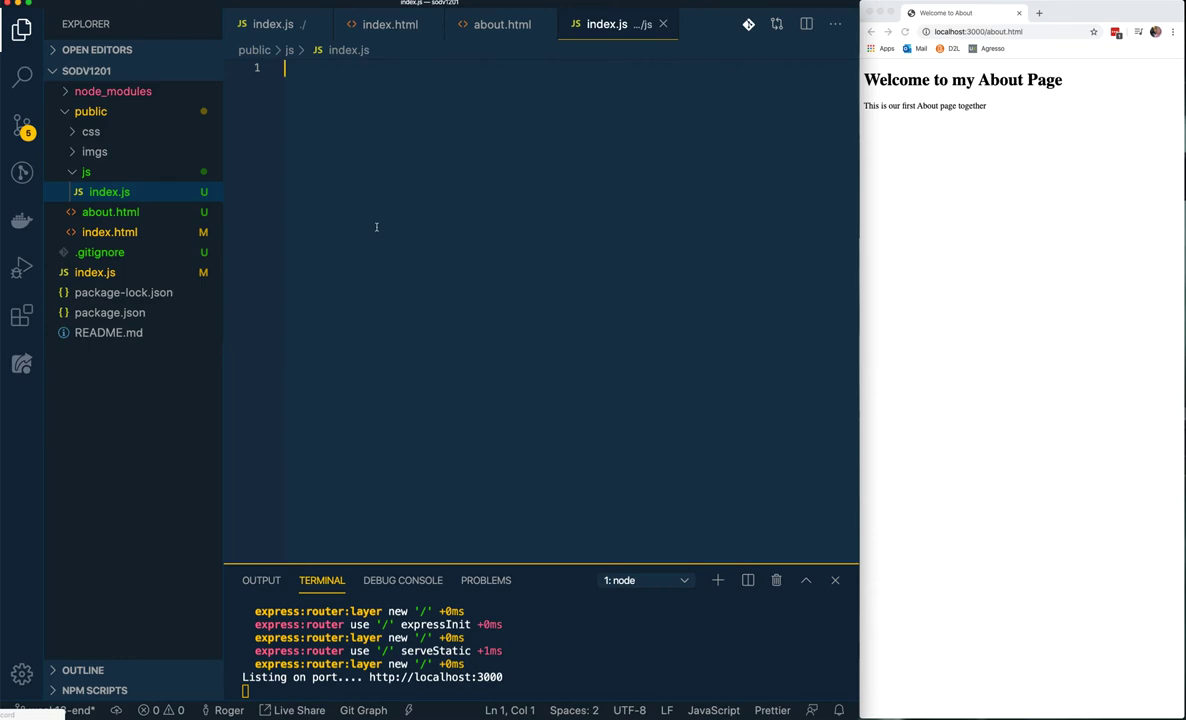
# Write console.log('This file is being read from my stack JS folder') in index.js
pyautogui.write("console.log('')")
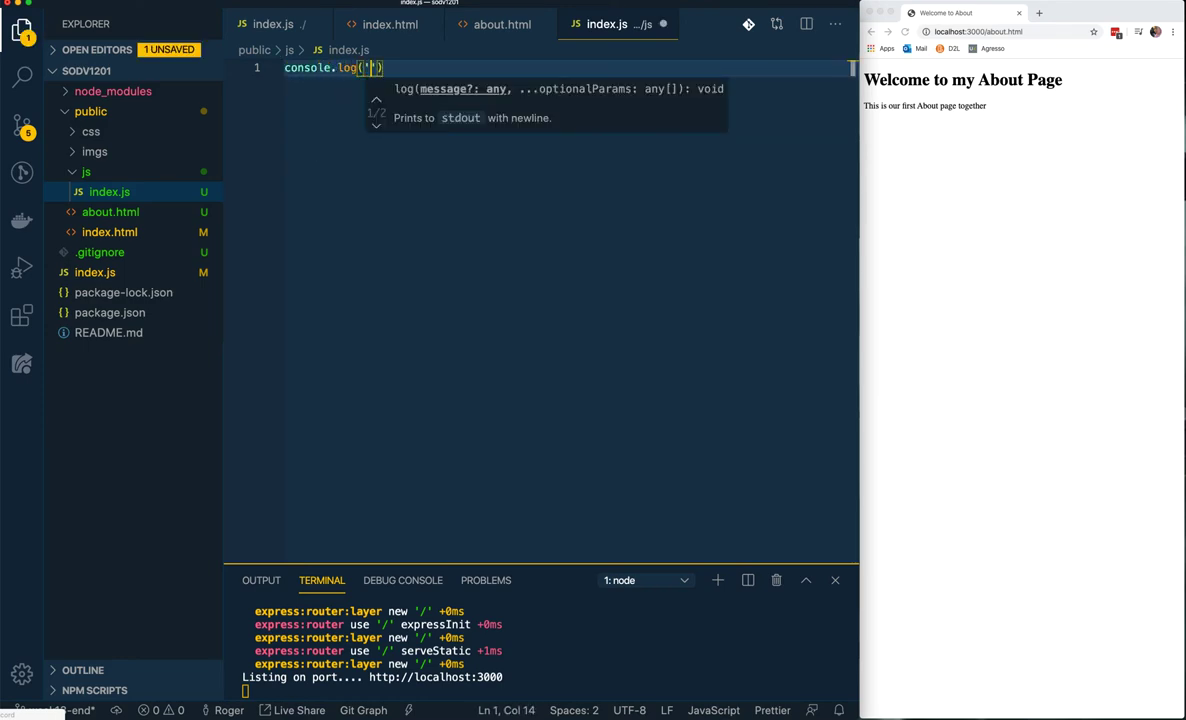
pyautogui.write('This file is being')
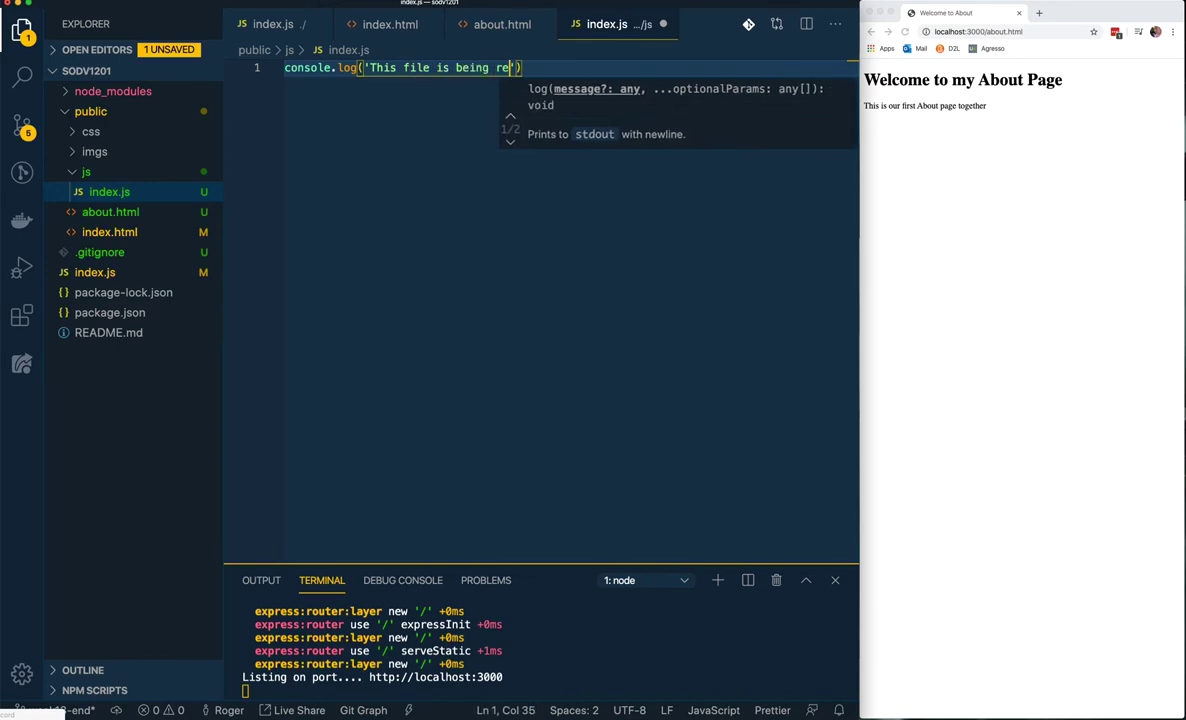
pyautogui.write('read from m')
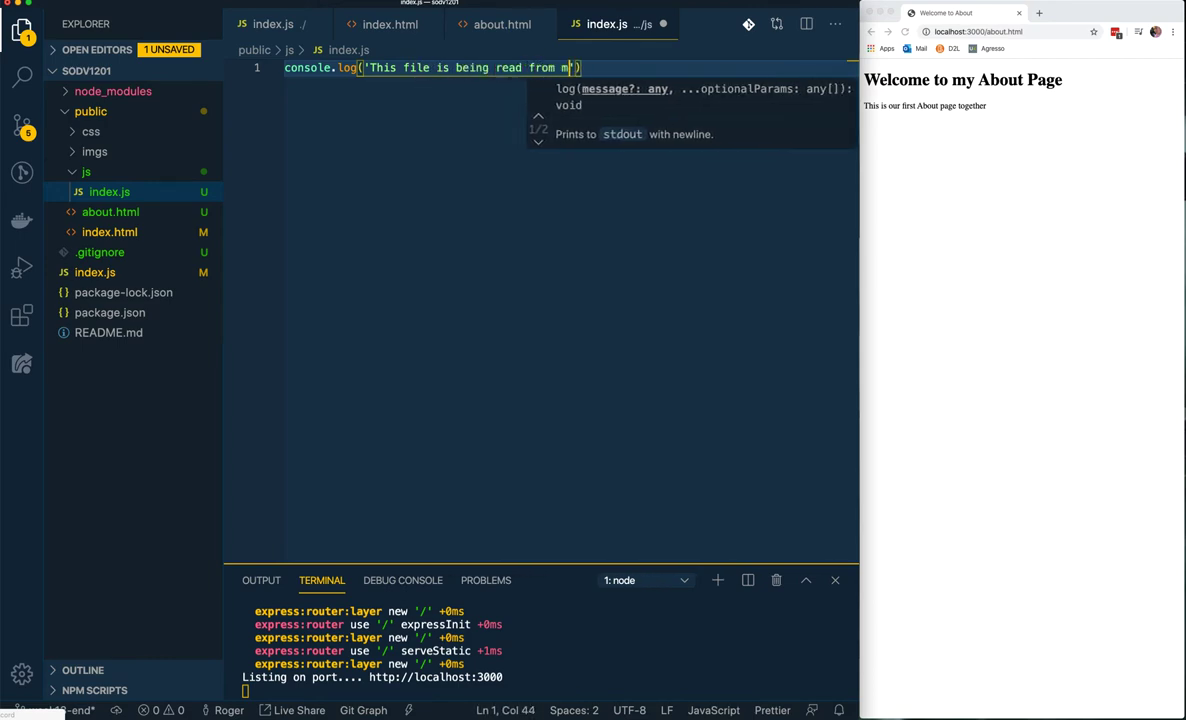
pyautogui.write('y stack fo')
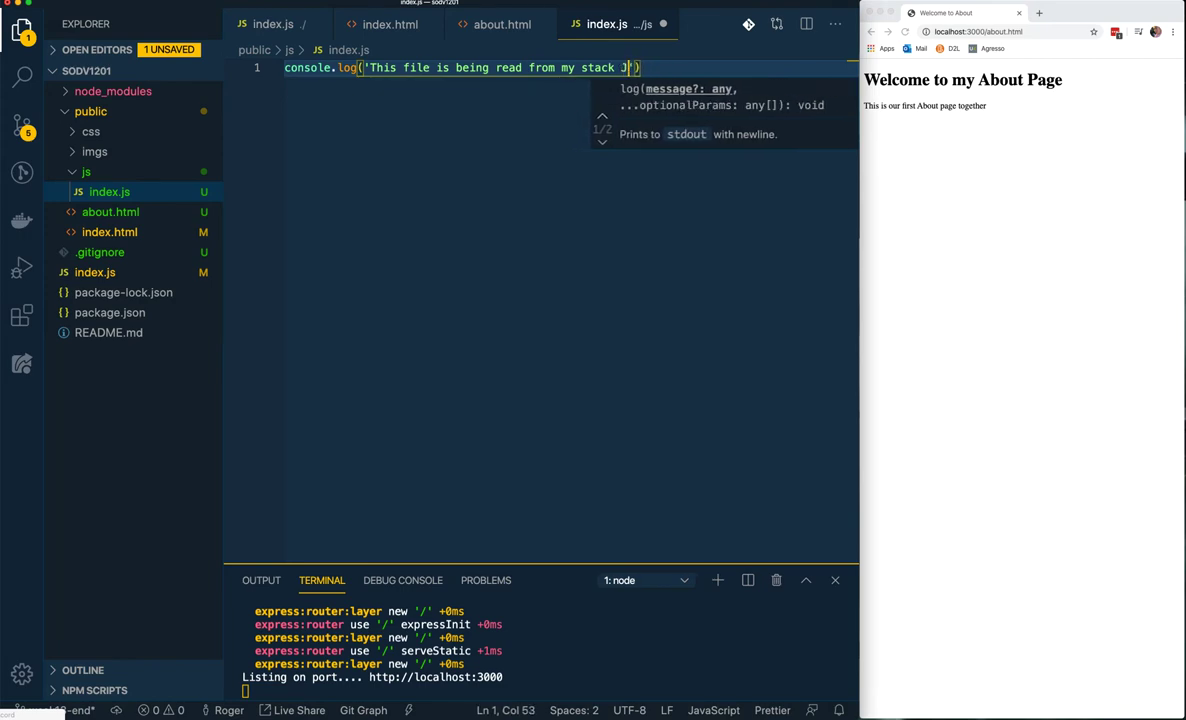
pyautogui.write('folder')
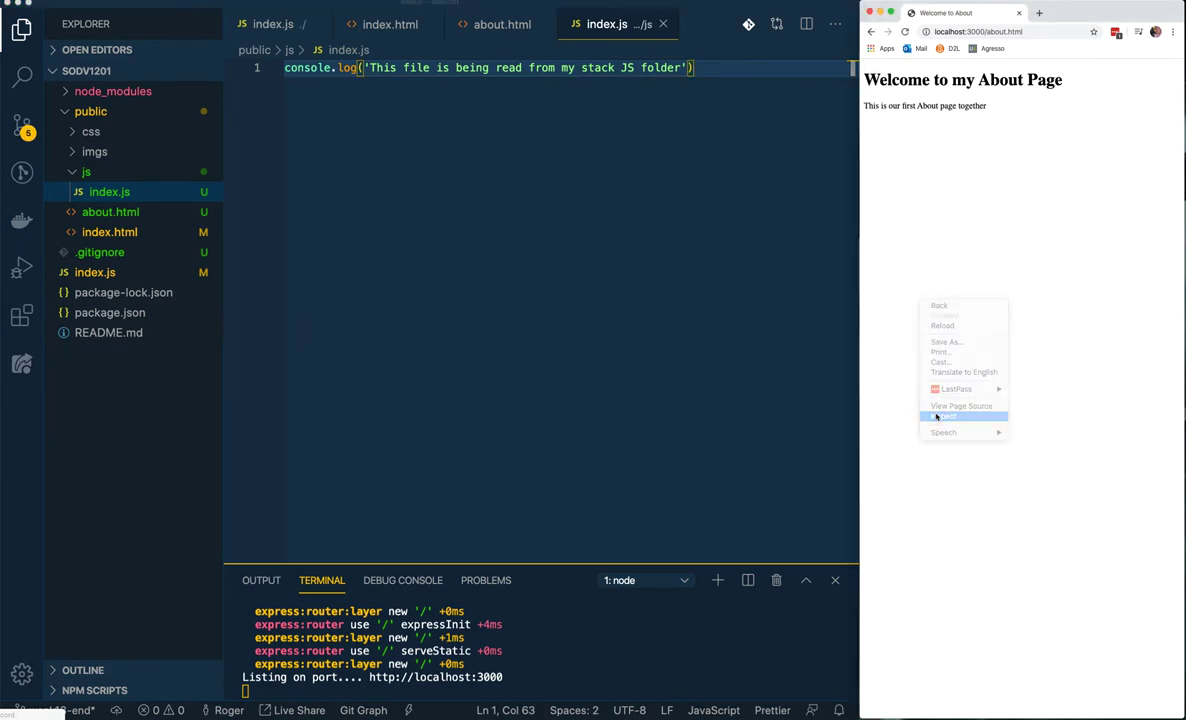
# Inspect the page in Chrome DevTools, show the Console drawer and reload localhost:3000
pyautogui.click(944, 416)
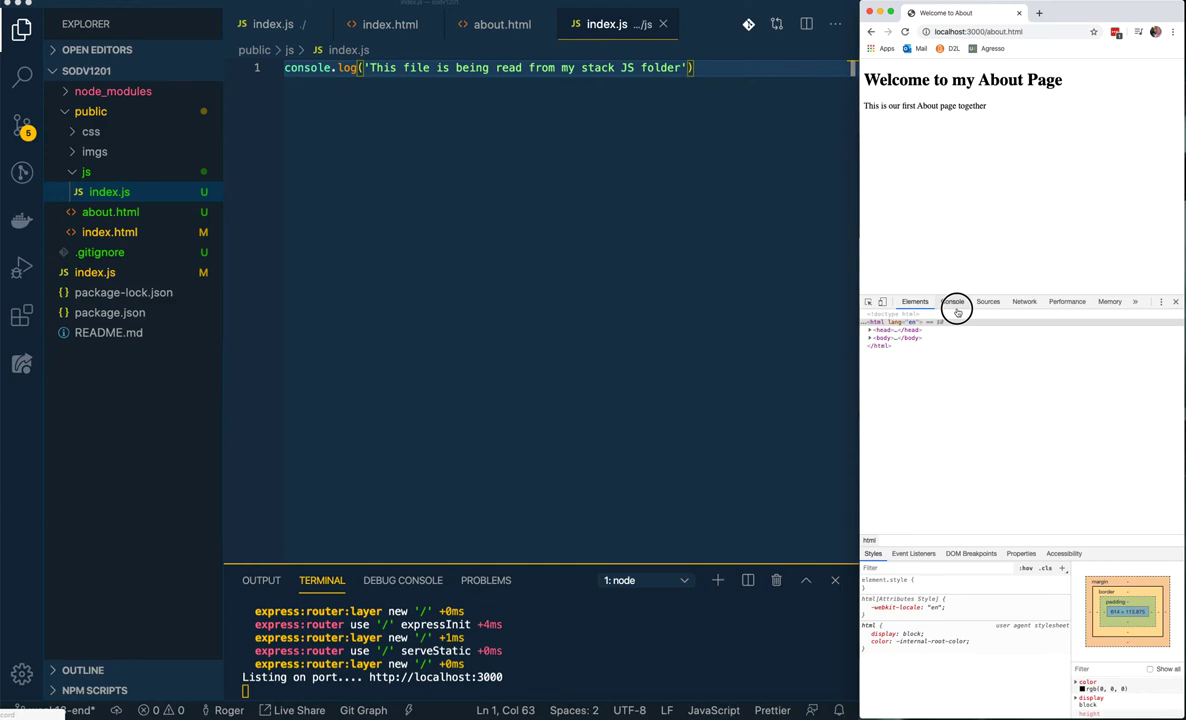
pyautogui.click(916, 300)
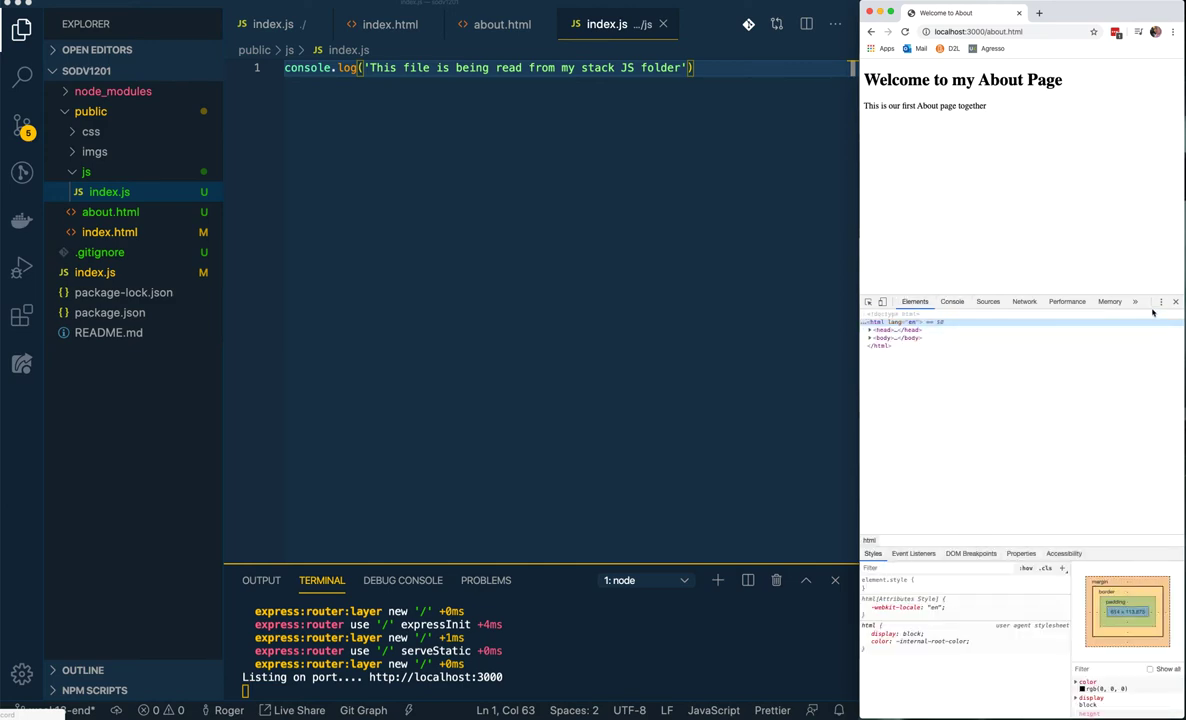
pyautogui.click(1160, 300)
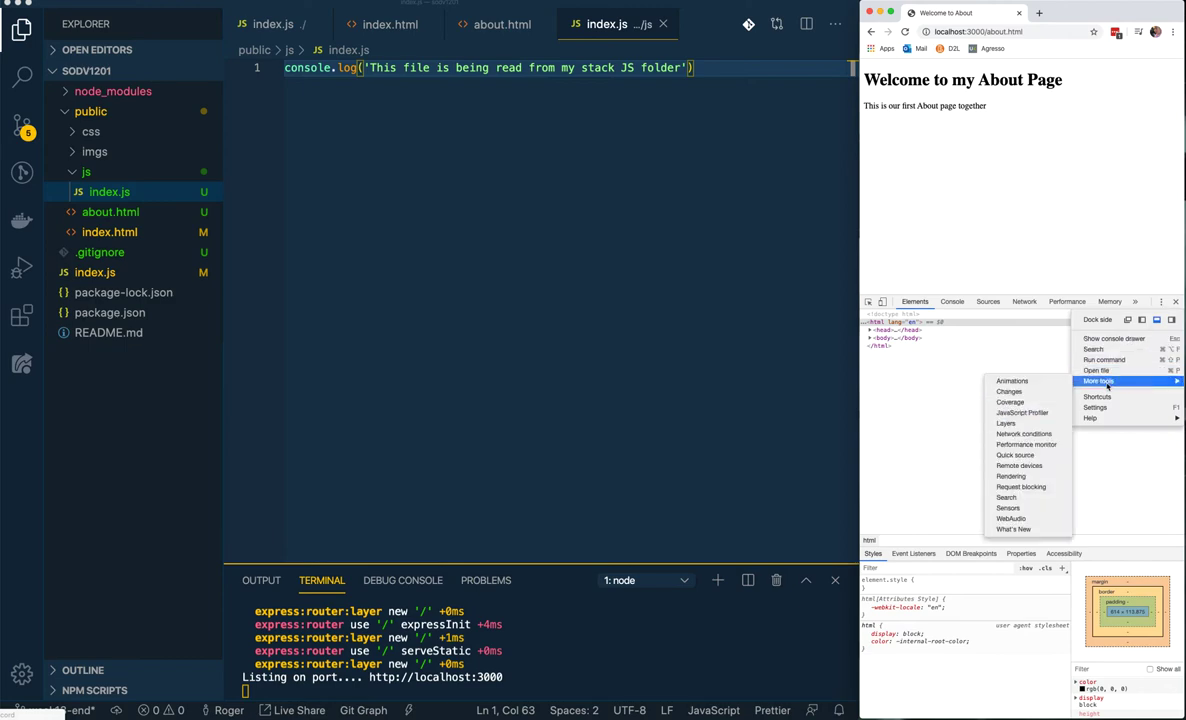
pyautogui.click(1114, 338)
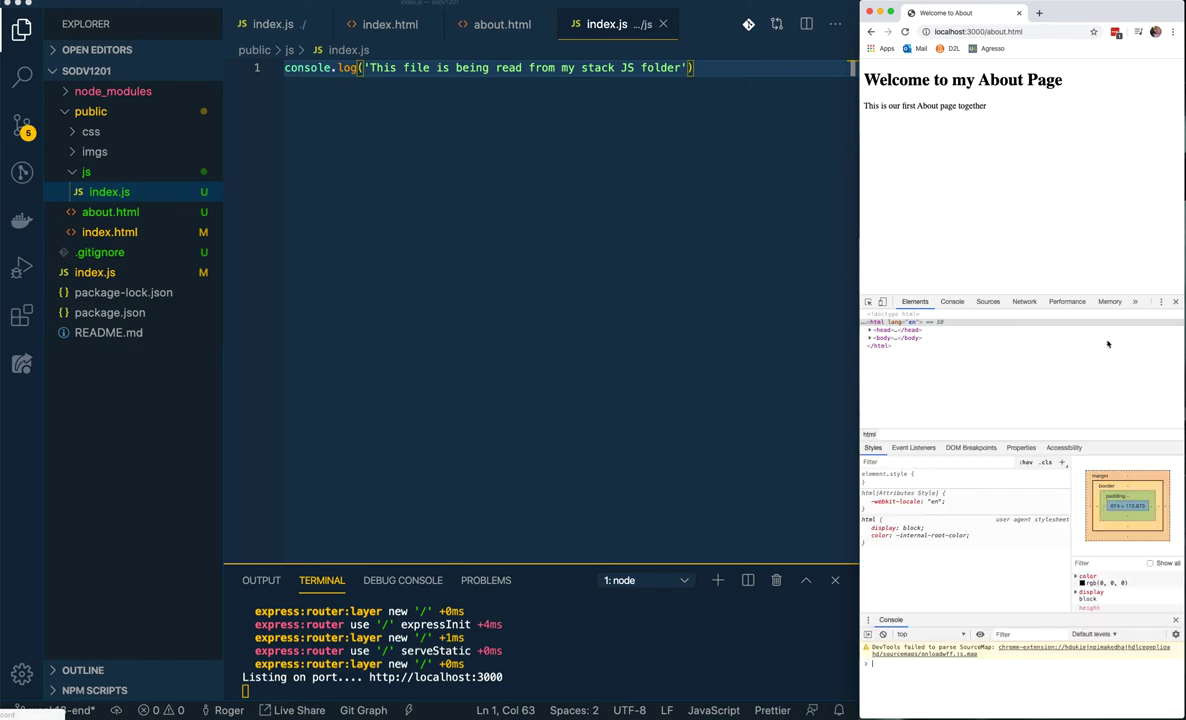
pyautogui.moveTo(884, 322)
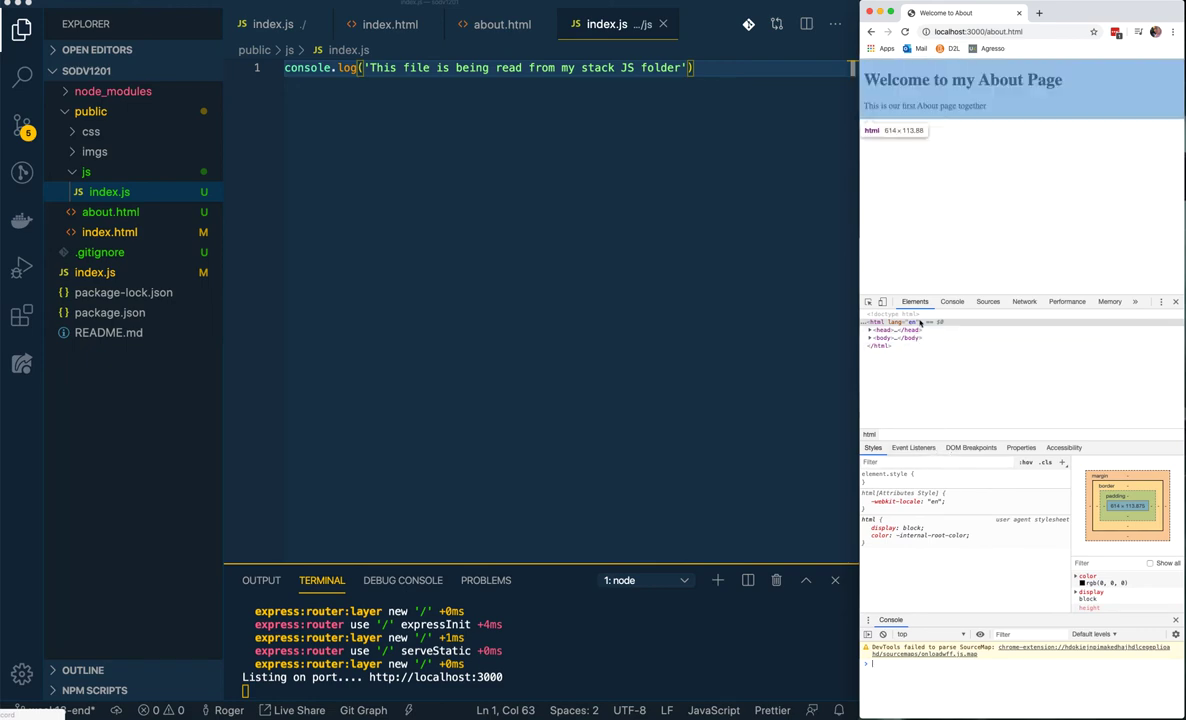
pyautogui.moveTo(990, 448); pyautogui.dragTo(990, 398)
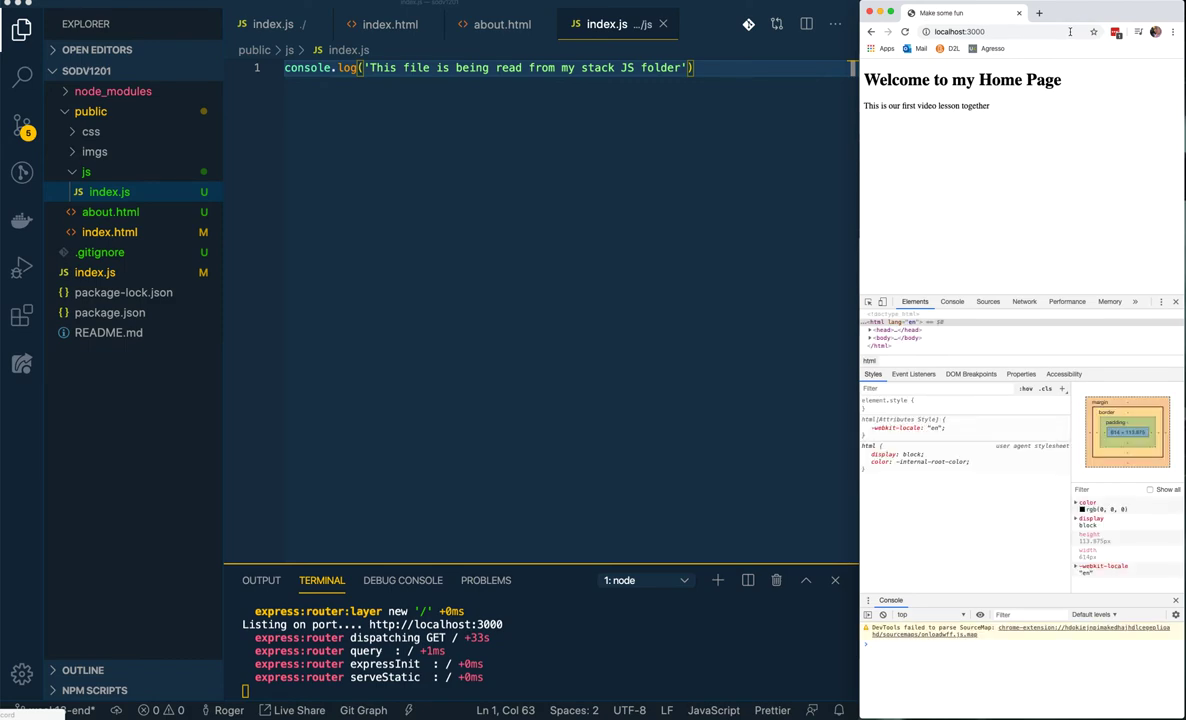
# Link ./js/index.js into index.html and confirm its message appears in the Chrome Console
pyautogui.click(952, 300)
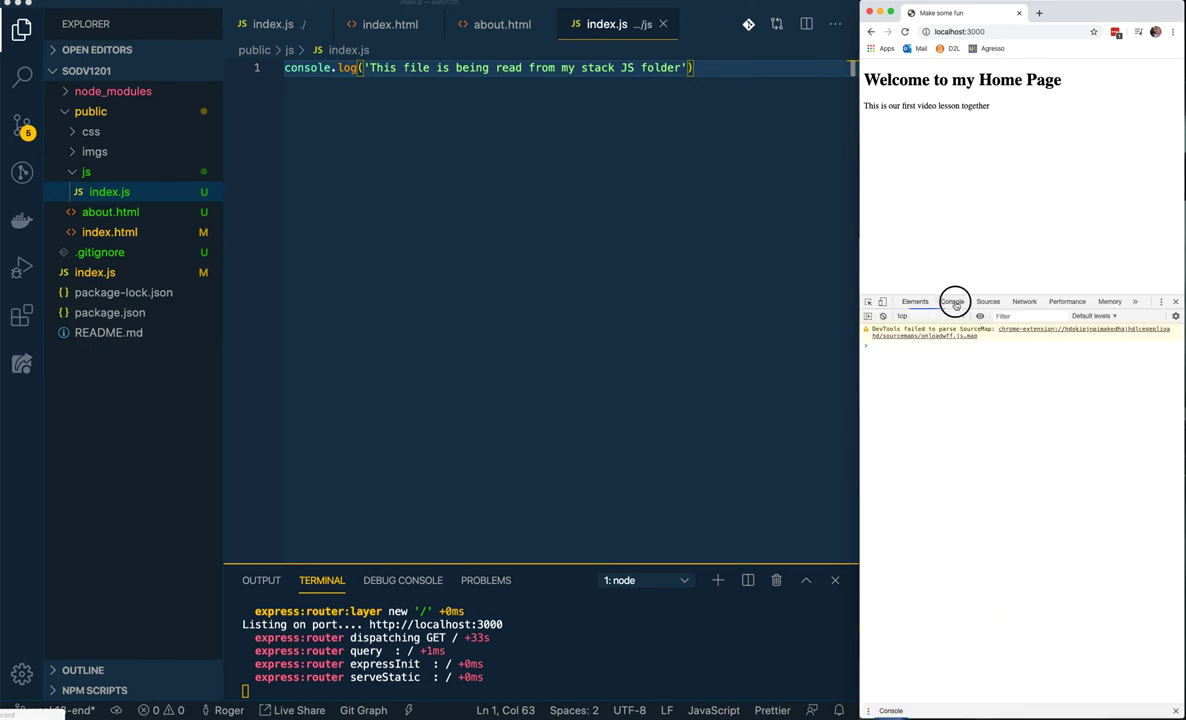
pyautogui.click(914, 300)
pyautogui.write('<script src="./js/index.js"></script>')
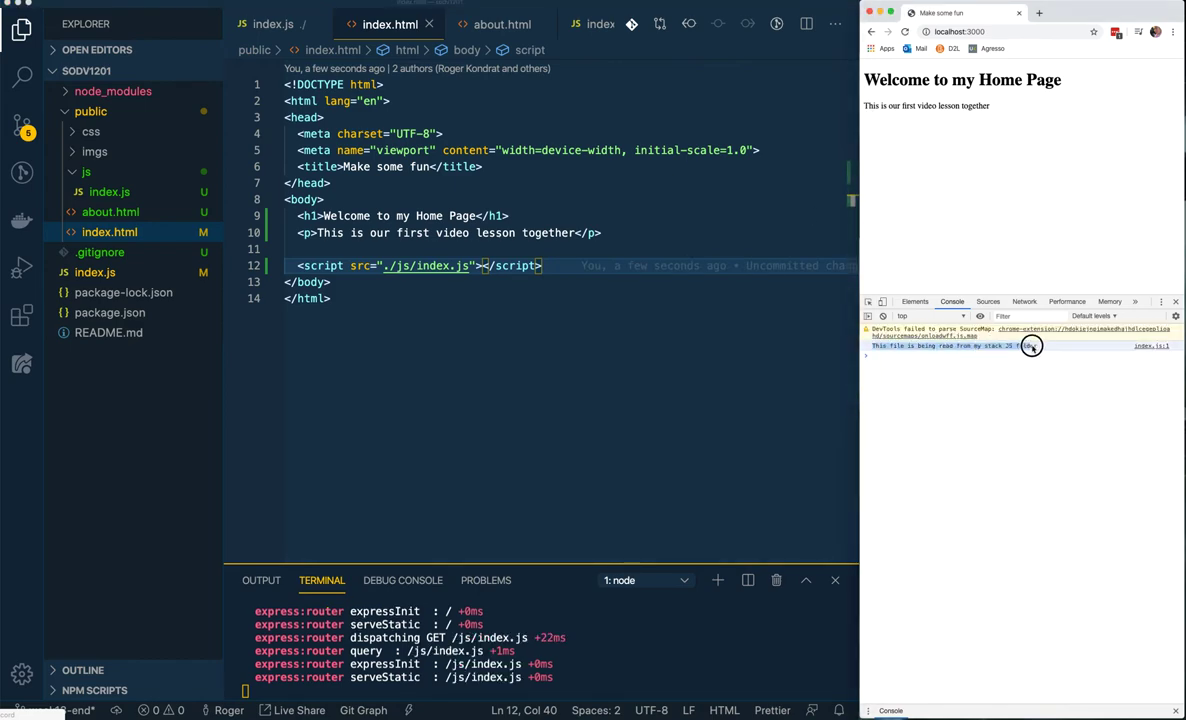
pyautogui.click(320, 282)
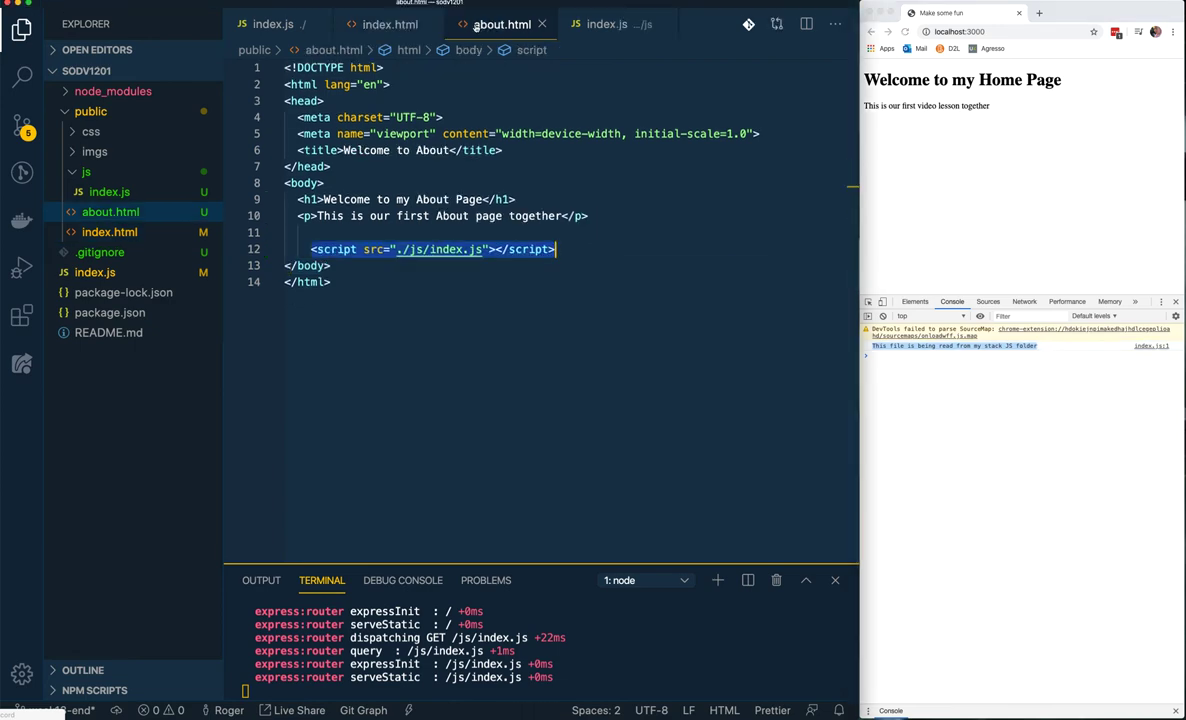
pyautogui.click(492, 24)
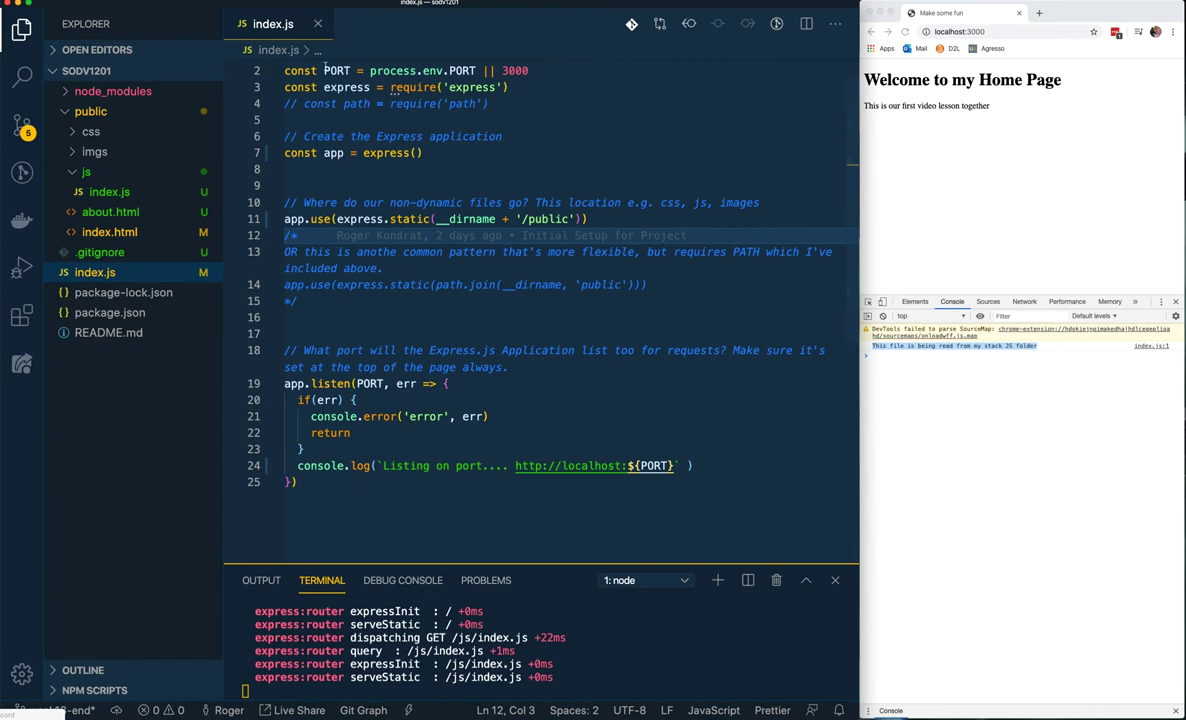
# In public/css/style.css comment out flex-direction and move height/width up under display: flex
pyautogui.click(90, 132)
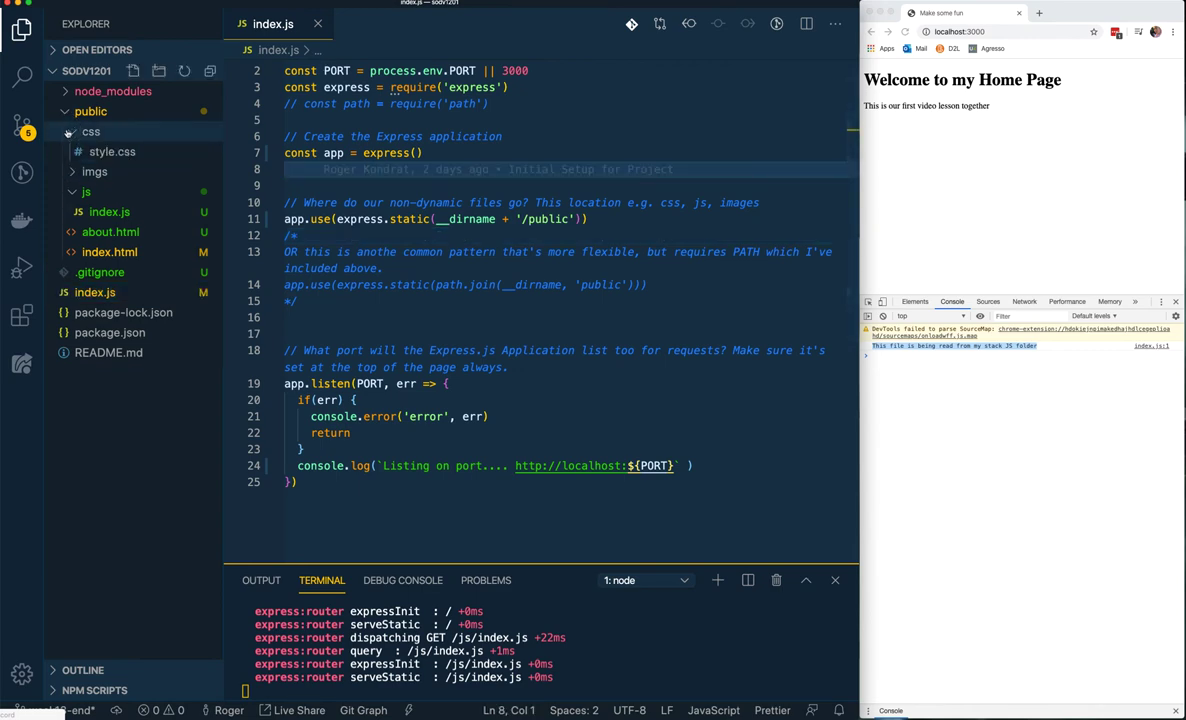
pyautogui.click(112, 152)
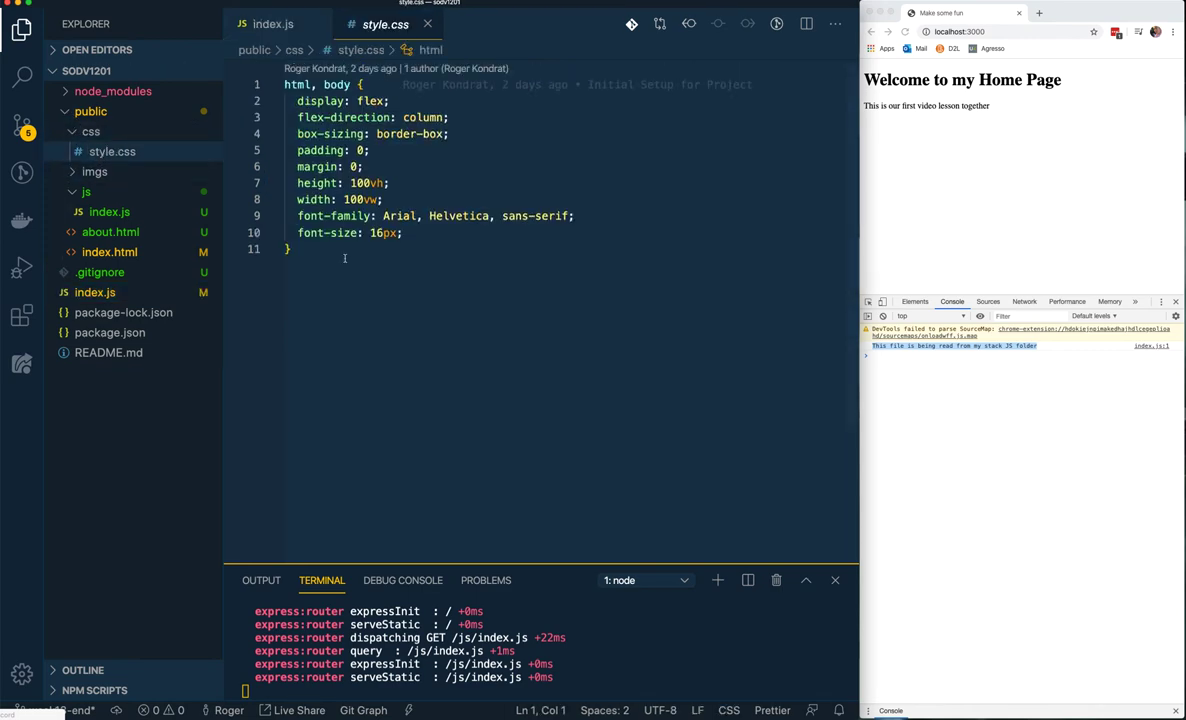
pyautogui.moveTo(448, 272)
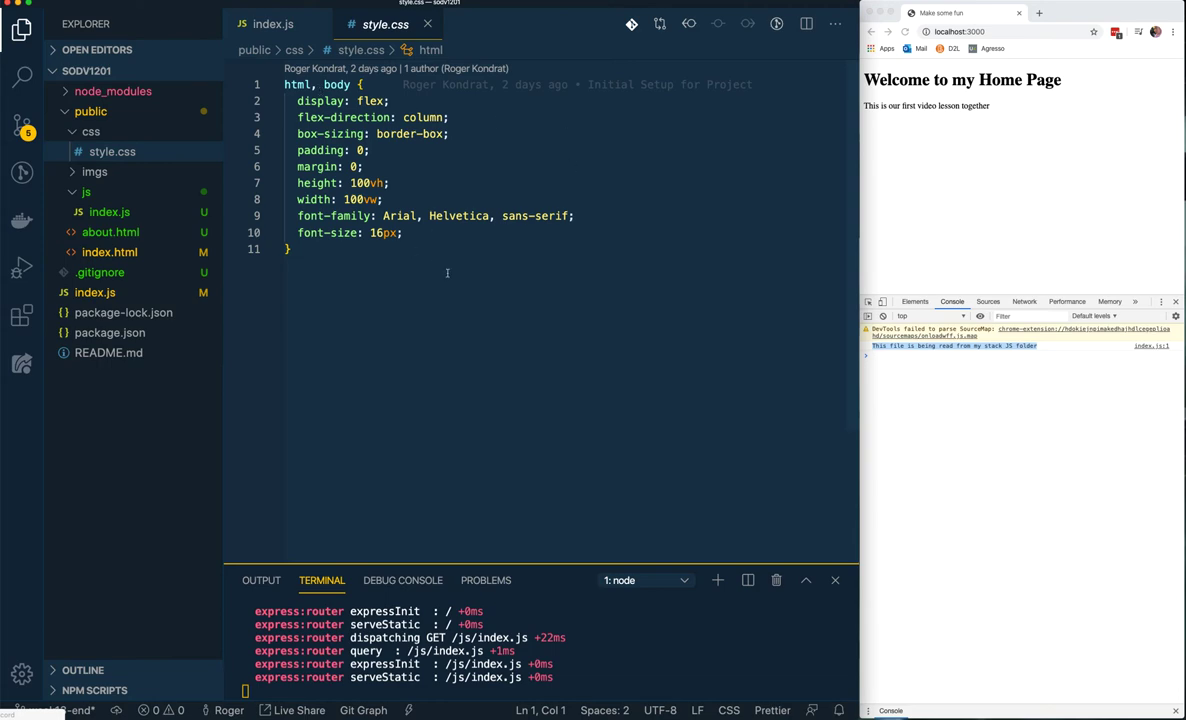
pyautogui.click(296, 248)
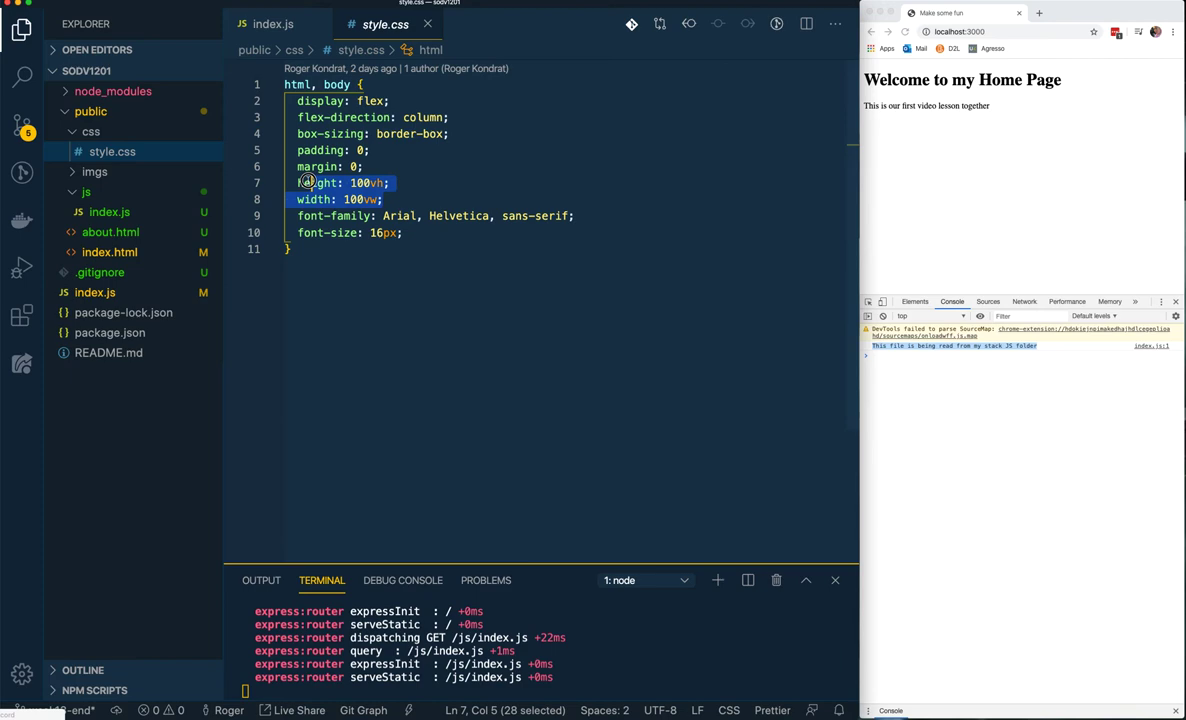
pyautogui.press('Delete')
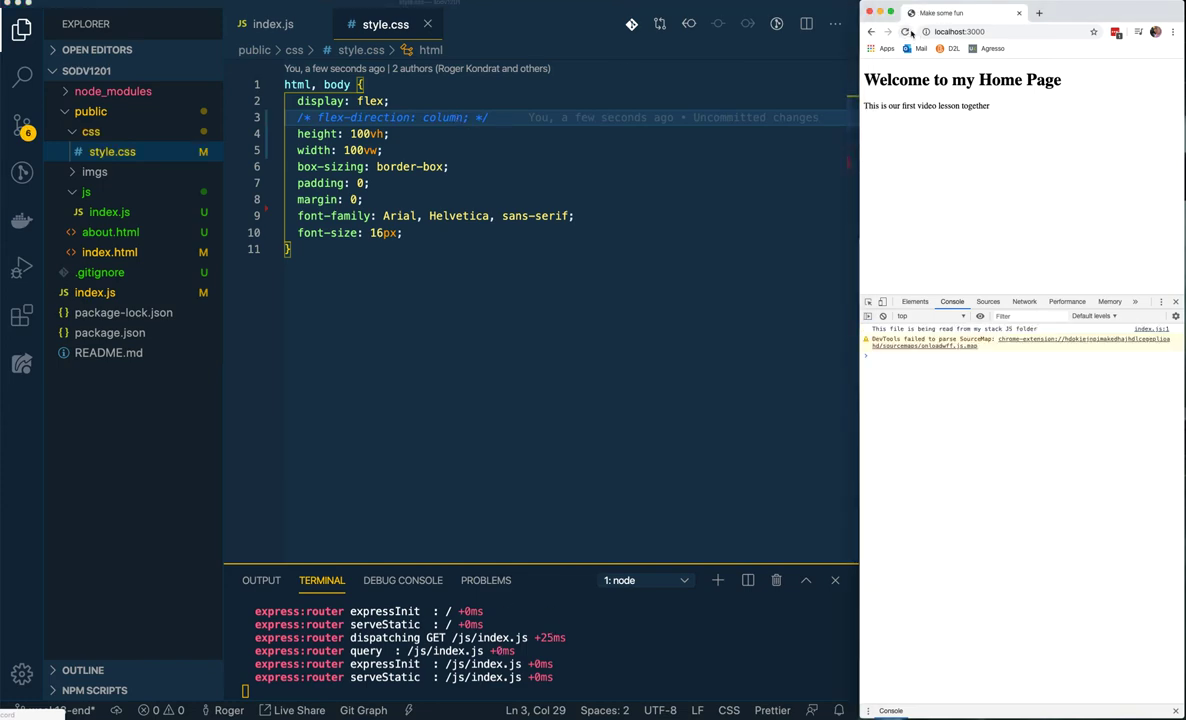
# Return through index.js to the Home page index.html for editing
pyautogui.click(516, 150)
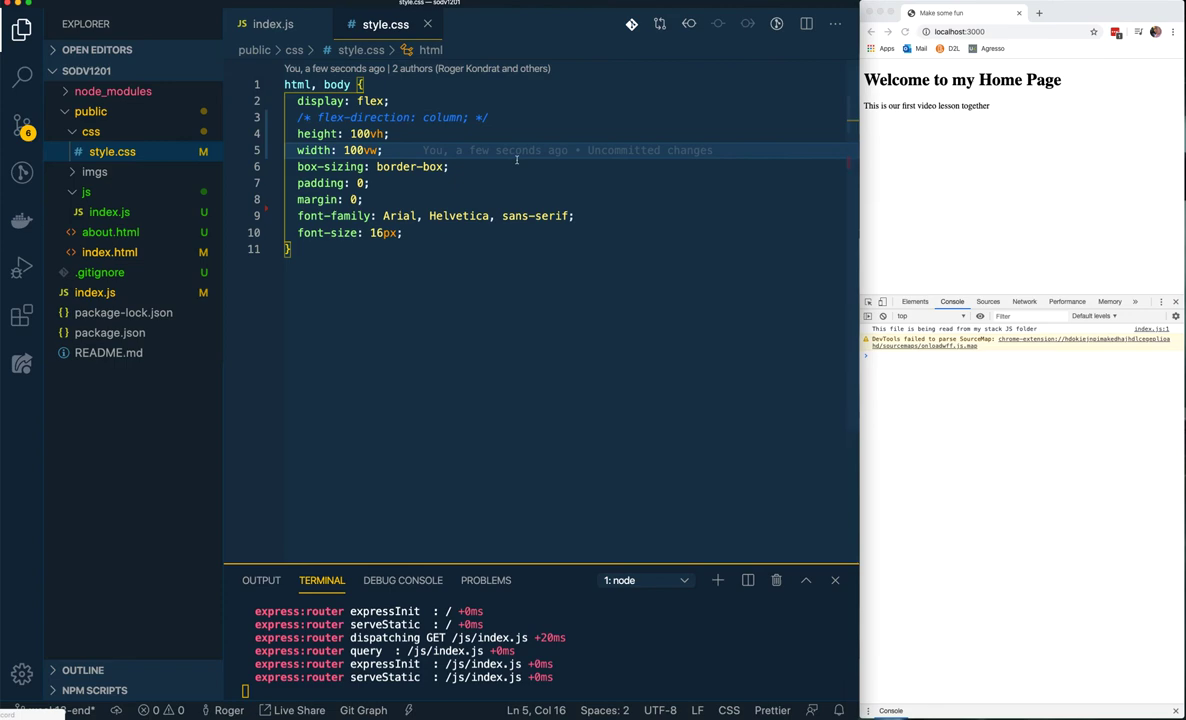
pyautogui.click(272, 24)
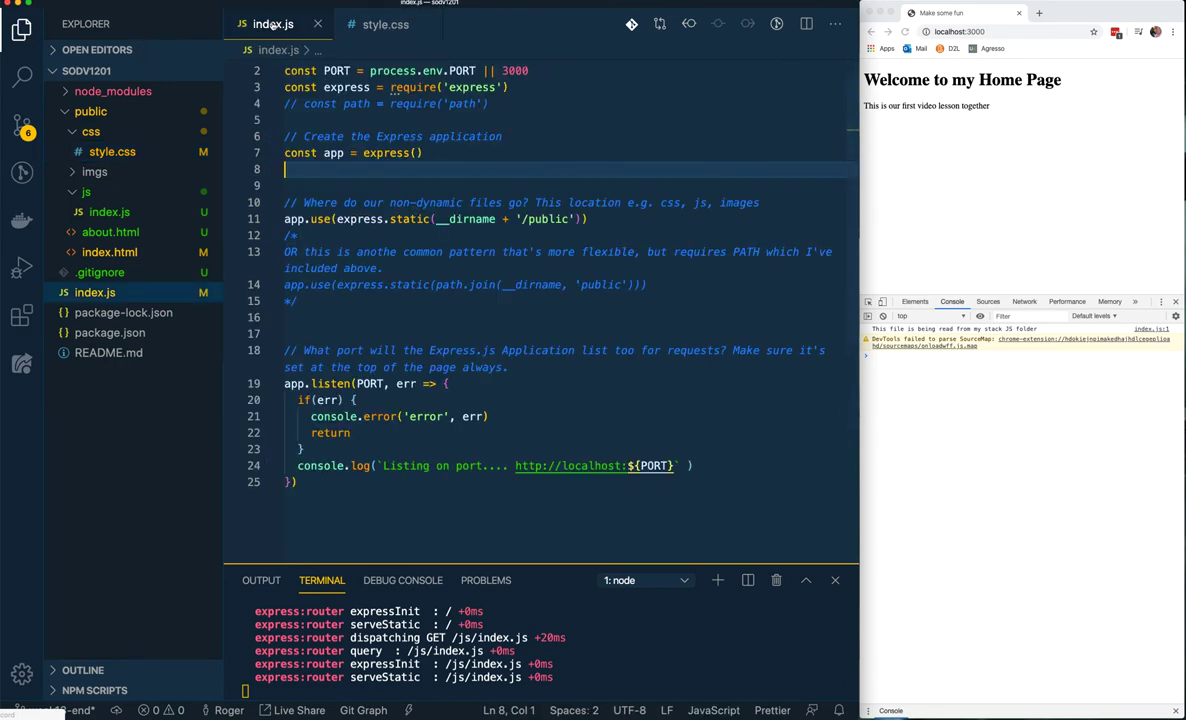
pyautogui.click(108, 252)
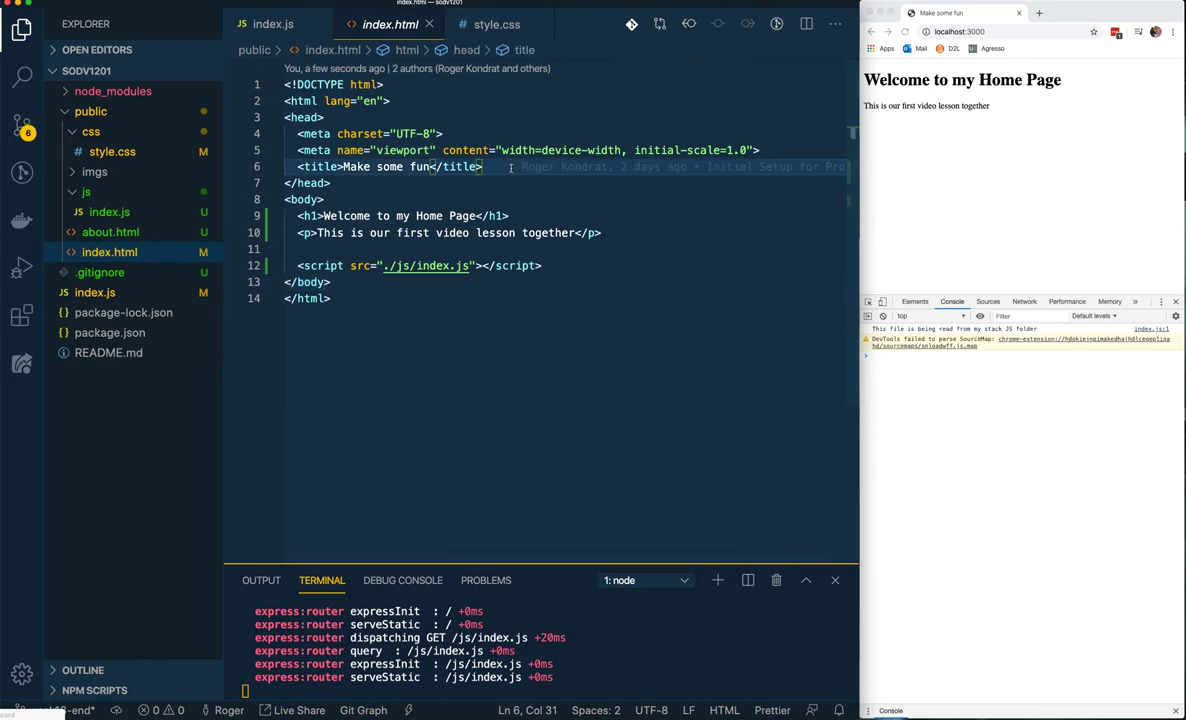
# Link ./css/style.css in the head of index.html so the Home page picks up the flex styling
pyautogui.press('enter')
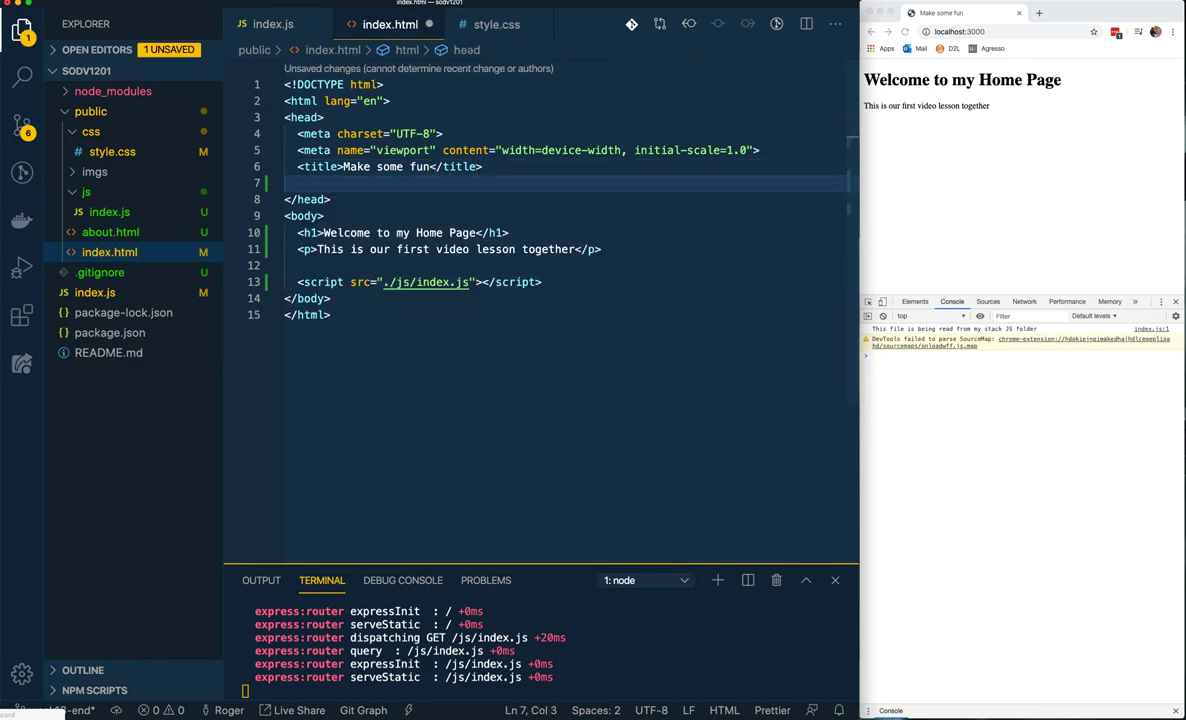
pyautogui.write('link rel="stylesheet" href="style.css">')
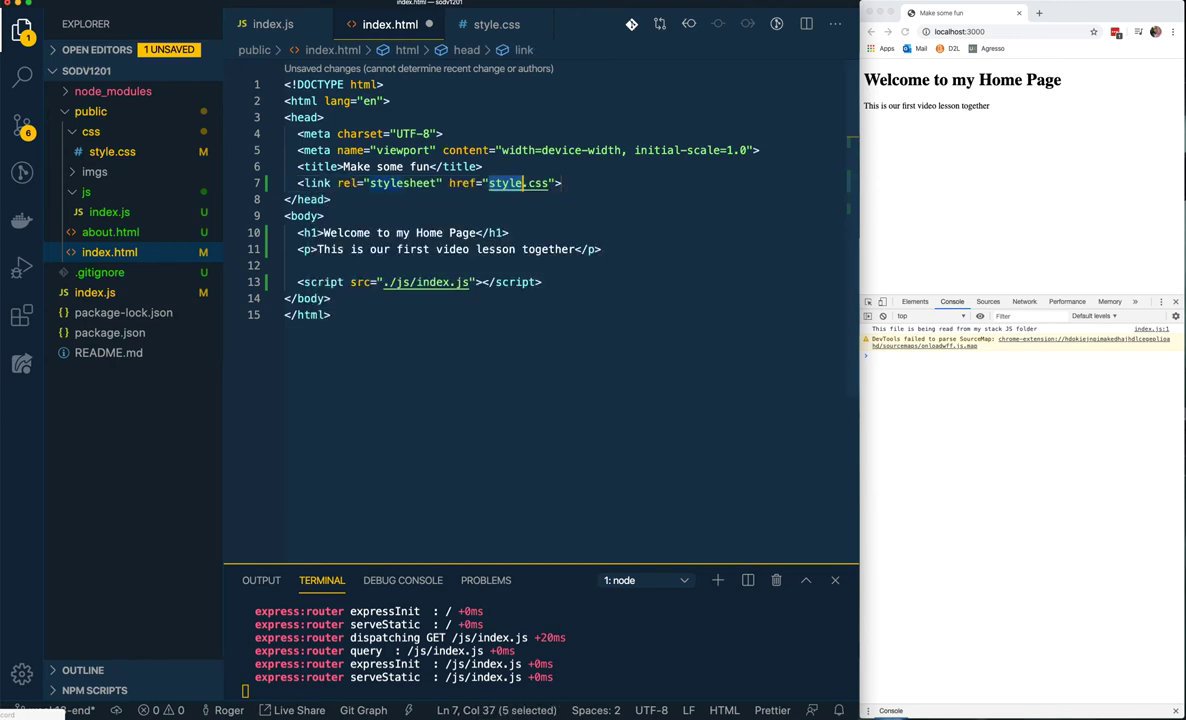
pyautogui.write('./css/')
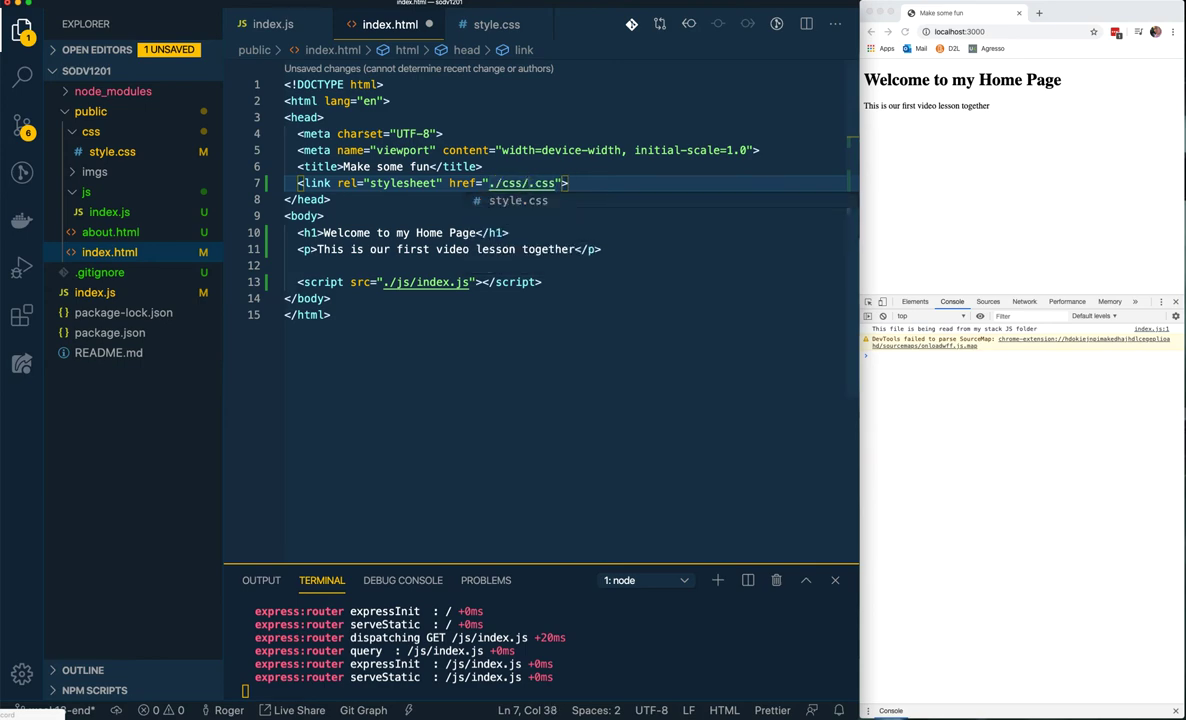
pyautogui.write('style')
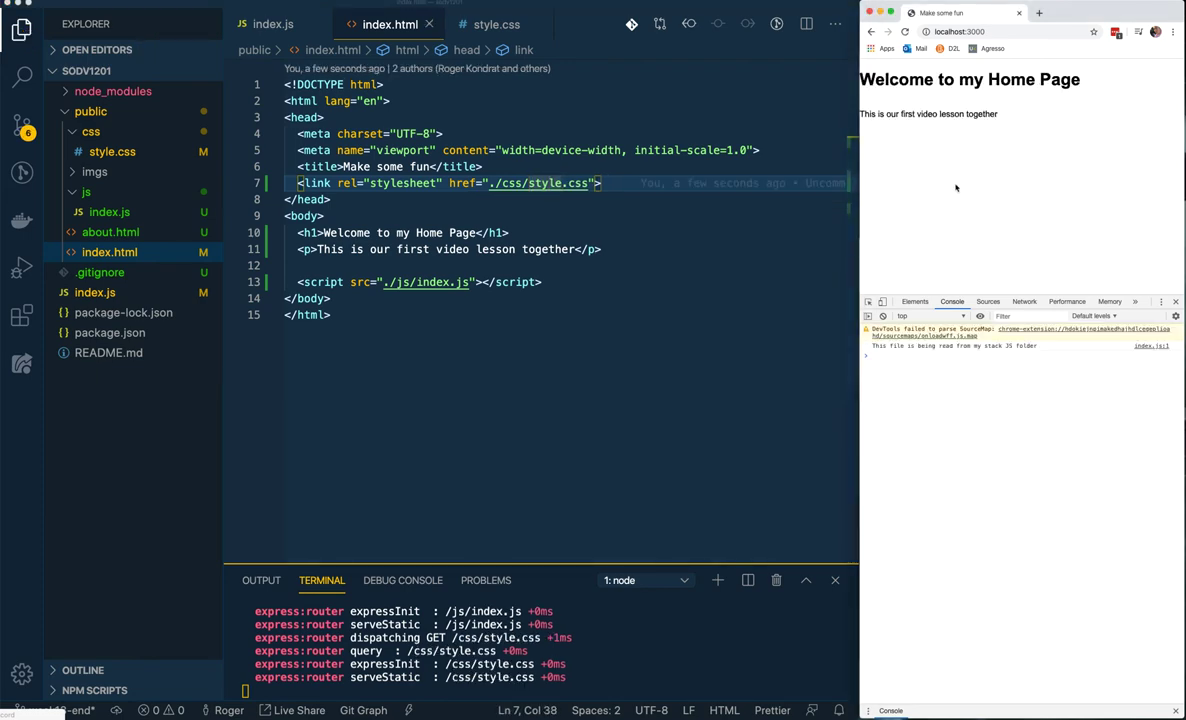
pyautogui.click(496, 24)
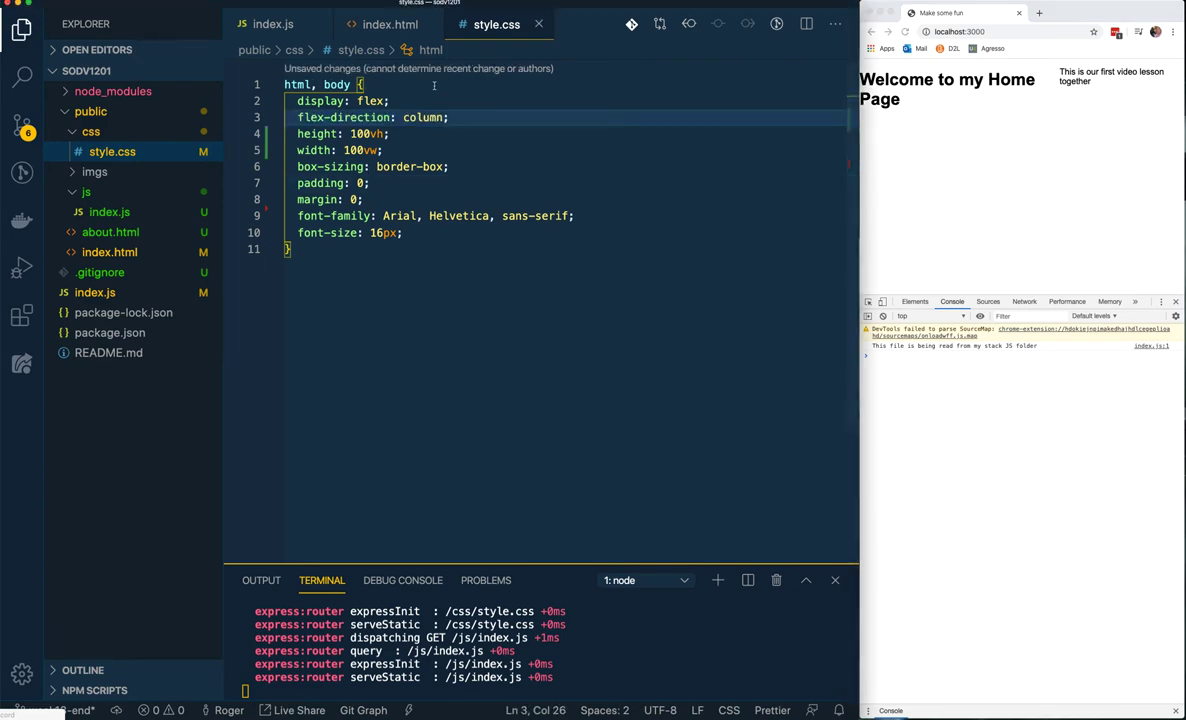
pyautogui.click(390, 24)
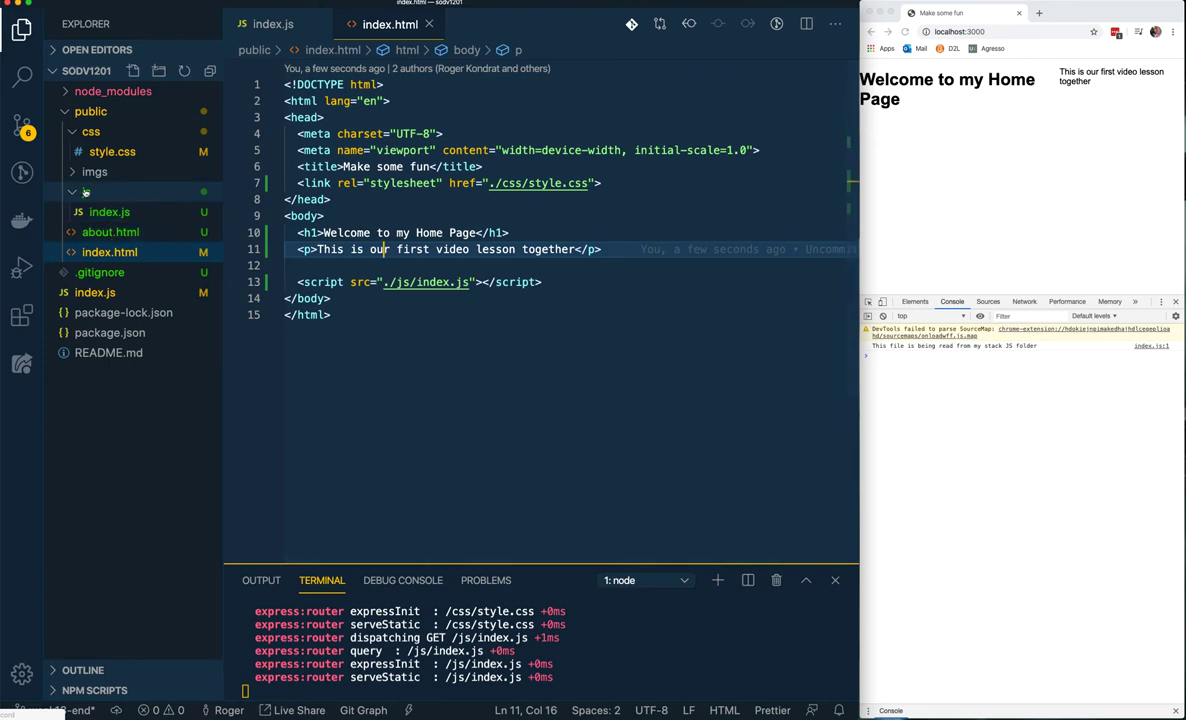
# Rename the screenshot PNG in public/imgs to starwars.png and collapse the folders
pyautogui.click(96, 172)
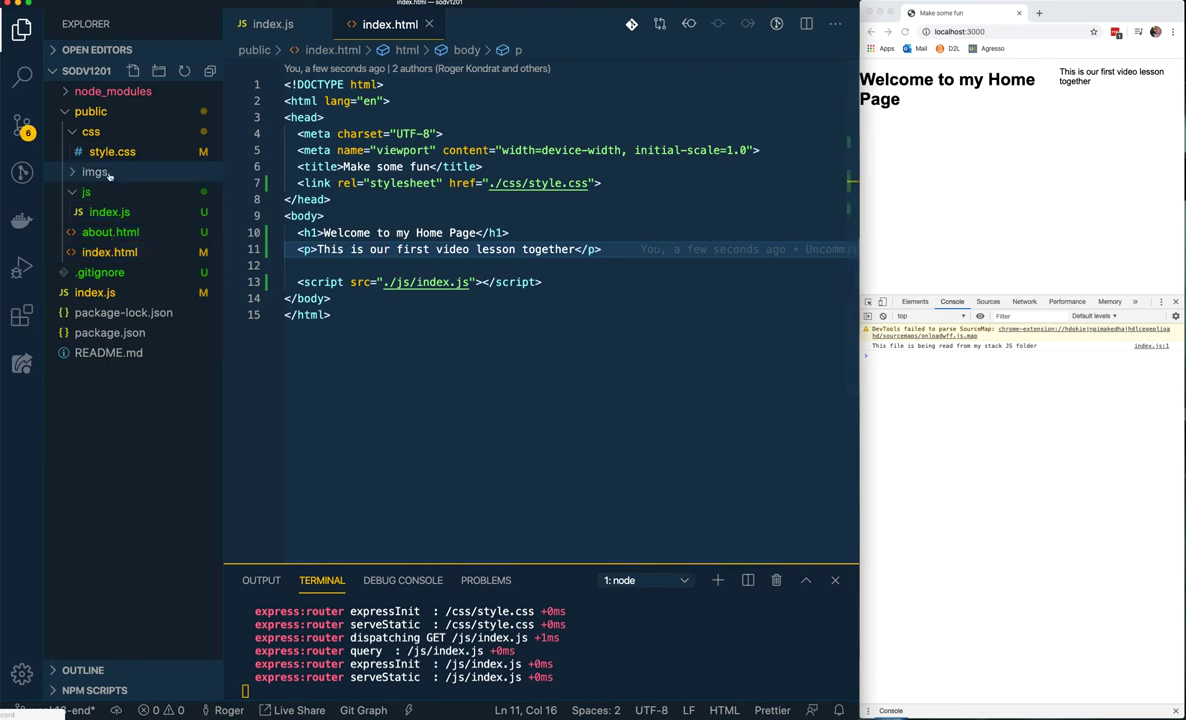
pyautogui.moveTo(968, 400)
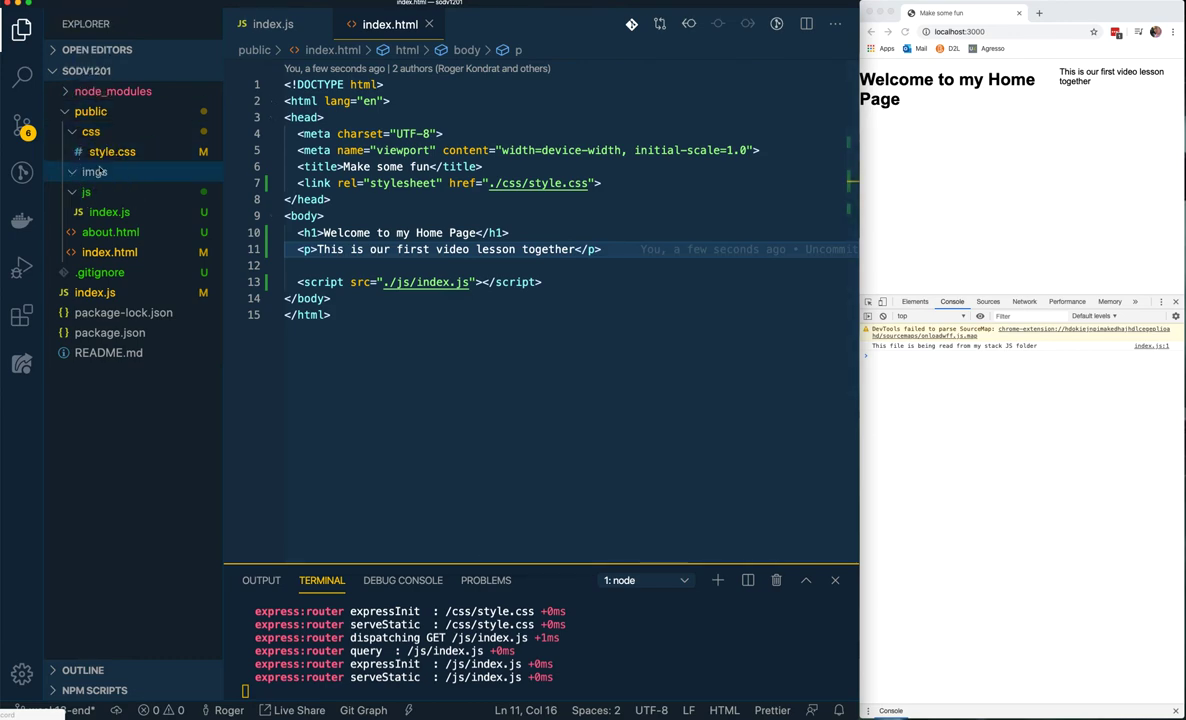
pyautogui.rightClick(96, 190)
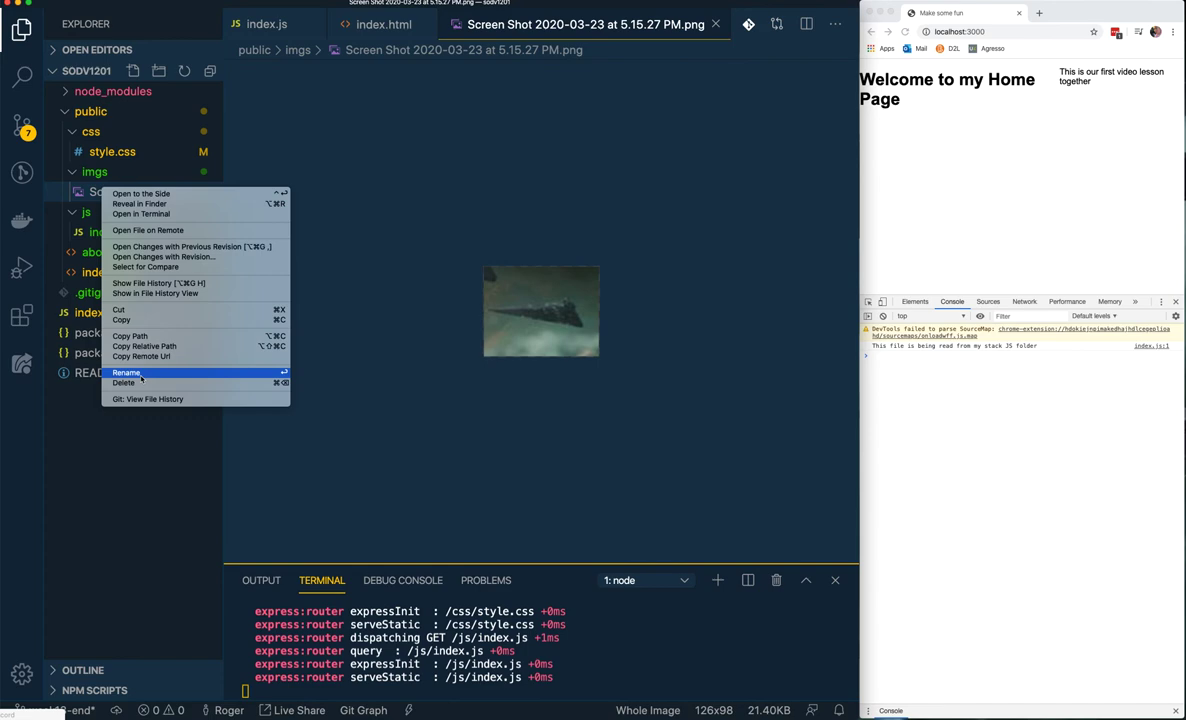
pyautogui.click(128, 372)
pyautogui.write('starwars.png')
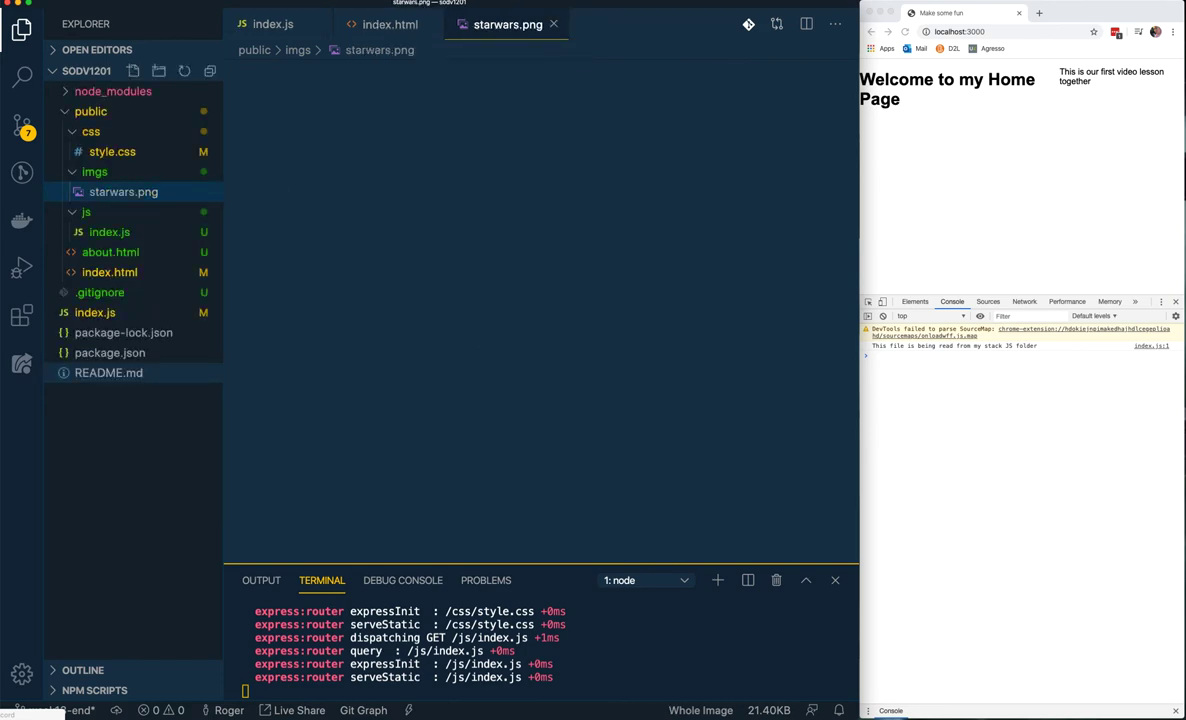
pyautogui.click(124, 192)
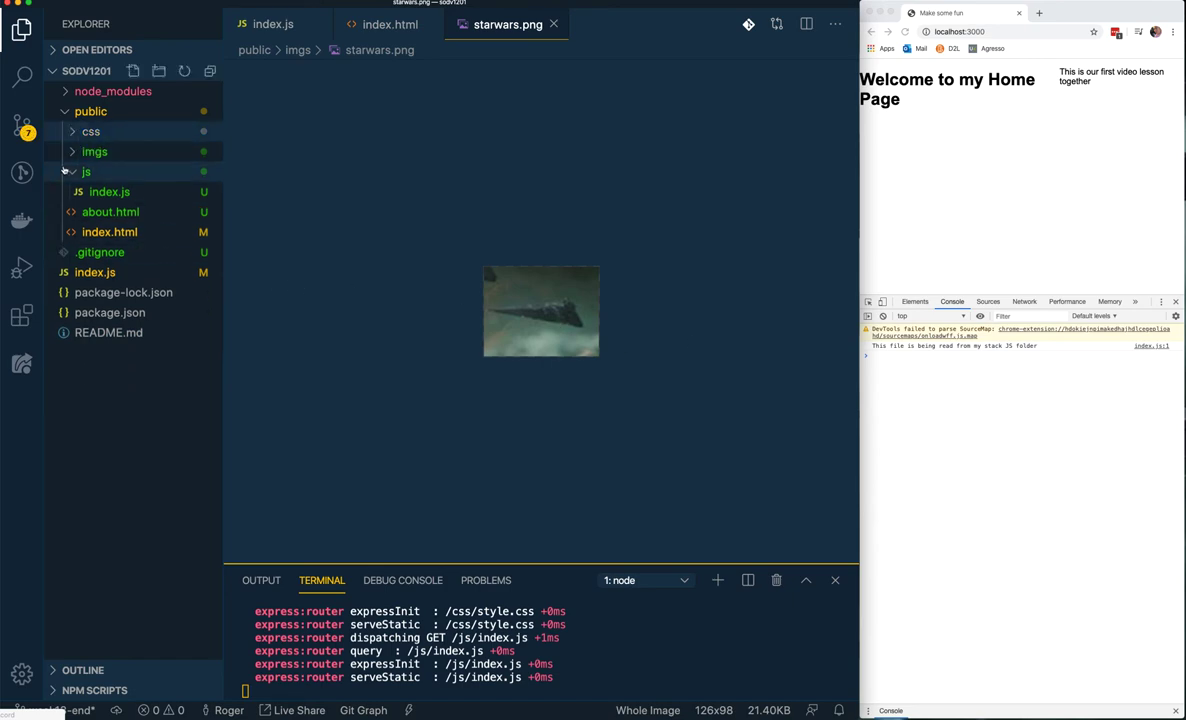
pyautogui.click(86, 172)
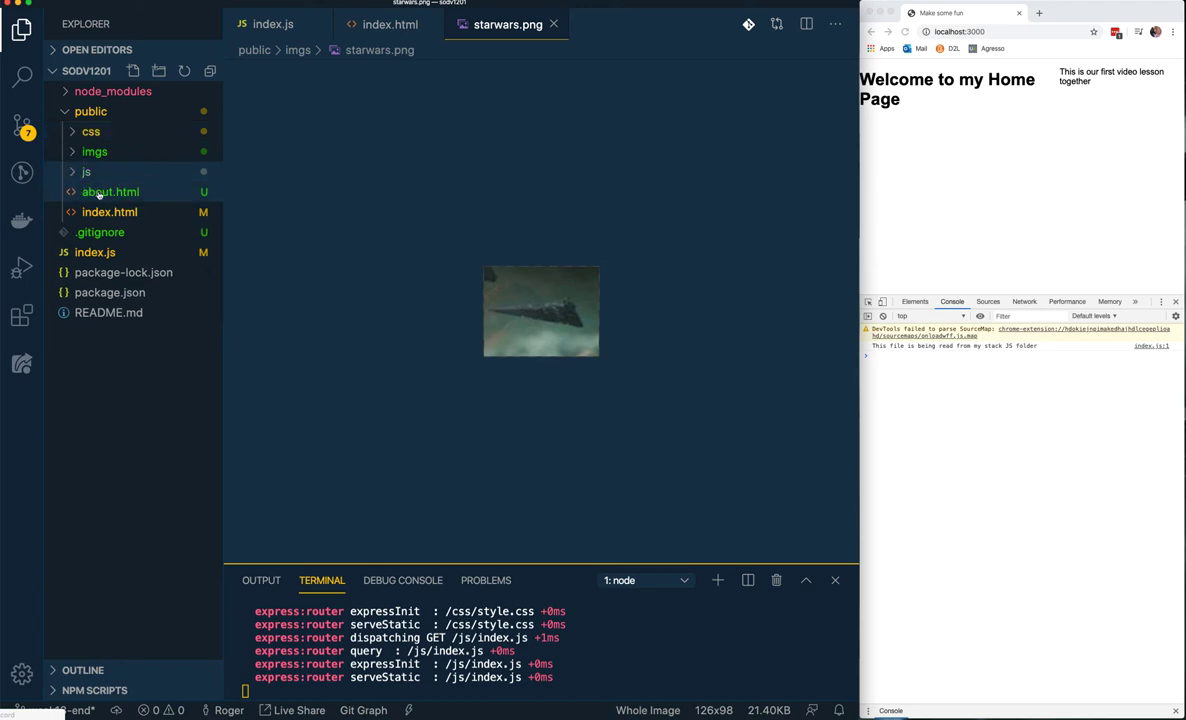
# Start an img tag in about.html with src ./imgs/starwars.png
pyautogui.click(110, 192)
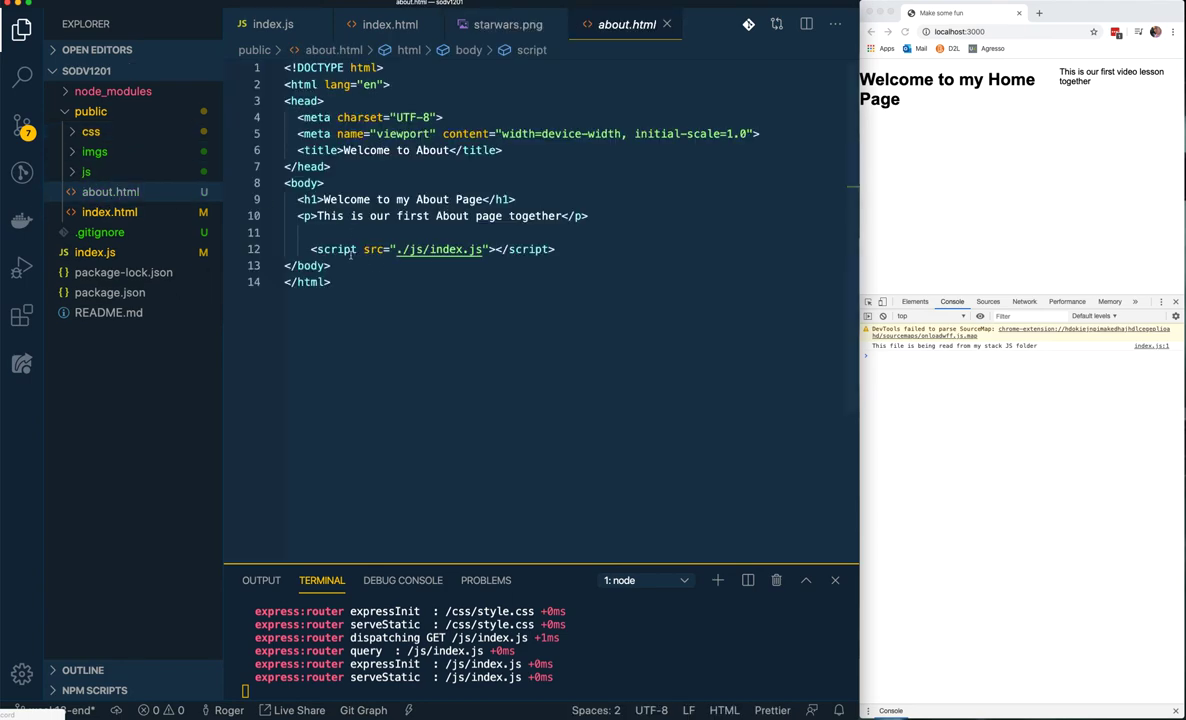
pyautogui.write('o')
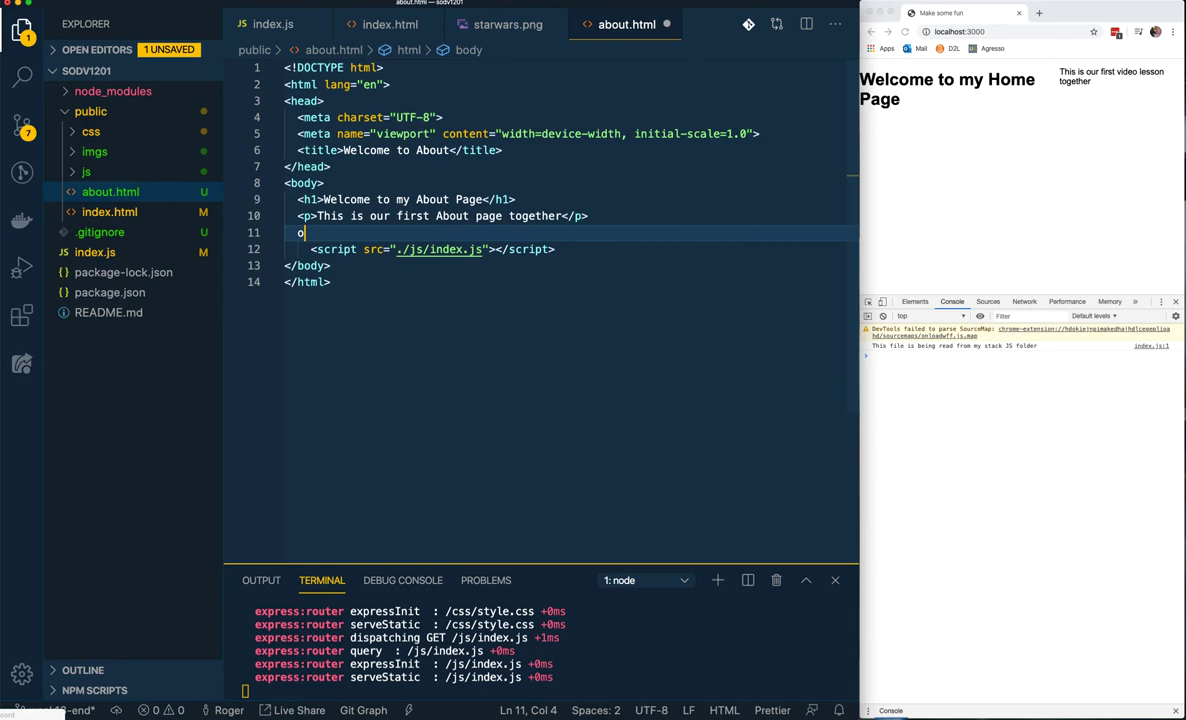
pyautogui.write('mg src="" alt="">')
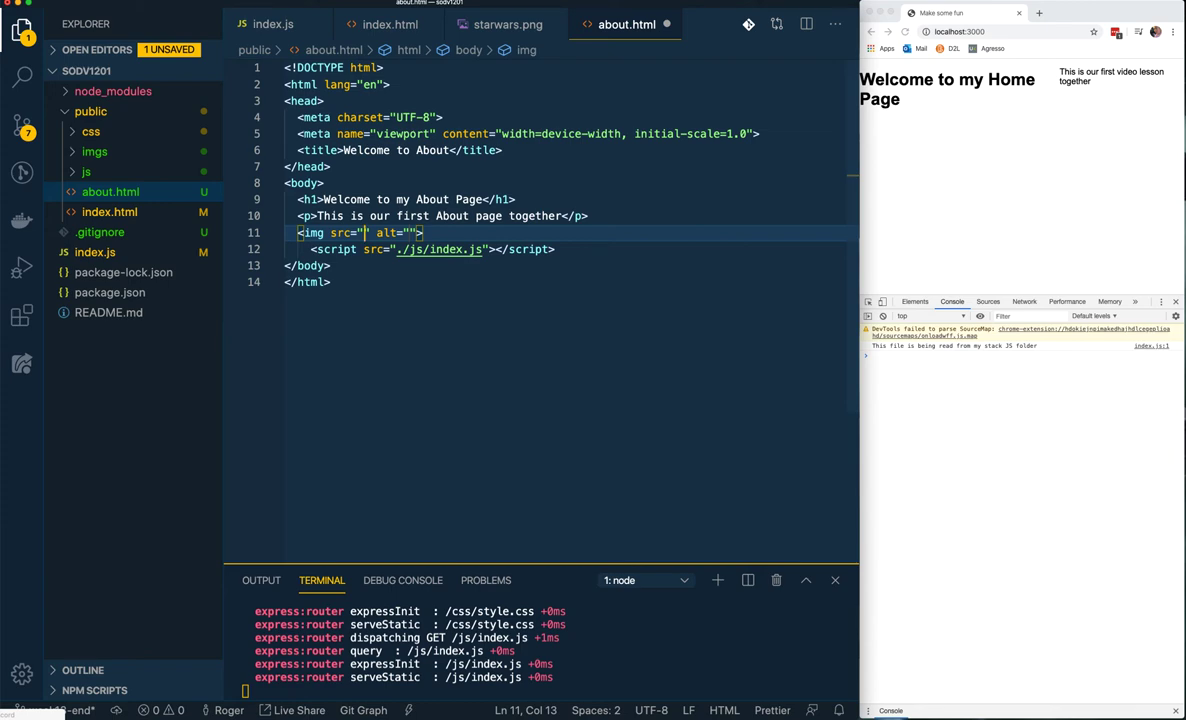
pyautogui.write('./imgs/')
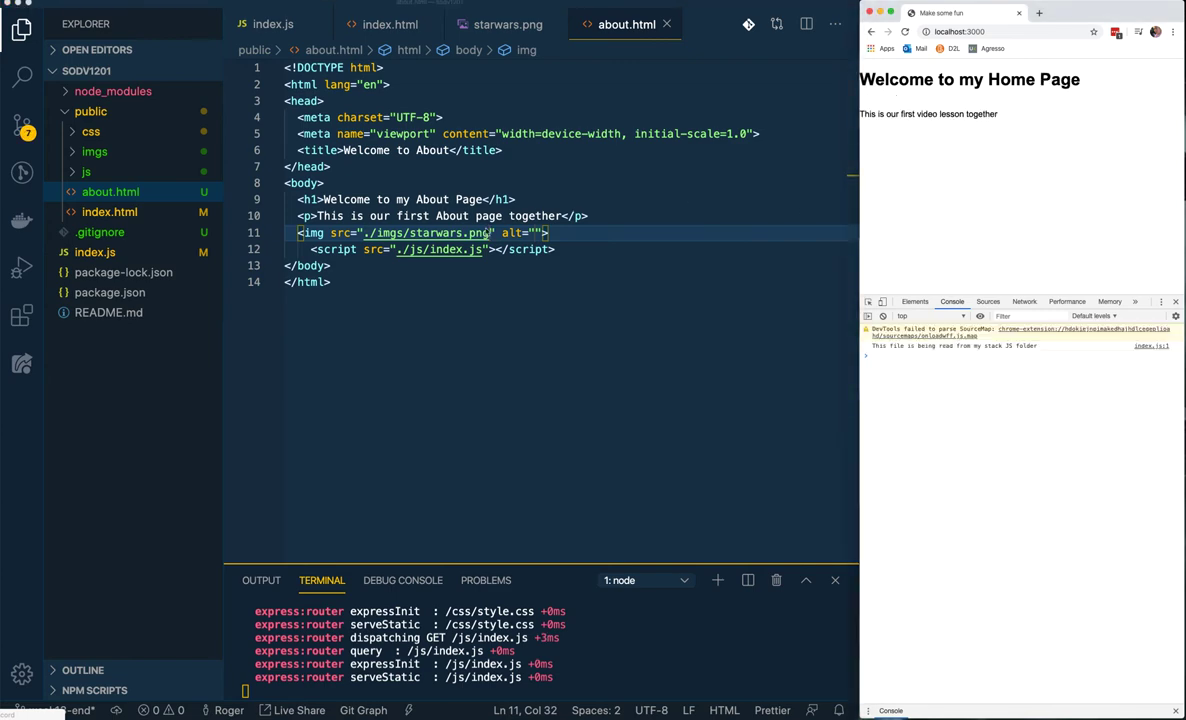
pyautogui.write('starwards image')
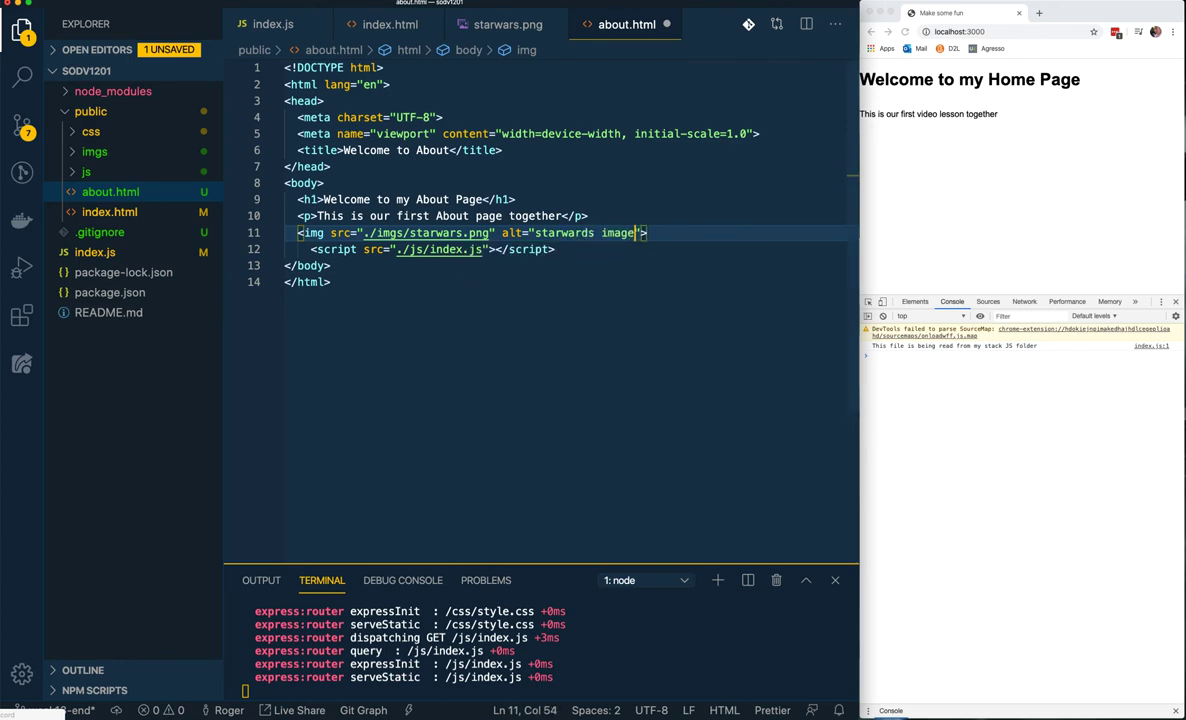
# Give the image alt text 'star destroyer', save, and see it on the About page in Chrome
pyautogui.press('BackSpace')
pyautogui.write(' destroyer')
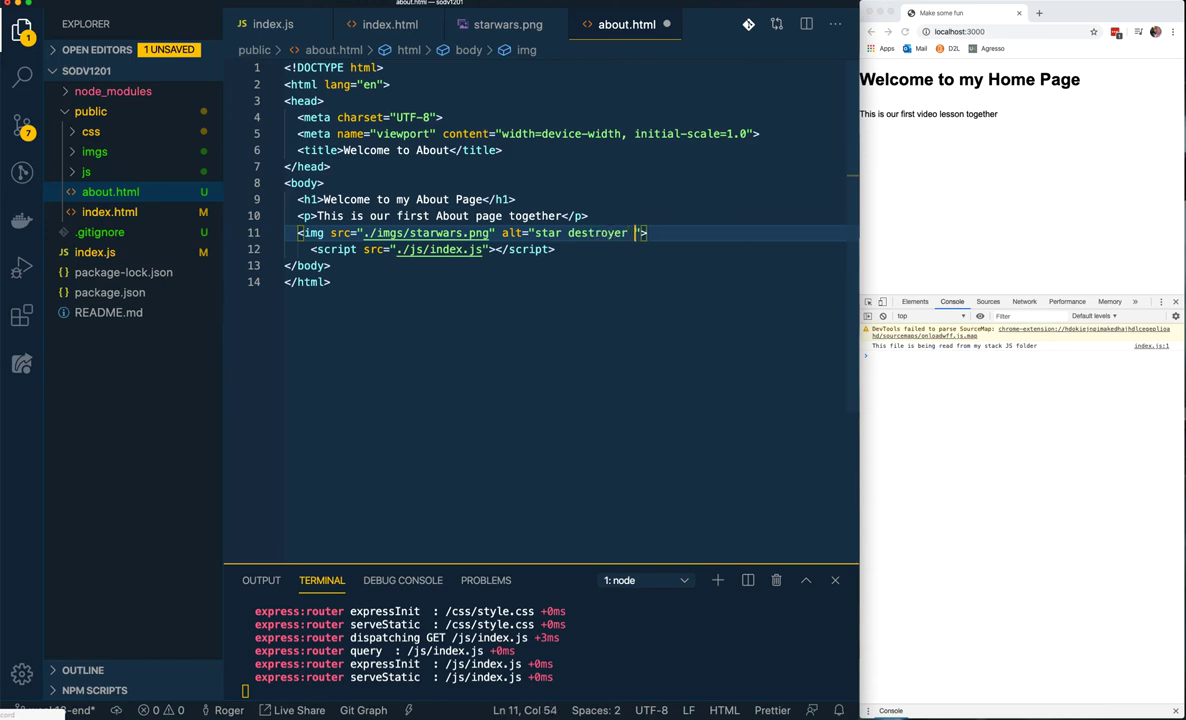
pyautogui.write('screenshot')
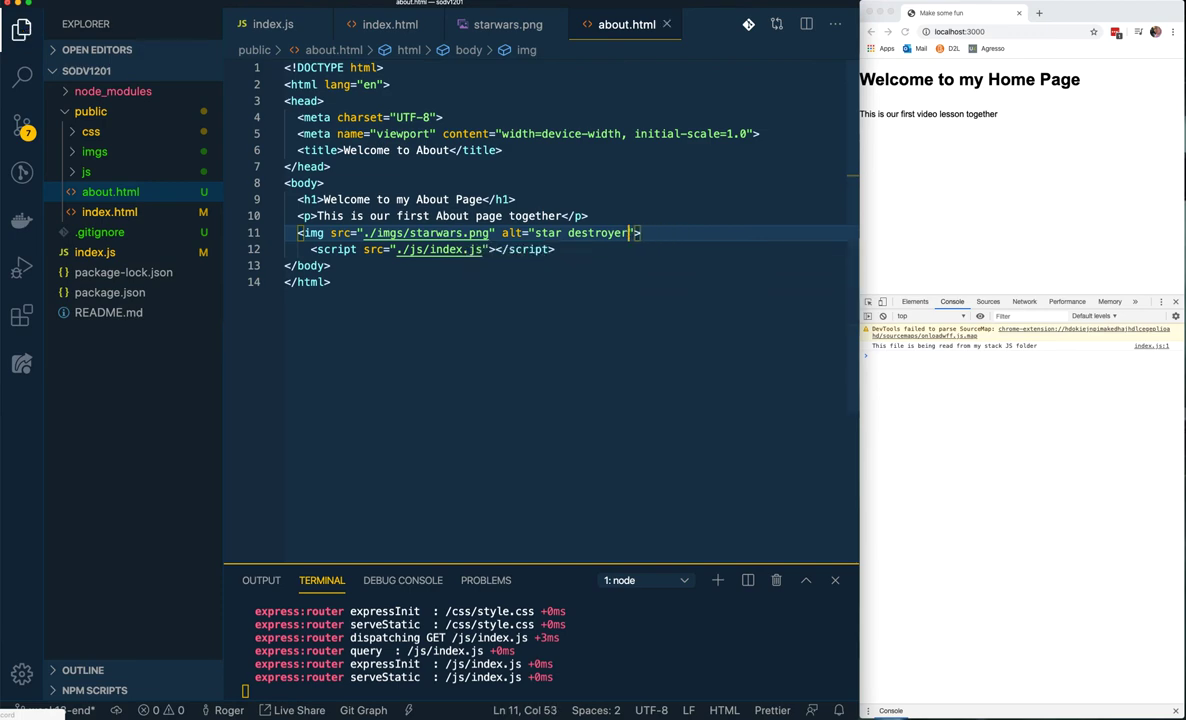
pyautogui.click(390, 232)
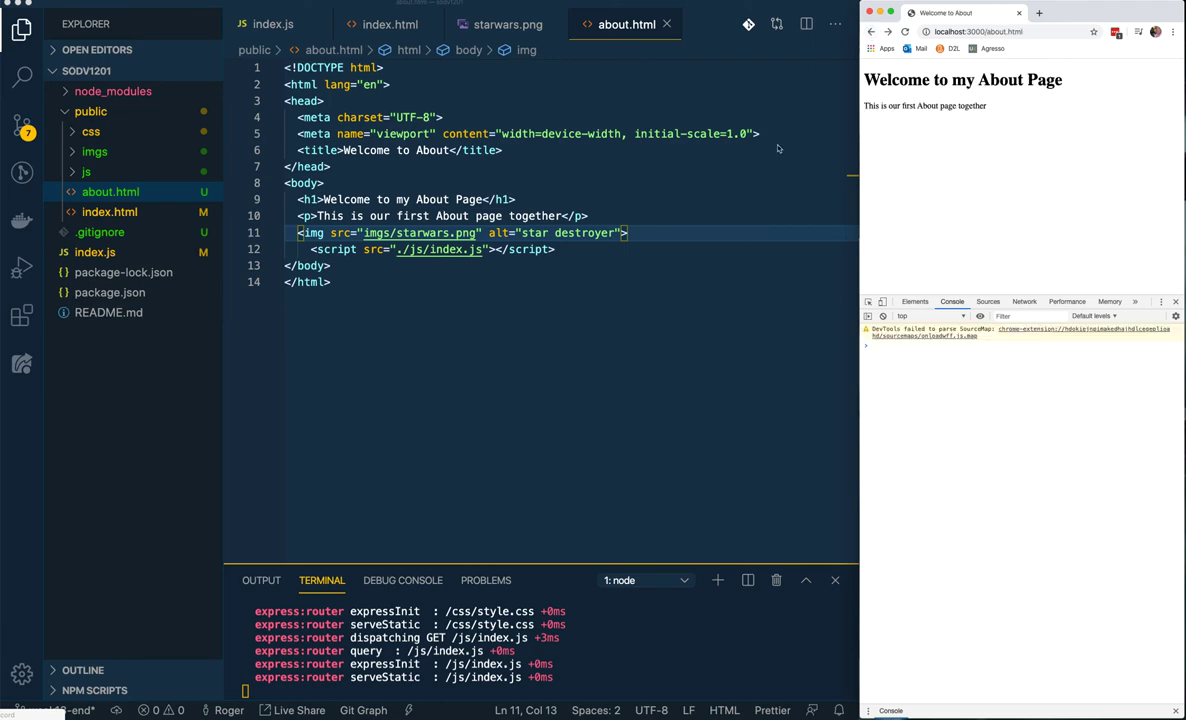
pyautogui.write('/')
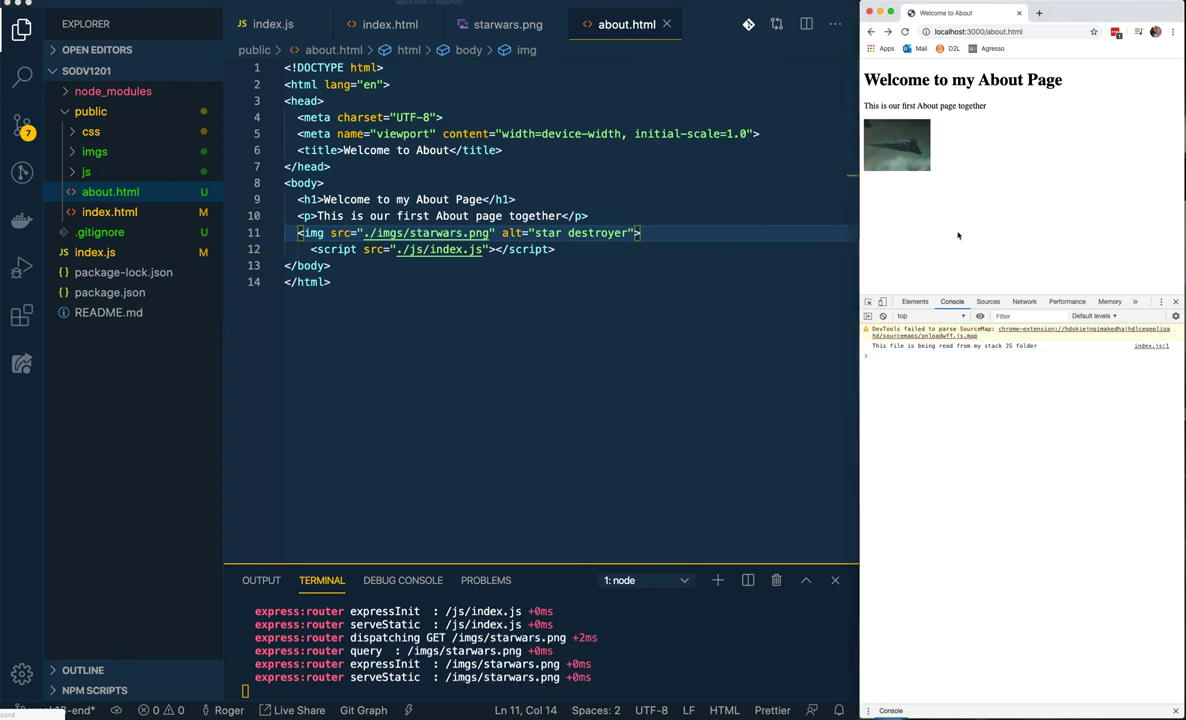
pyautogui.click(332, 282)
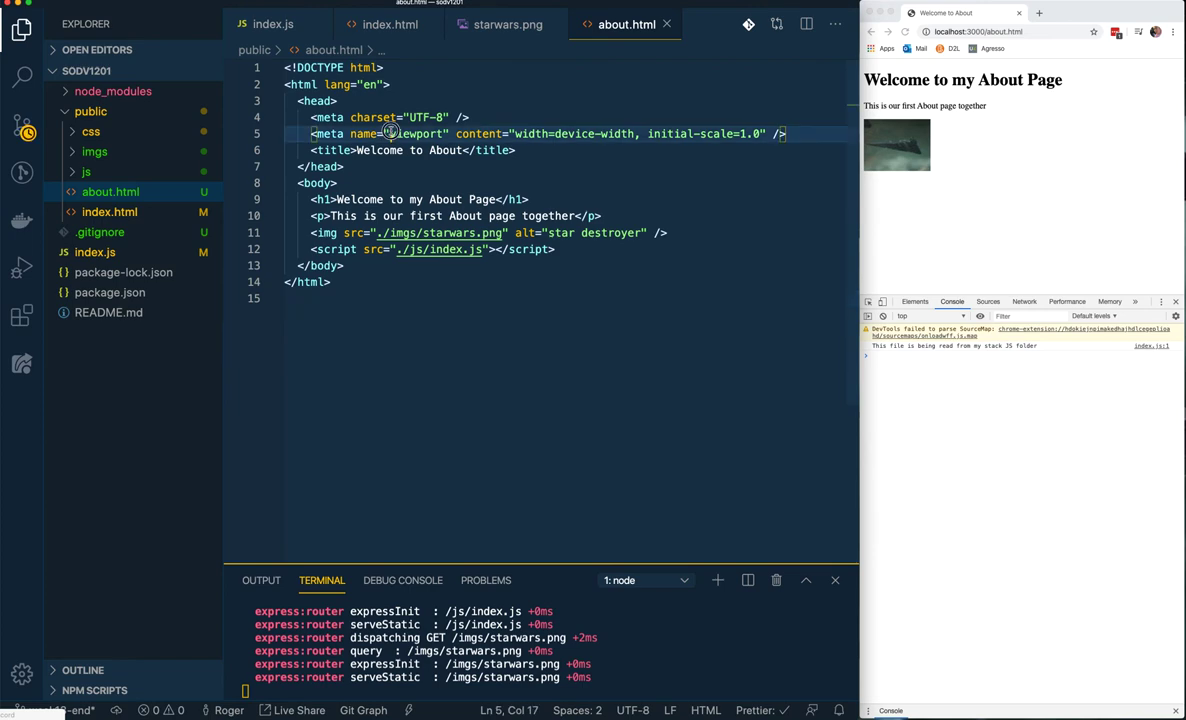
# Add the starwars.png img tag (alt 'star destroyer') below the paragraph in index.html and save
pyautogui.click(390, 24)
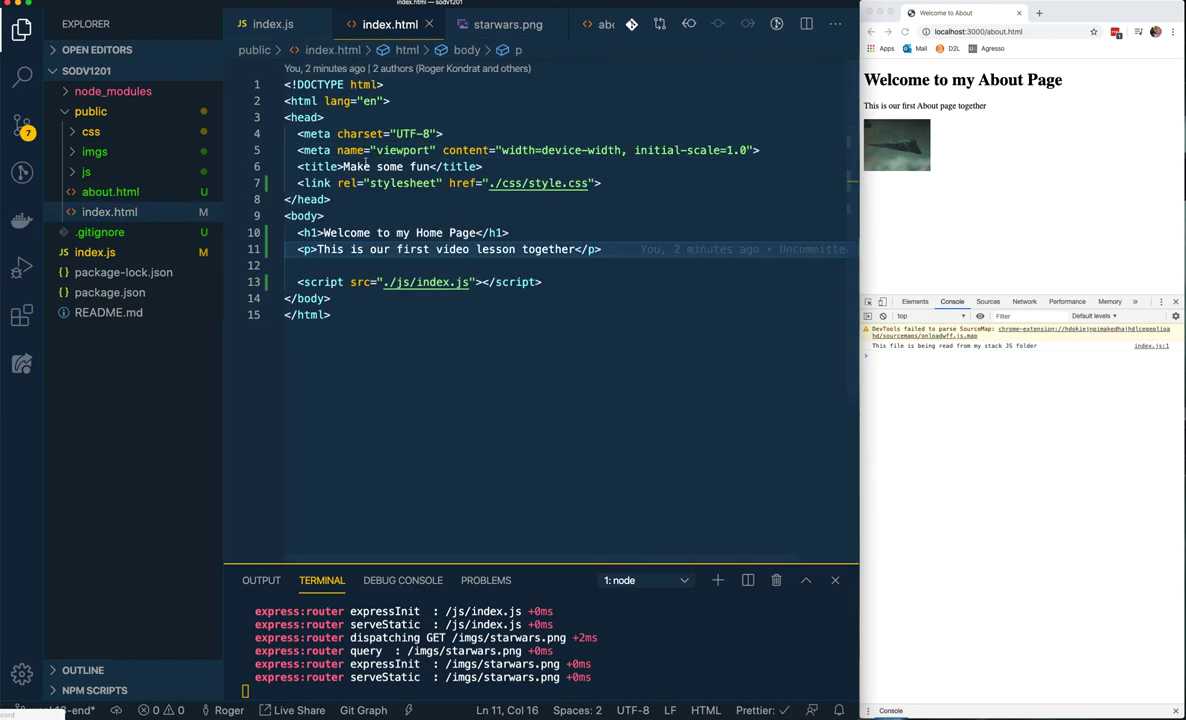
pyautogui.click(508, 24)
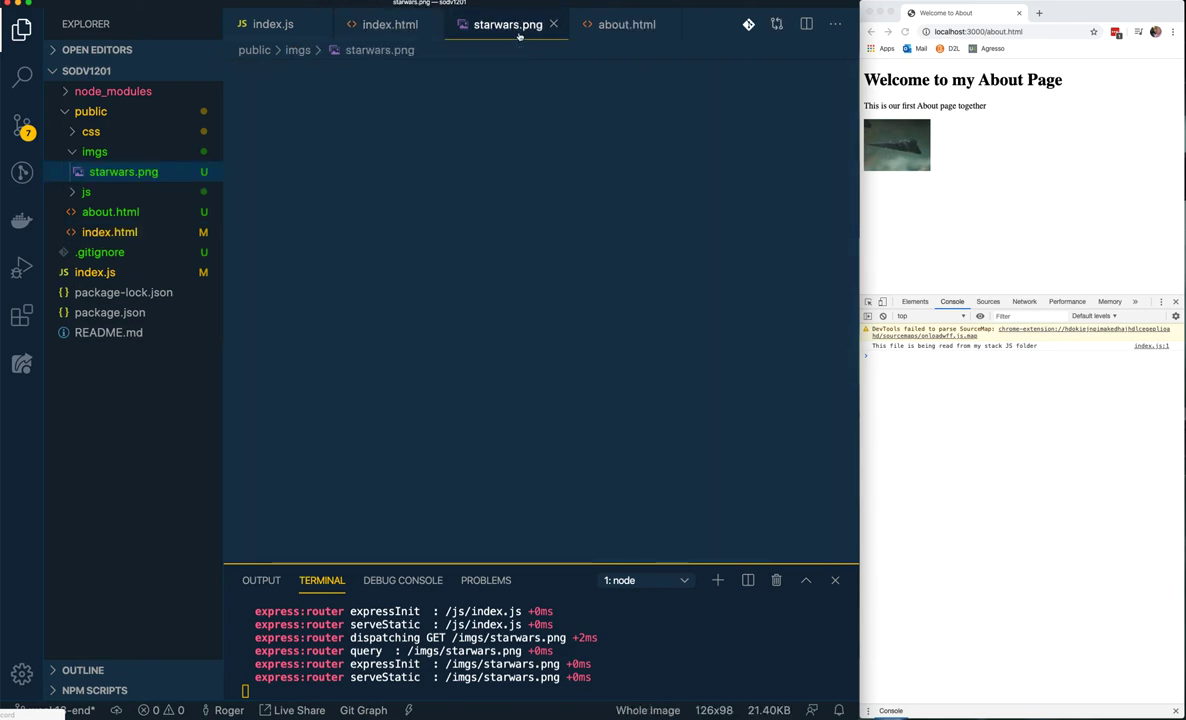
pyautogui.click(628, 24)
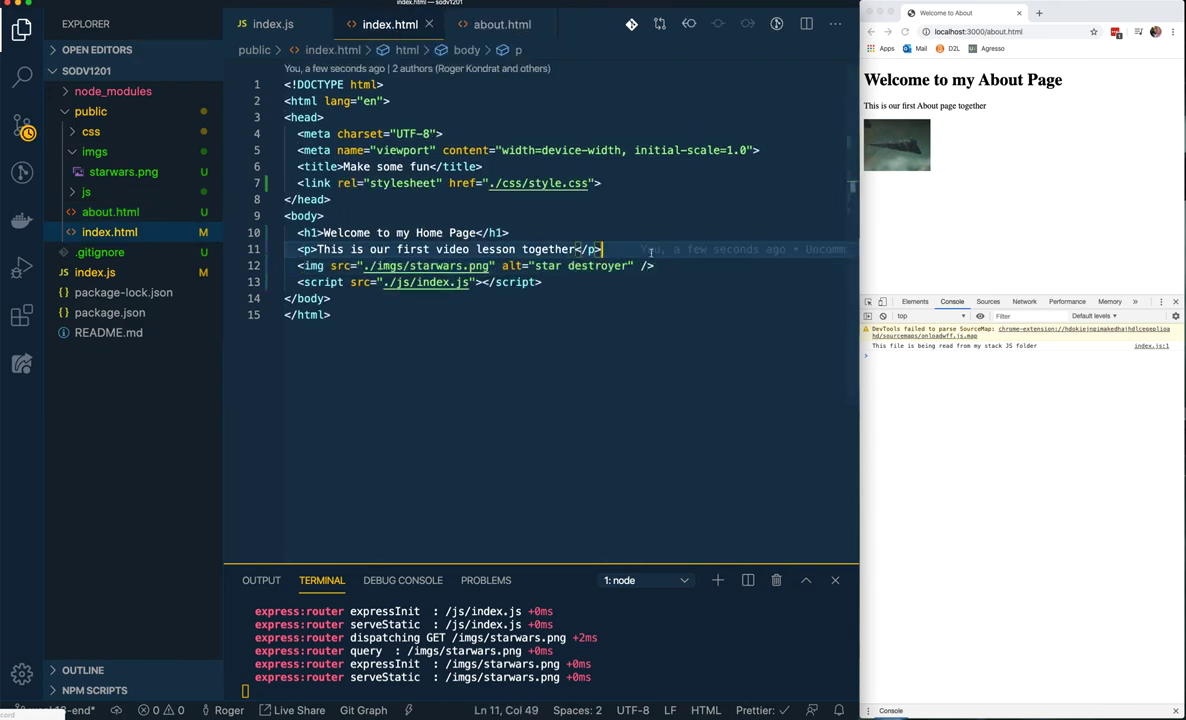
pyautogui.press('enter')
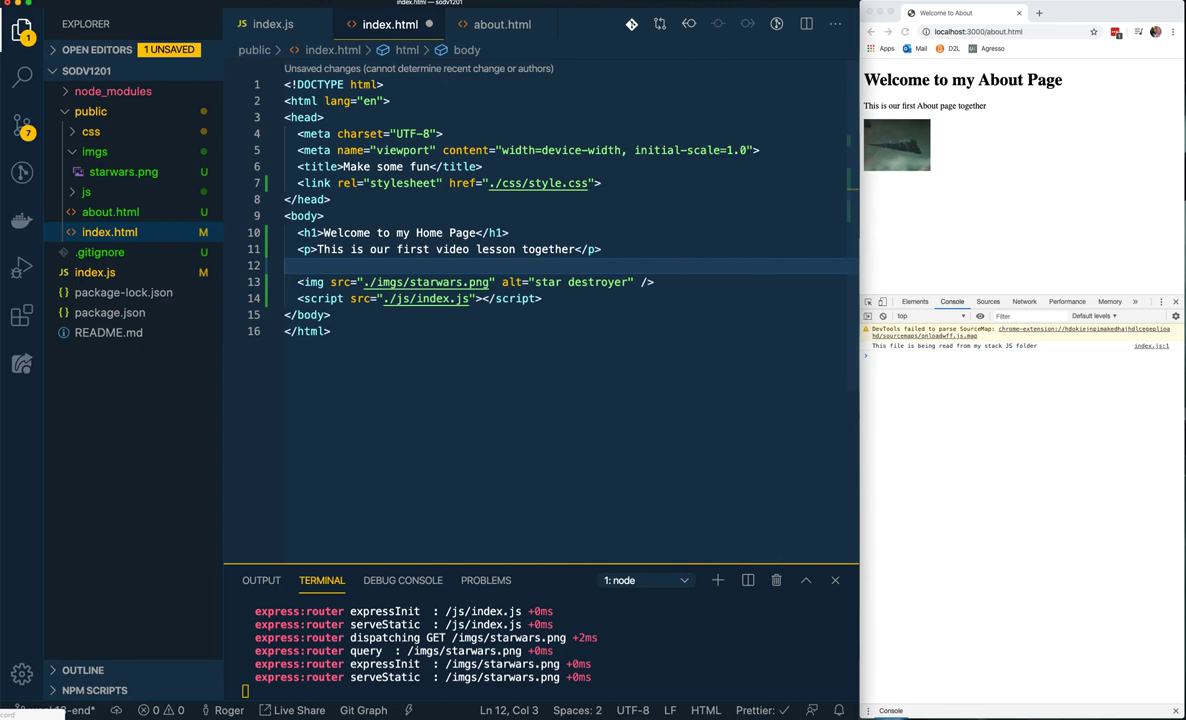
pyautogui.click(296, 282)
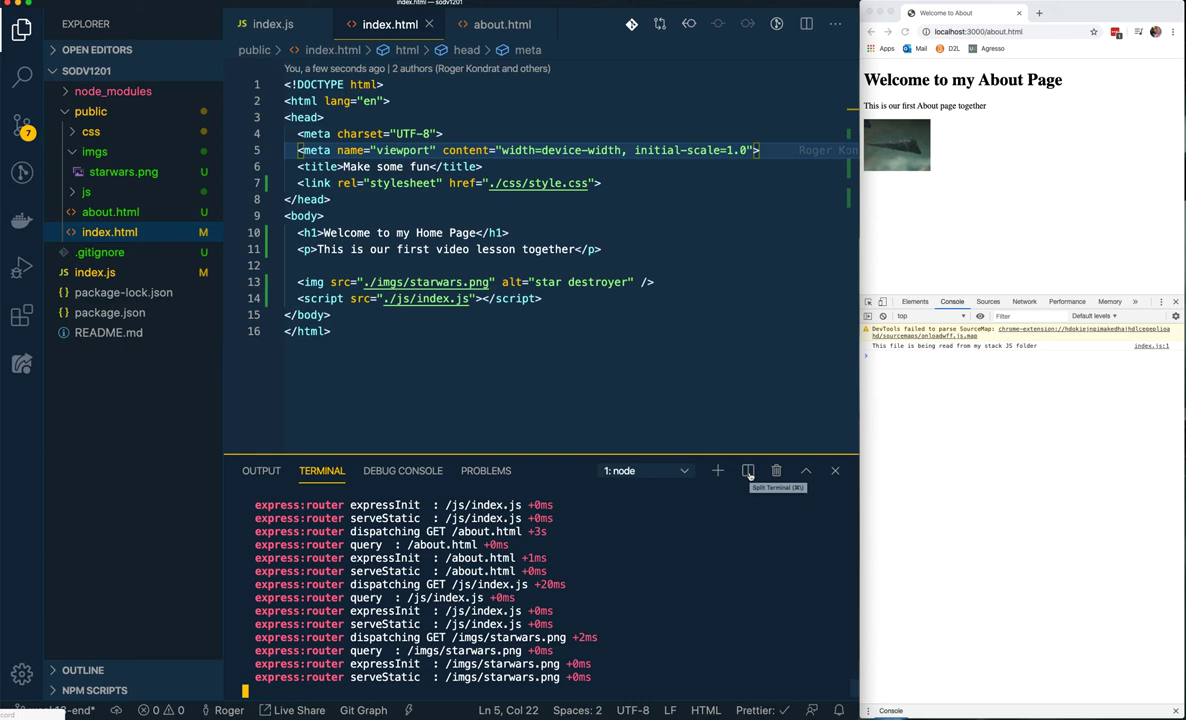
# Check git status in a second terminal and view the changed files list
pyautogui.click(748, 470)
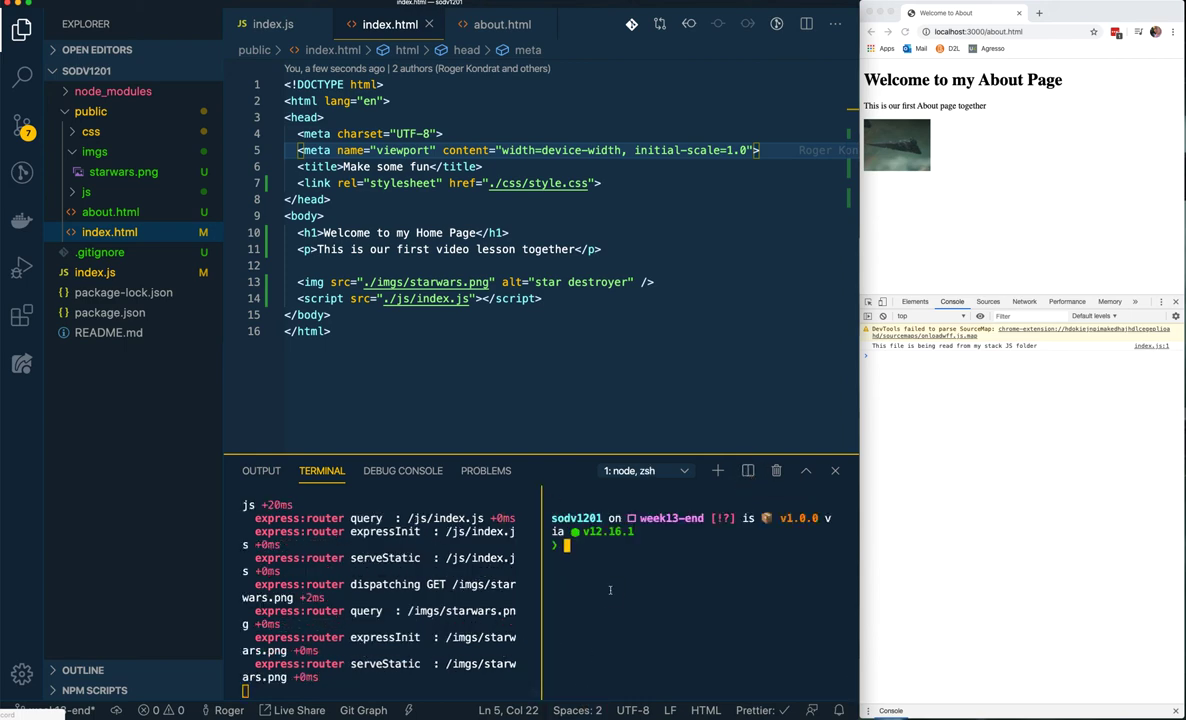
pyautogui.write('git st')
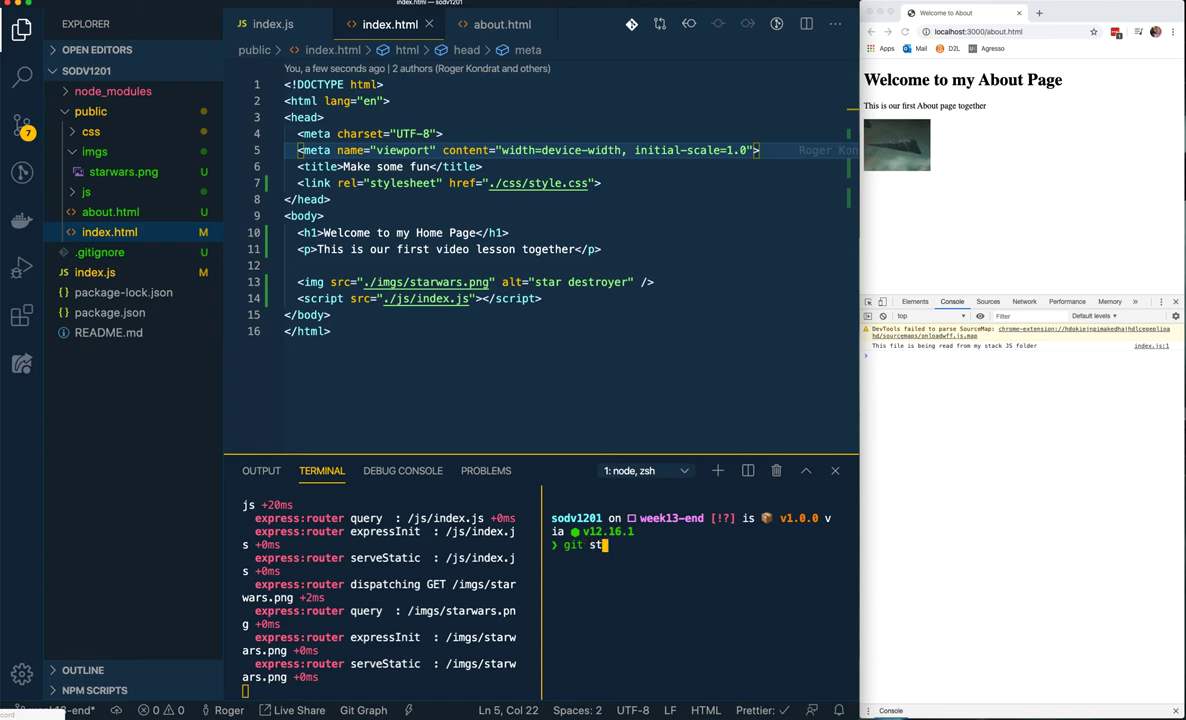
pyautogui.press('Return')
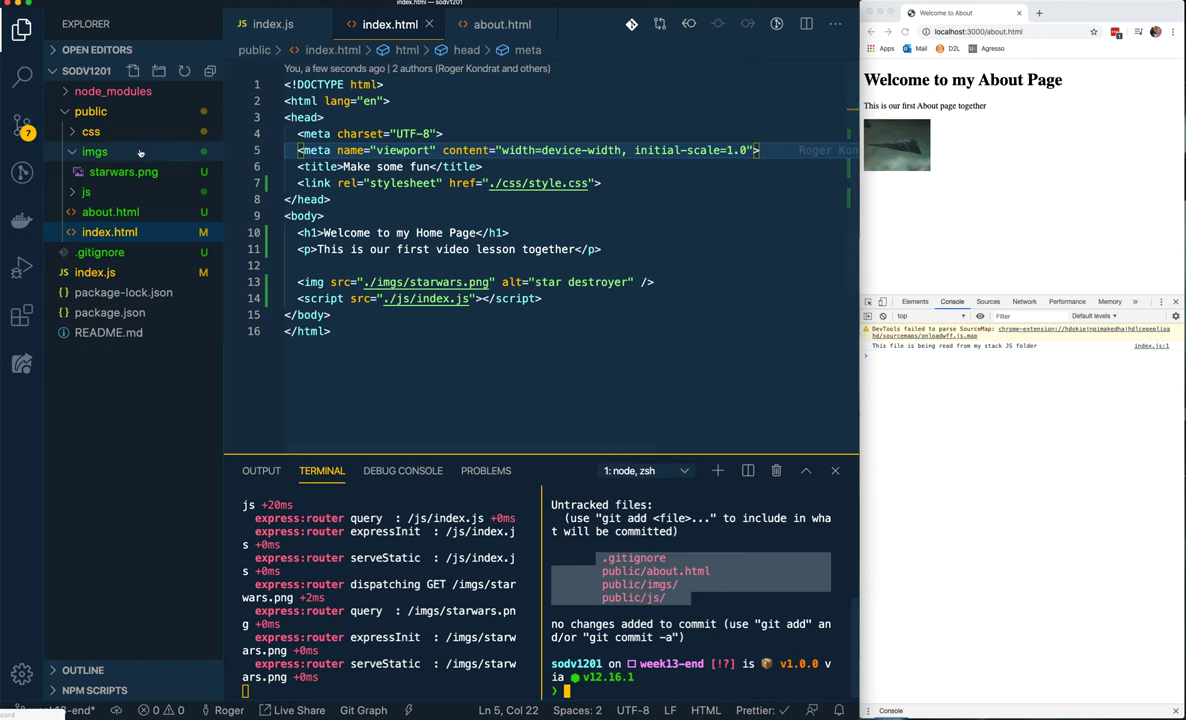
pyautogui.click(22, 122)
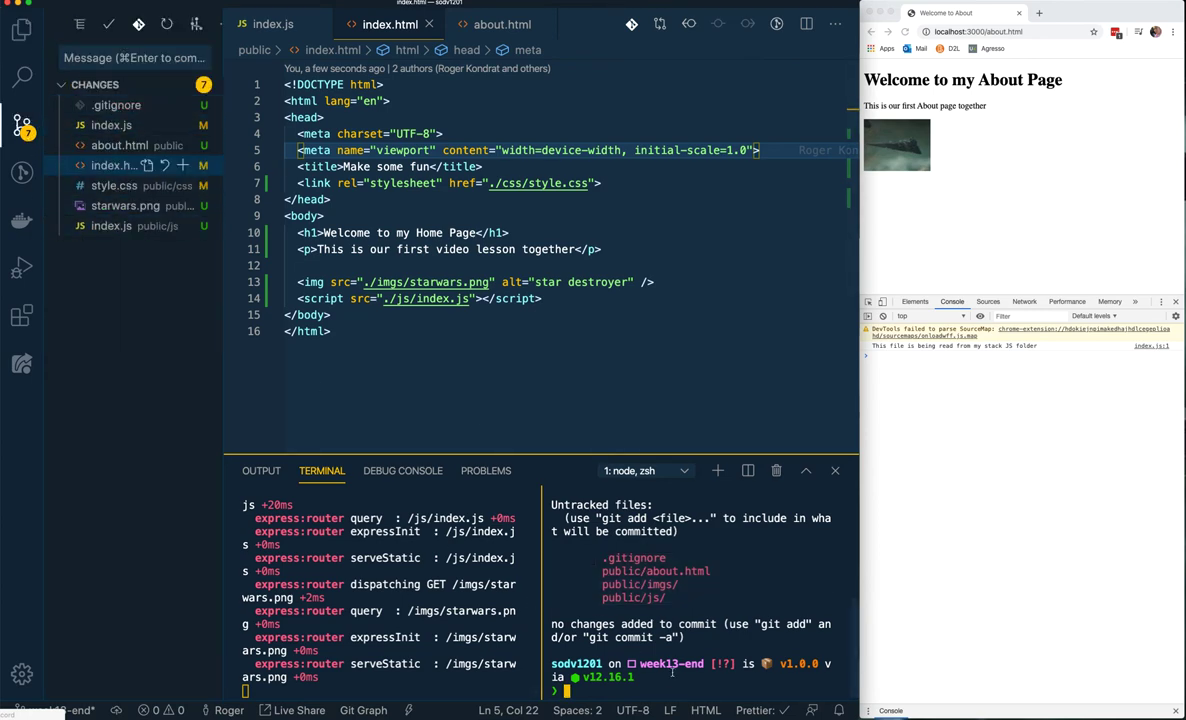
# Run git add . && git commit with the message 'adding end of week code' for sodv1201-week13-end
pyautogui.write('git')
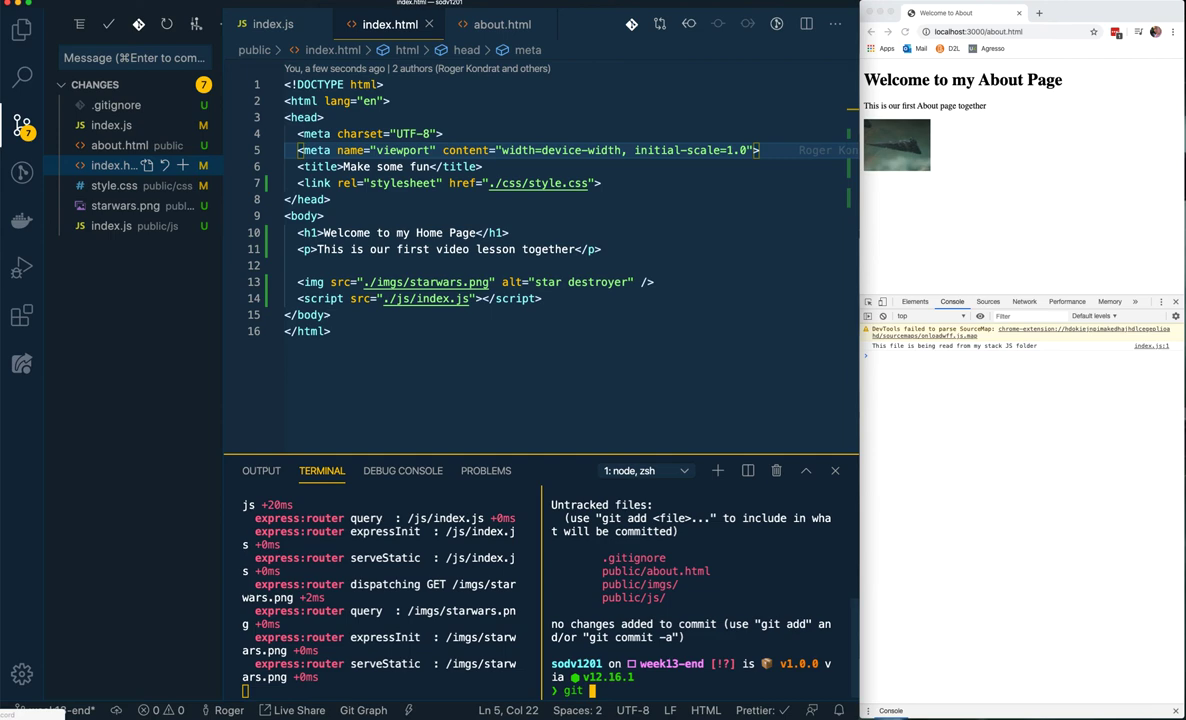
pyautogui.write('commit')
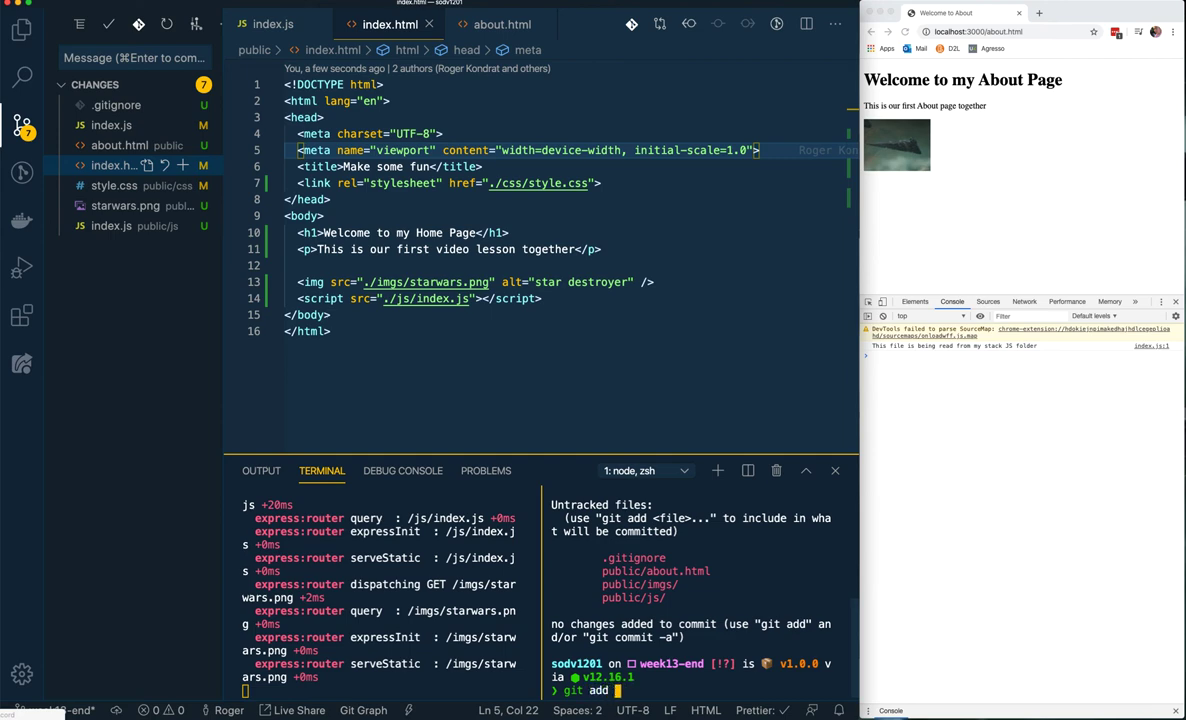
pyautogui.write('.')
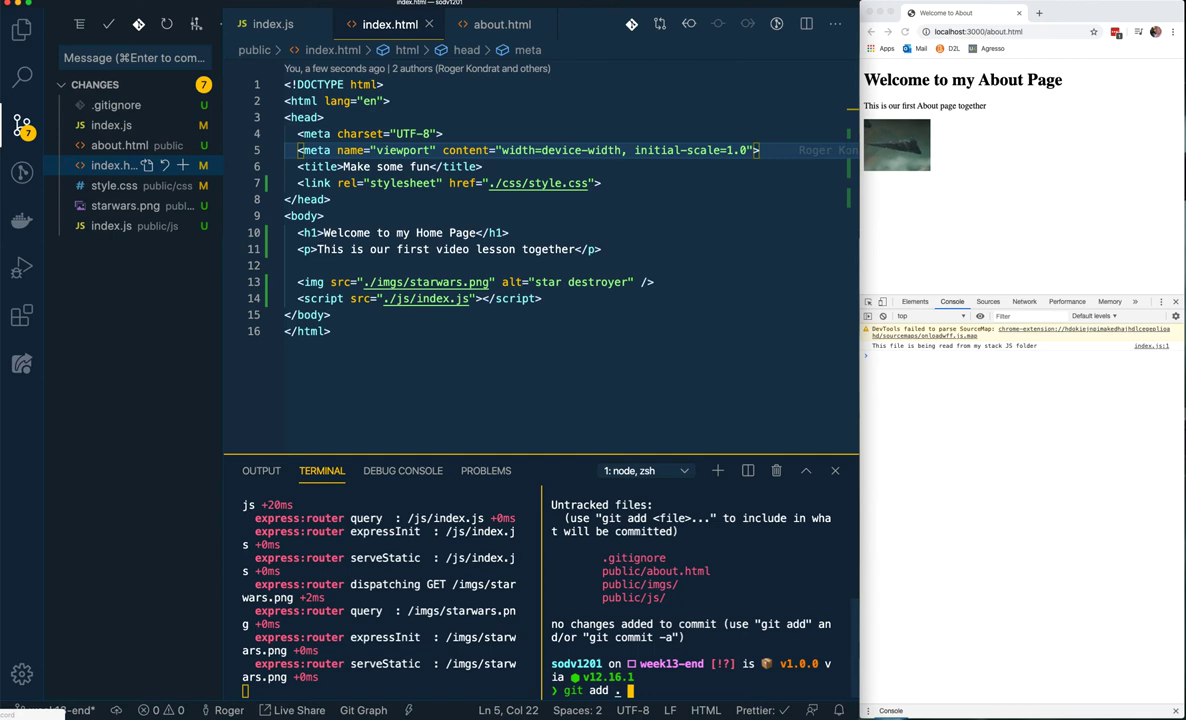
pyautogui.write("&& git commit -m '")
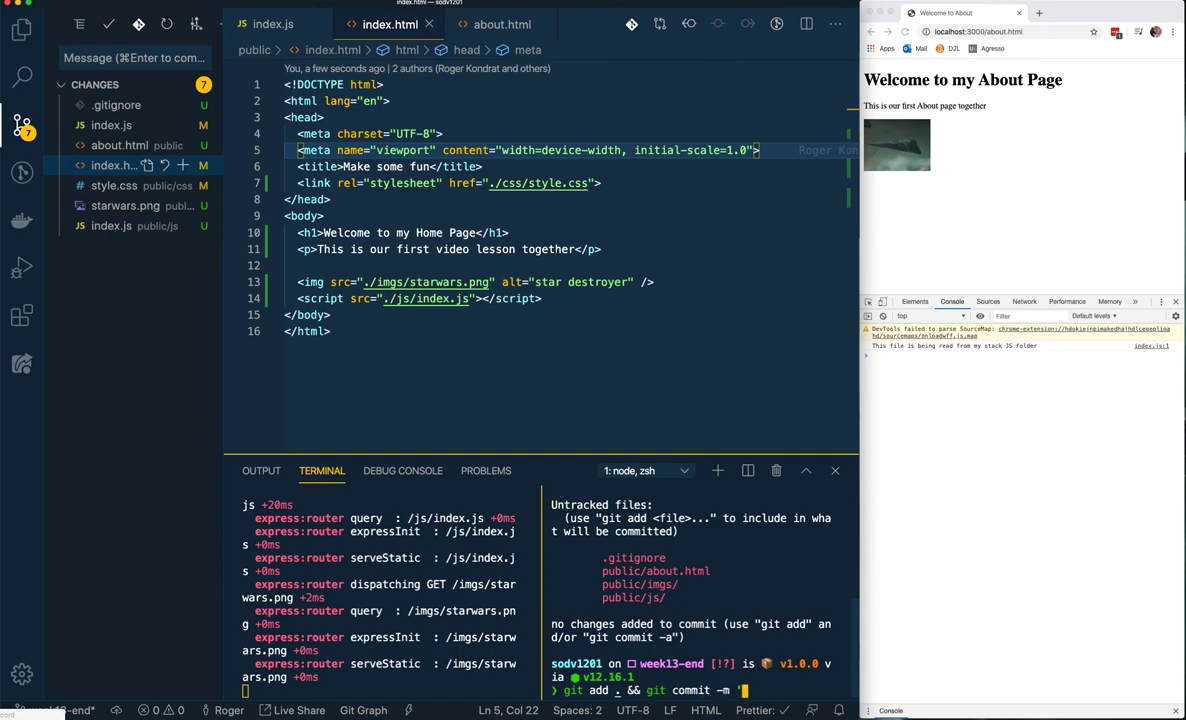
pyautogui.write('adding end of week code for sodb')
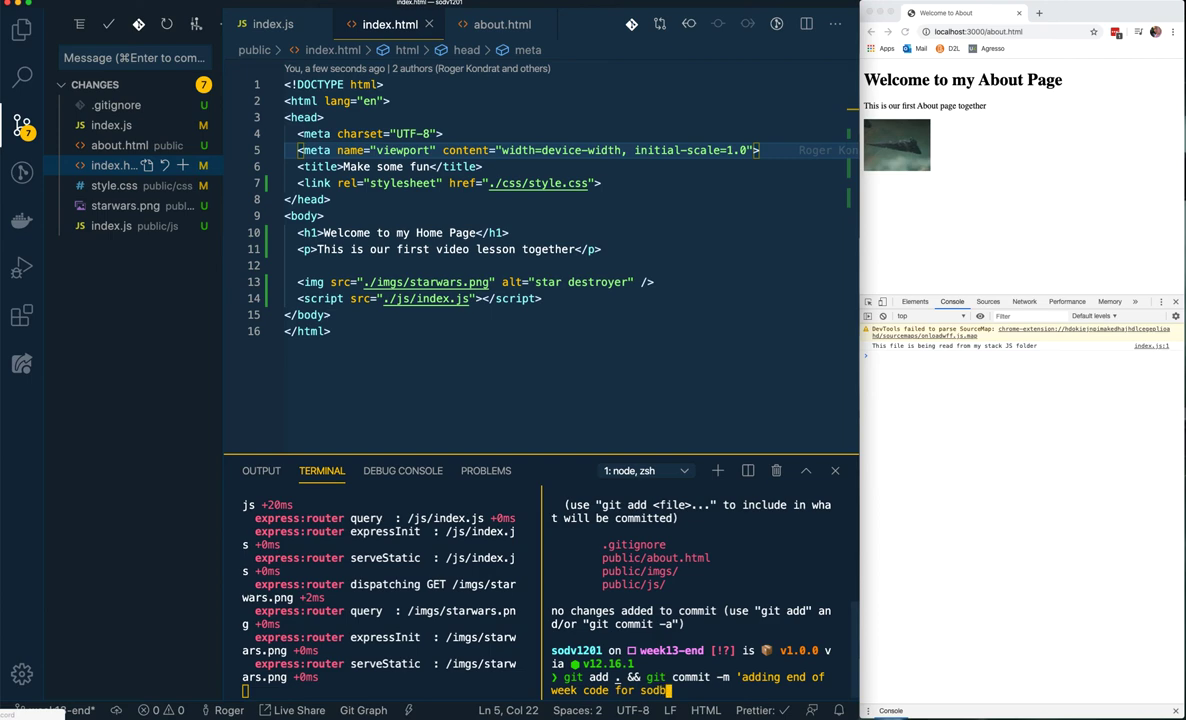
pyautogui.write('v1201')
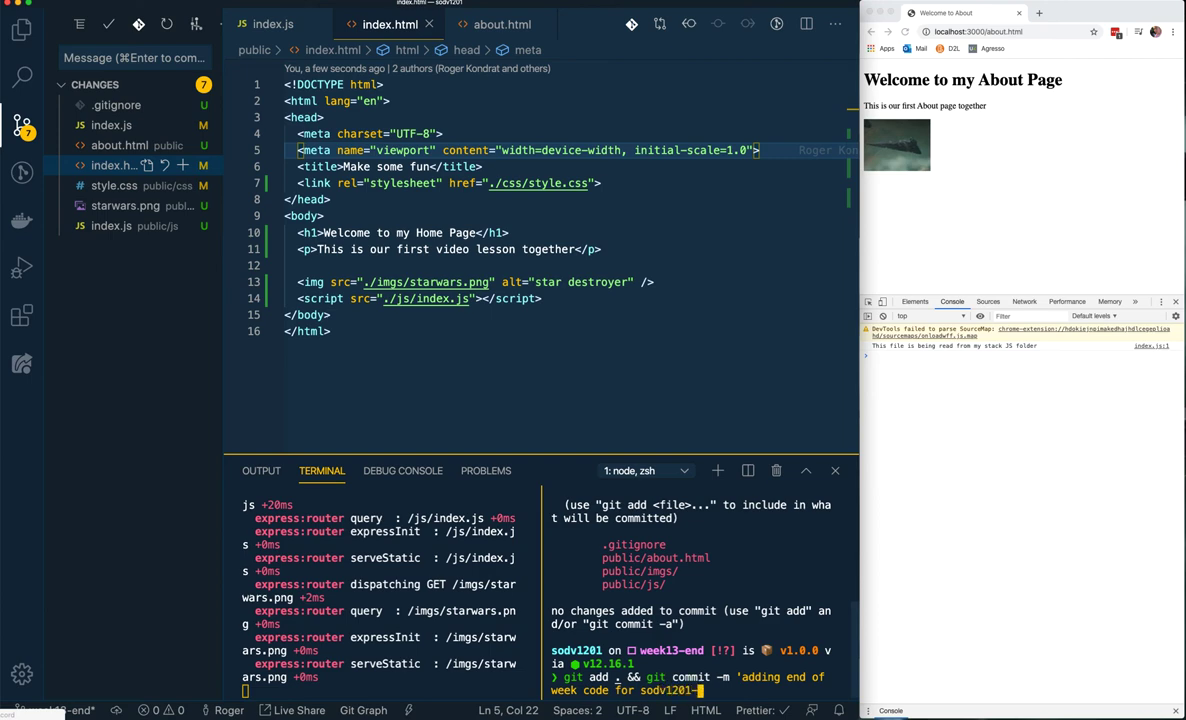
pyautogui.write('-week13')
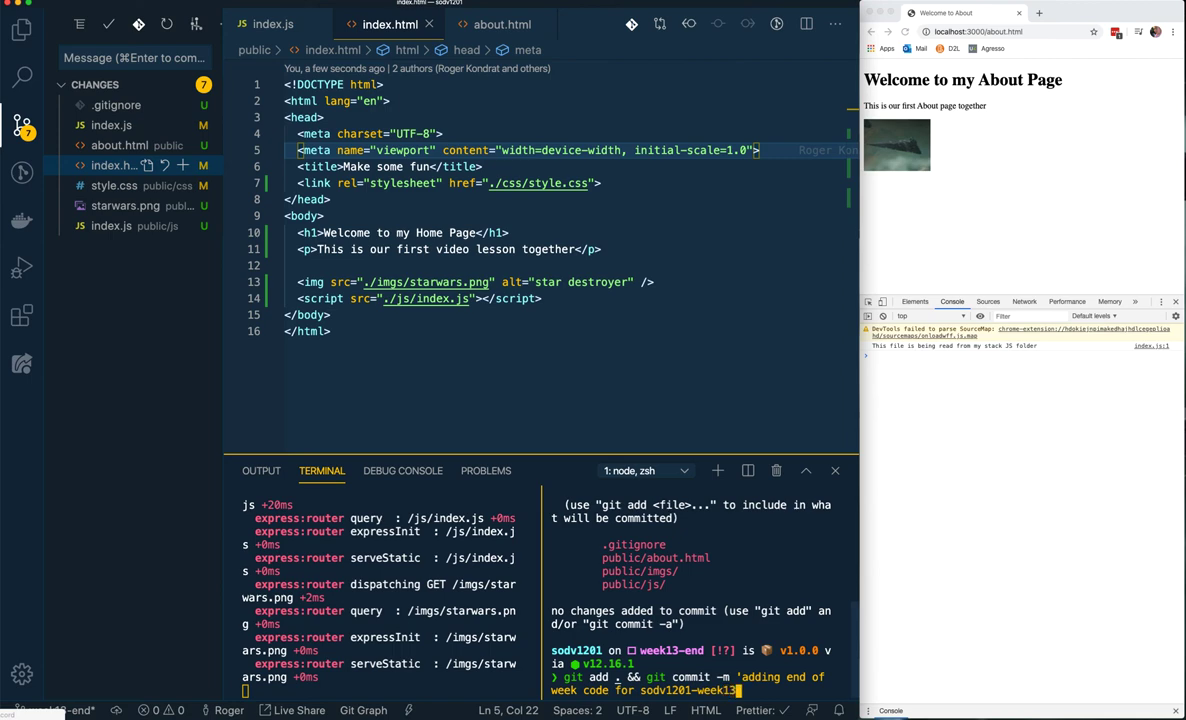
pyautogui.write('-end')
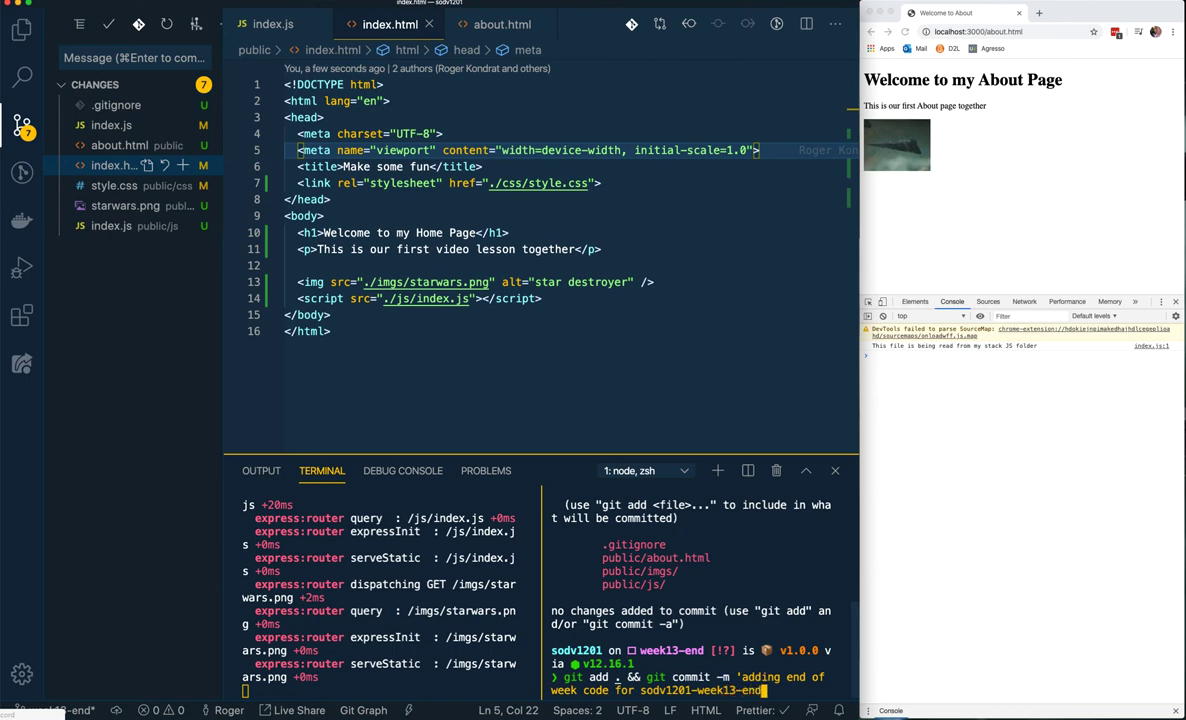
pyautogui.write("'")
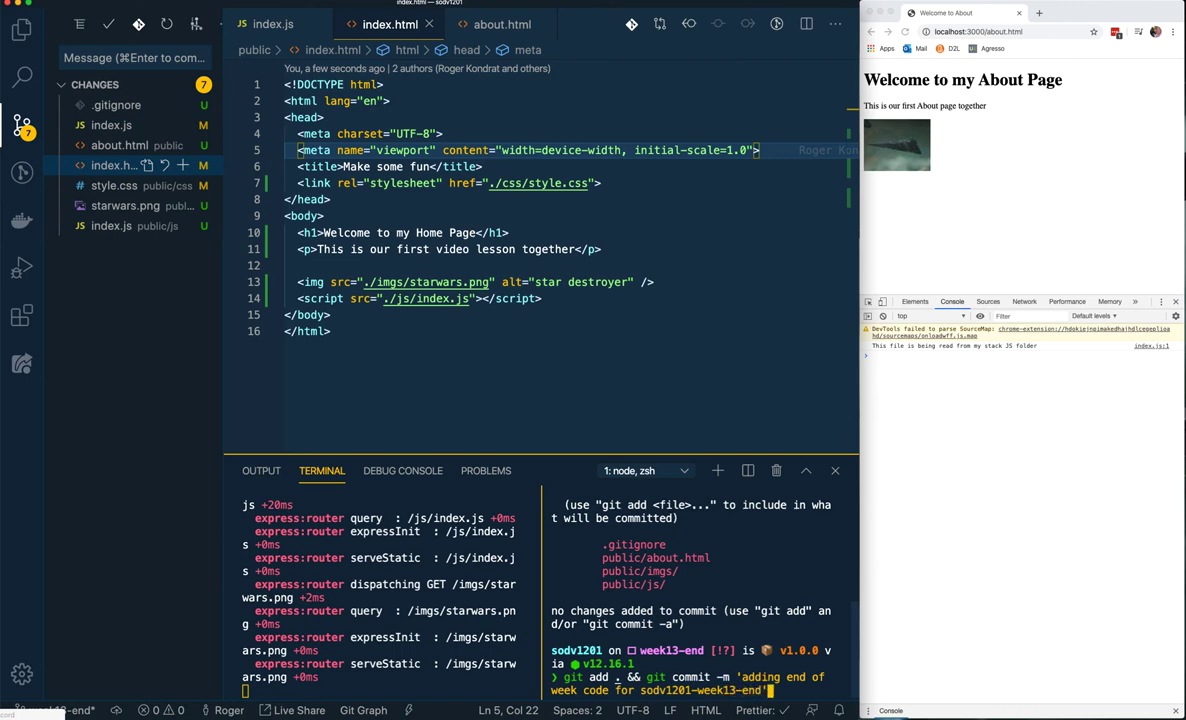
pyautogui.write('2')
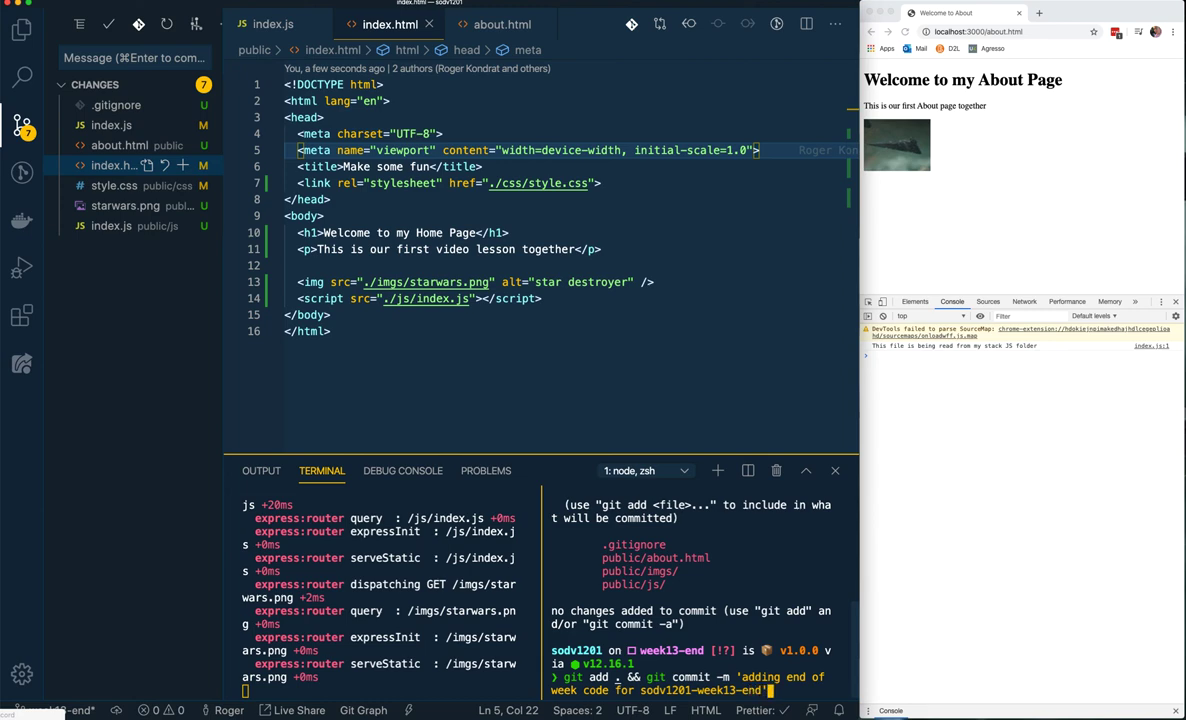
pyautogui.press('Return')
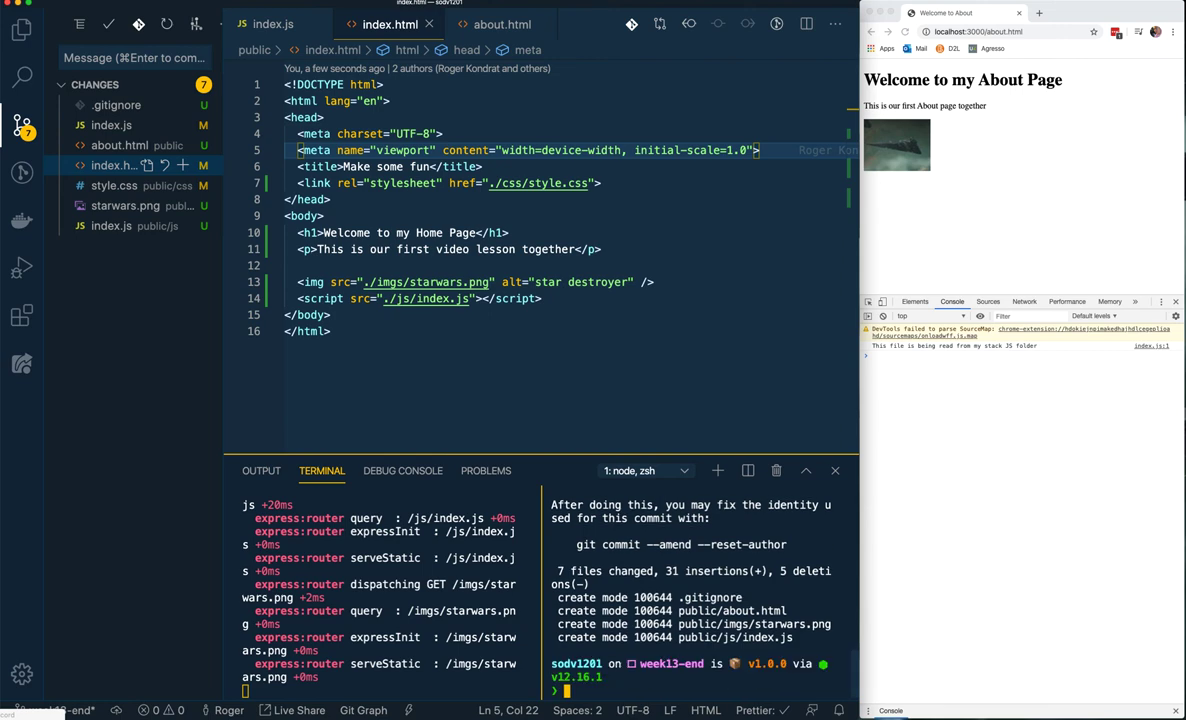
# Close the open HTML editor tabs, leaving index.js open
pyautogui.click(96, 84)
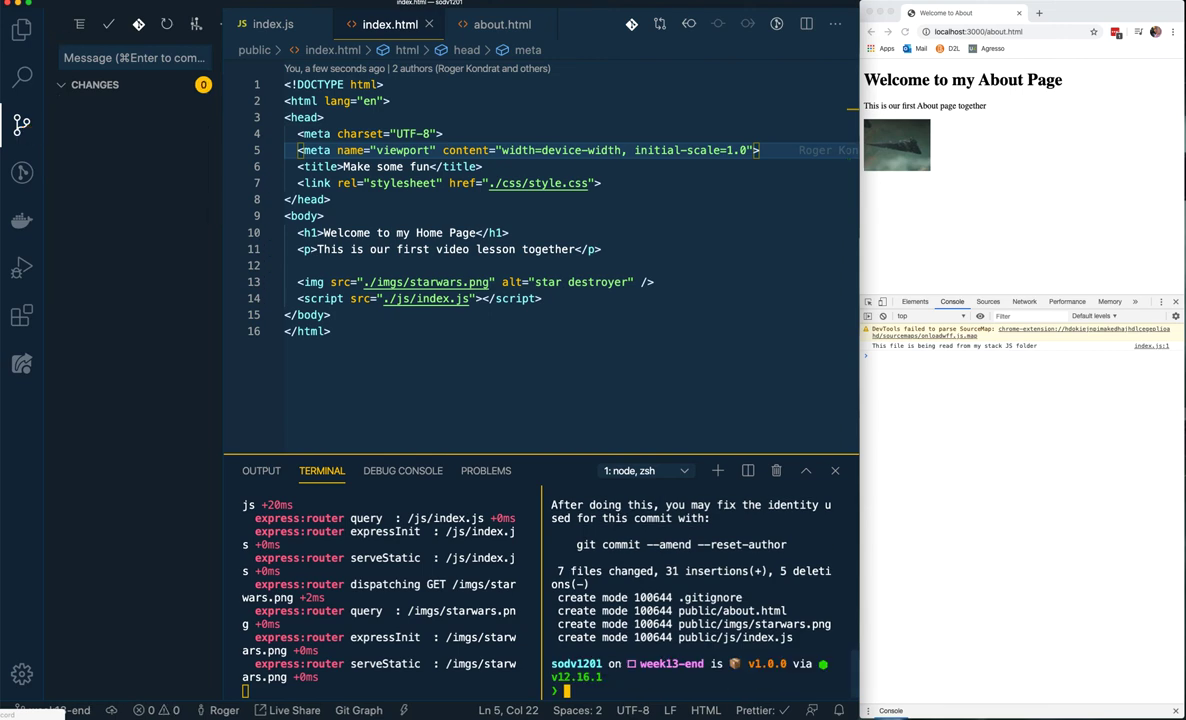
pyautogui.moveTo(172, 16)
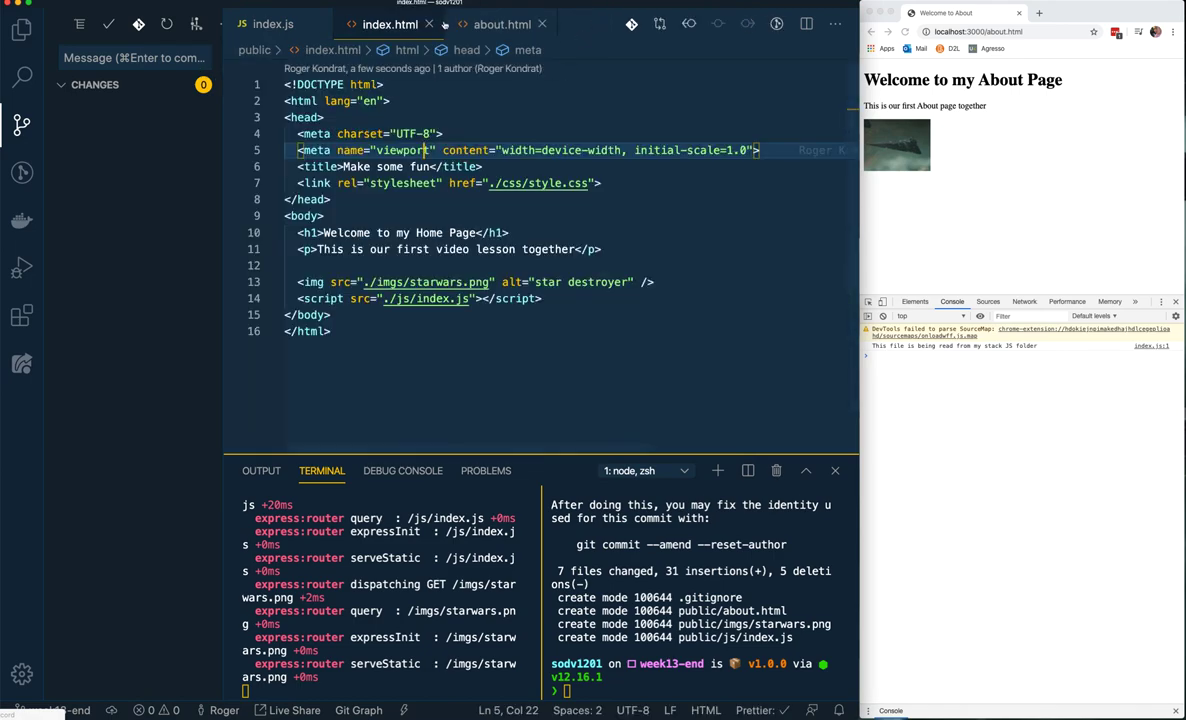
pyautogui.click(274, 24)
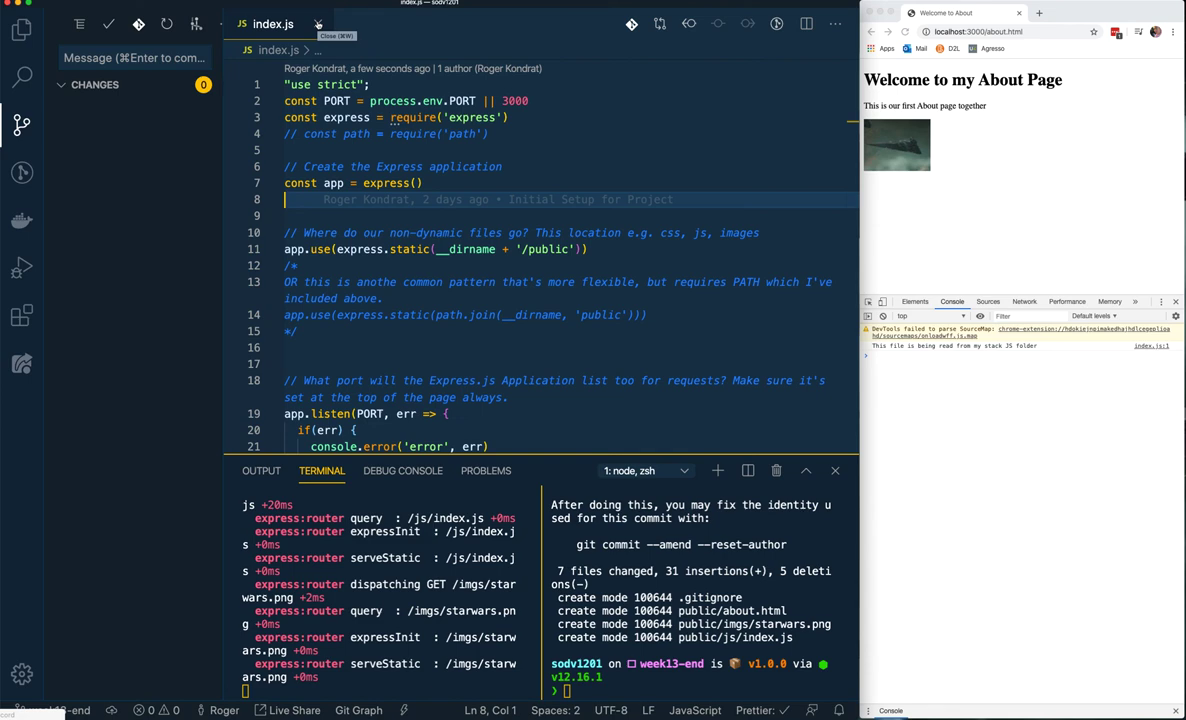
pyautogui.moveTo(328, 288)
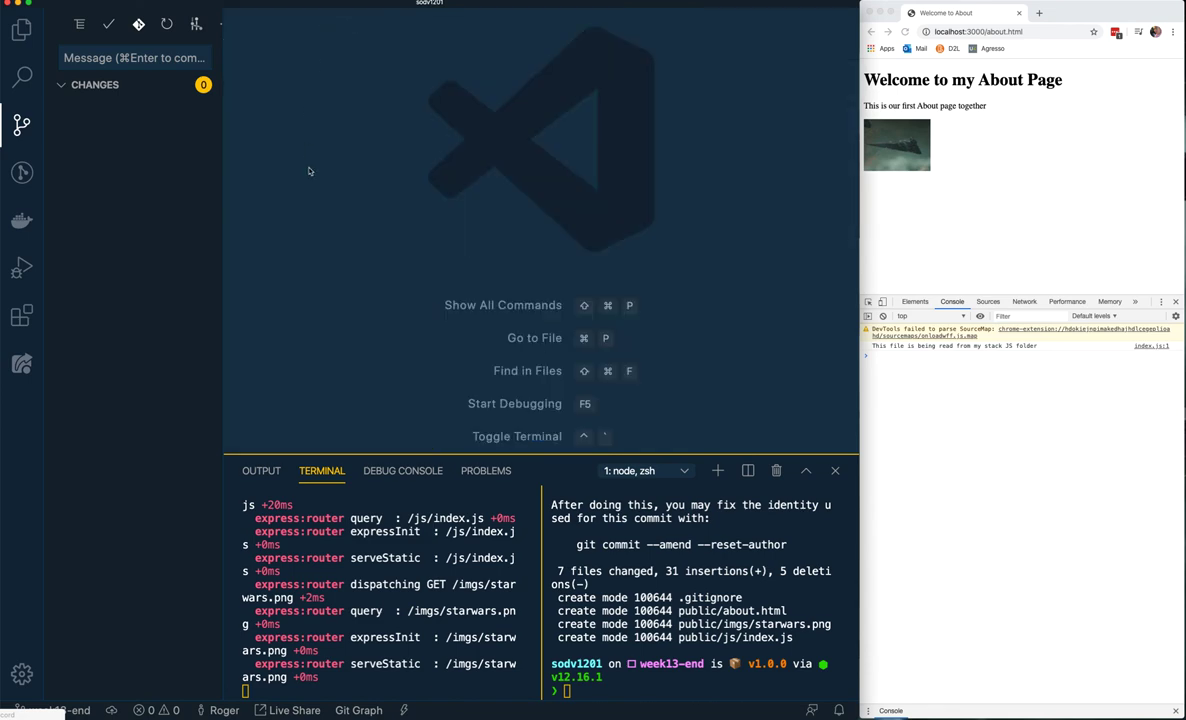
# Push week13-end to GitHub with git push --set-upstream origin week13-end
pyautogui.click(22, 30)
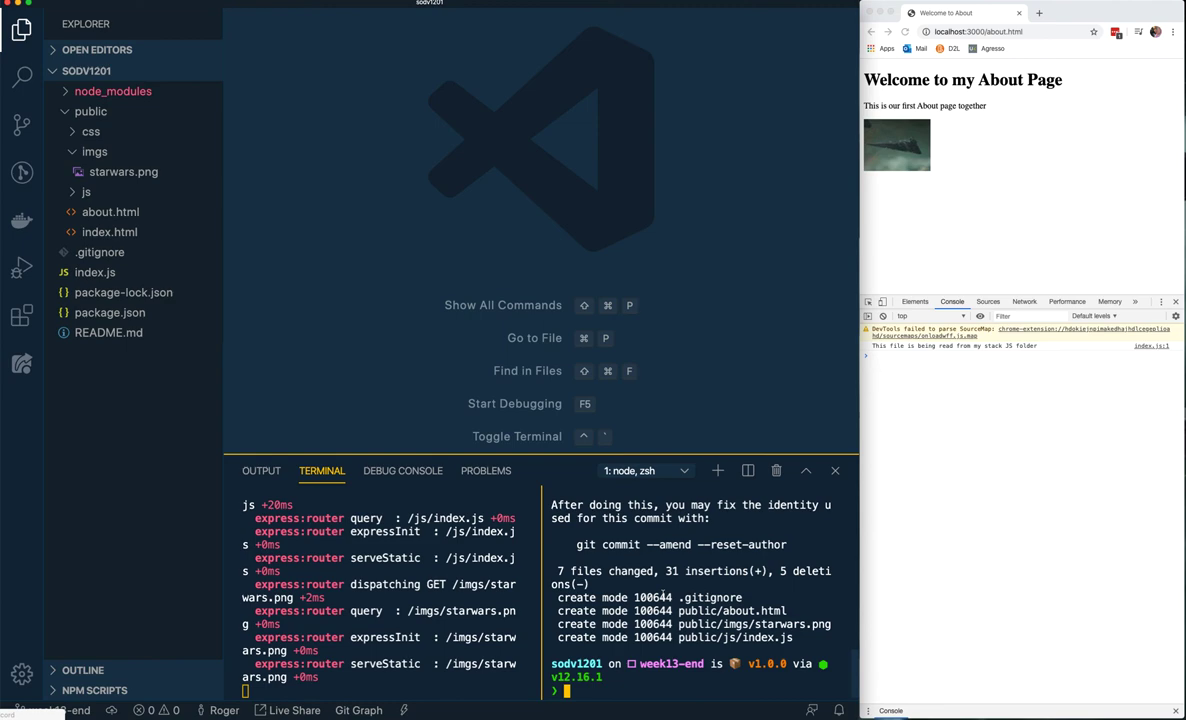
pyautogui.write('git')
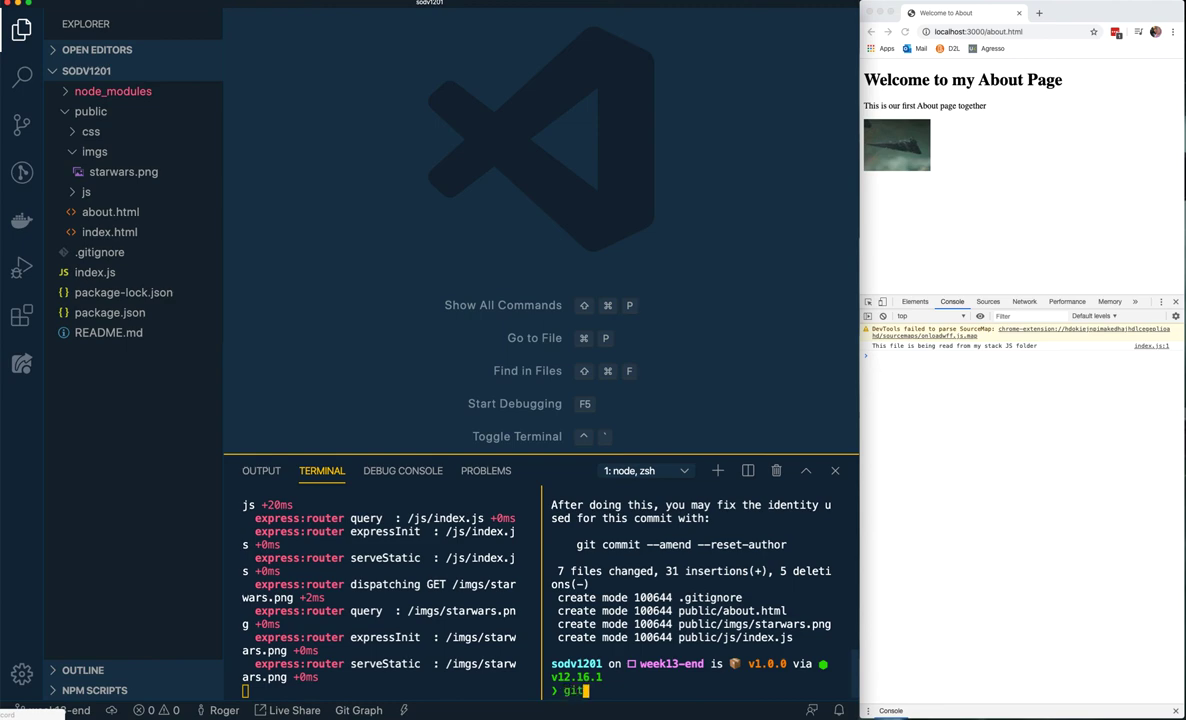
pyautogui.write('push')
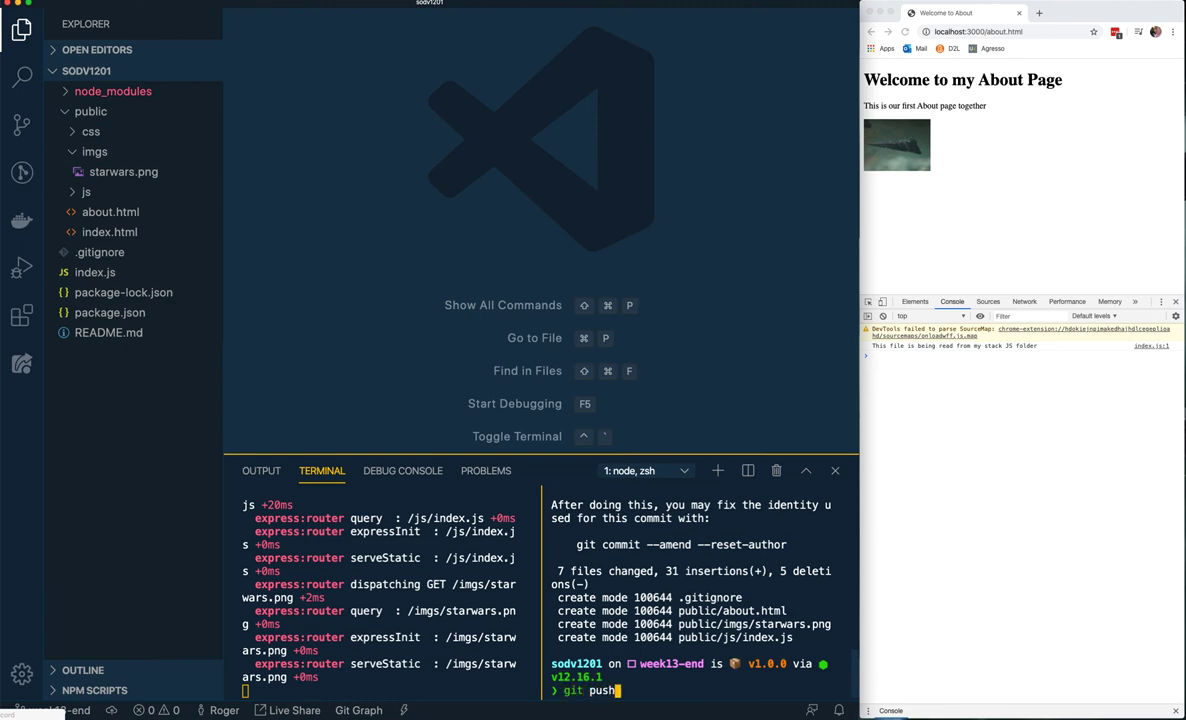
pyautogui.press('Return')
pyautogui.write('git push --set-upstream origin week13-end')
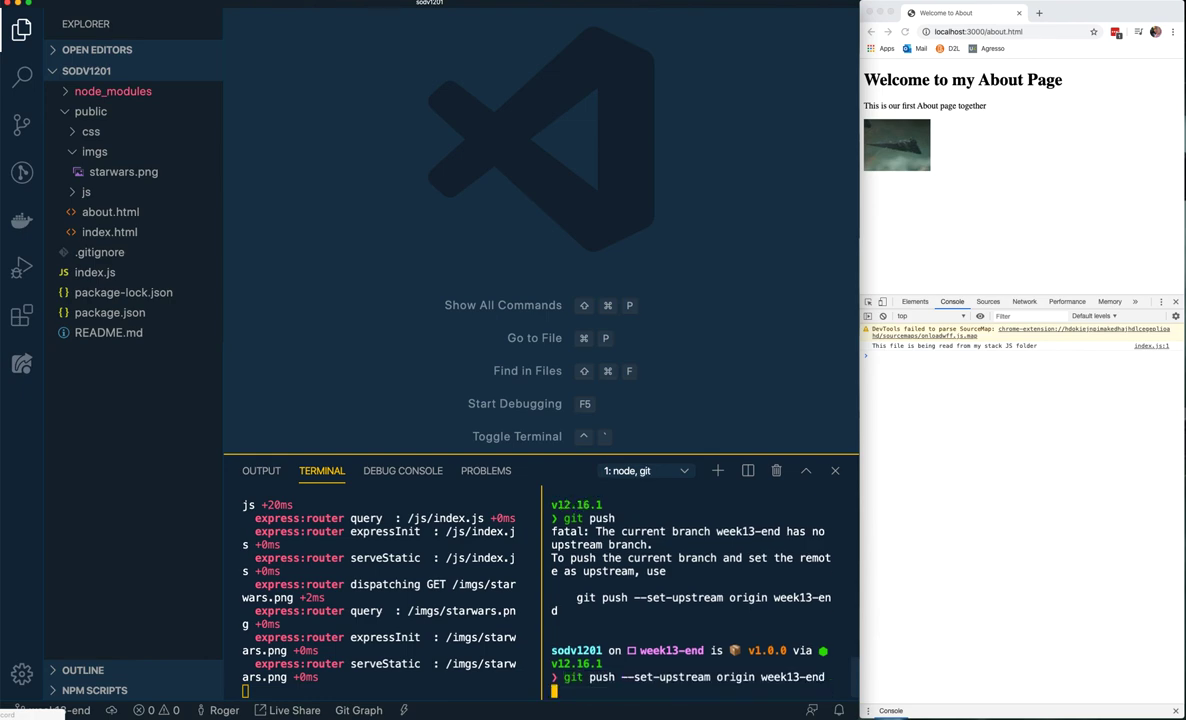
pyautogui.press('Return')
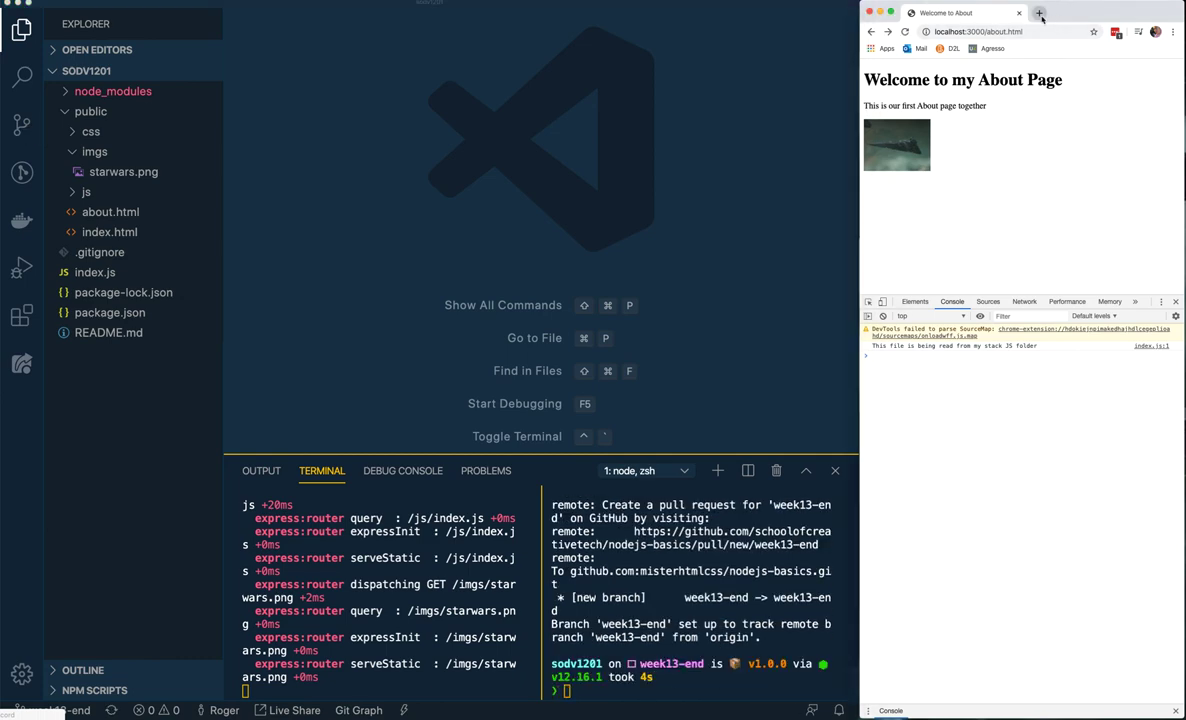
# View the week13-end branch of the nodejs-basics repository on GitHub in a new browser window
pyautogui.click(1040, 12)
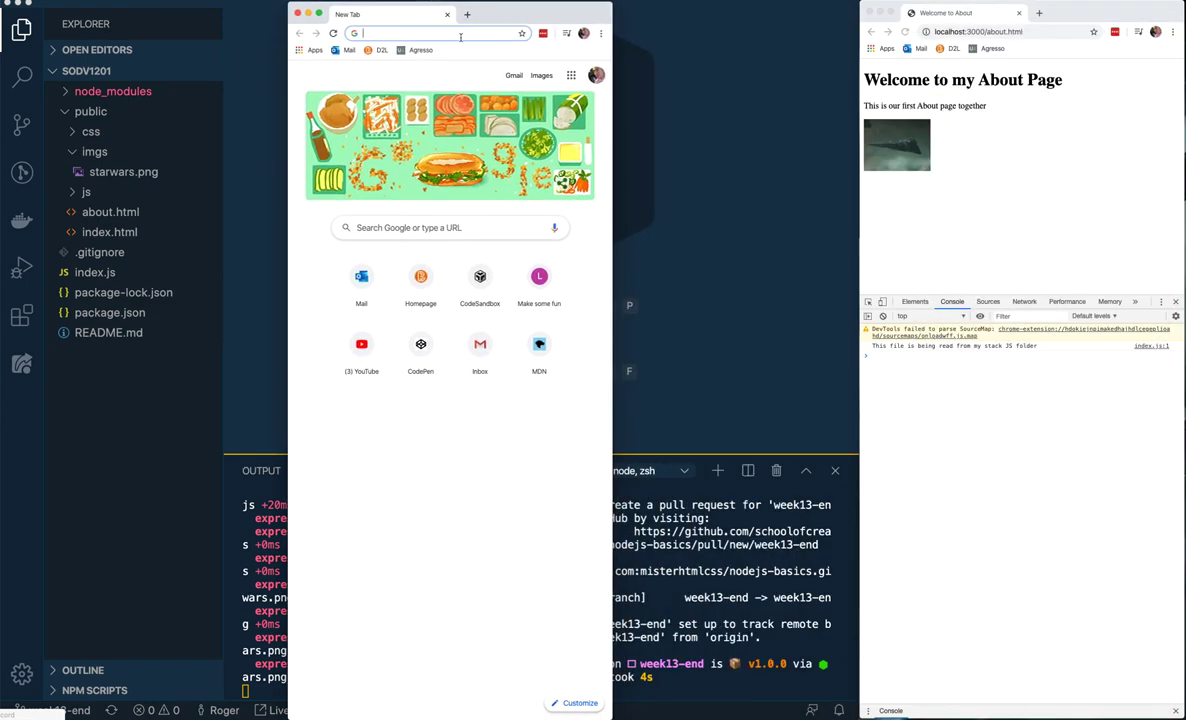
pyautogui.write('google.com')
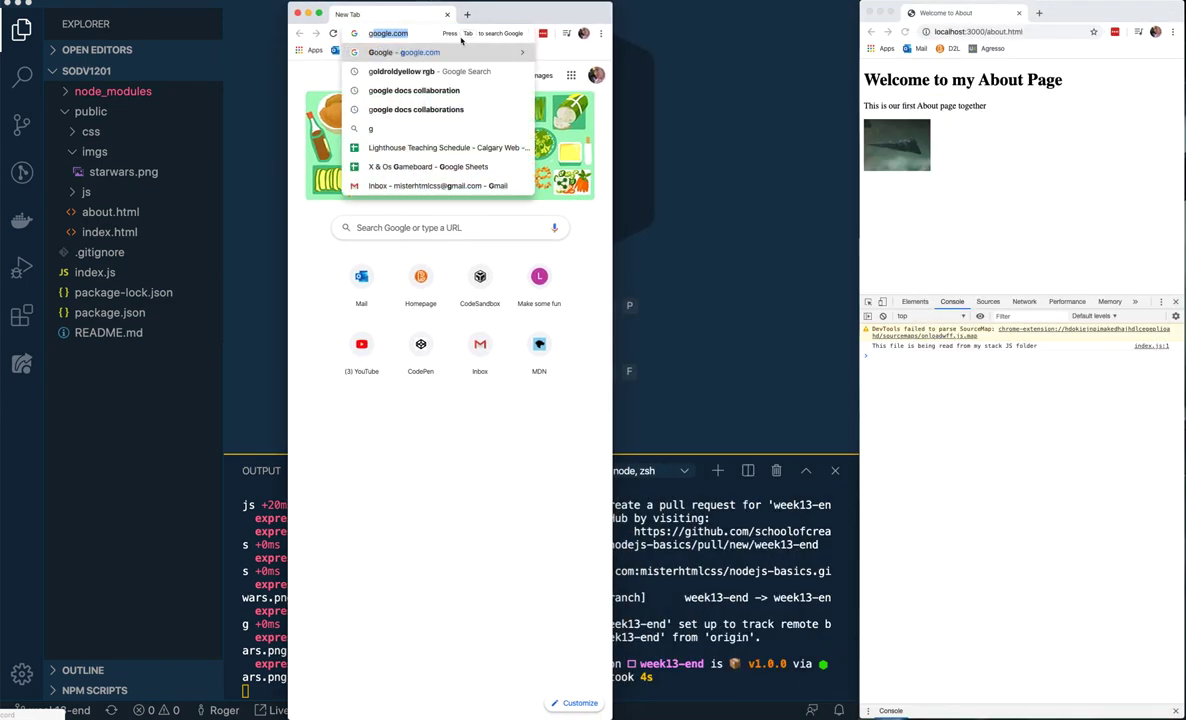
pyautogui.write('github')
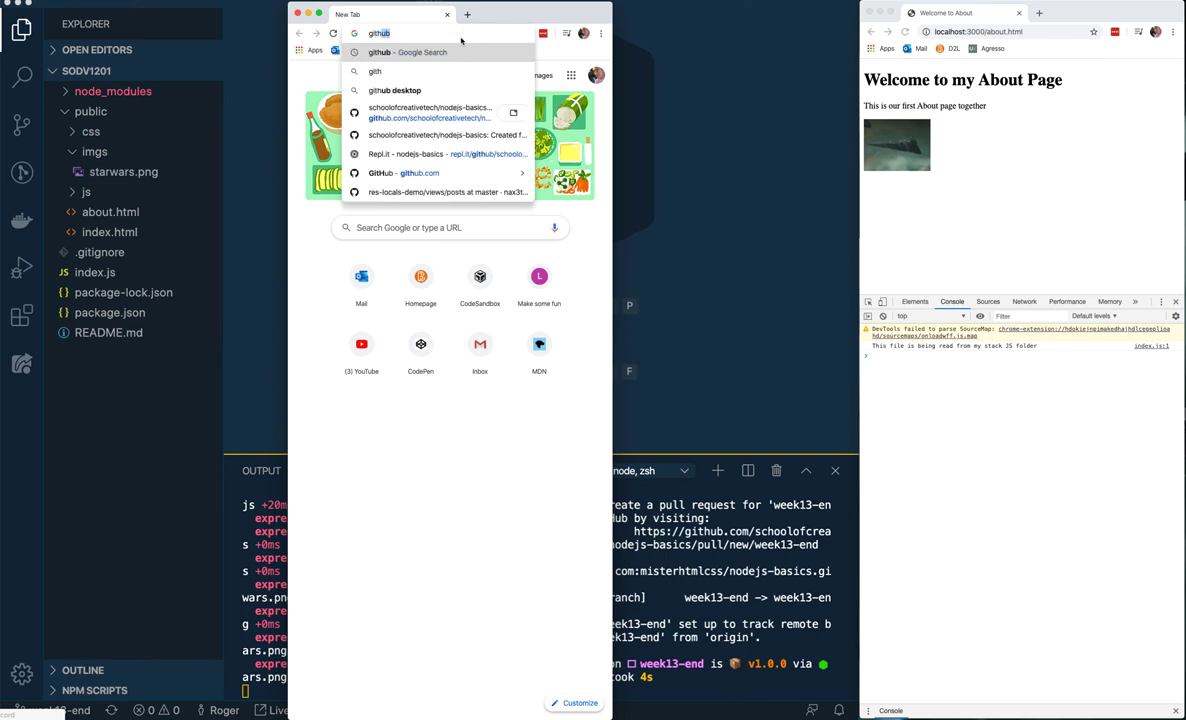
pyautogui.click(430, 108)
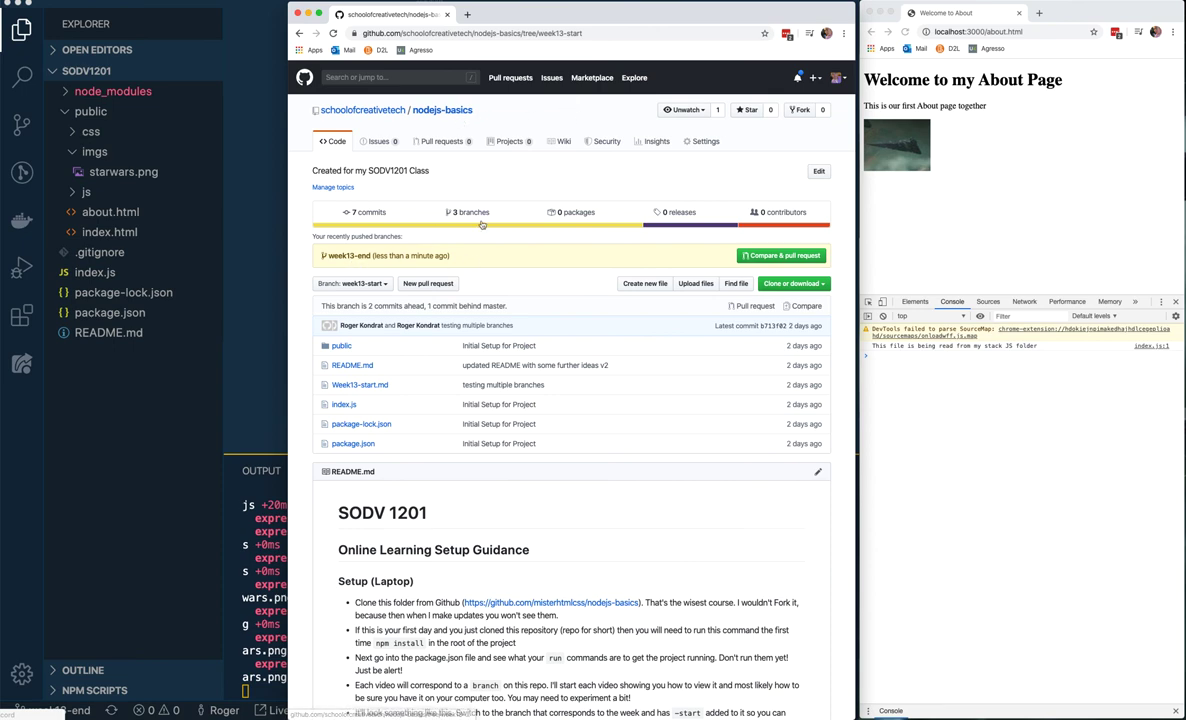
pyautogui.click(352, 284)
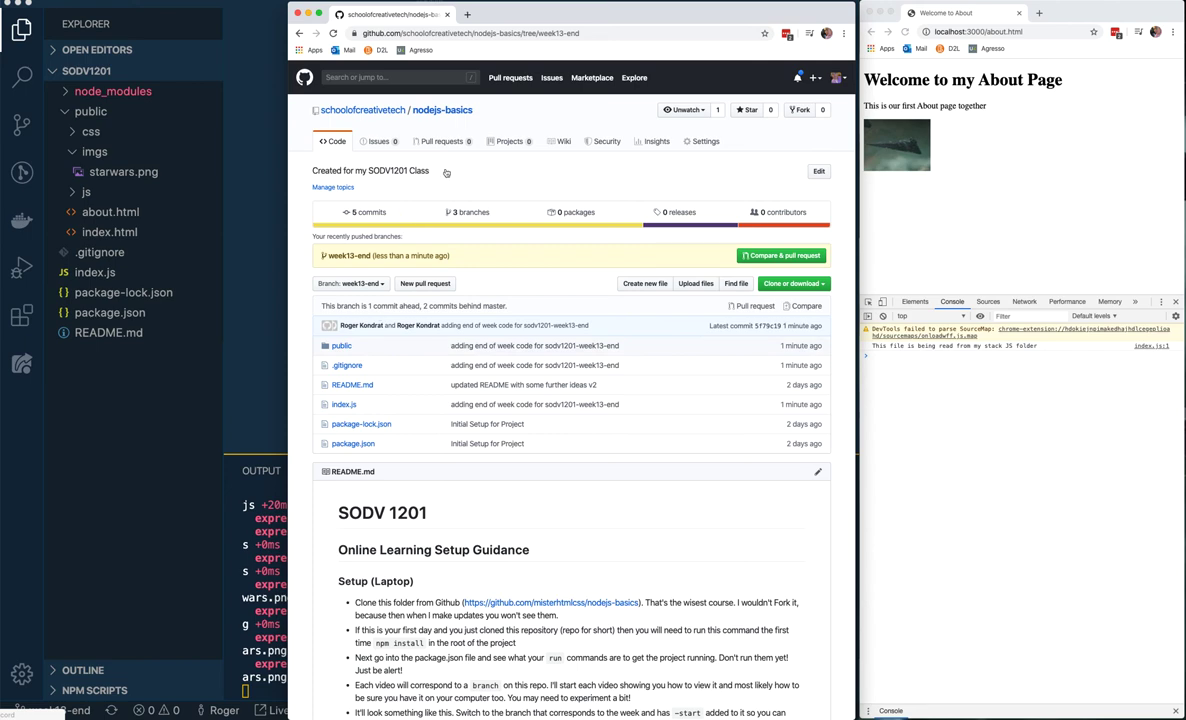
pyautogui.moveTo(296, 268)
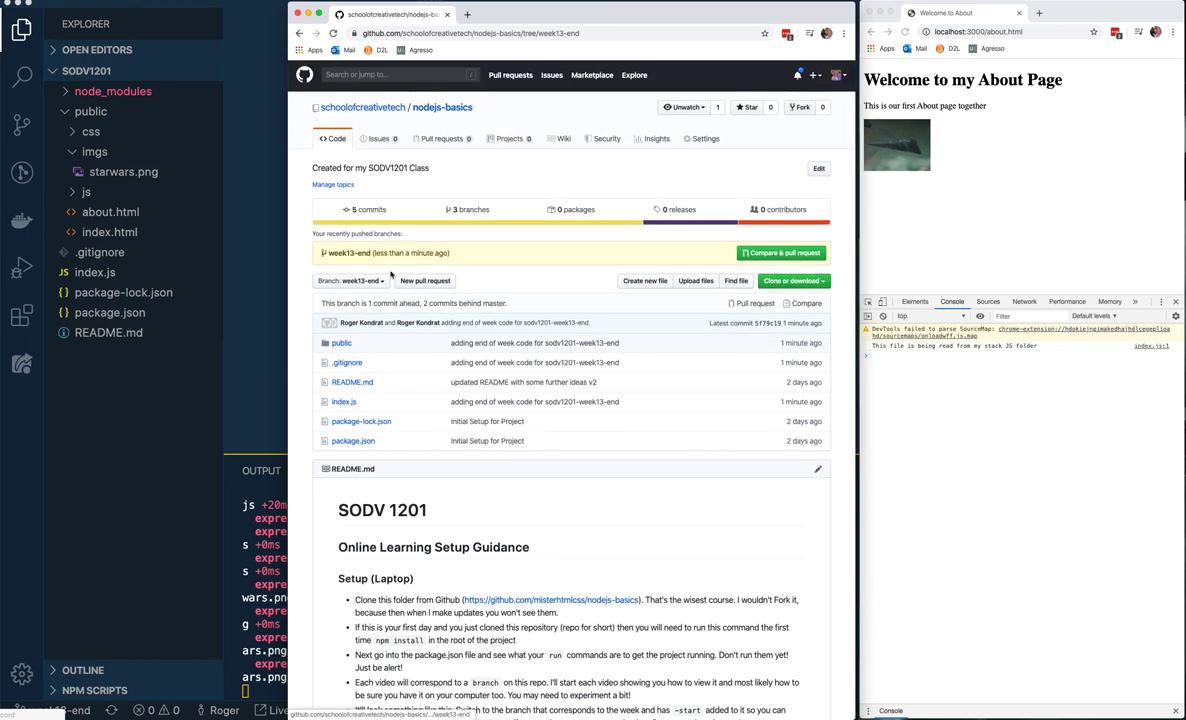
pyautogui.click(352, 280)
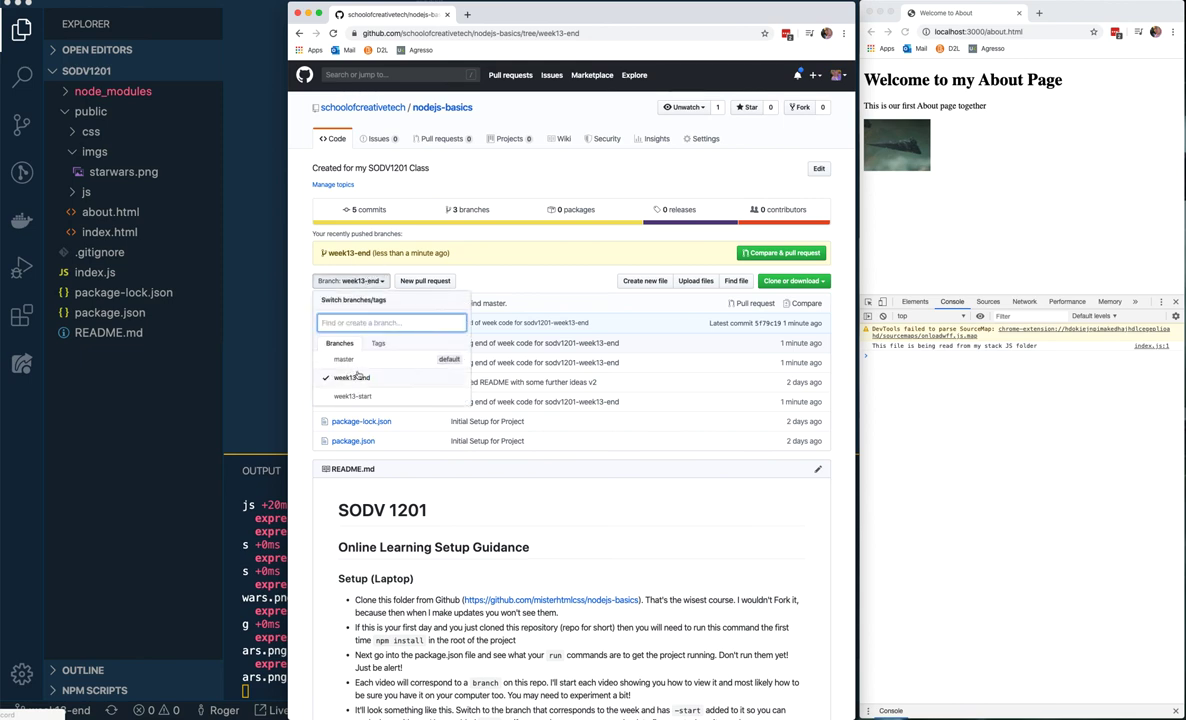
# Bring up the CodeSandbox dashboard and Google search results for repl.it in new tabs
pyautogui.click(352, 396)
pyautogui.write('code')
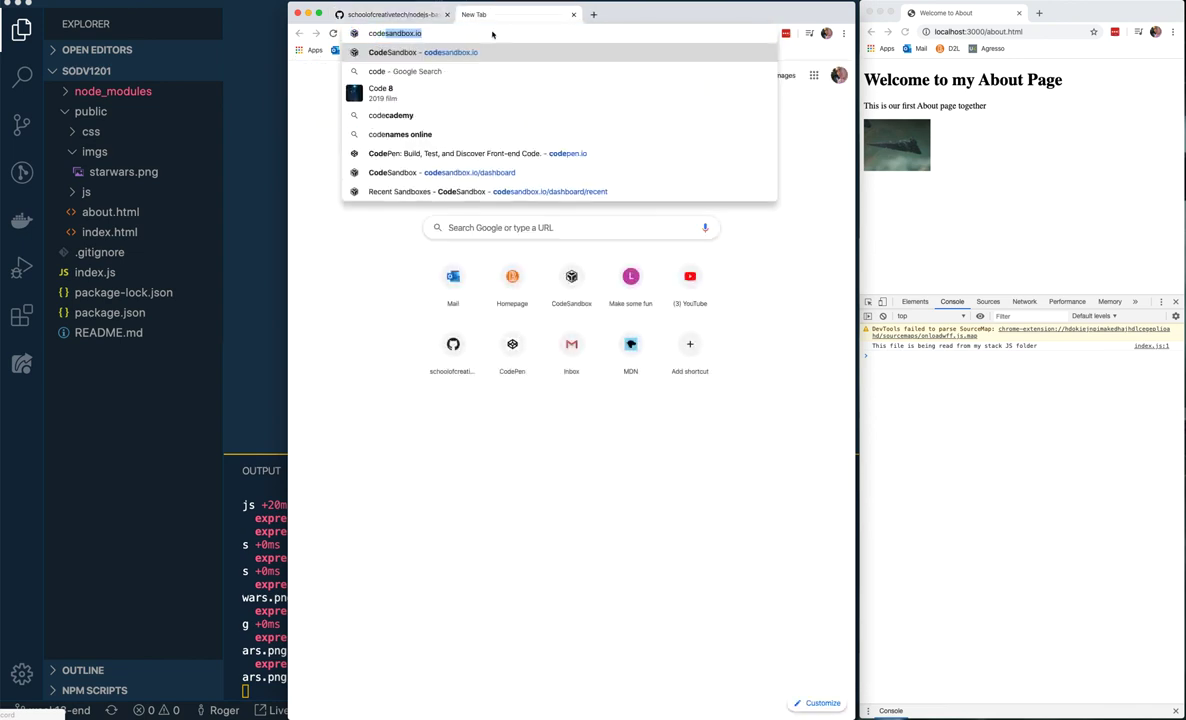
pyautogui.click(488, 192)
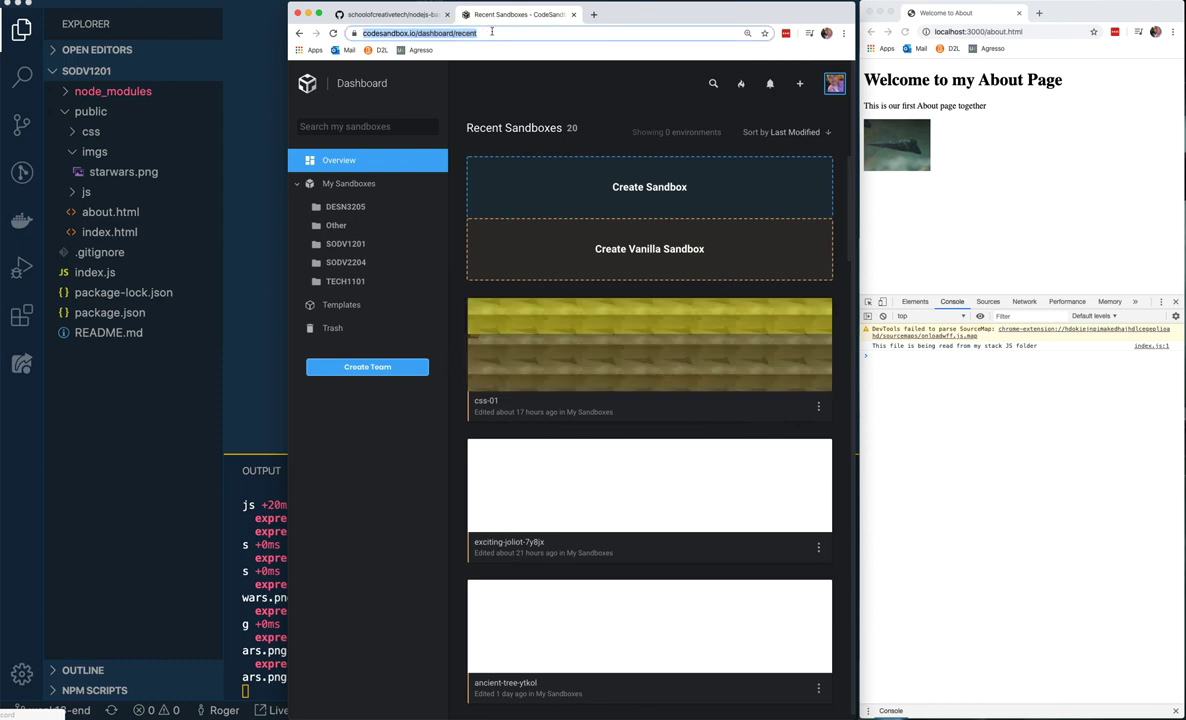
pyautogui.click(720, 14)
pyautogui.write('repl')
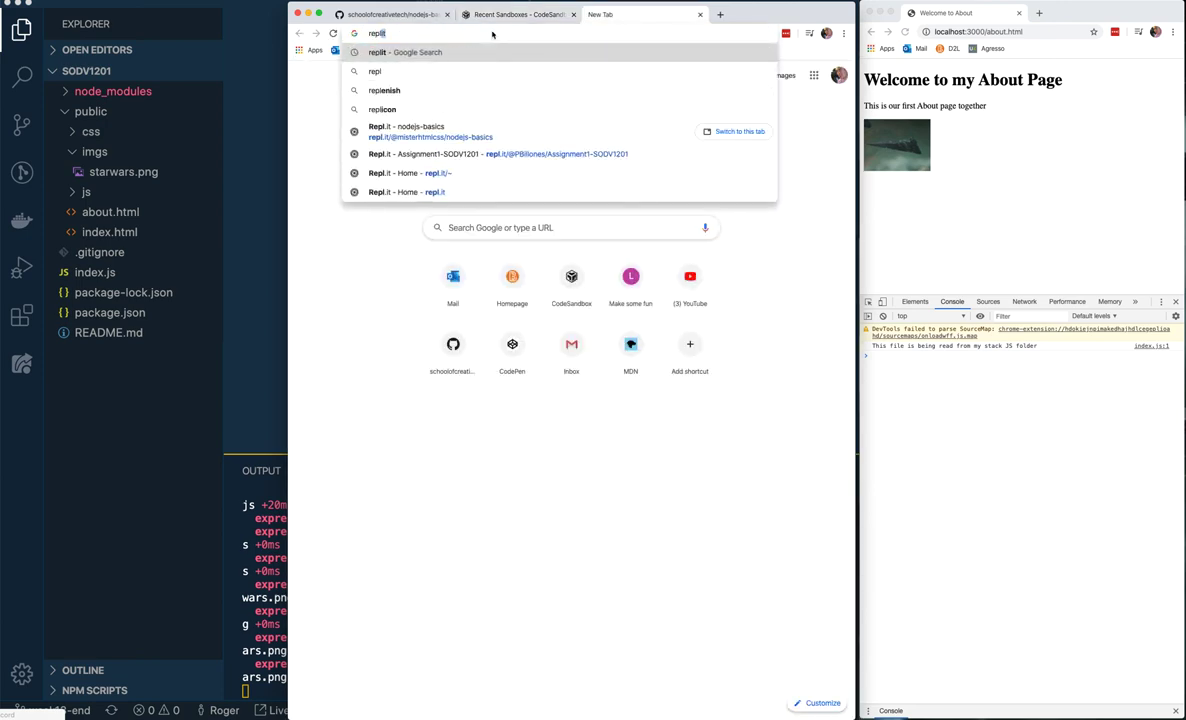
pyautogui.press('Return')
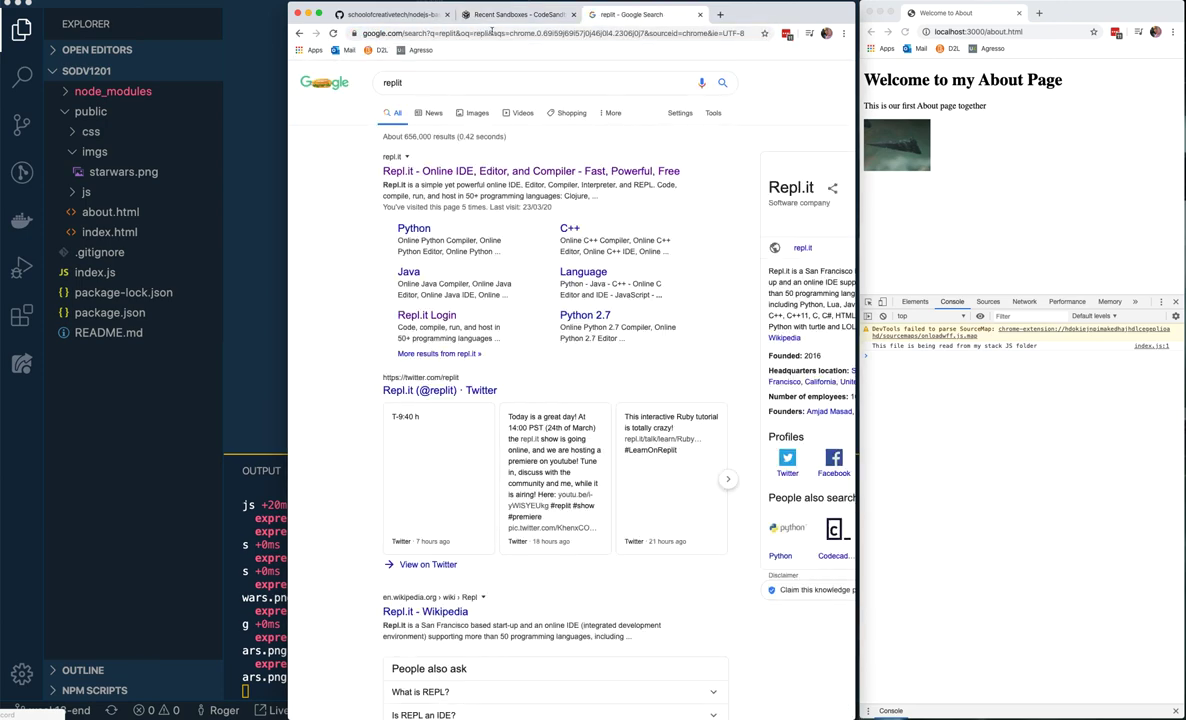
# Go to Repl.it from the results and start a new repl via Import from GitHub
pyautogui.click(532, 172)
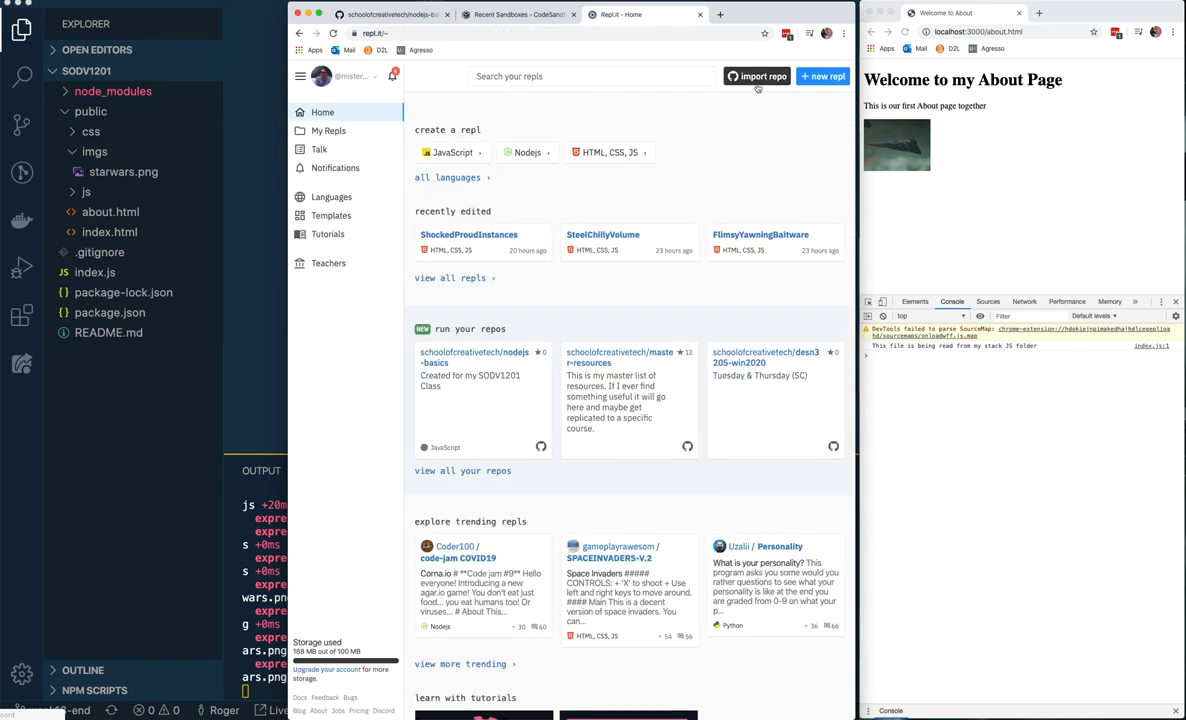
pyautogui.click(822, 76)
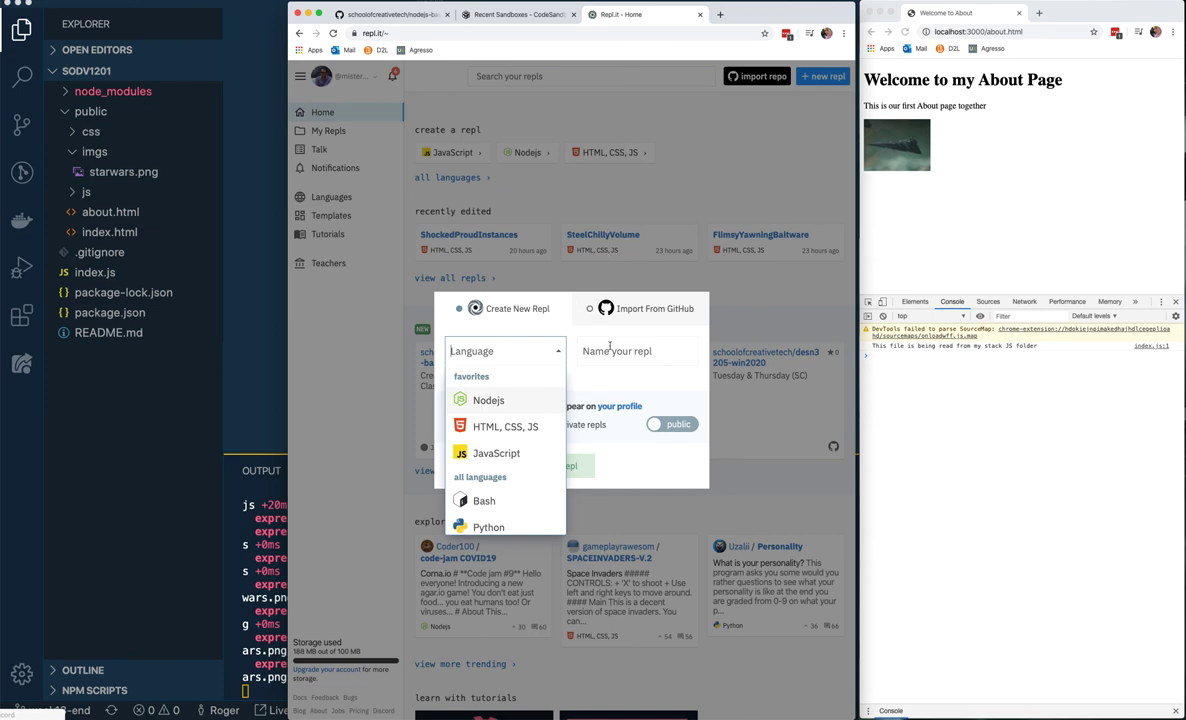
pyautogui.click(644, 308)
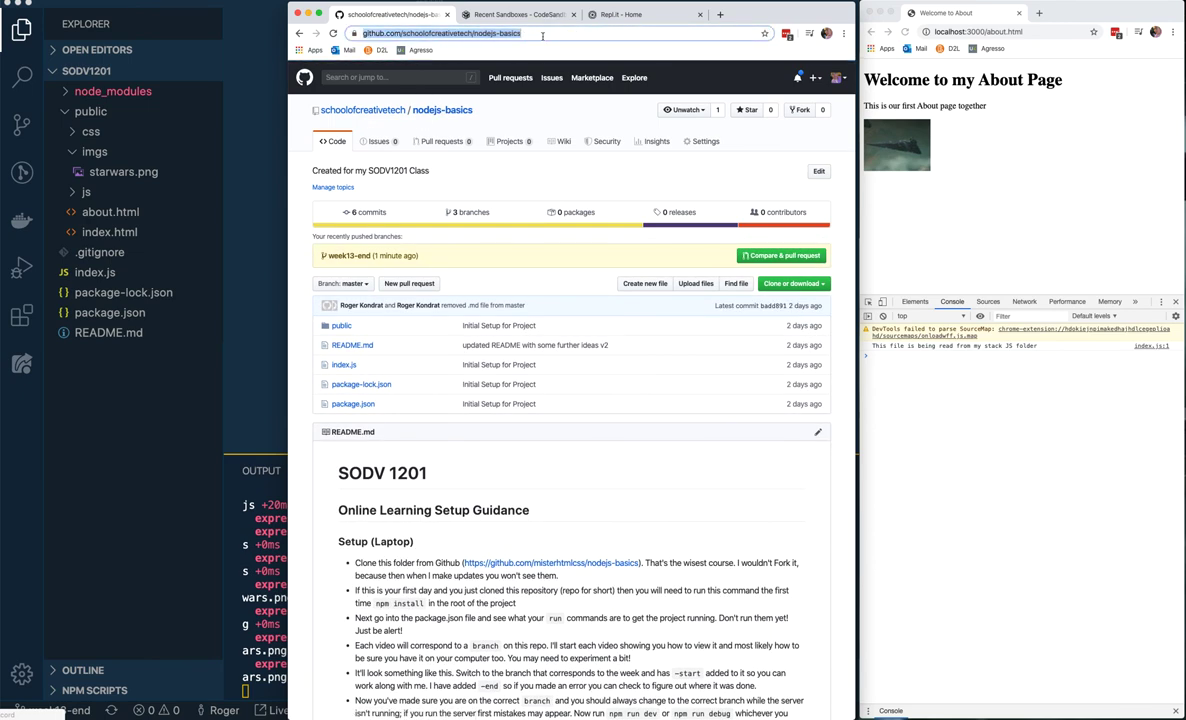
pyautogui.click(620, 14)
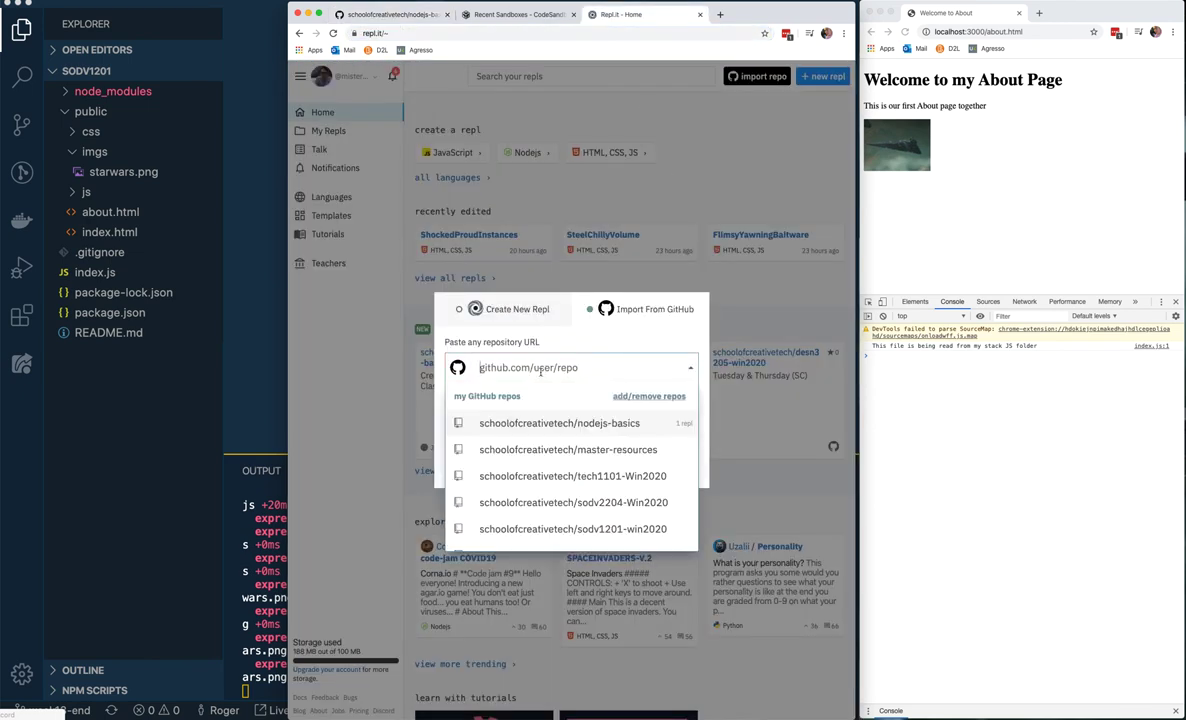
# Choose the nodejs-basics repository and start importing it
pyautogui.click(560, 422)
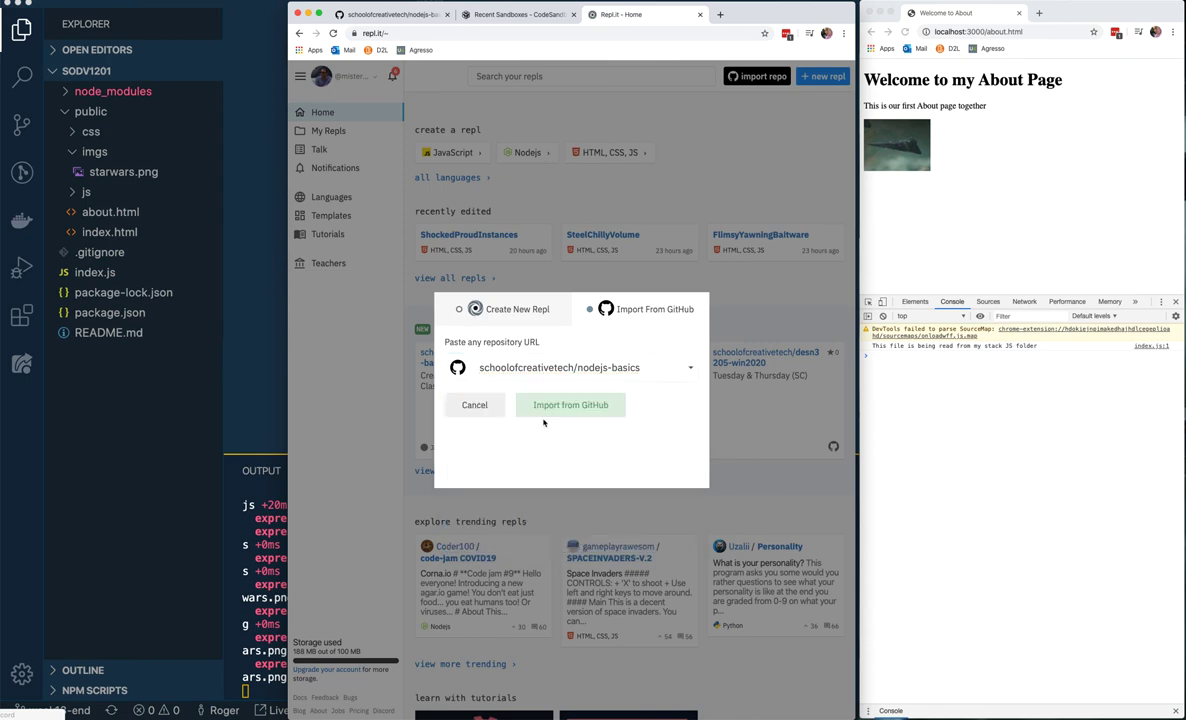
pyautogui.click(474, 404)
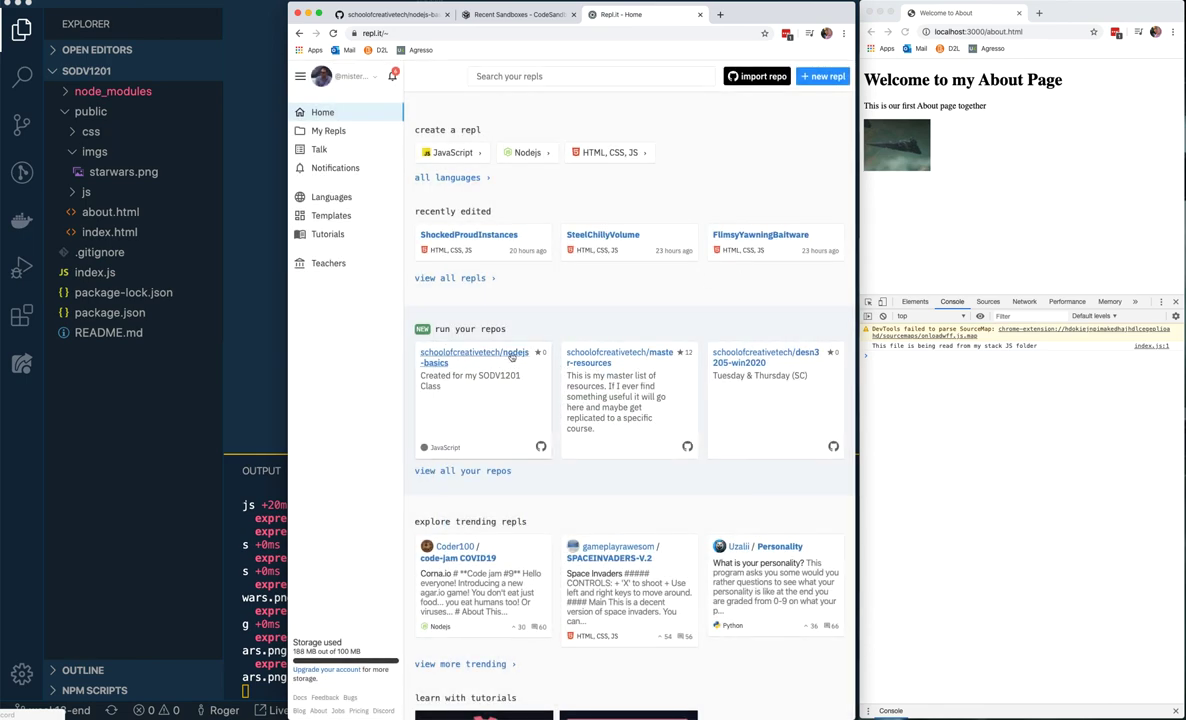
pyautogui.click(474, 356)
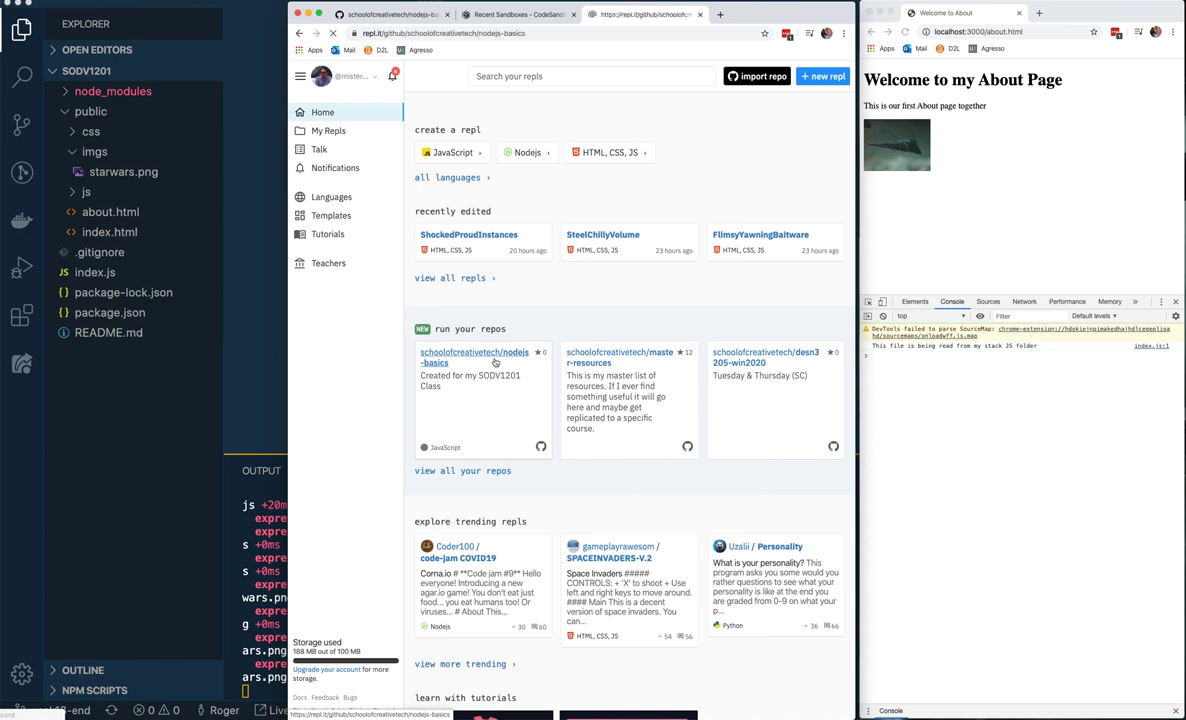
# Import nodejs-basics as a Node.js repl with run command 'npm run debug'
pyautogui.click(474, 356)
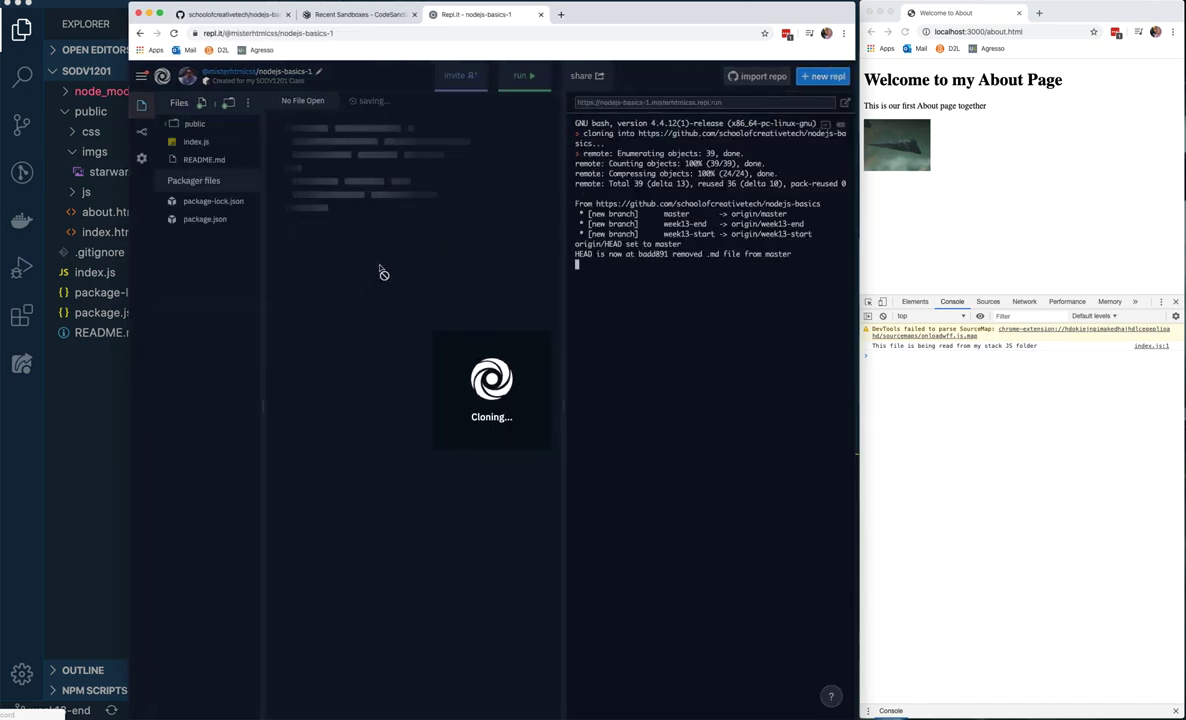
pyautogui.click(204, 160)
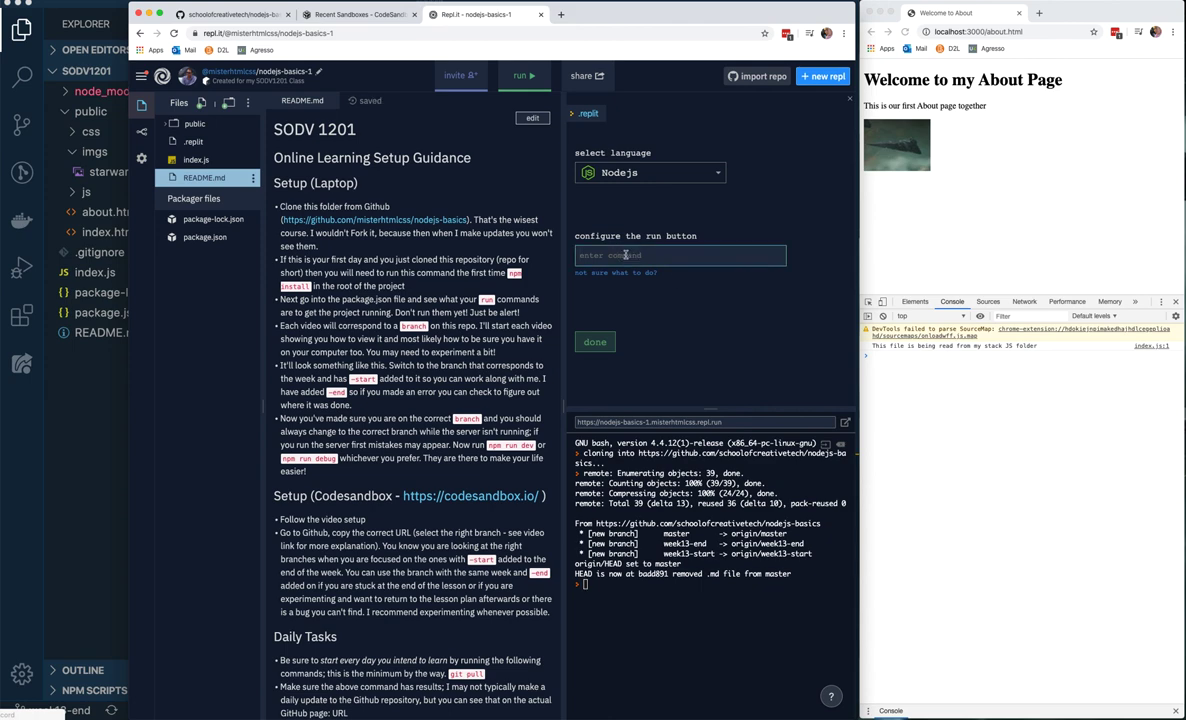
pyautogui.write('npm run')
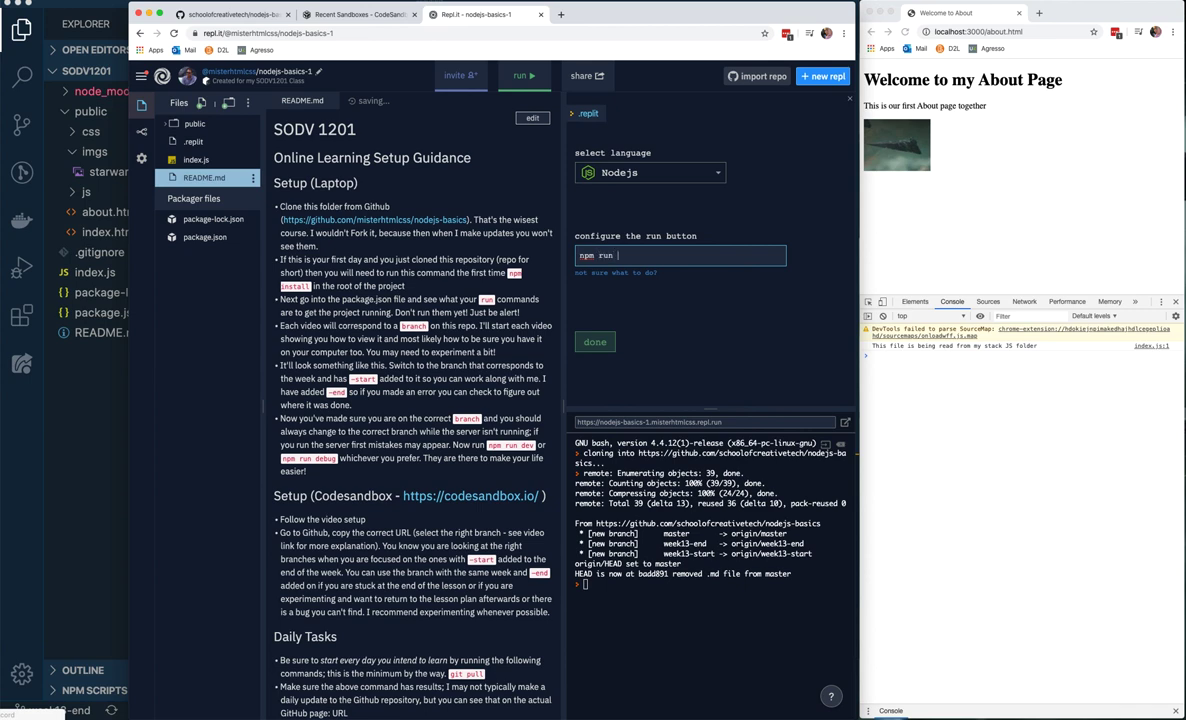
pyautogui.write('debug')
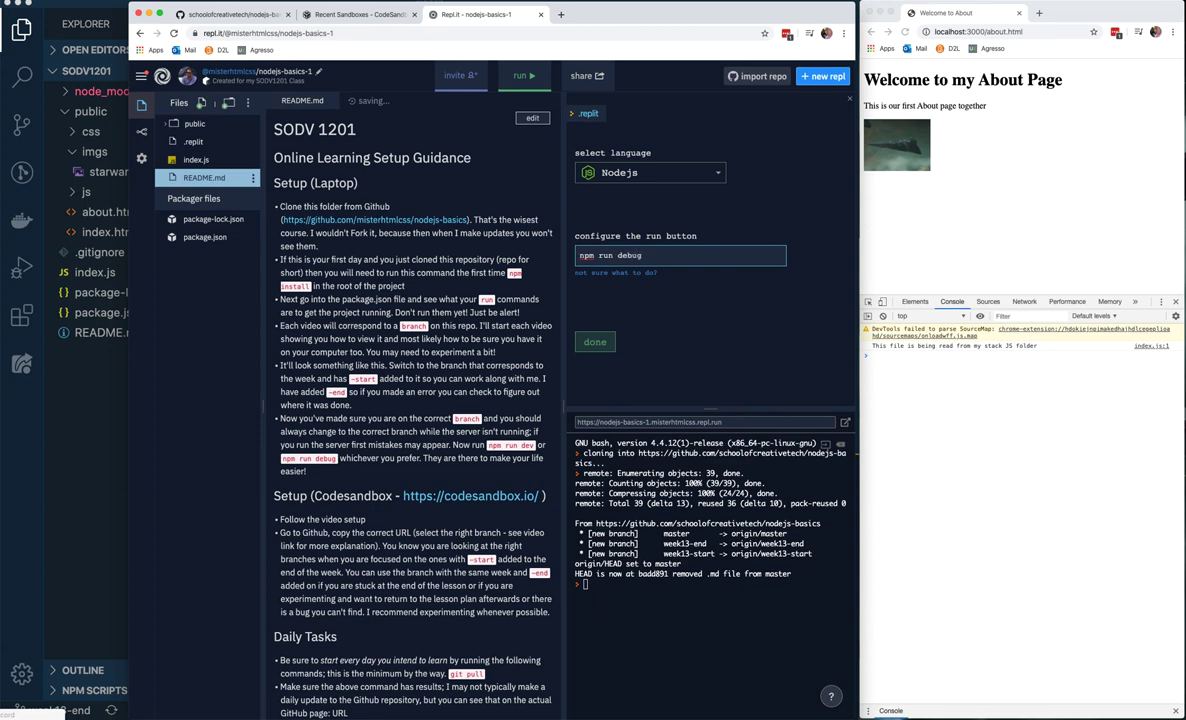
pyautogui.moveTo(578, 300)
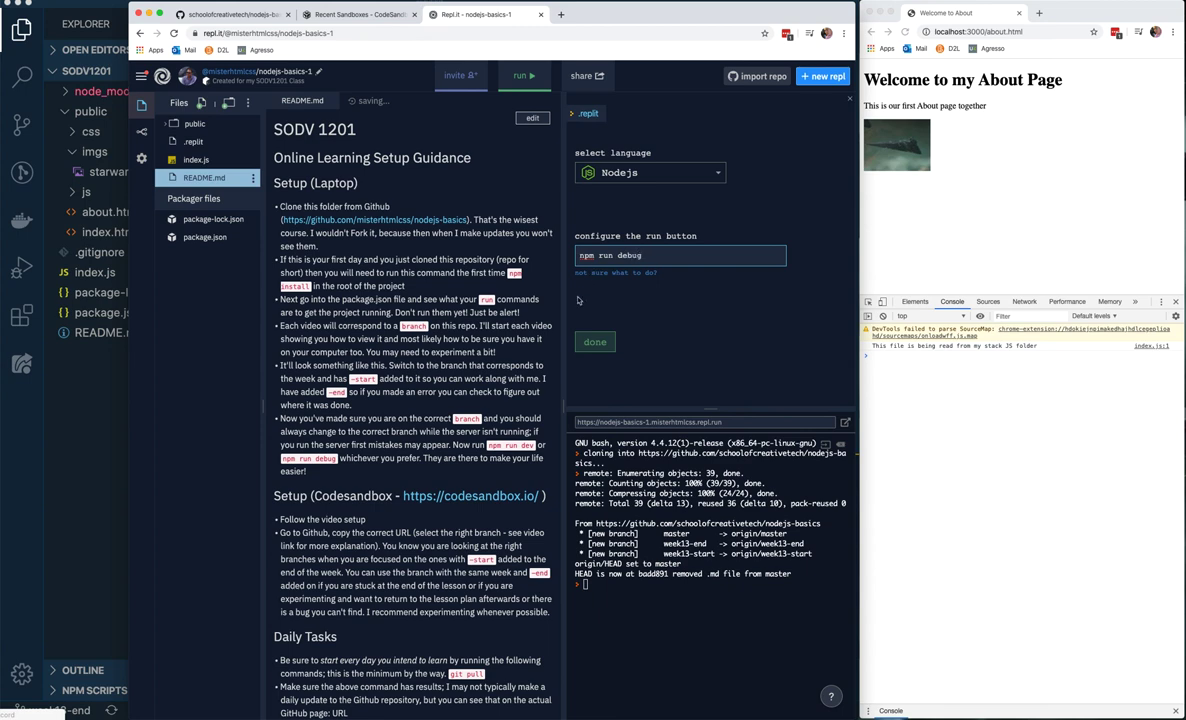
pyautogui.click(596, 342)
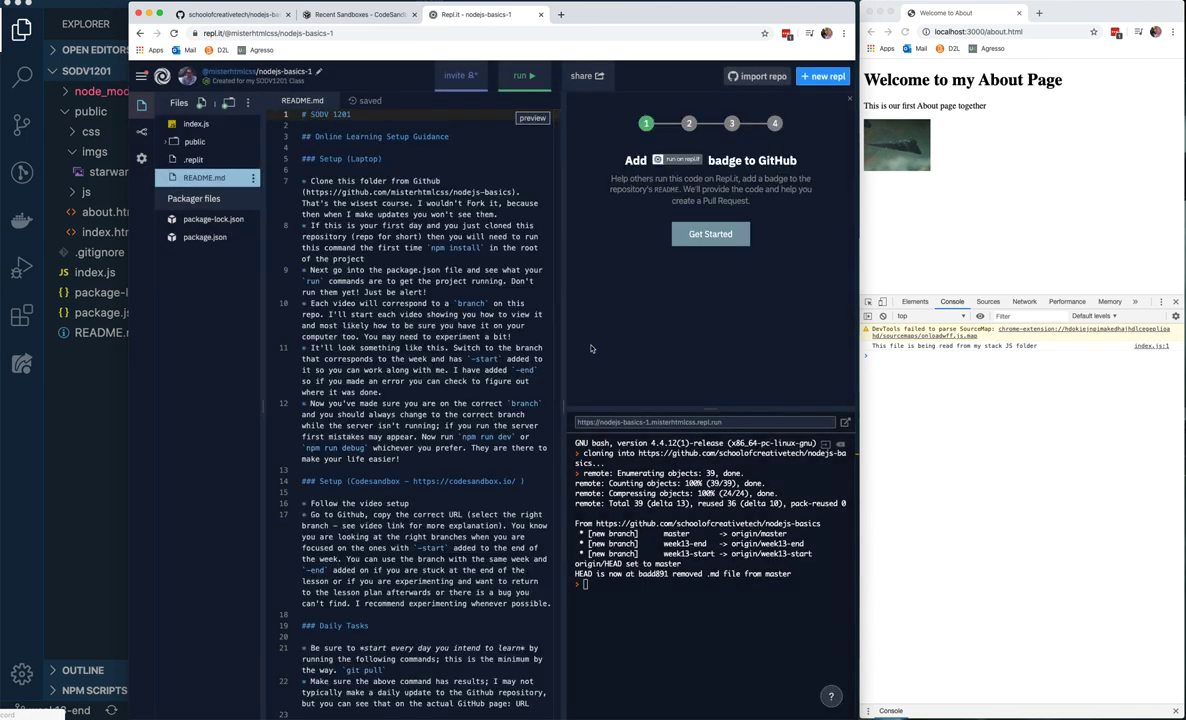
pyautogui.moveTo(578, 234)
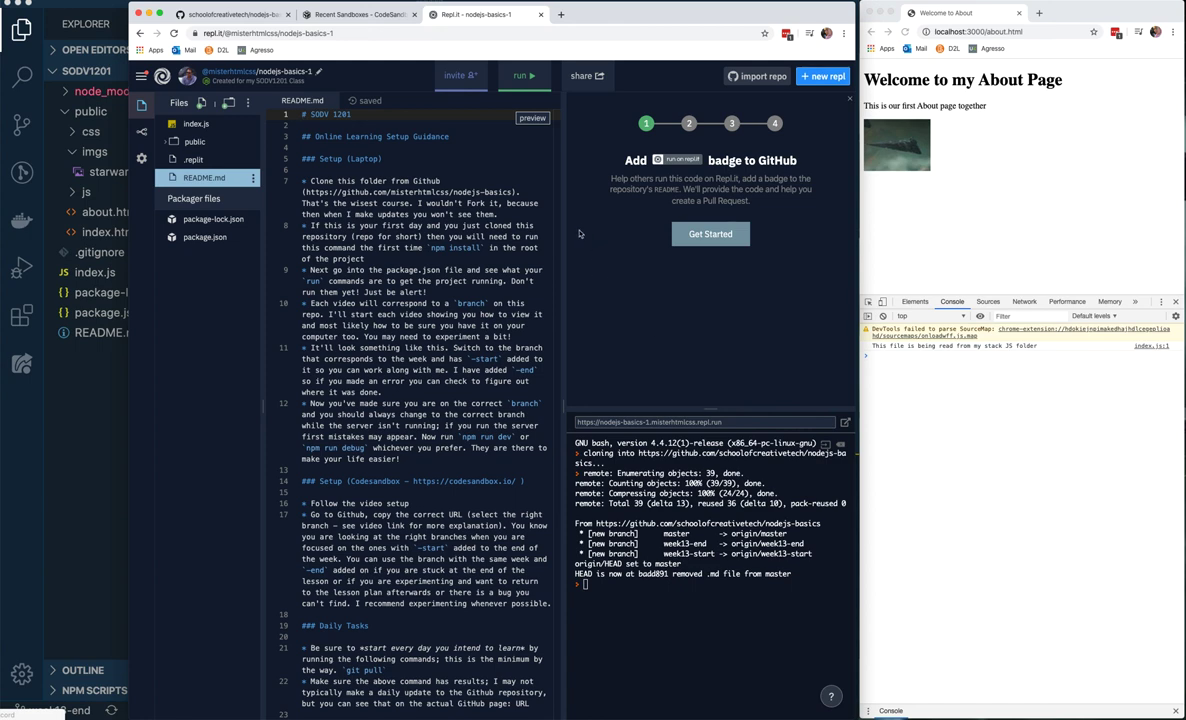
# Check out week13-start in Version Control, overwriting uncommitted changes
pyautogui.click(520, 76)
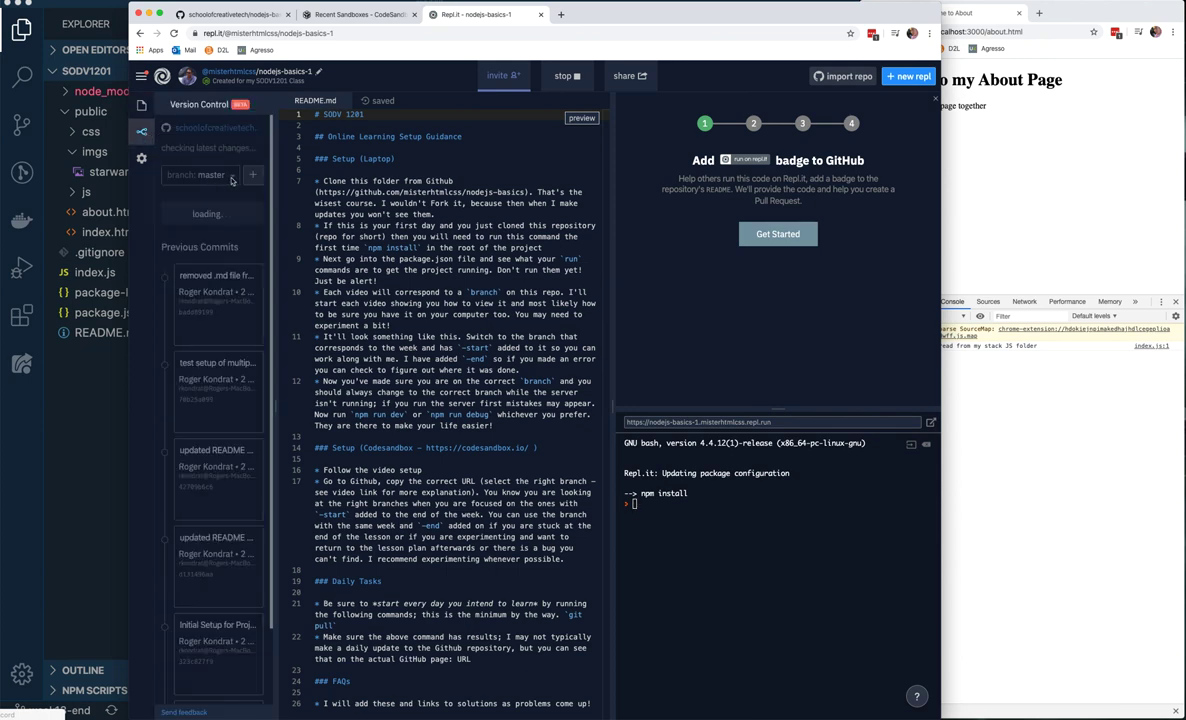
pyautogui.click(200, 174)
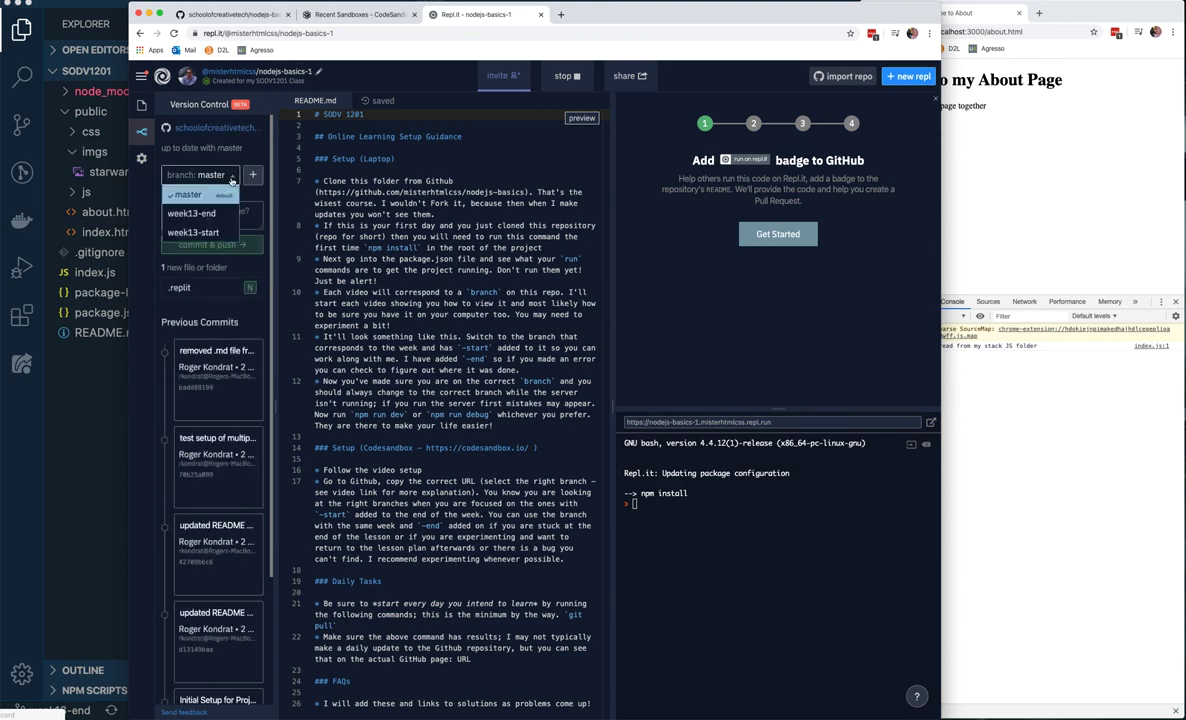
pyautogui.click(192, 232)
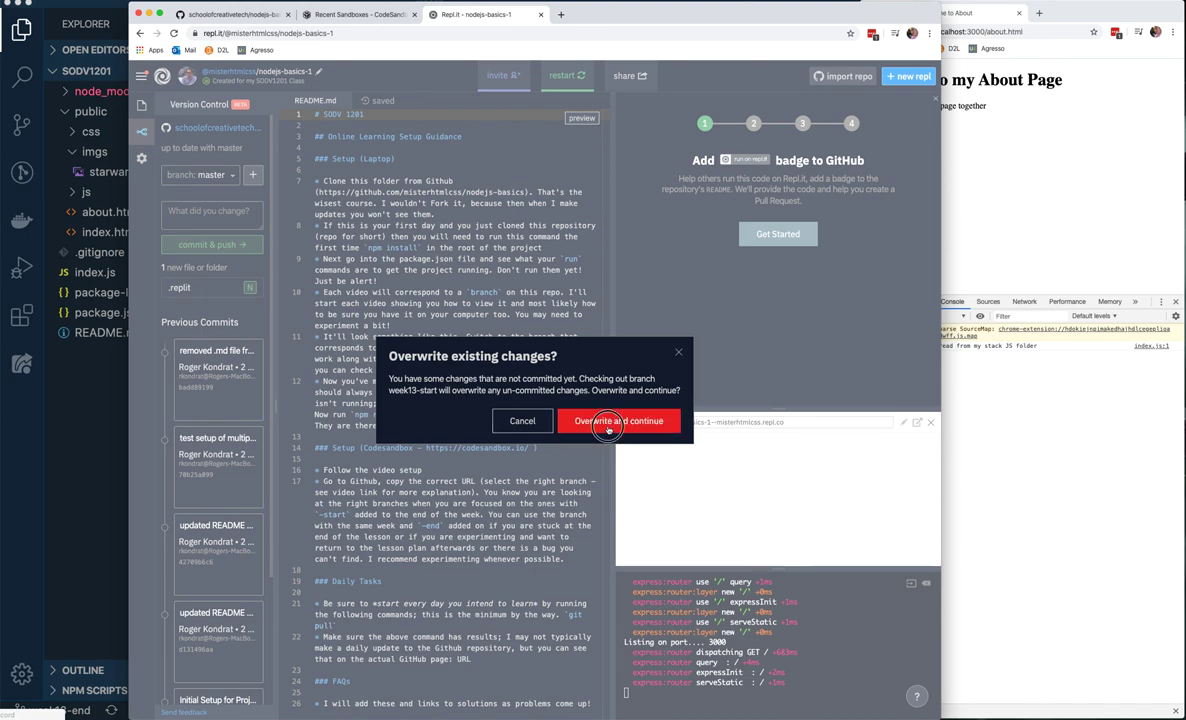
pyautogui.click(618, 420)
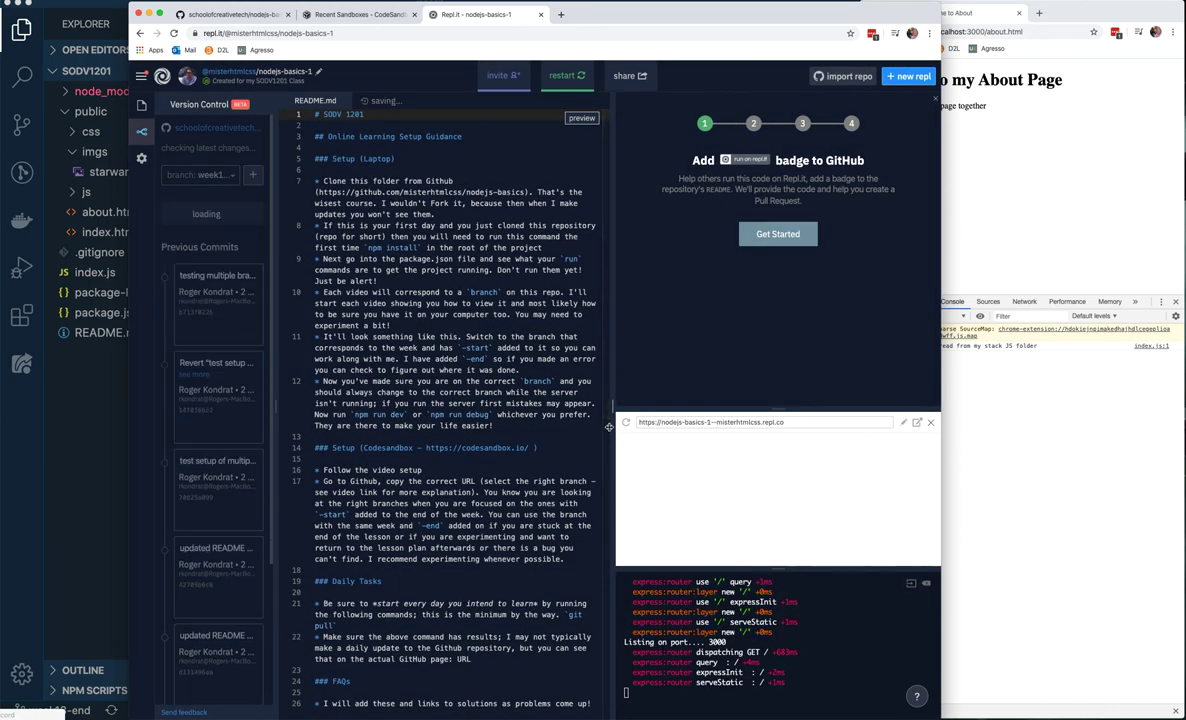
pyautogui.moveTo(200, 218)
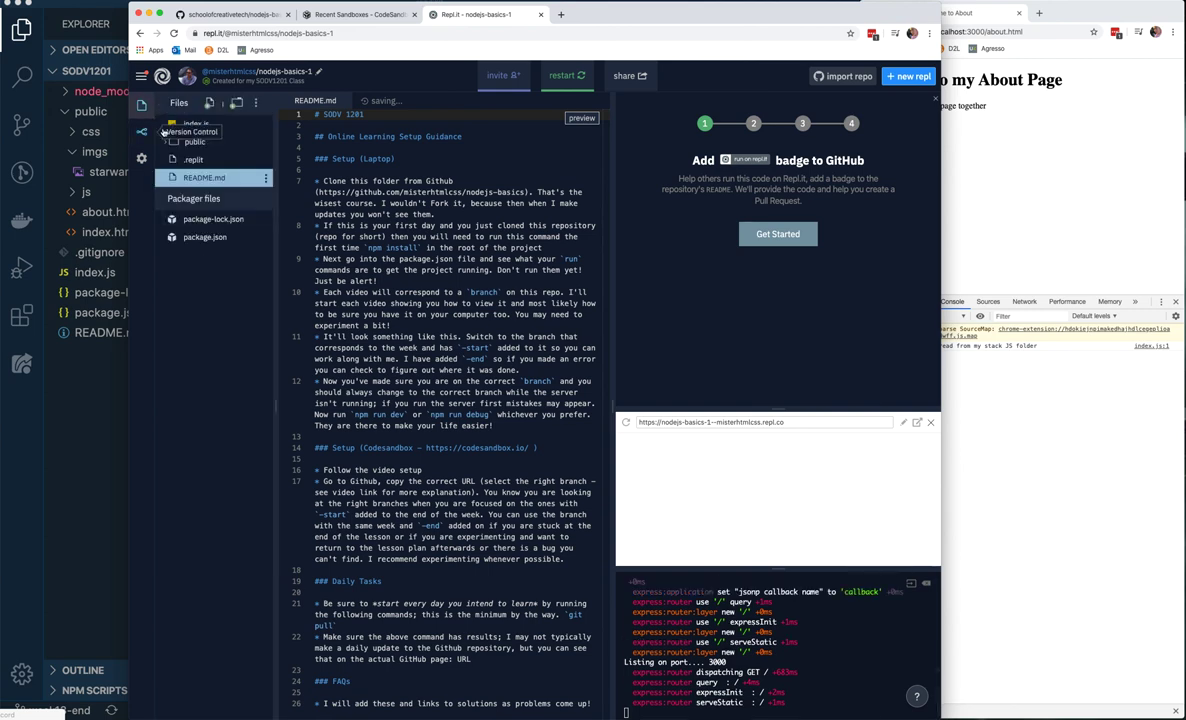
# Expand the public and css folders in Files, then return to Version Control
pyautogui.click(194, 142)
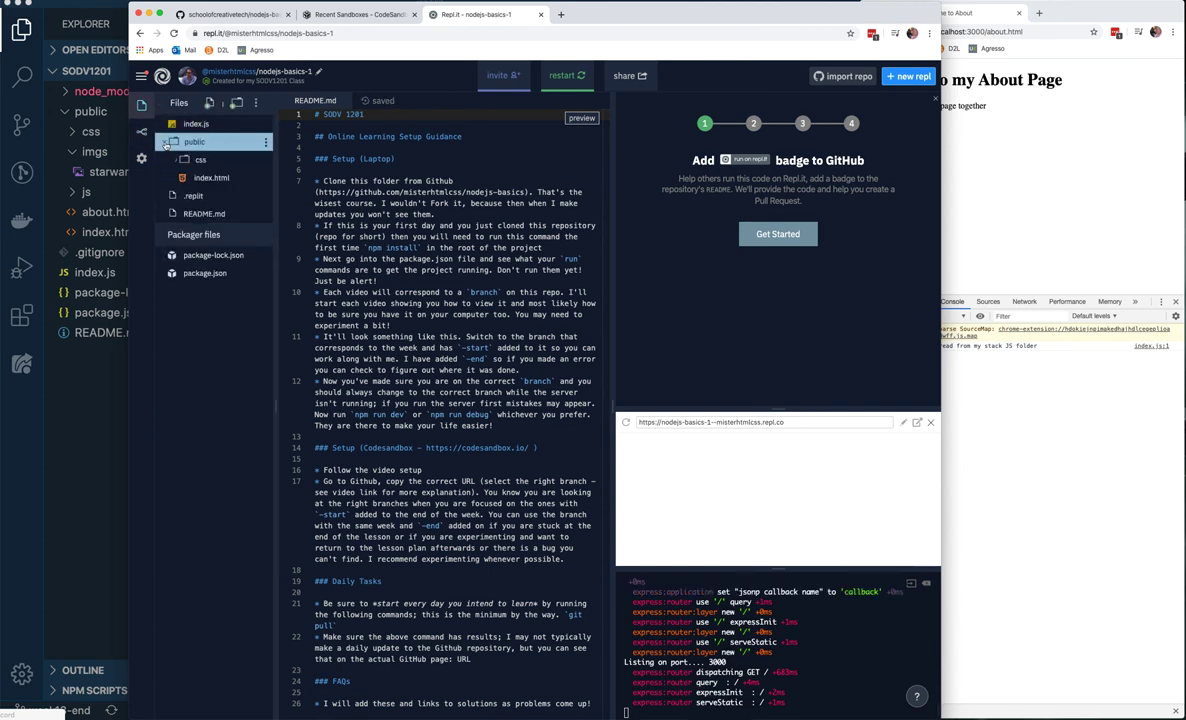
pyautogui.click(200, 160)
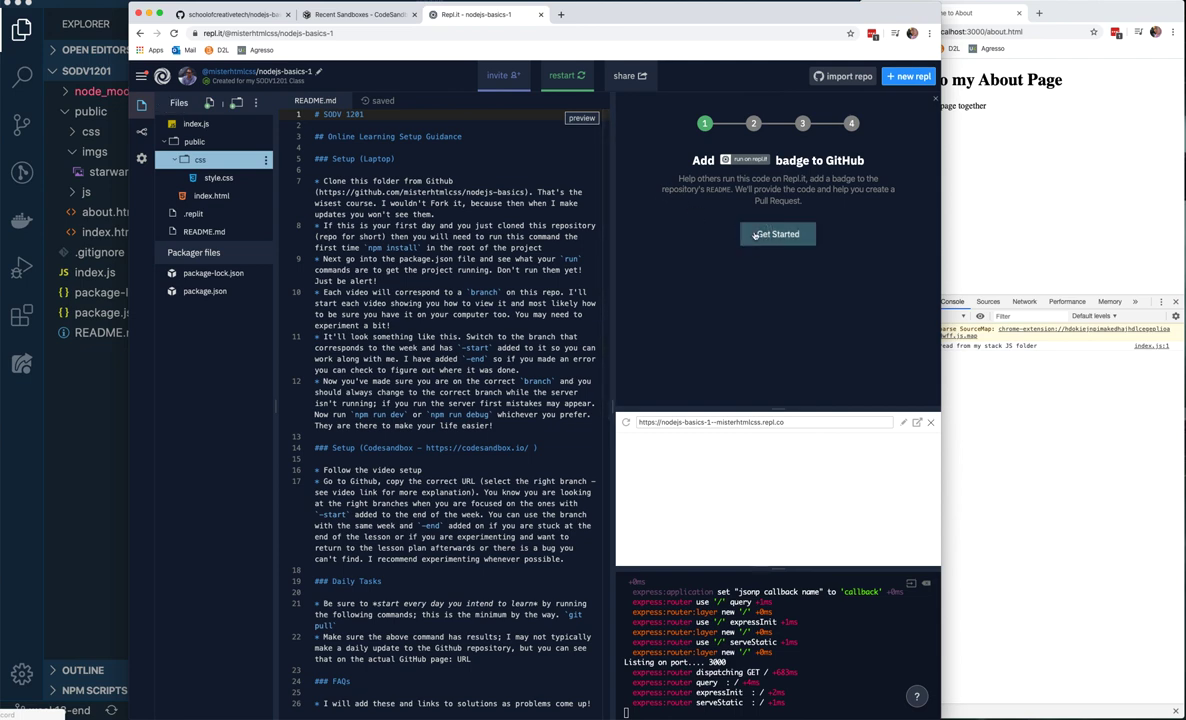
pyautogui.click(778, 234)
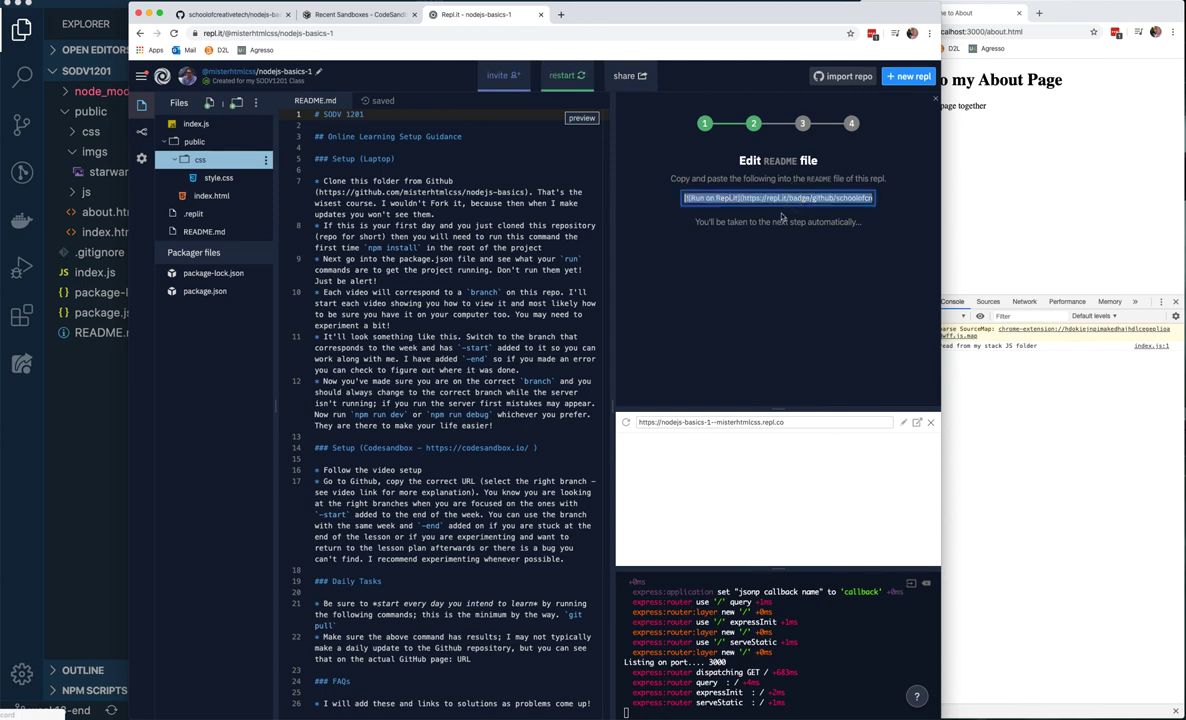
pyautogui.moveTo(796, 276)
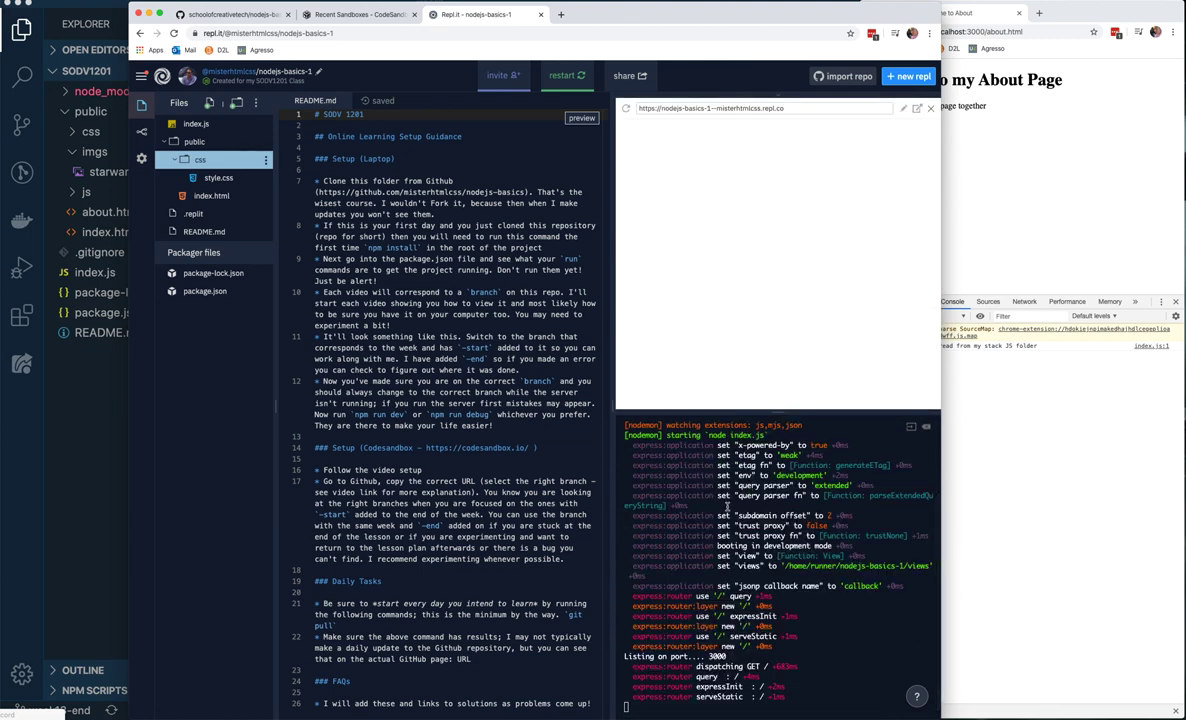
pyautogui.moveTo(678, 164)
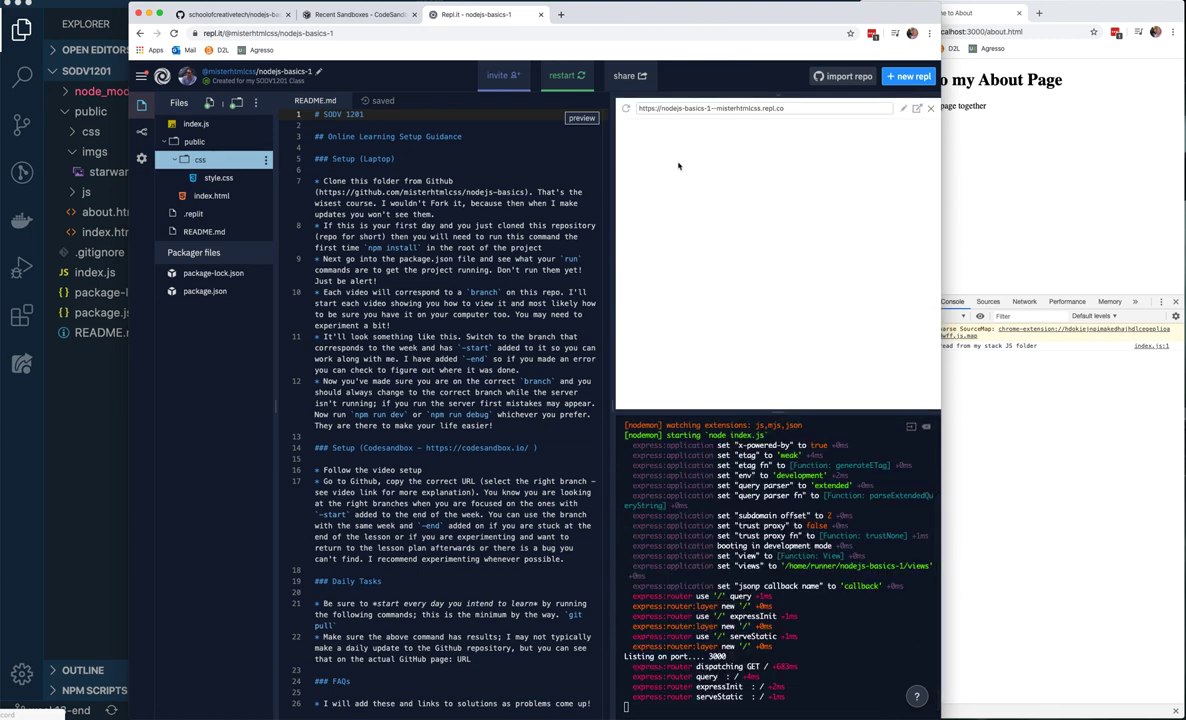
pyautogui.click(628, 108)
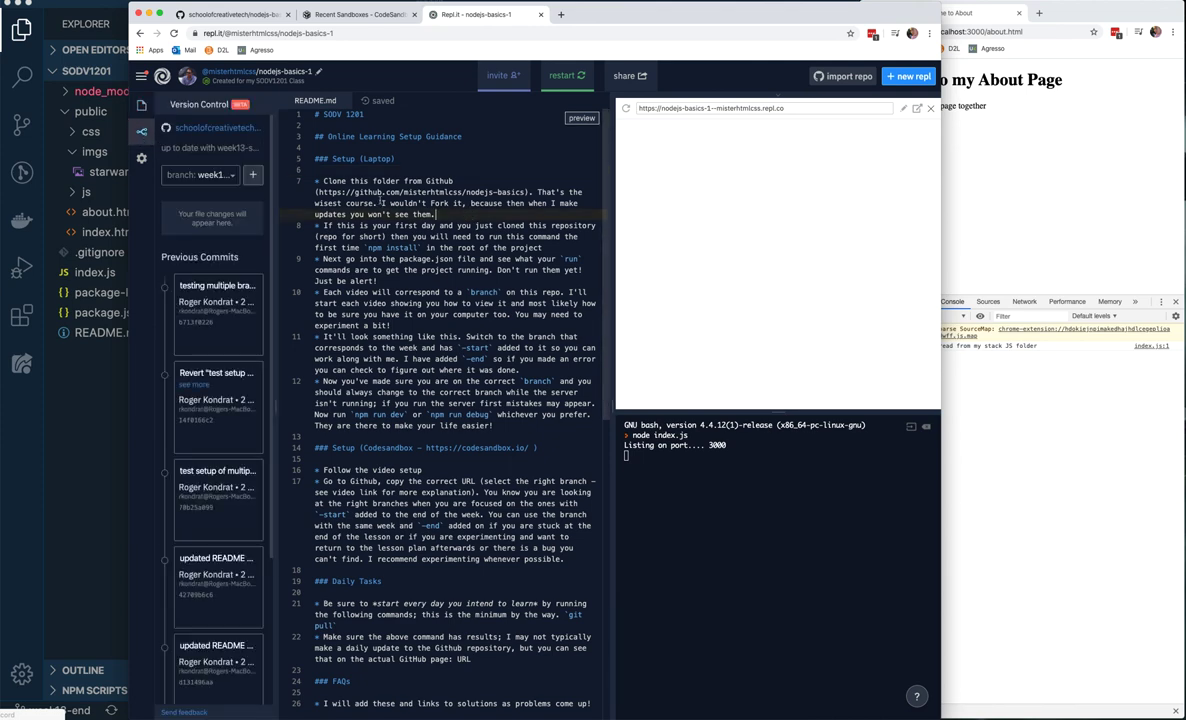
# Check out the other week13 branch and view public/index.html in the editor
pyautogui.click(200, 176)
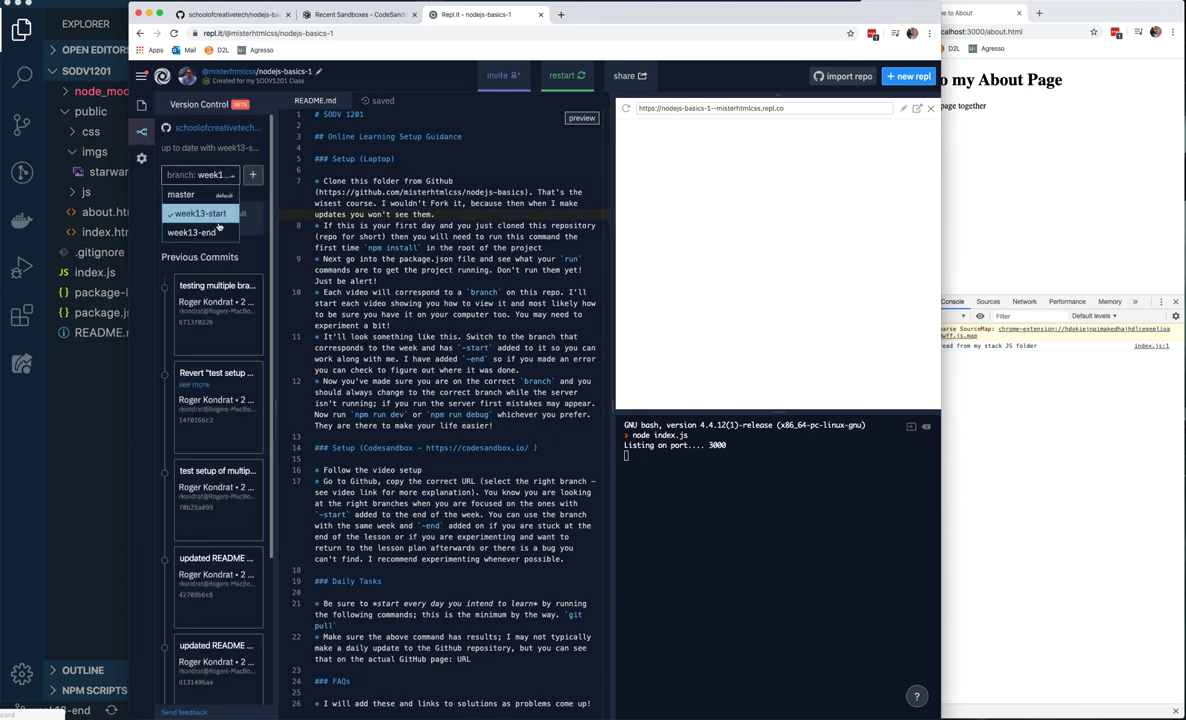
pyautogui.click(198, 212)
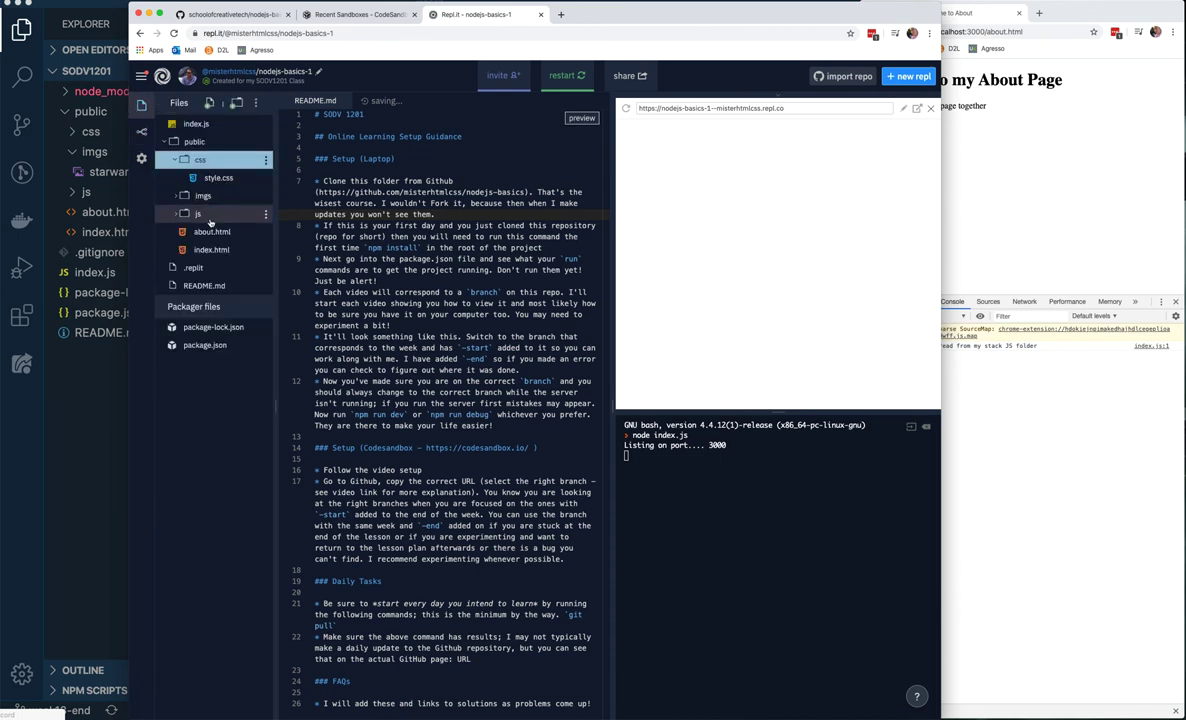
pyautogui.click(140, 132)
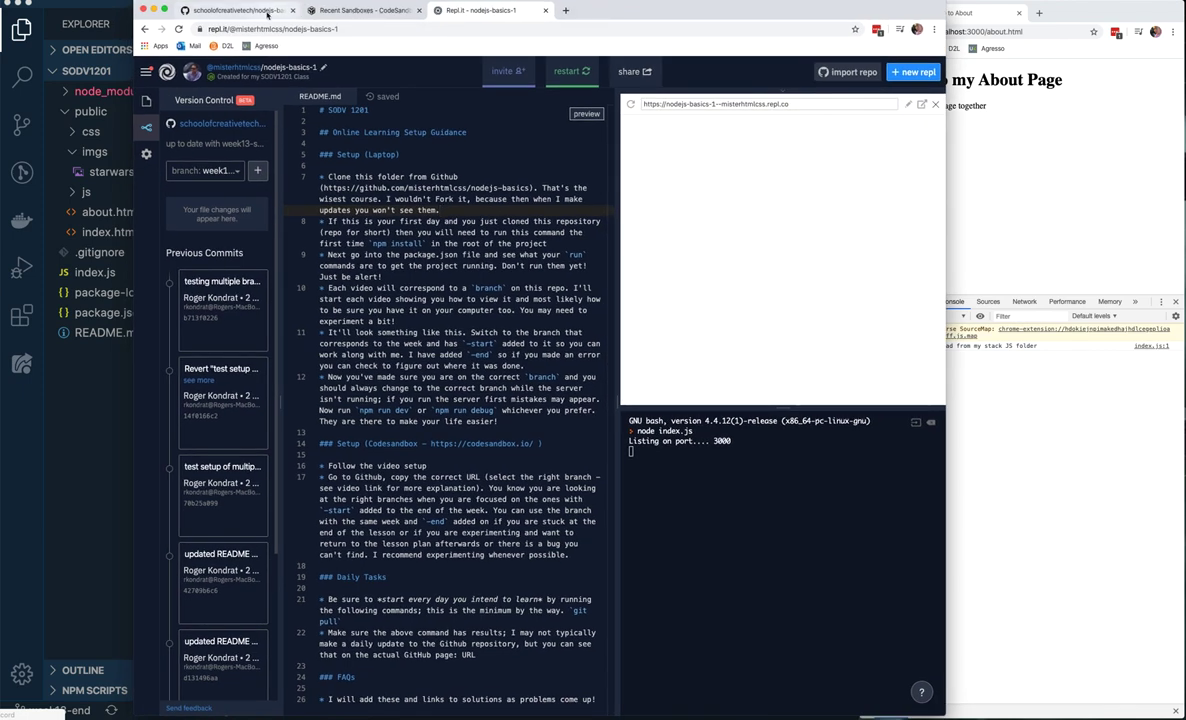
pyautogui.moveTo(236, 12)
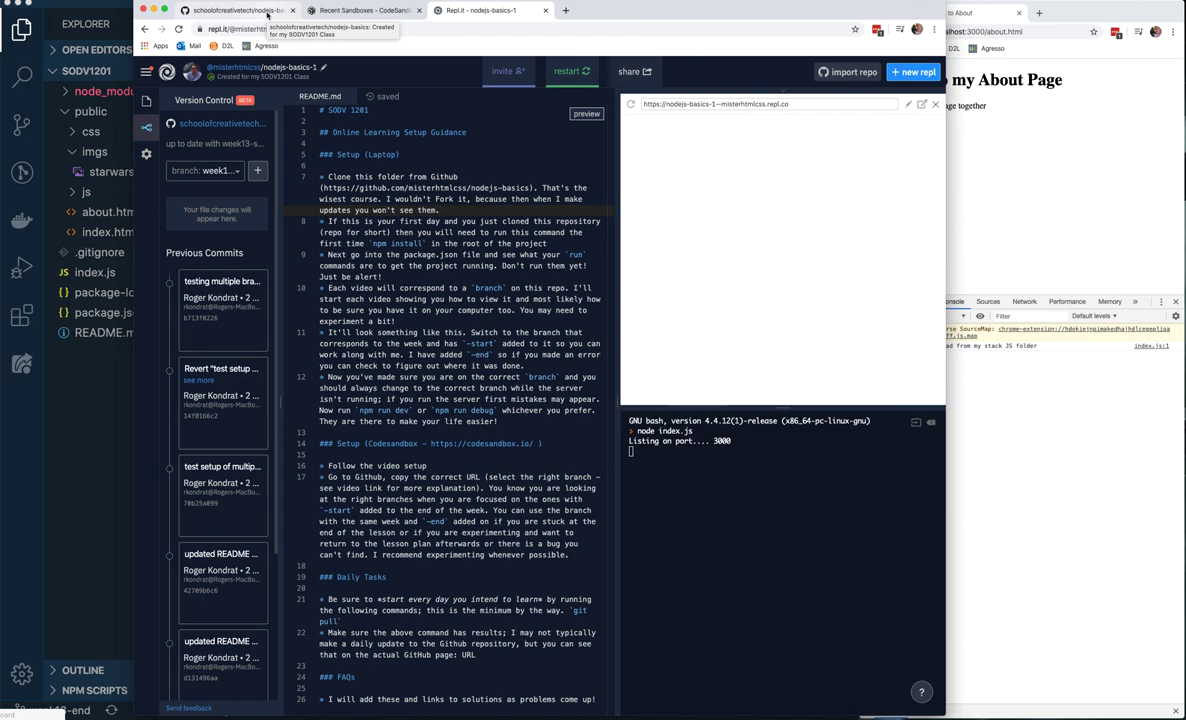
pyautogui.click(146, 104)
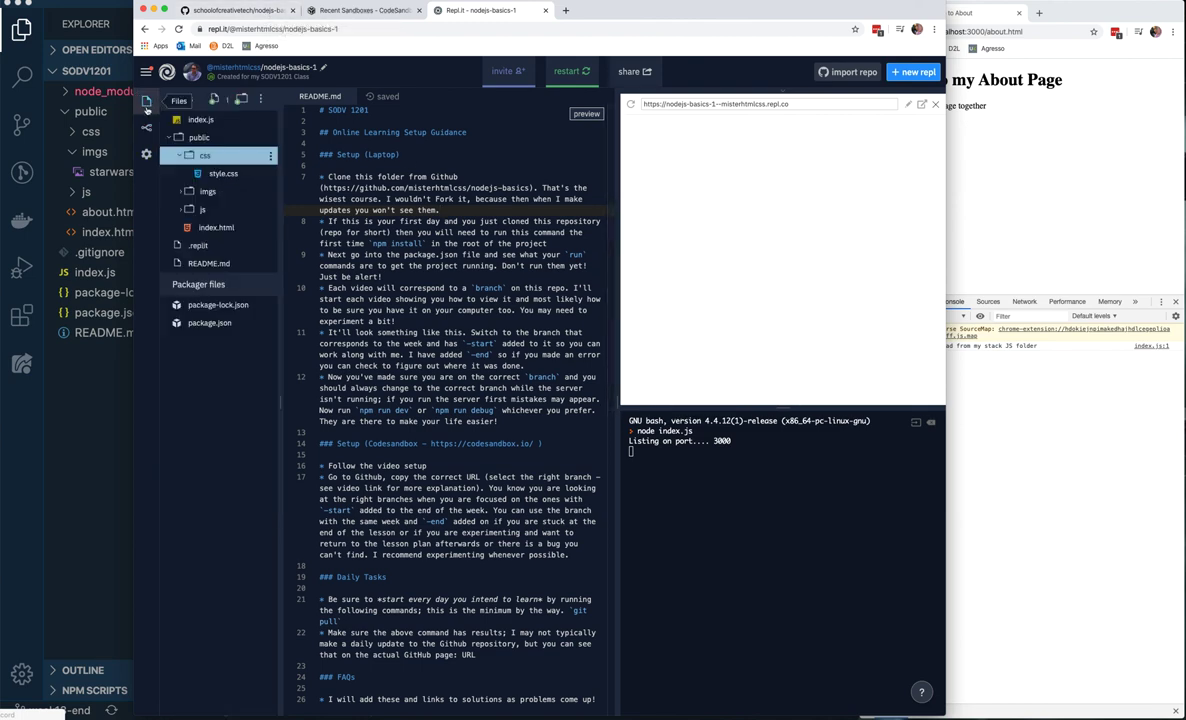
pyautogui.click(216, 228)
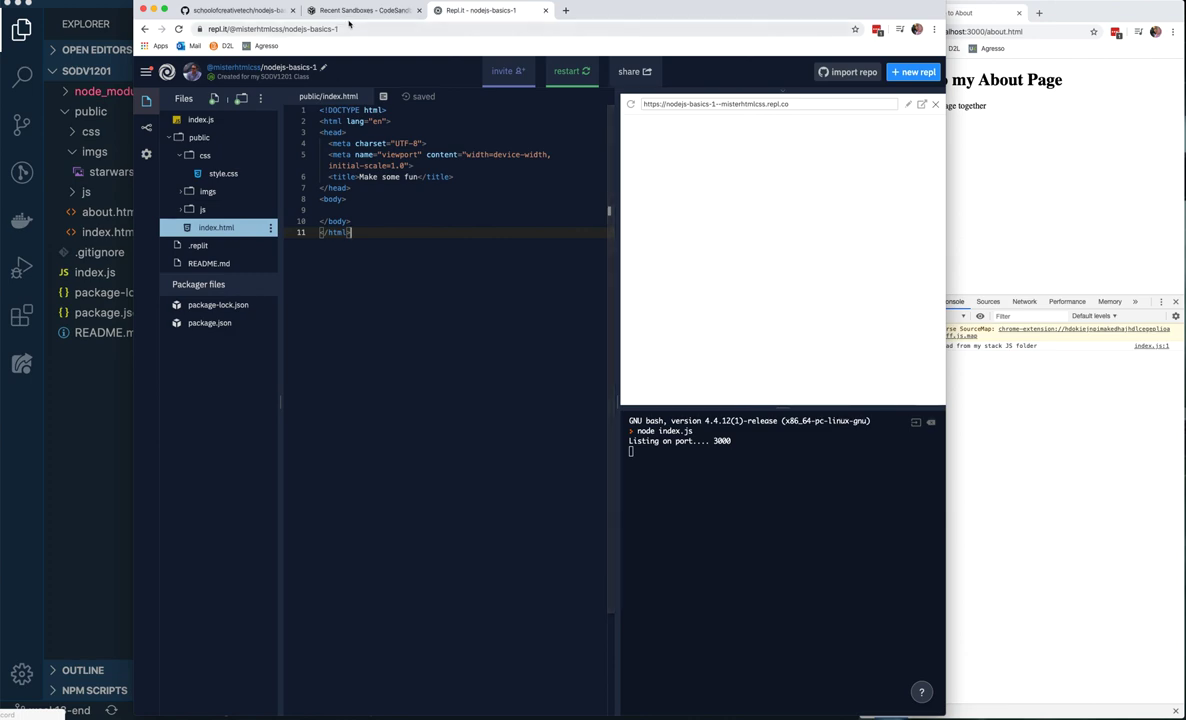
# After glancing at CodeSandbox, write <h1>hello world</h1> in the body of index.html
pyautogui.click(364, 10)
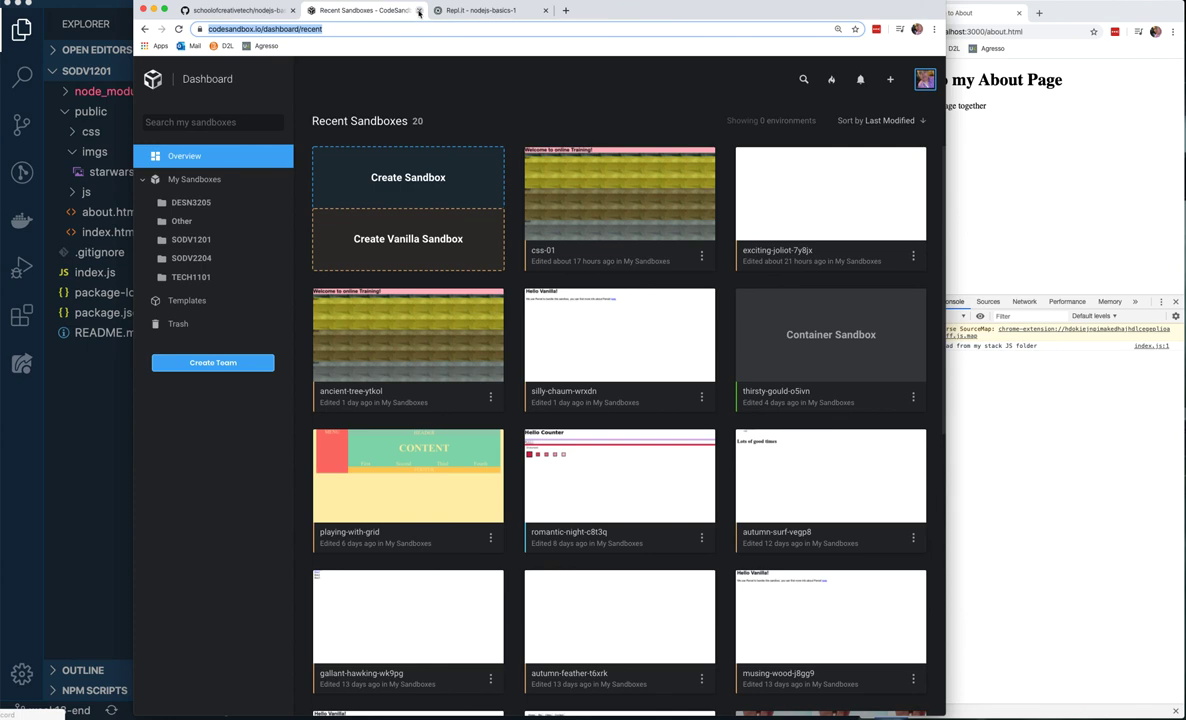
pyautogui.click(480, 10)
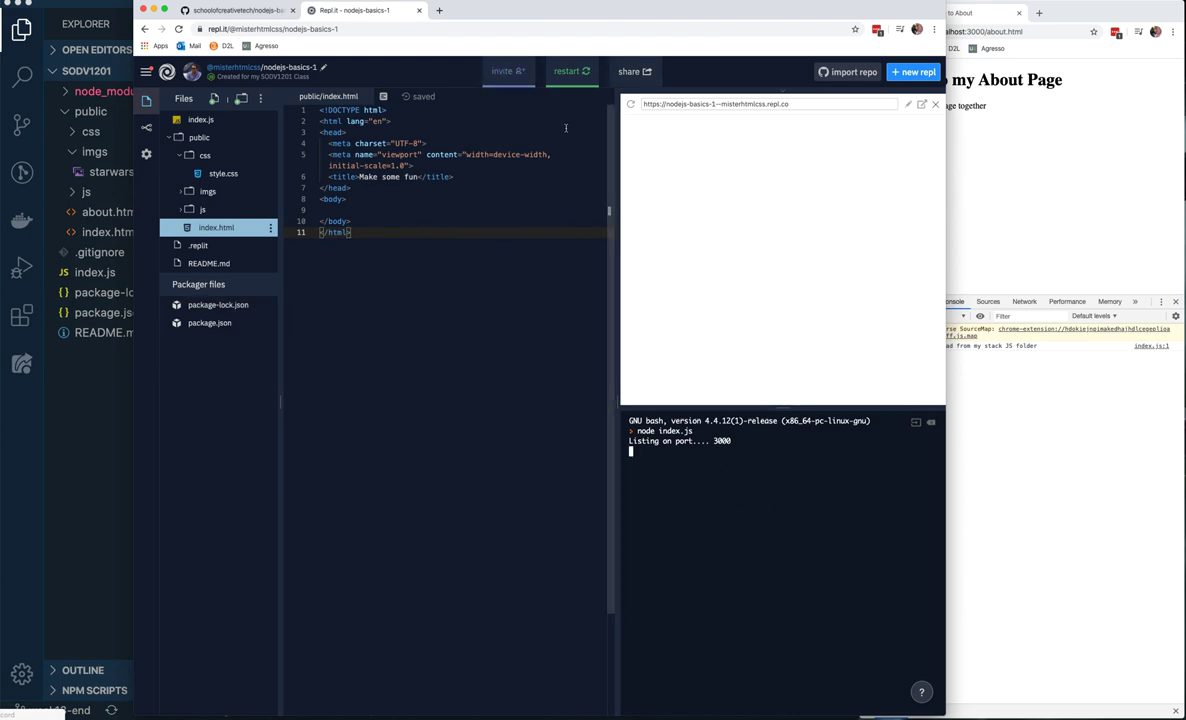
pyautogui.moveTo(630, 104)
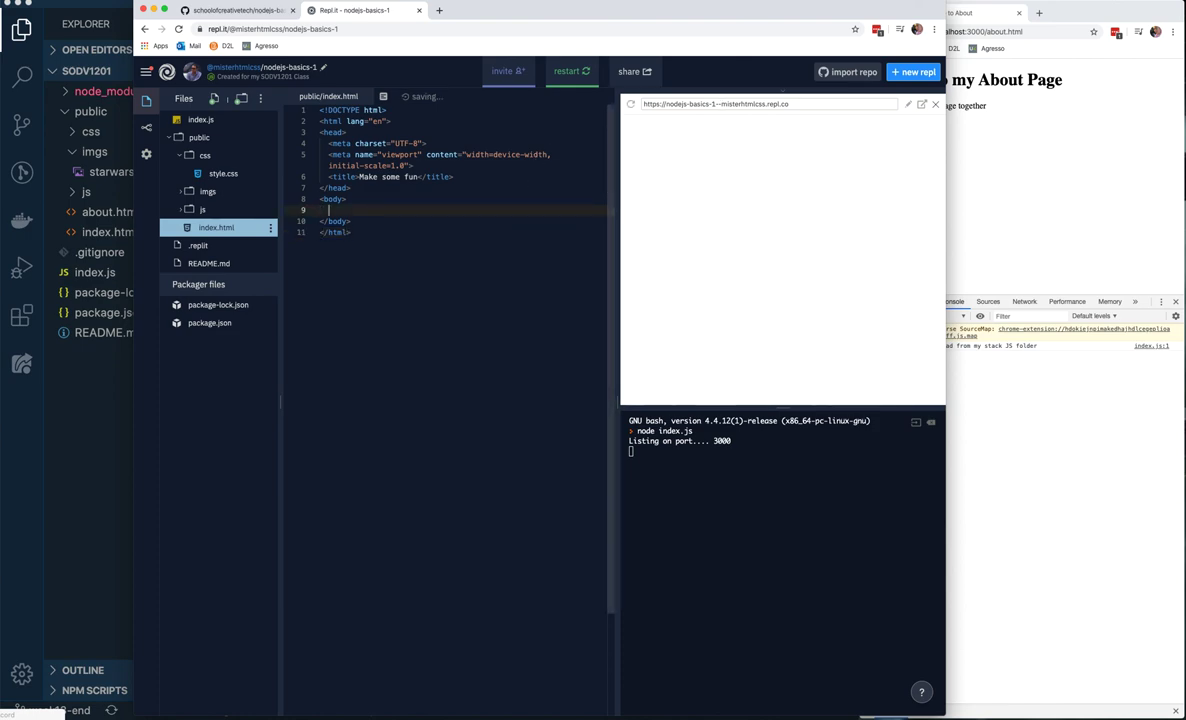
pyautogui.write('h1> hello')
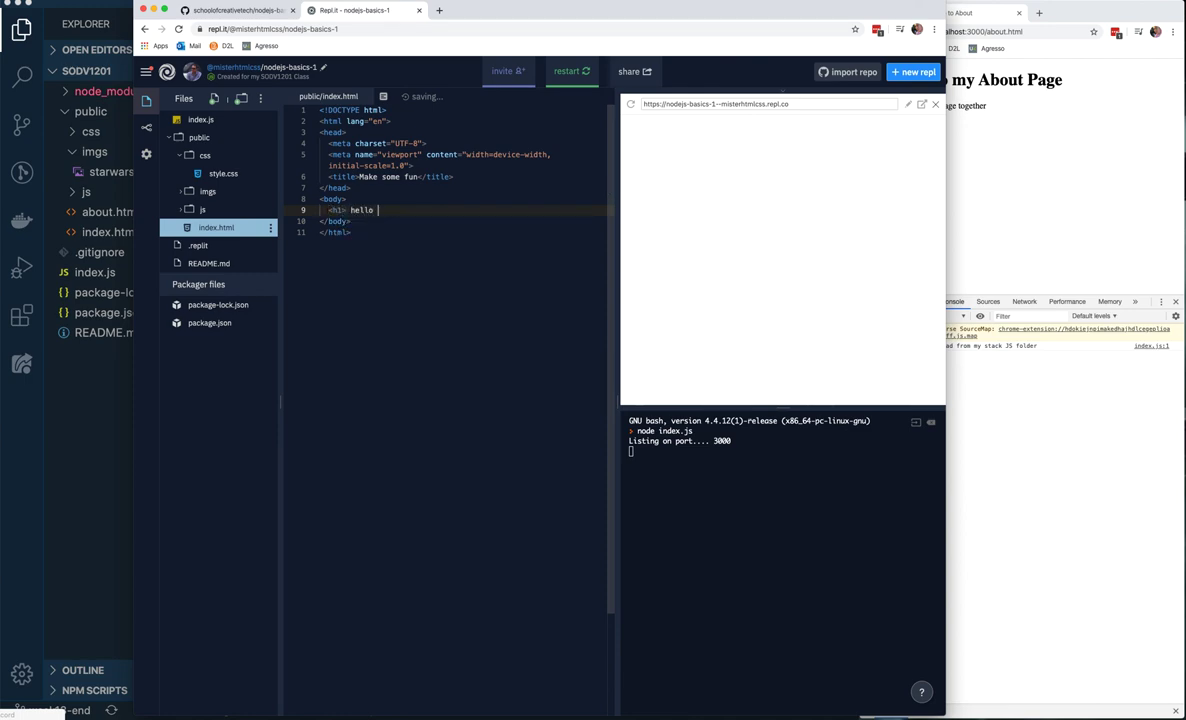
pyautogui.write('world<')
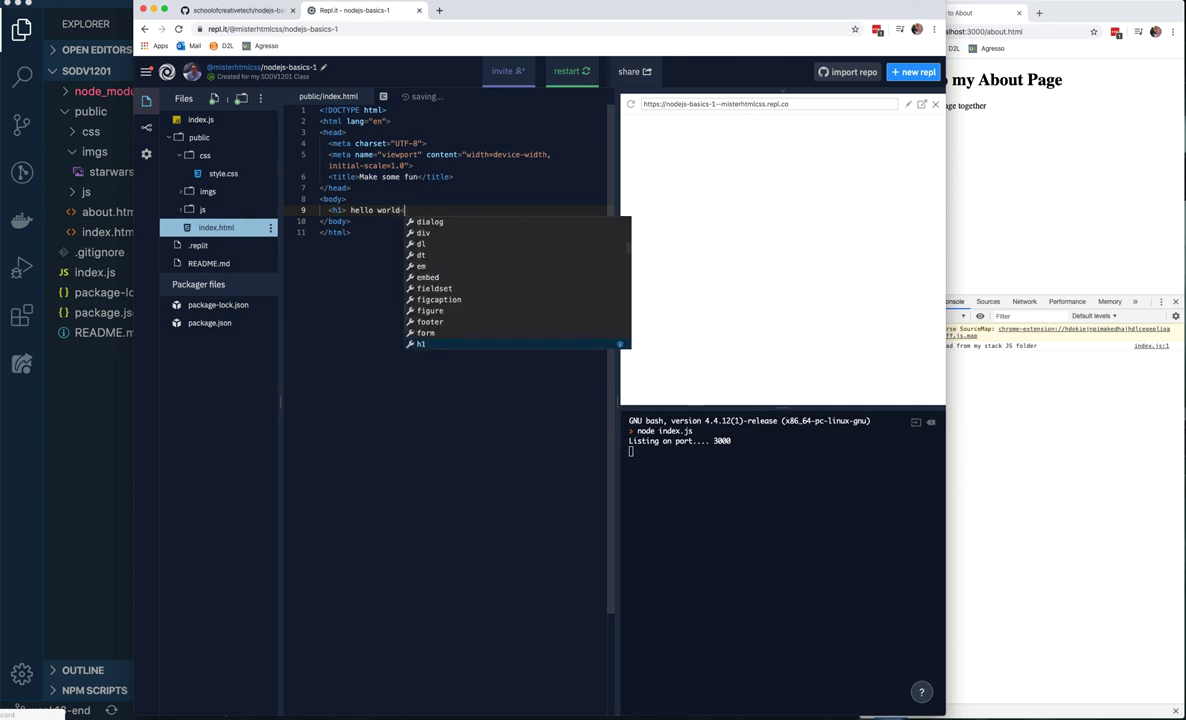